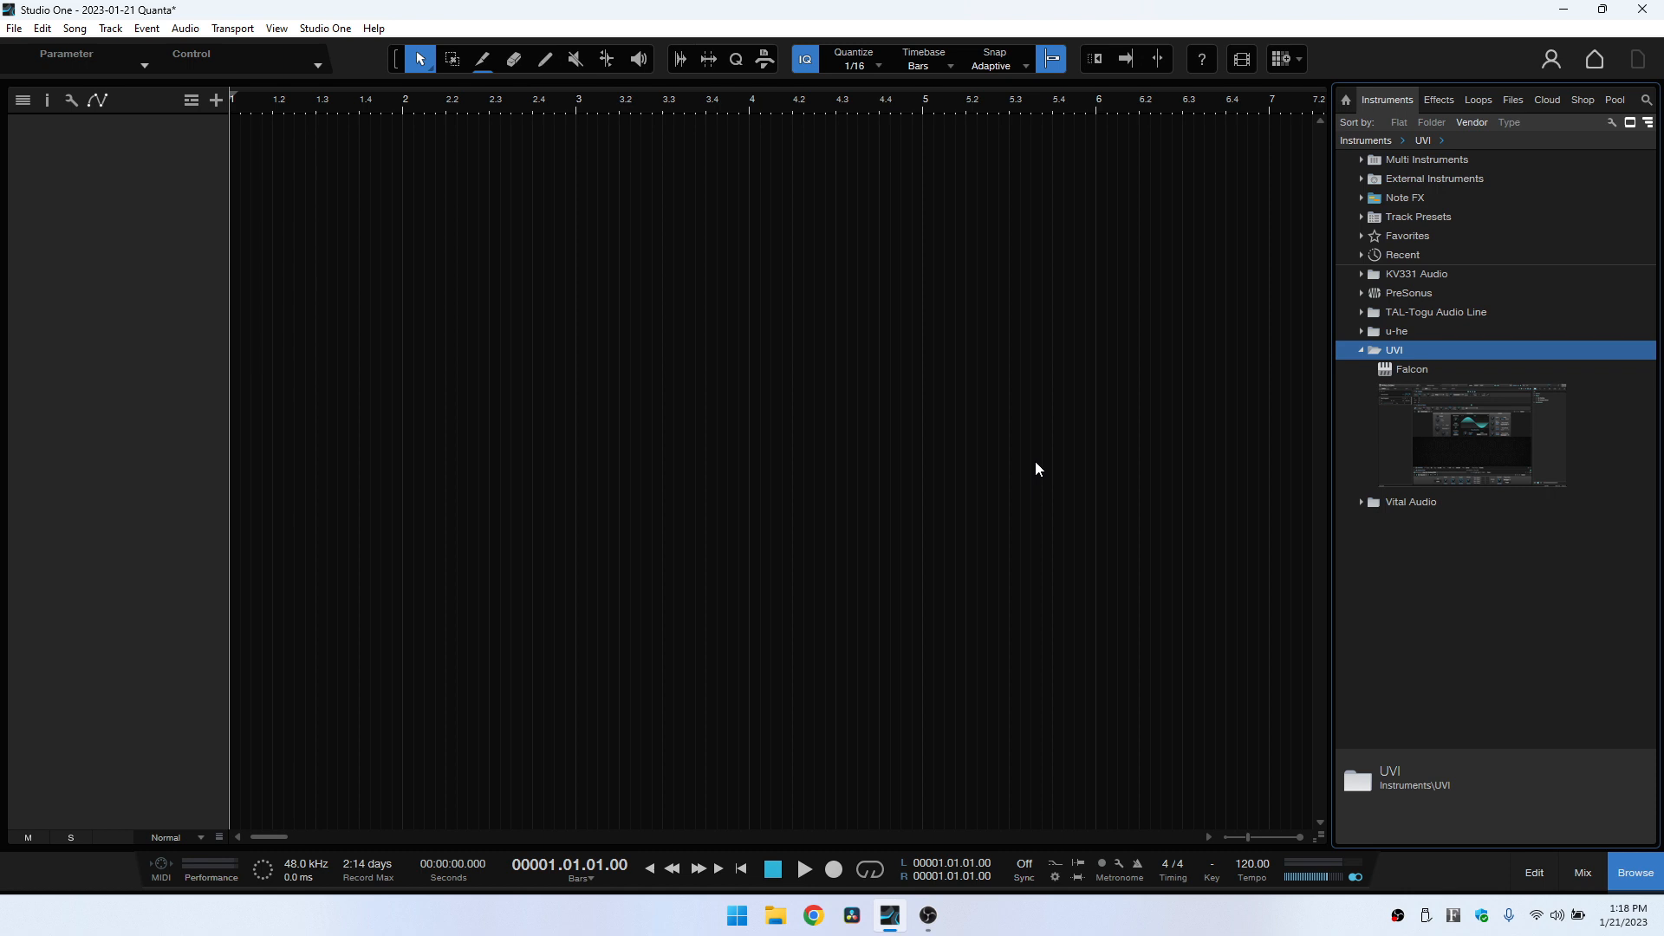
{"action": "mouse_move", "coordinate": [998, 563]}
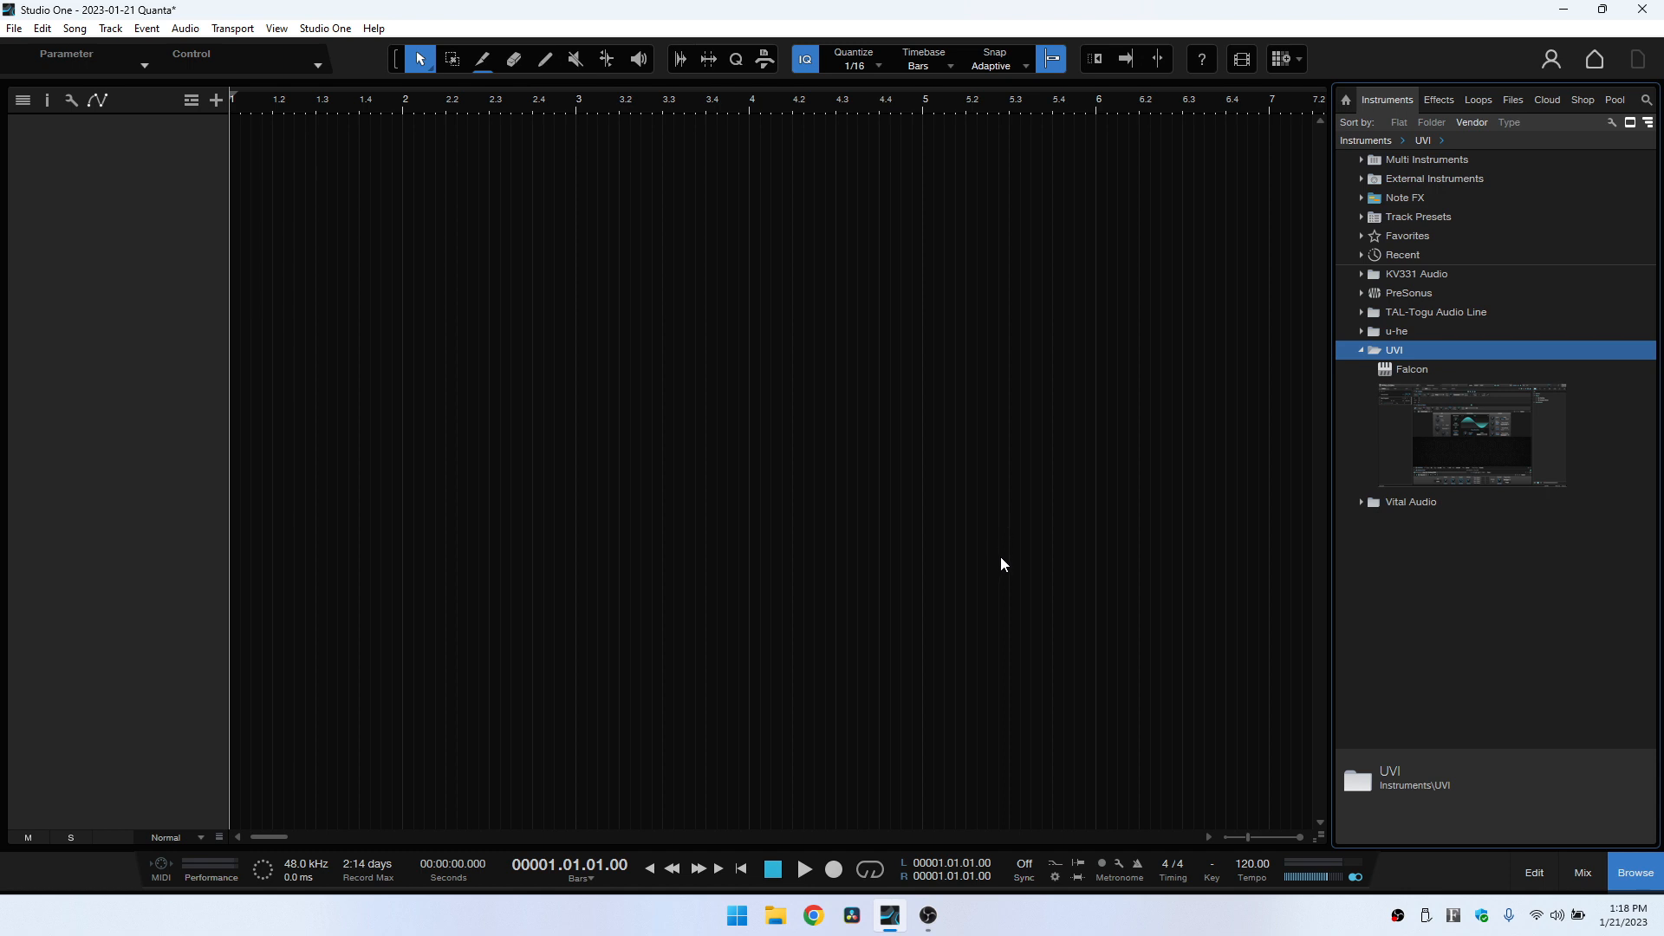
{"action": "mouse_move", "coordinate": [1479, 428]}
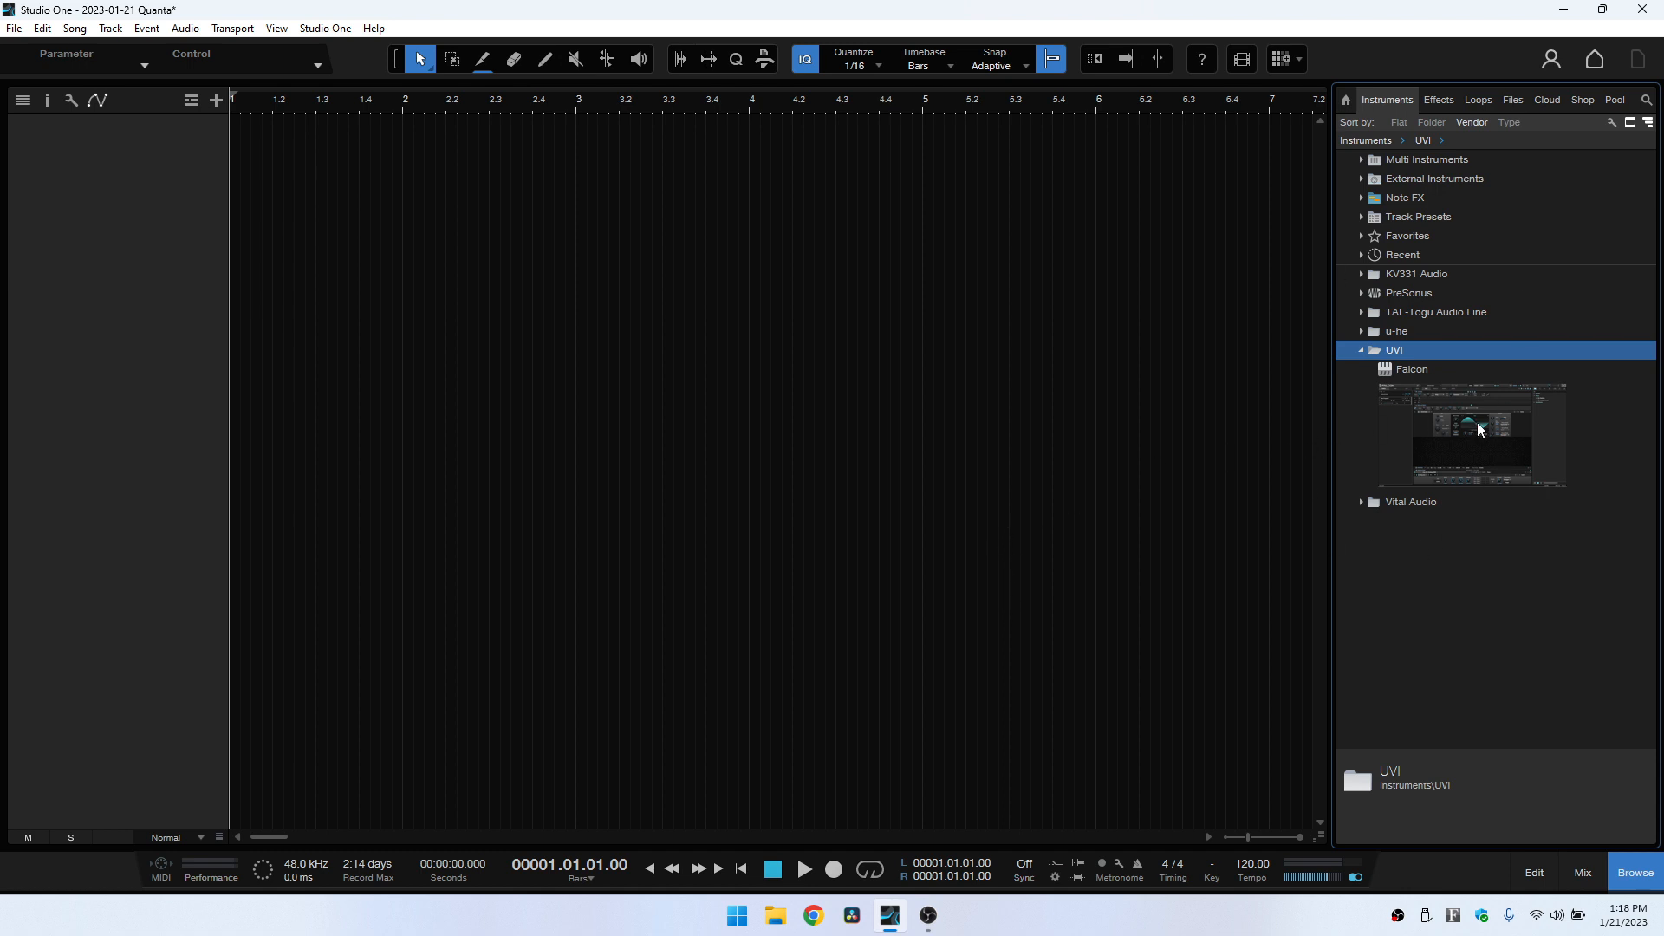
- Load UVI Falcon from Instruments > UVI onto a new Studio One instrument track
{"action": "left_click", "coordinate": [1412, 369]}
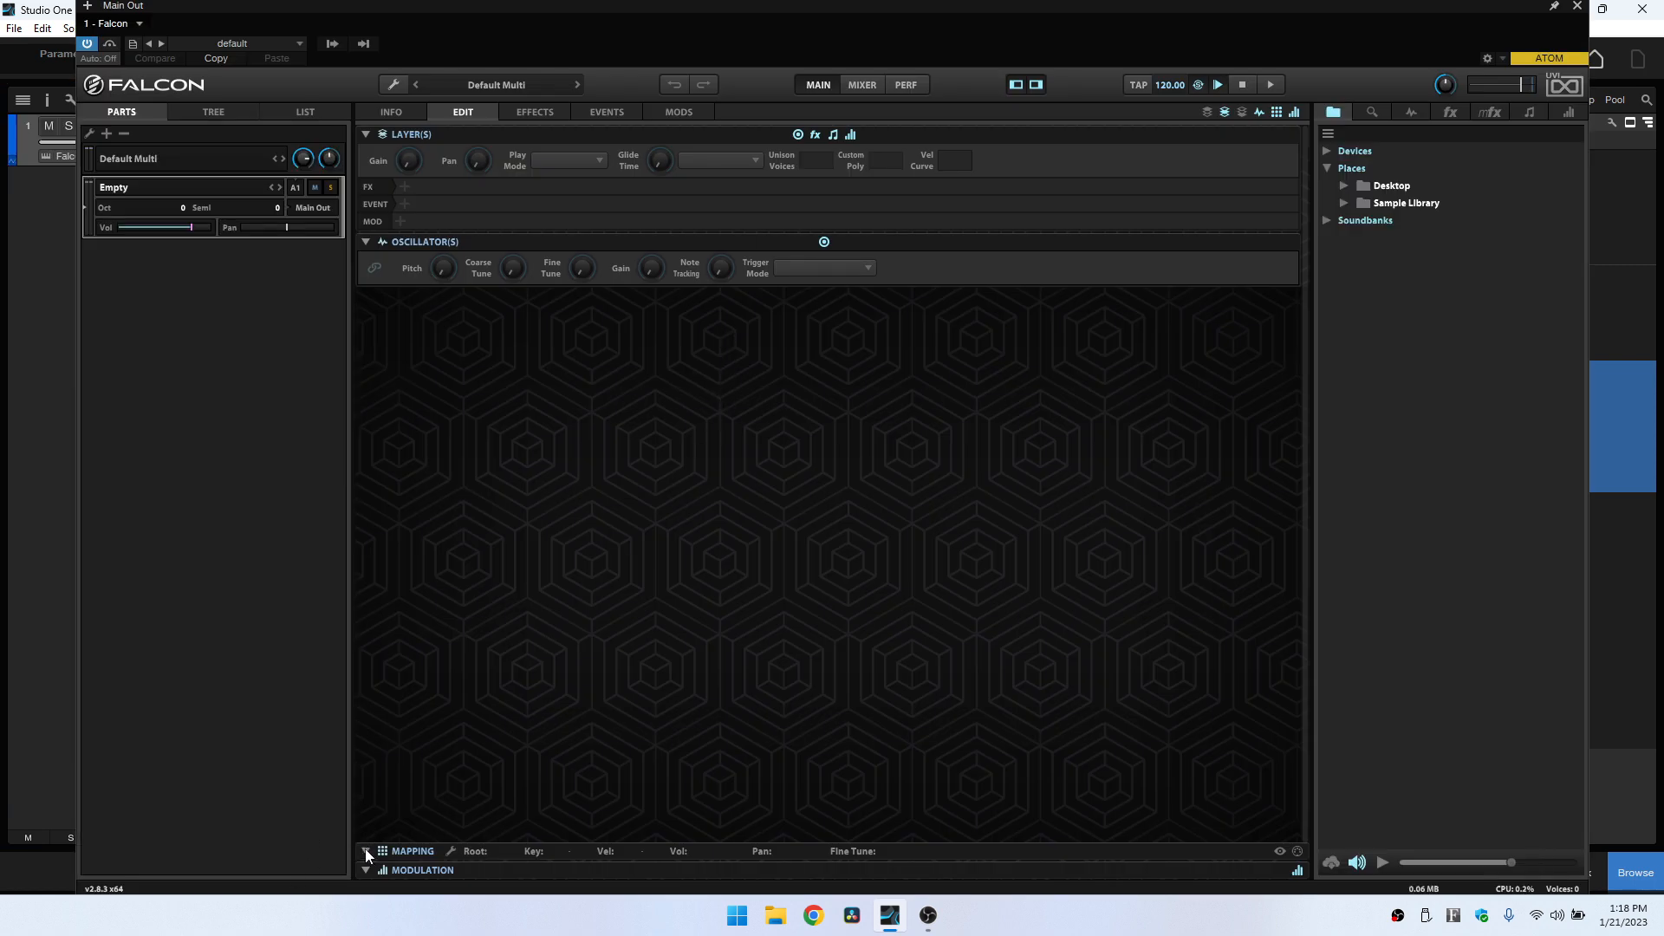
- Show Falcon's Mapping panel, browse to Soundiron Cube acoustic snares, and pick the first snare
{"action": "left_click", "coordinate": [365, 855]}
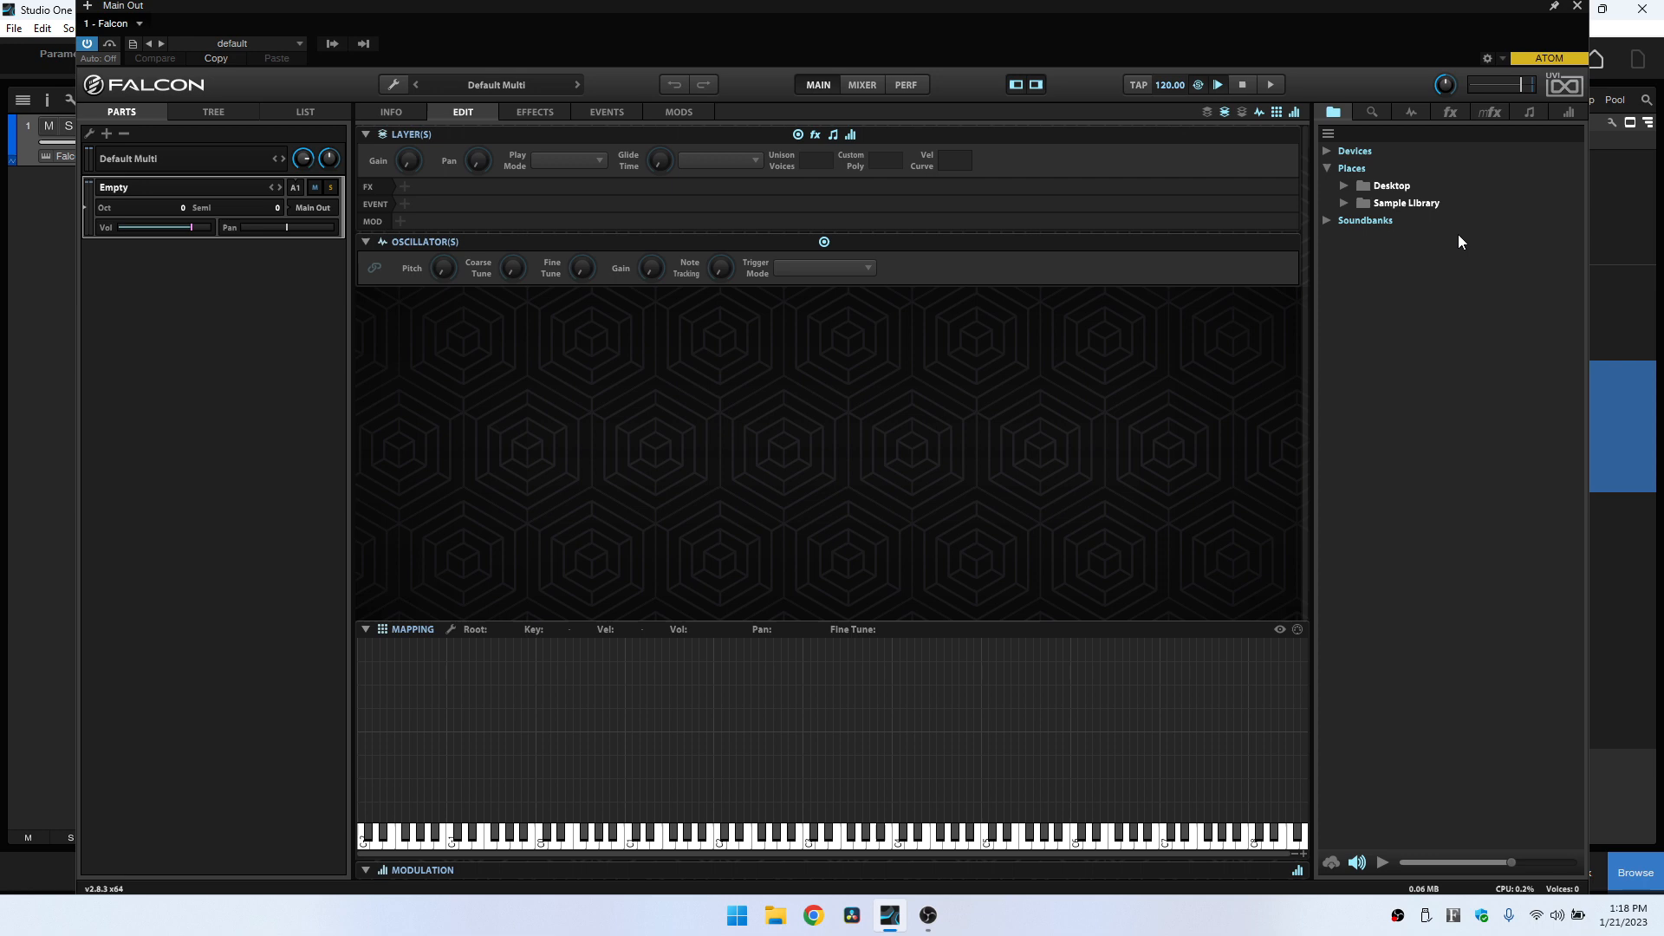
{"action": "left_click", "coordinate": [1344, 203]}
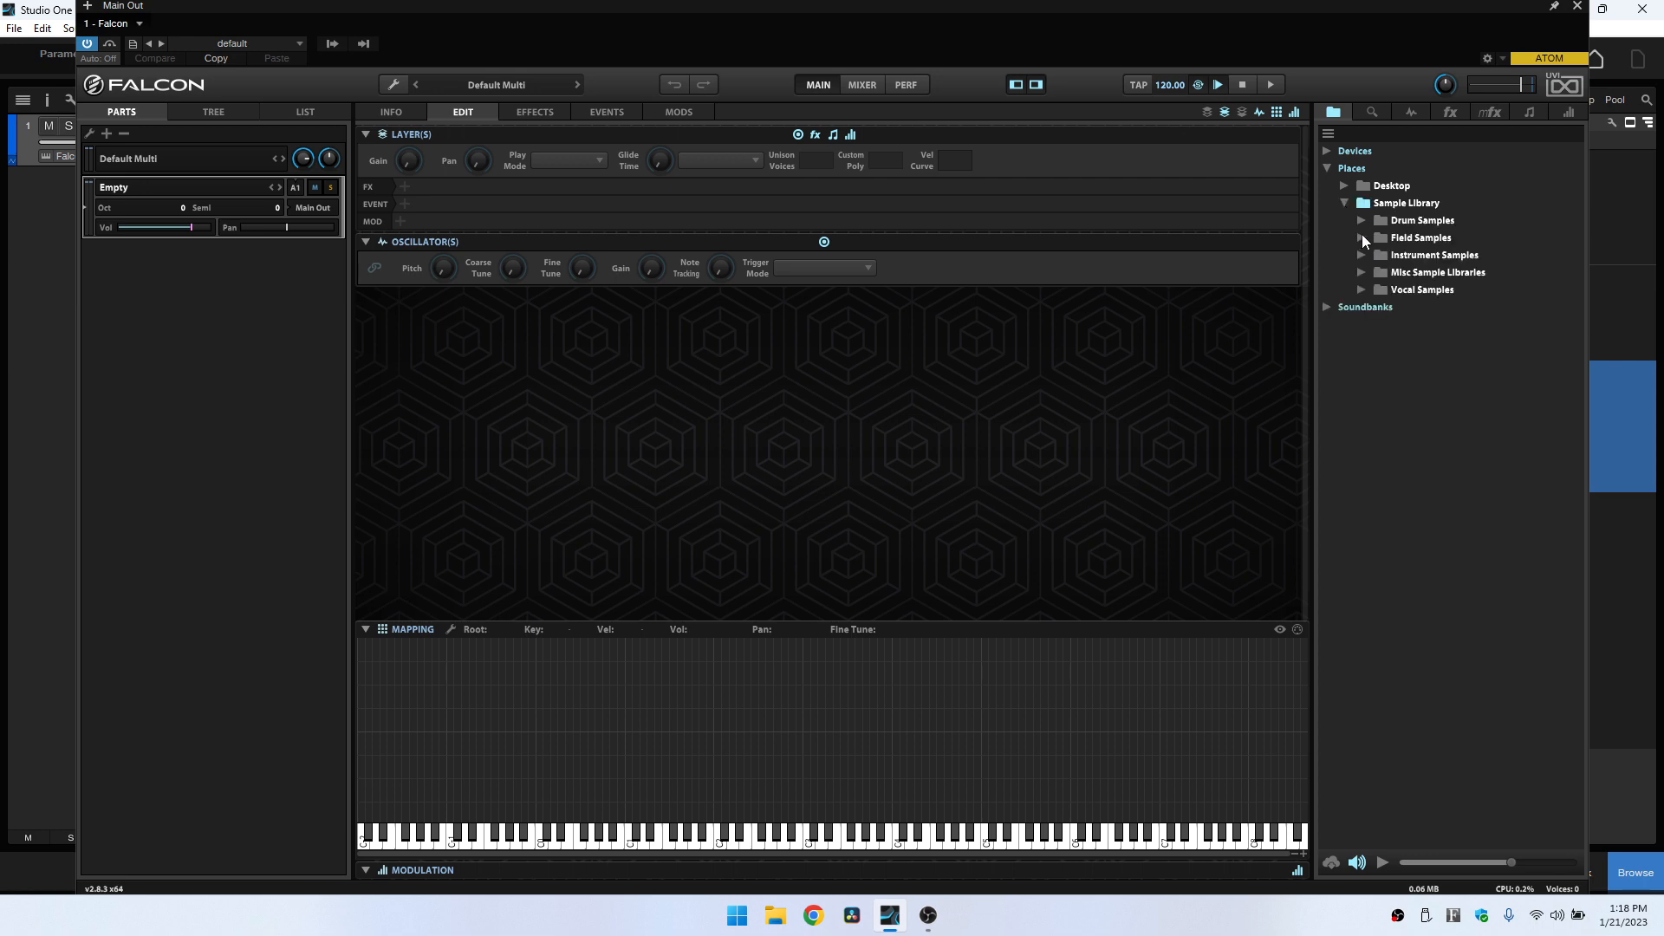
{"action": "left_click", "coordinate": [1362, 220]}
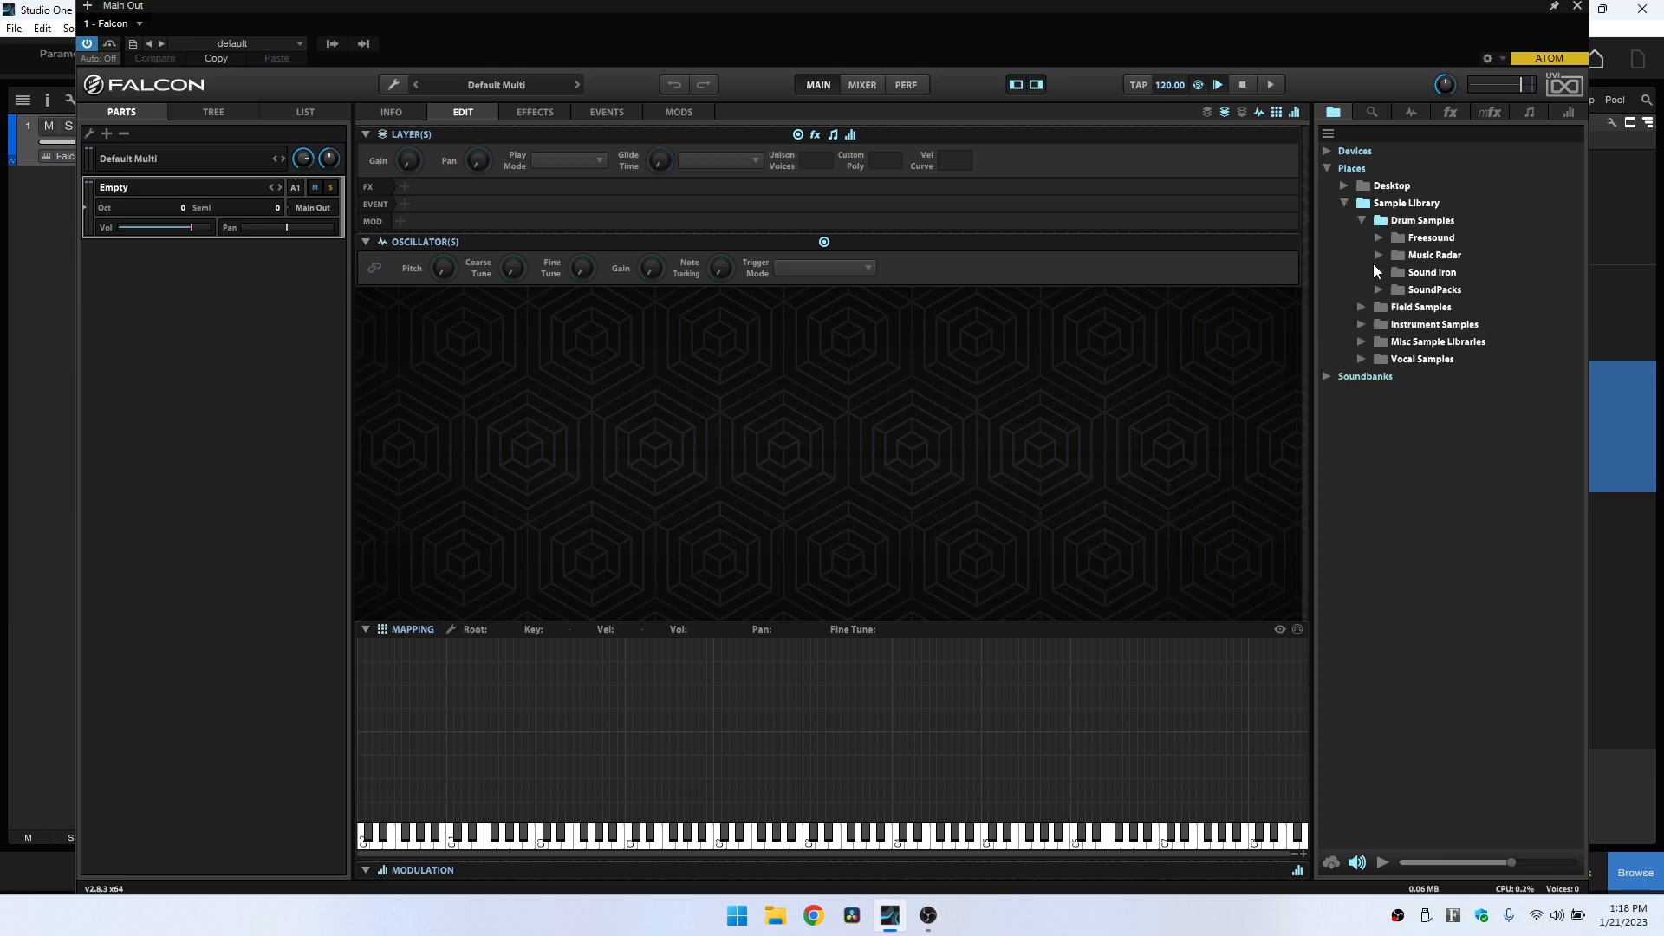
{"action": "left_click", "coordinate": [1381, 271]}
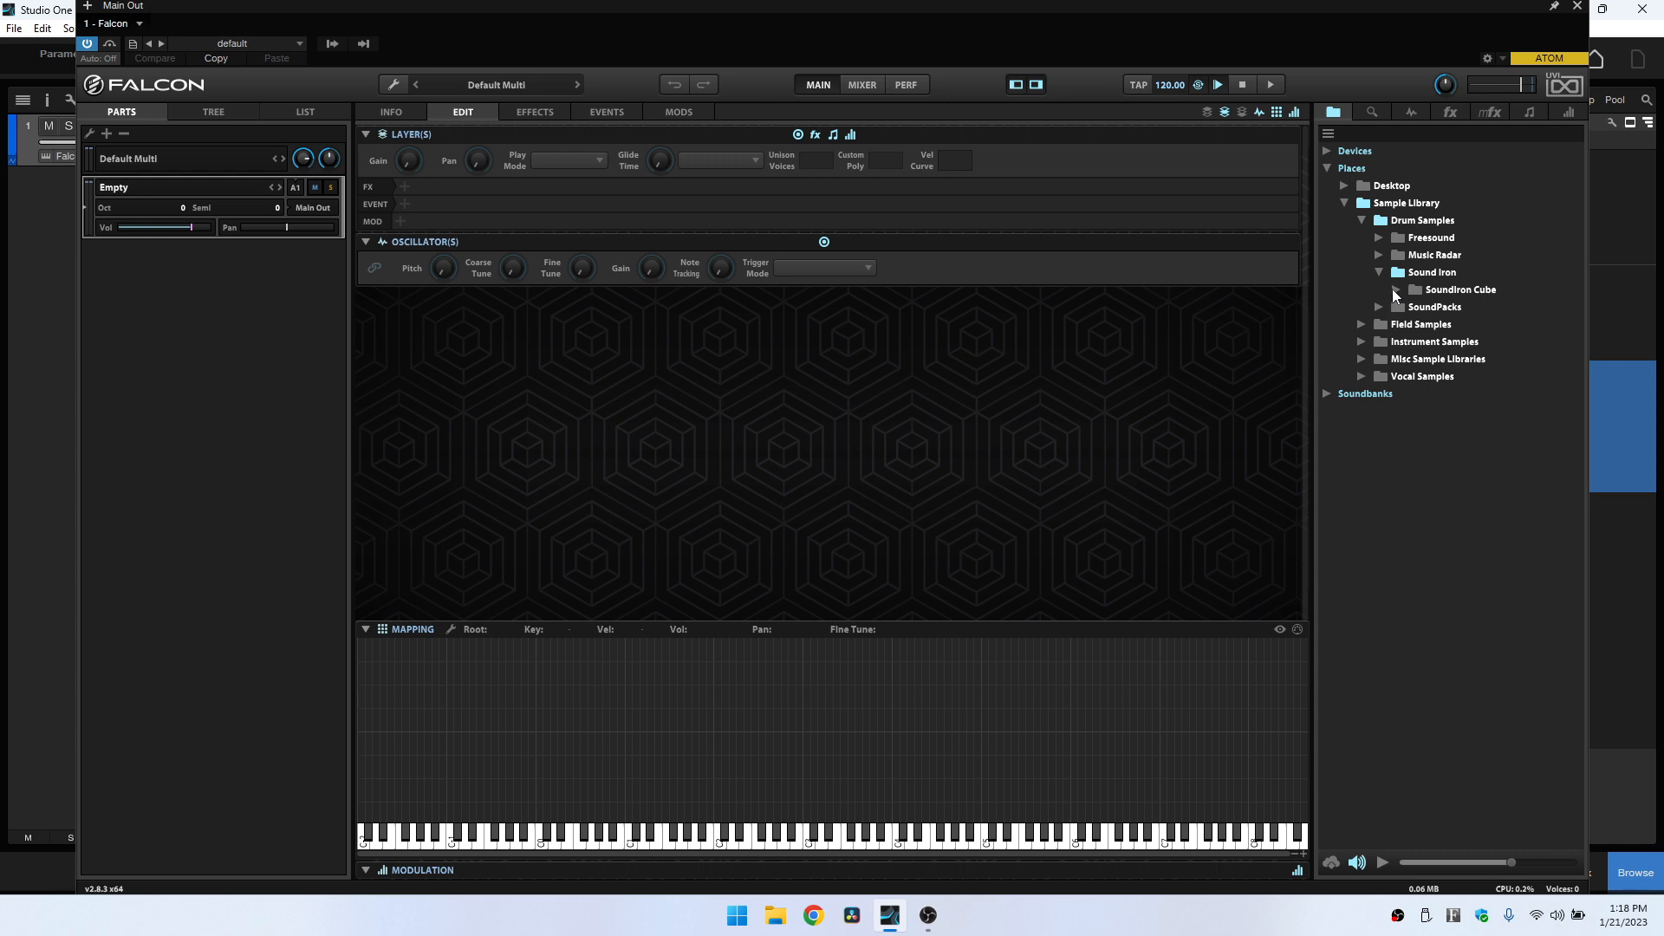
{"action": "left_click", "coordinate": [1394, 289]}
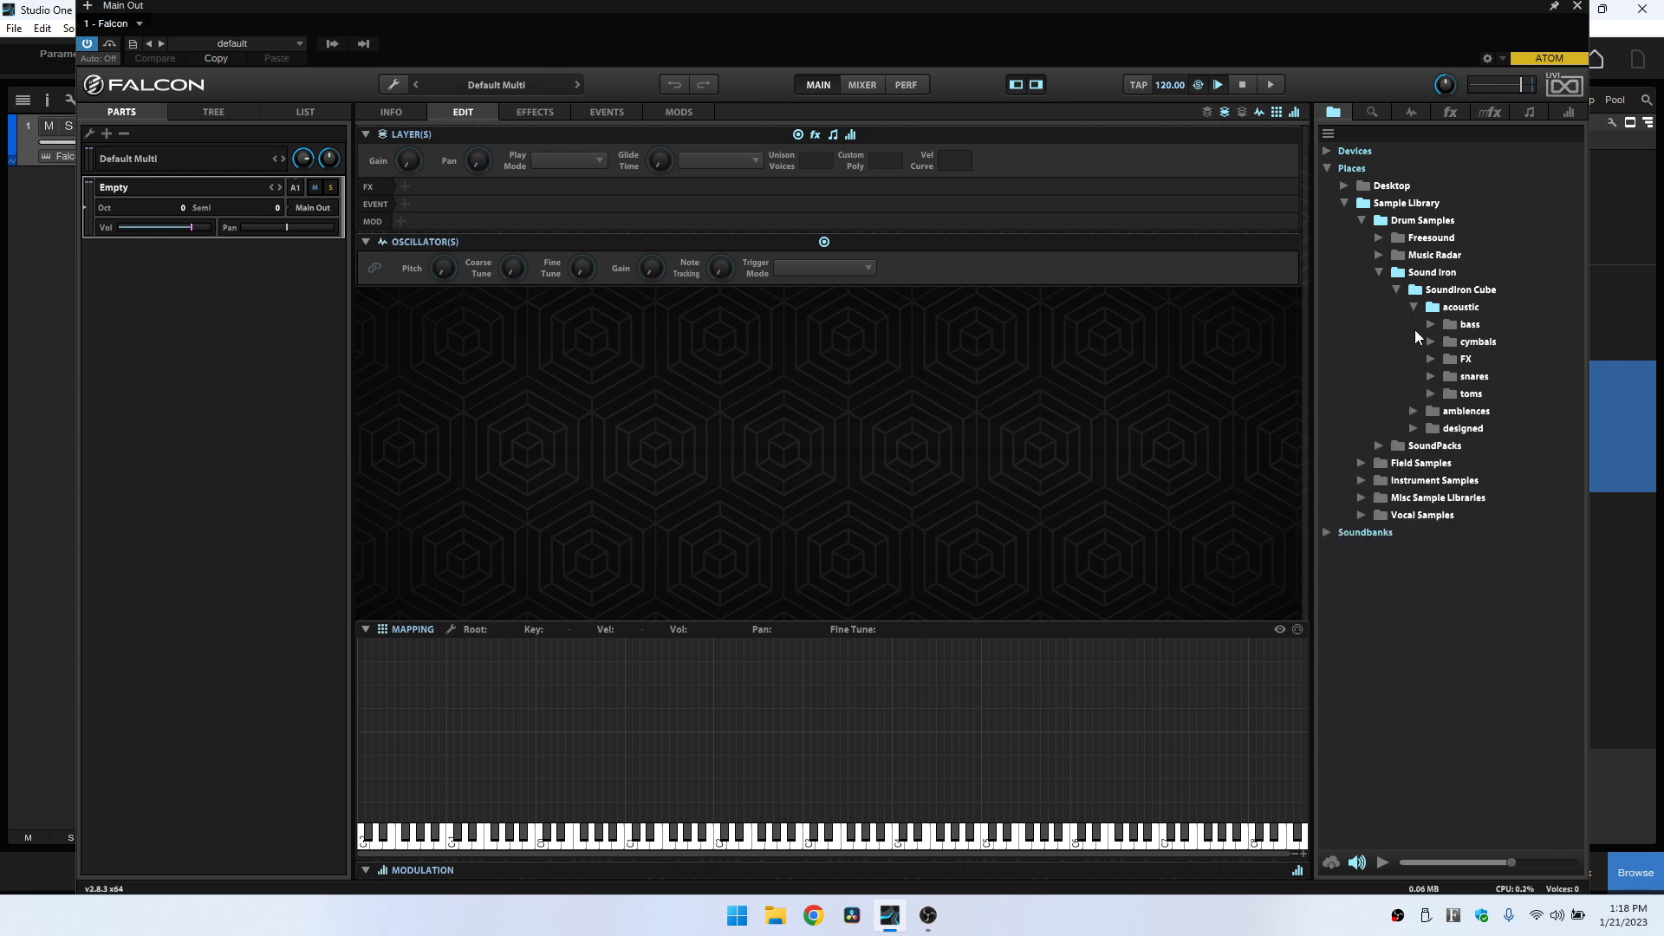
{"action": "mouse_move", "coordinate": [1432, 379]}
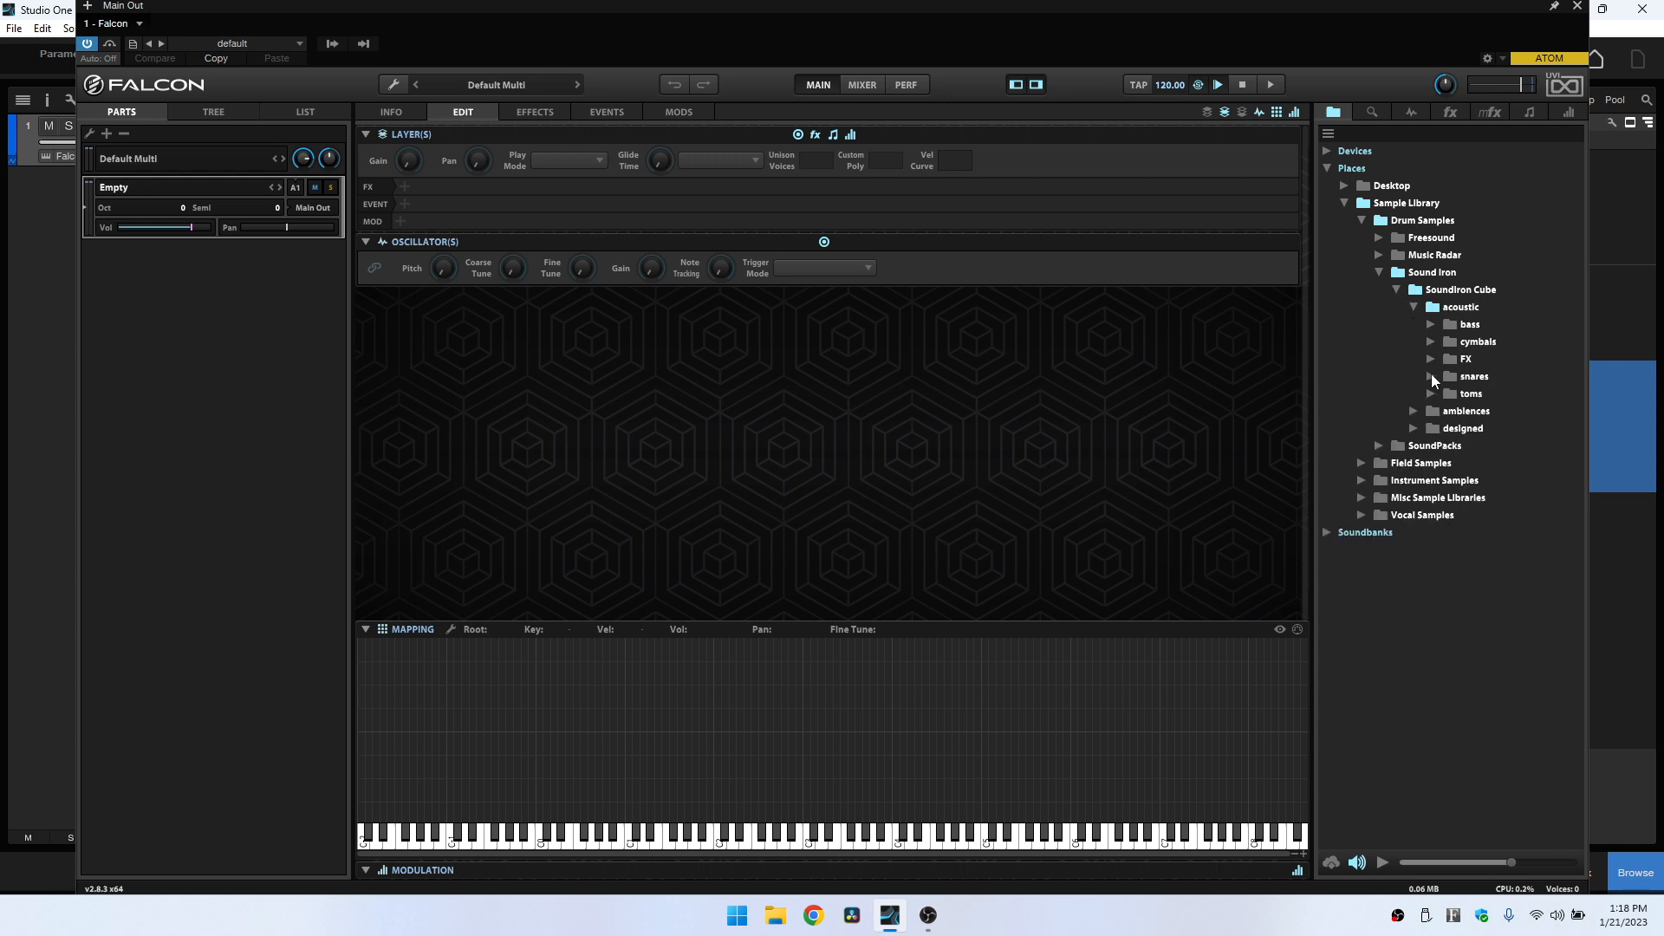
{"action": "left_click", "coordinate": [1431, 375]}
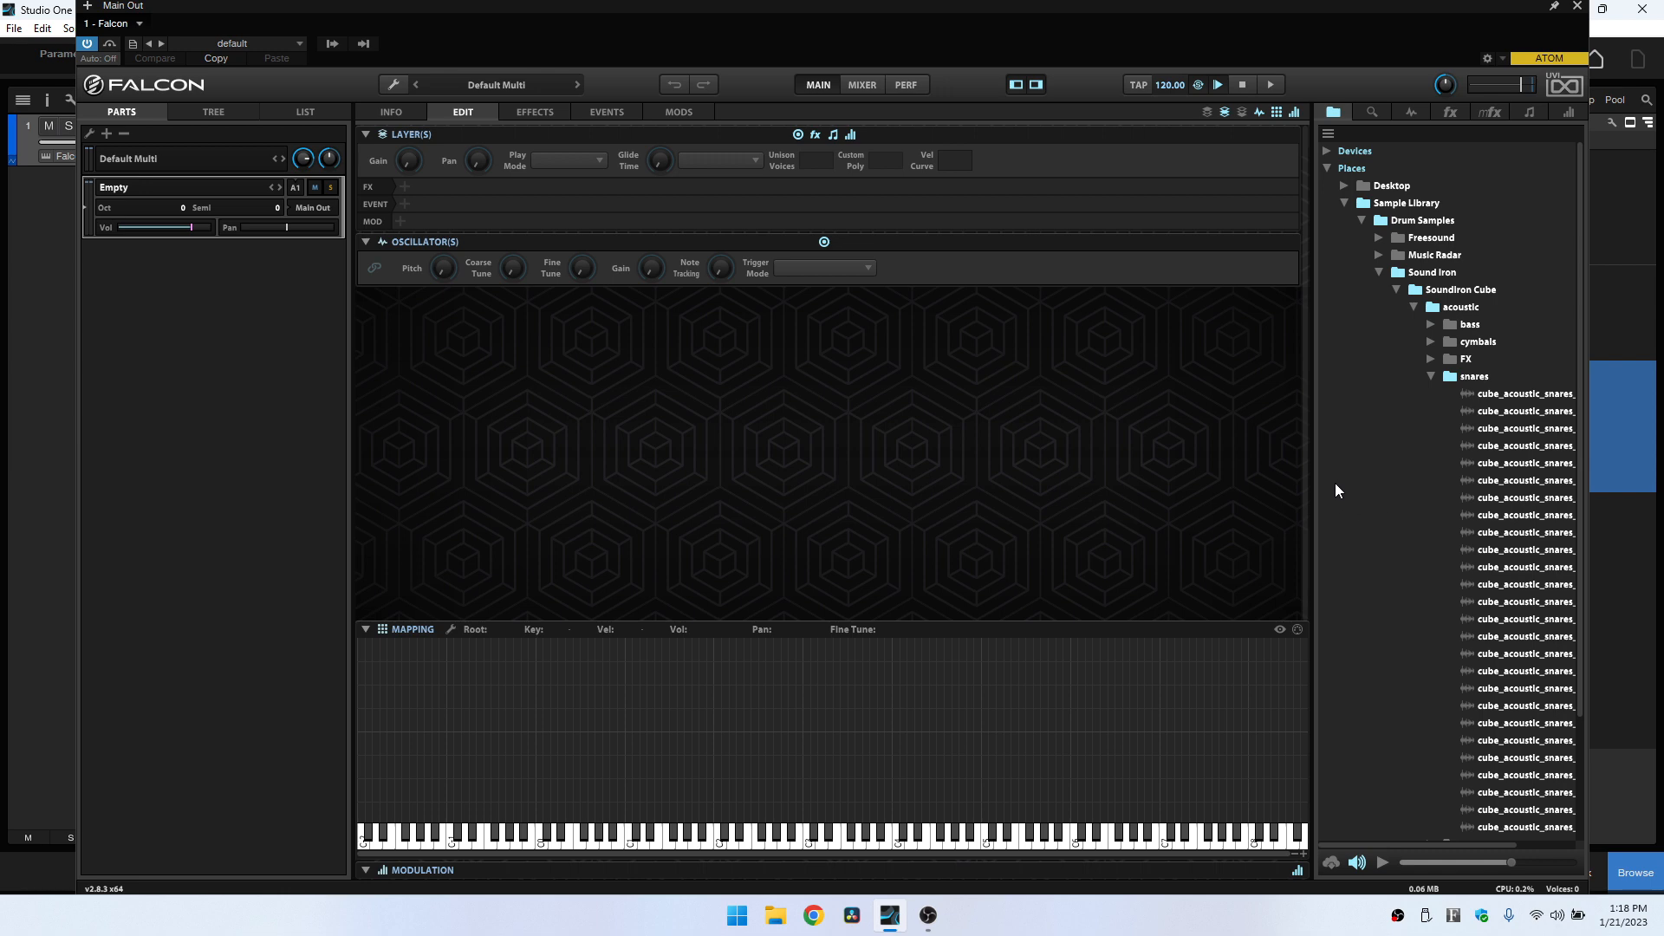
{"action": "mouse_move", "coordinate": [1231, 599]}
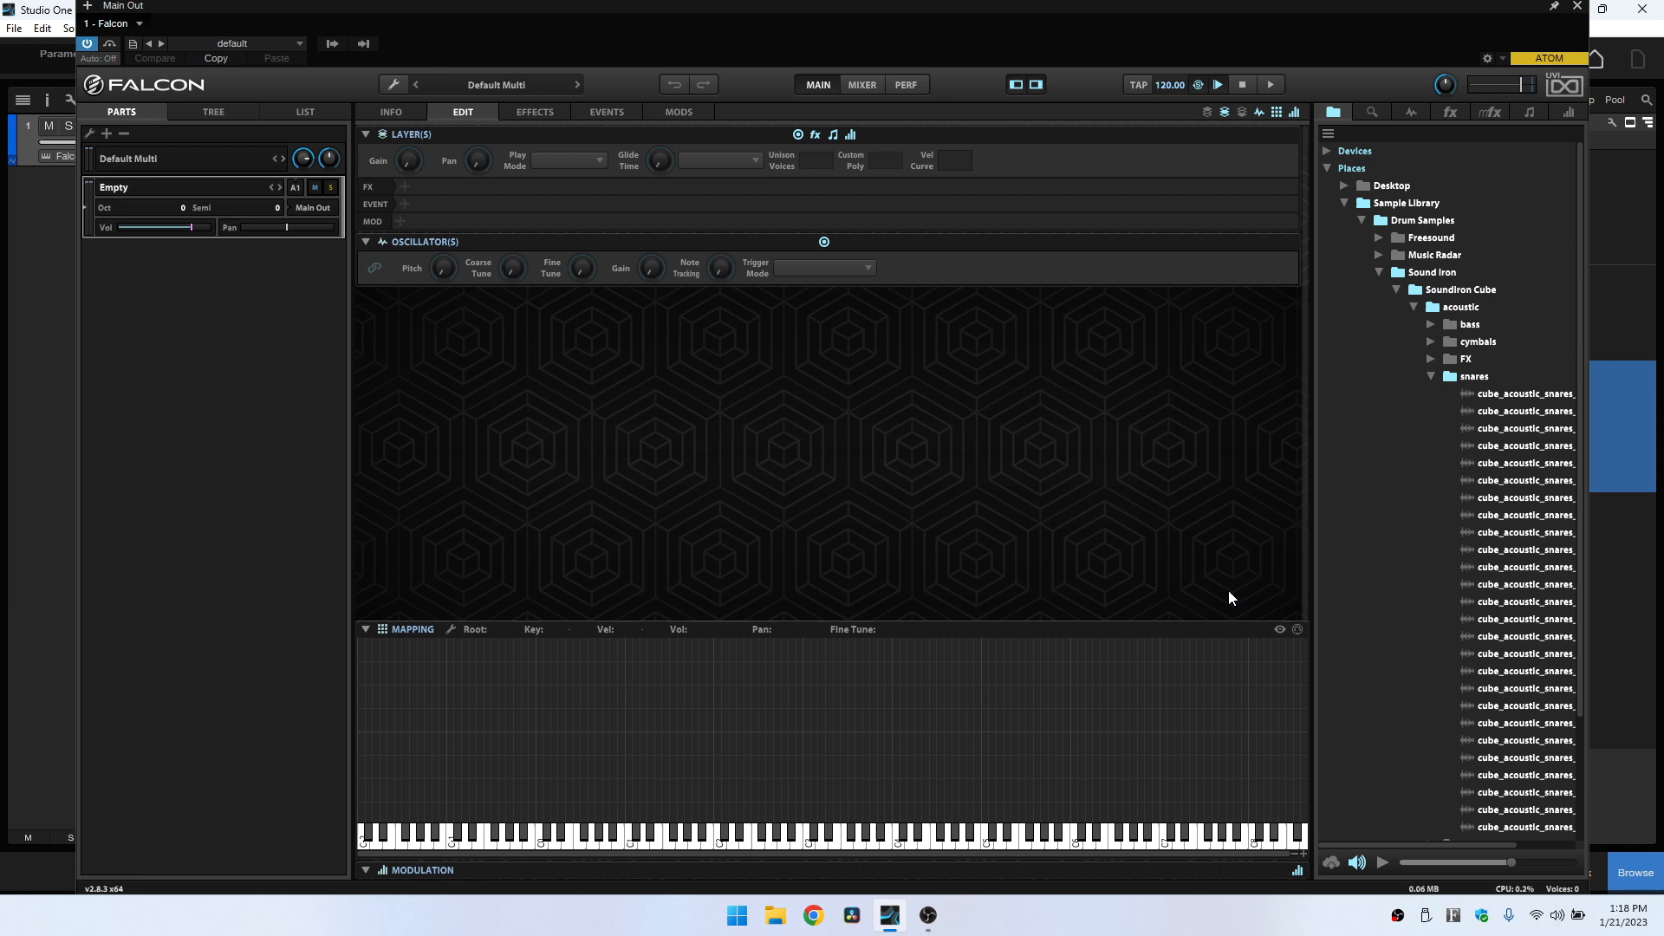
{"action": "mouse_move", "coordinate": [1516, 523]}
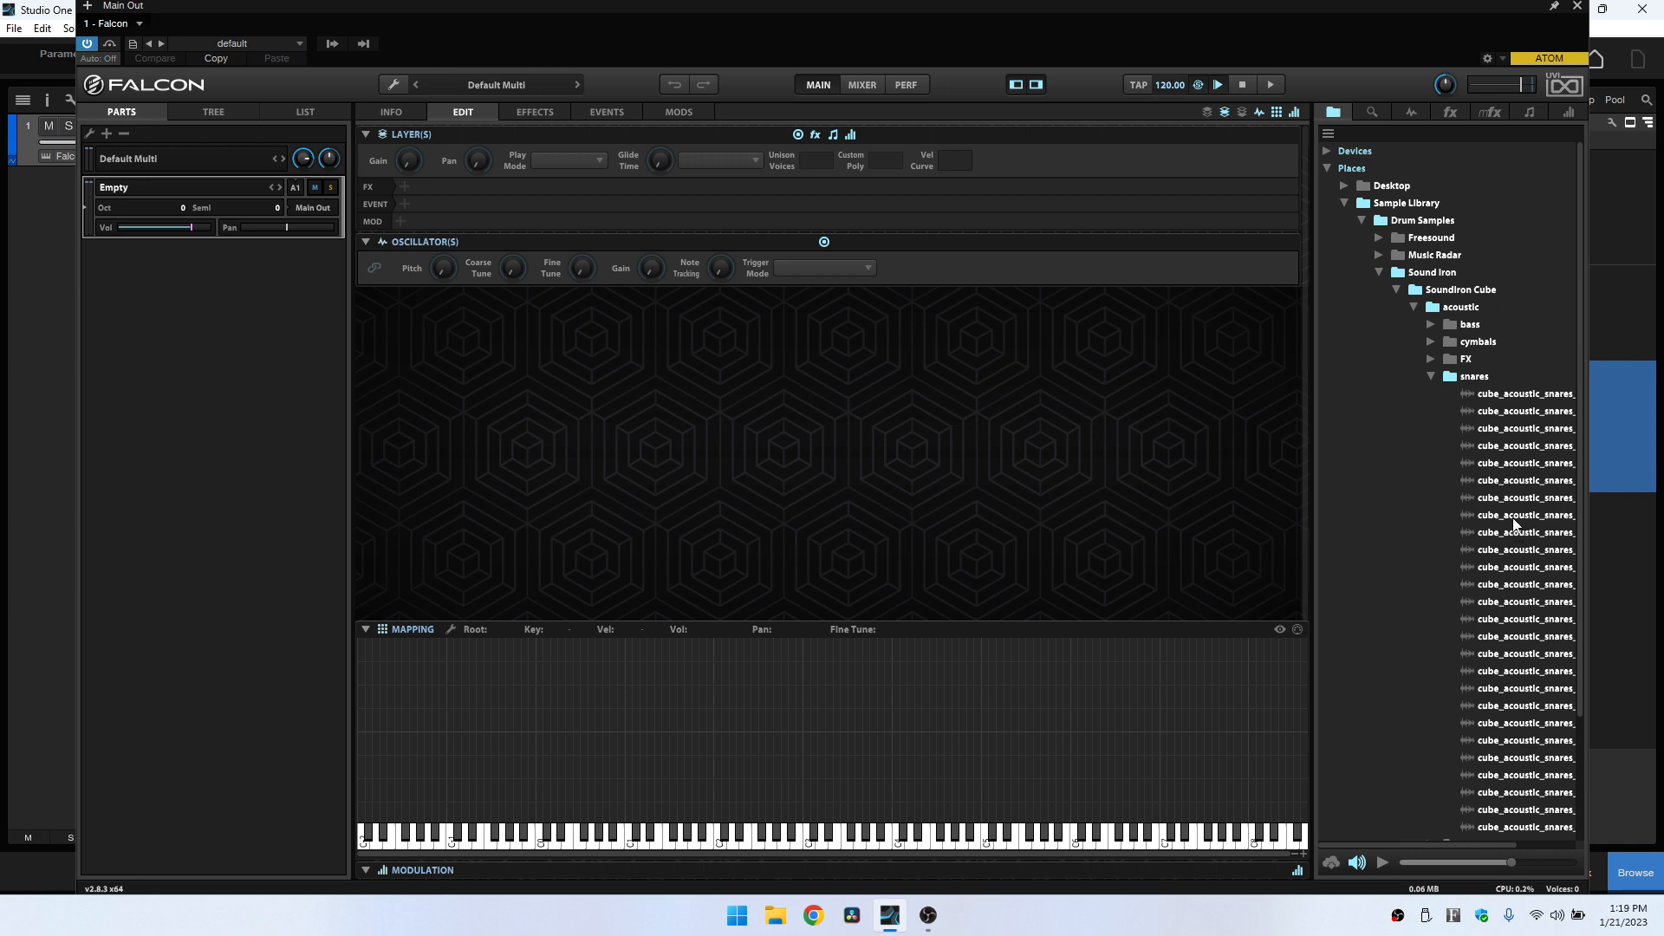
{"action": "left_click", "coordinate": [1523, 515]}
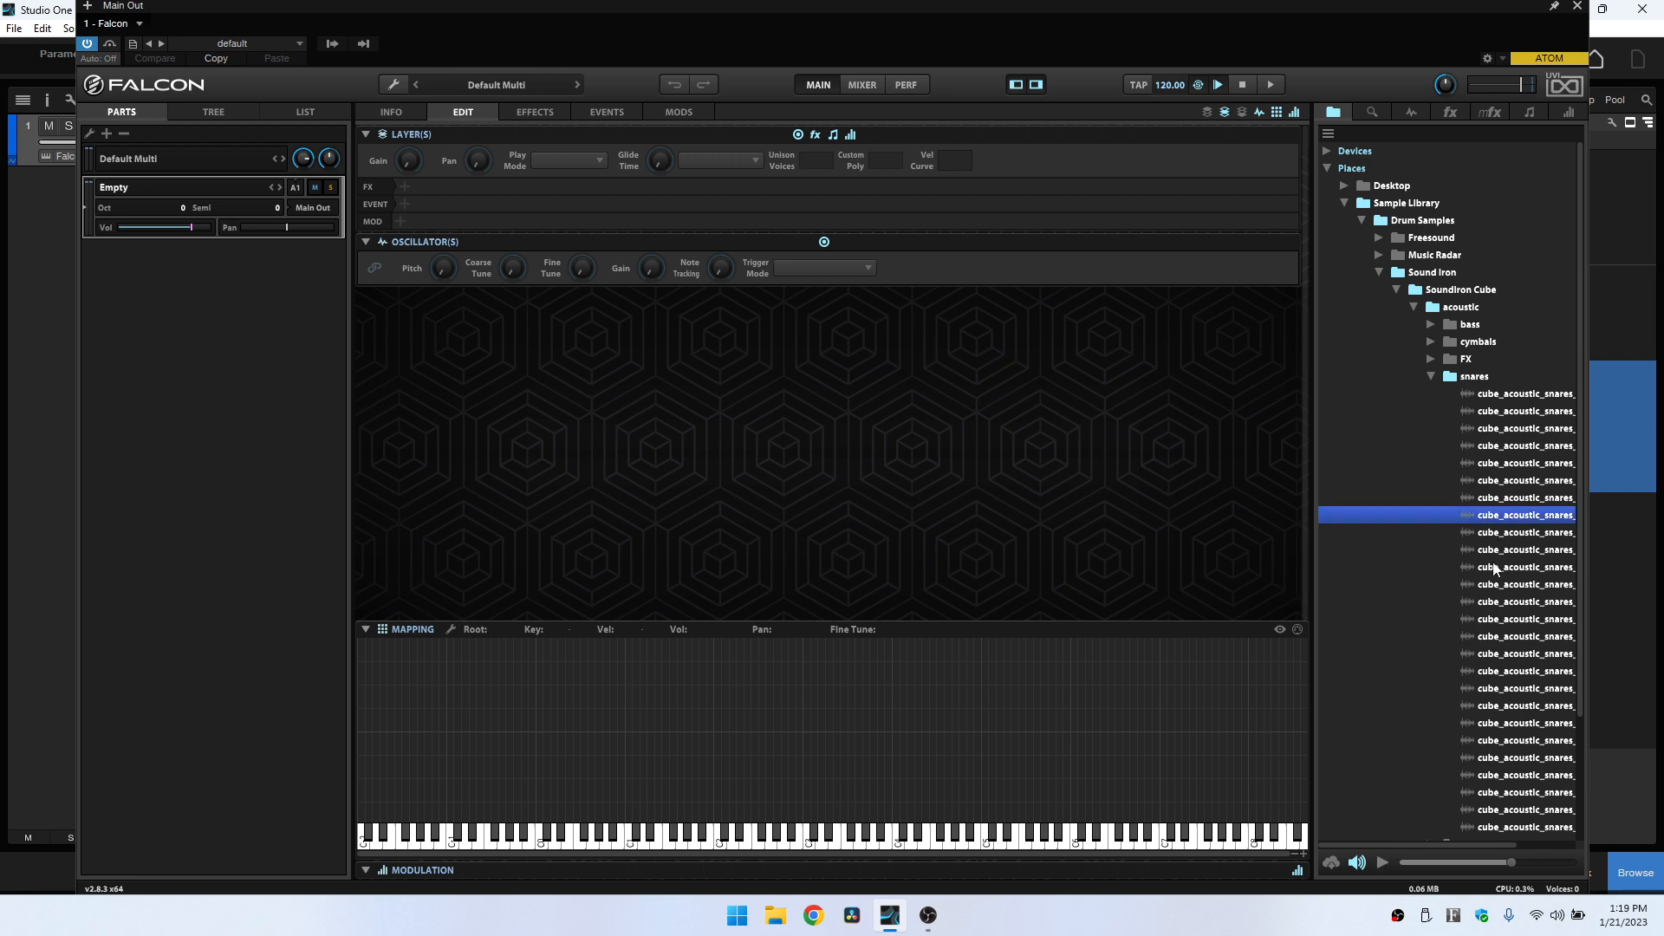
{"action": "mouse_move", "coordinate": [1519, 594]}
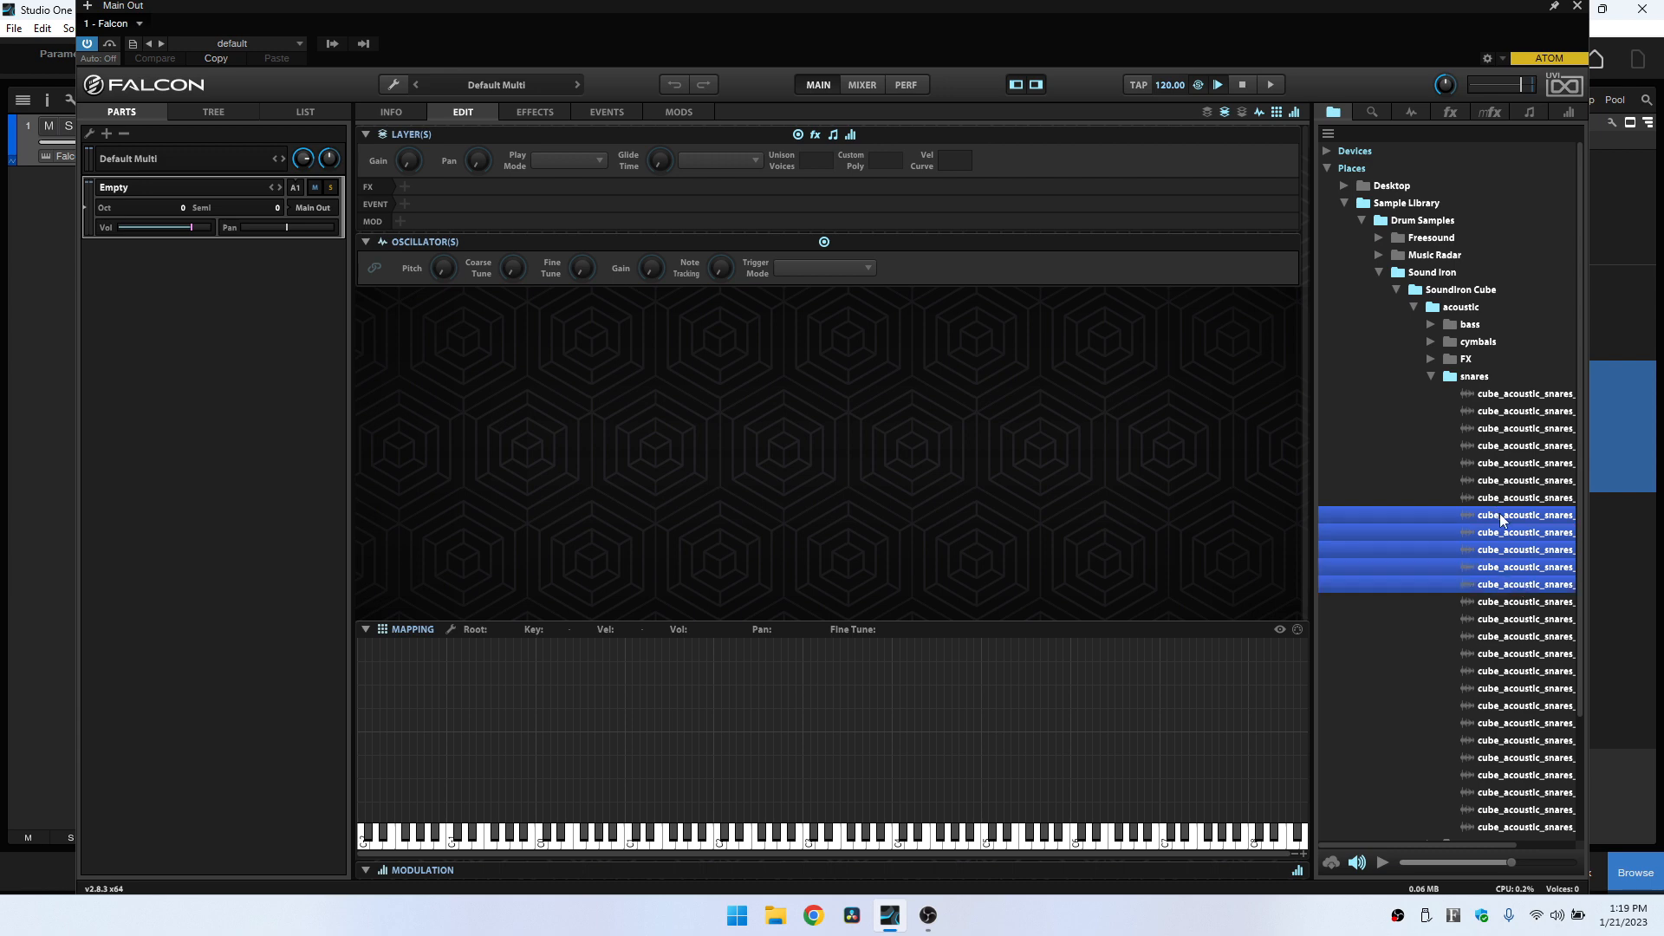
{"action": "mouse_move", "coordinate": [956, 751]}
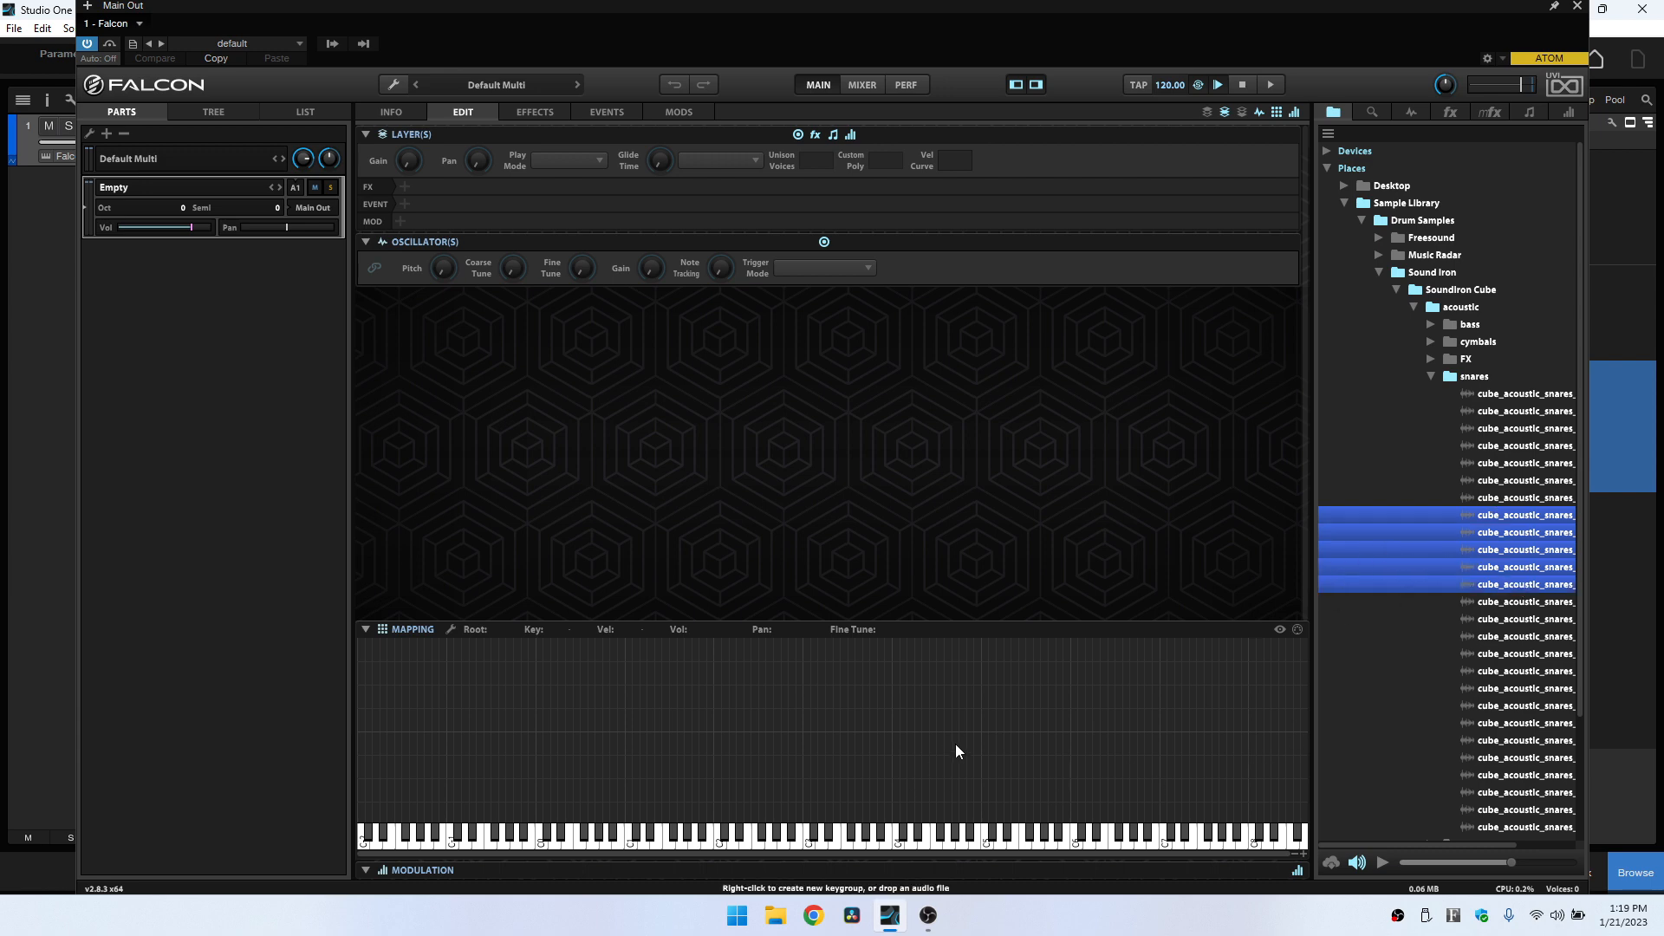
{"action": "mouse_move", "coordinate": [1305, 857]}
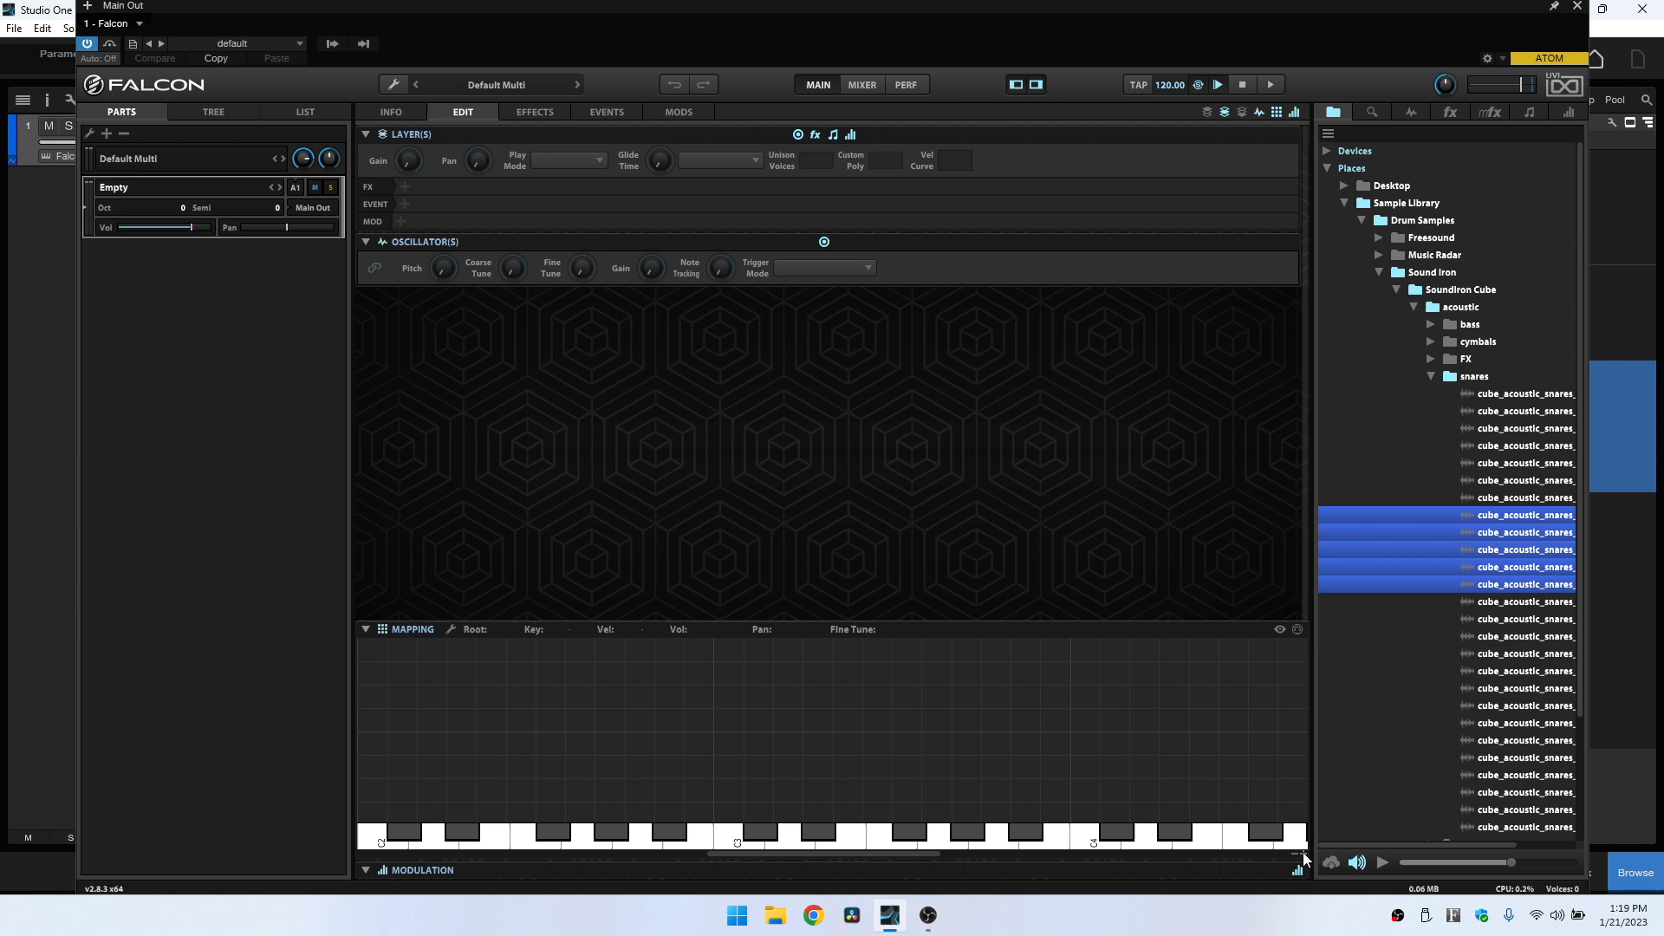
{"action": "mouse_move", "coordinate": [978, 809]}
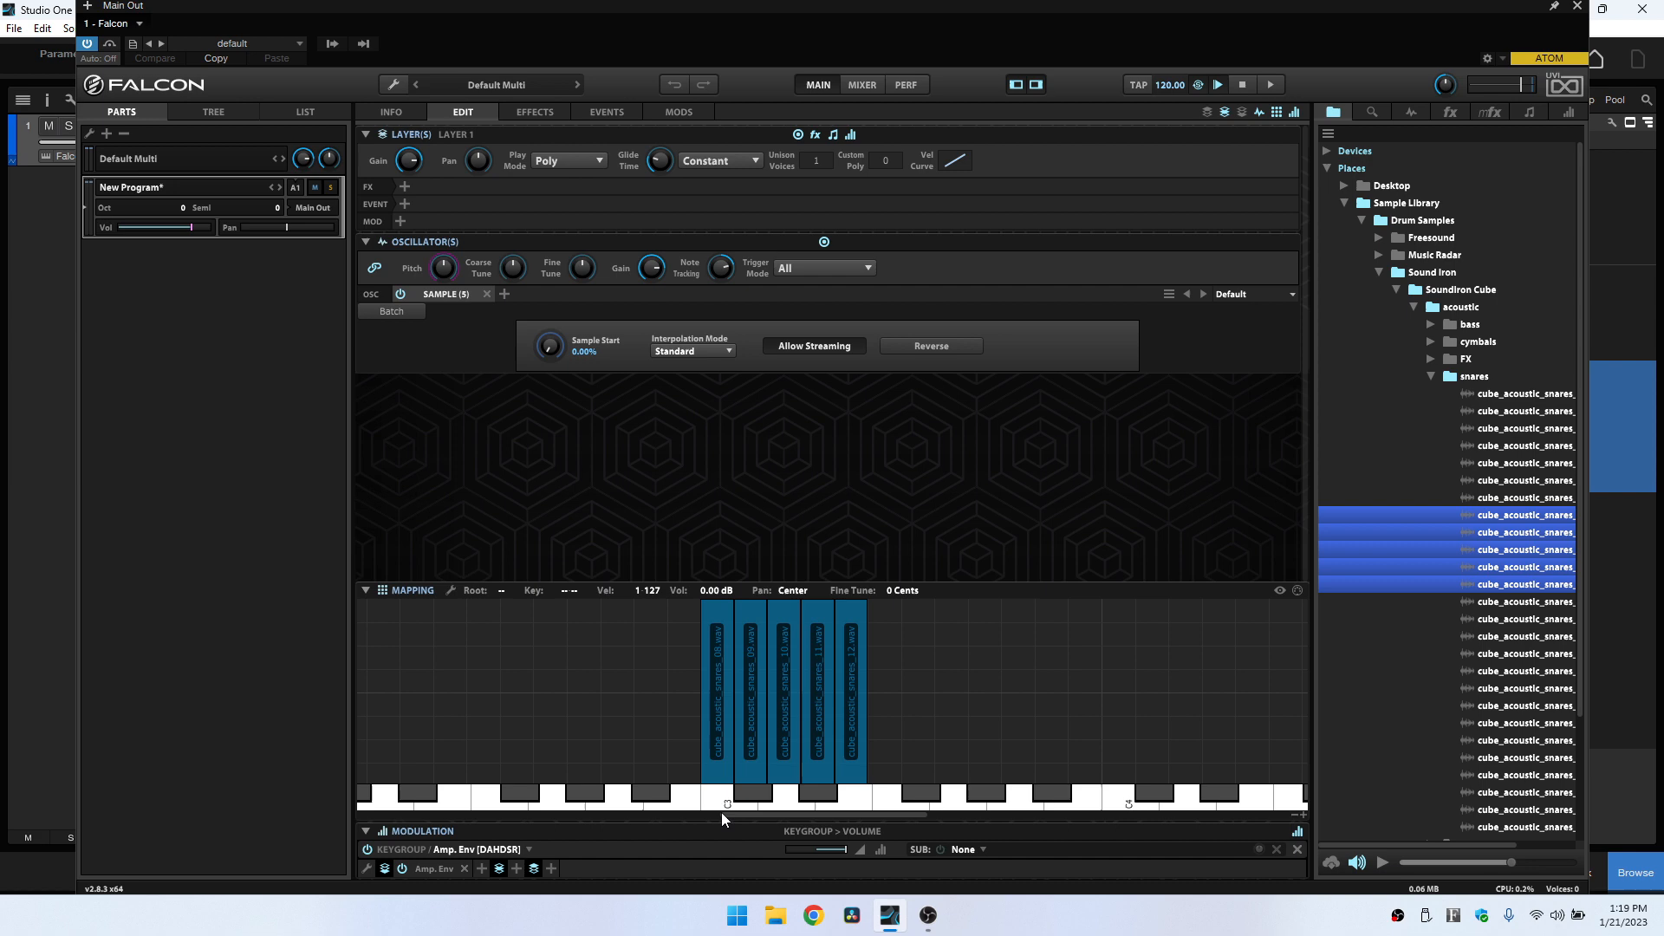
{"action": "mouse_move", "coordinate": [699, 581]}
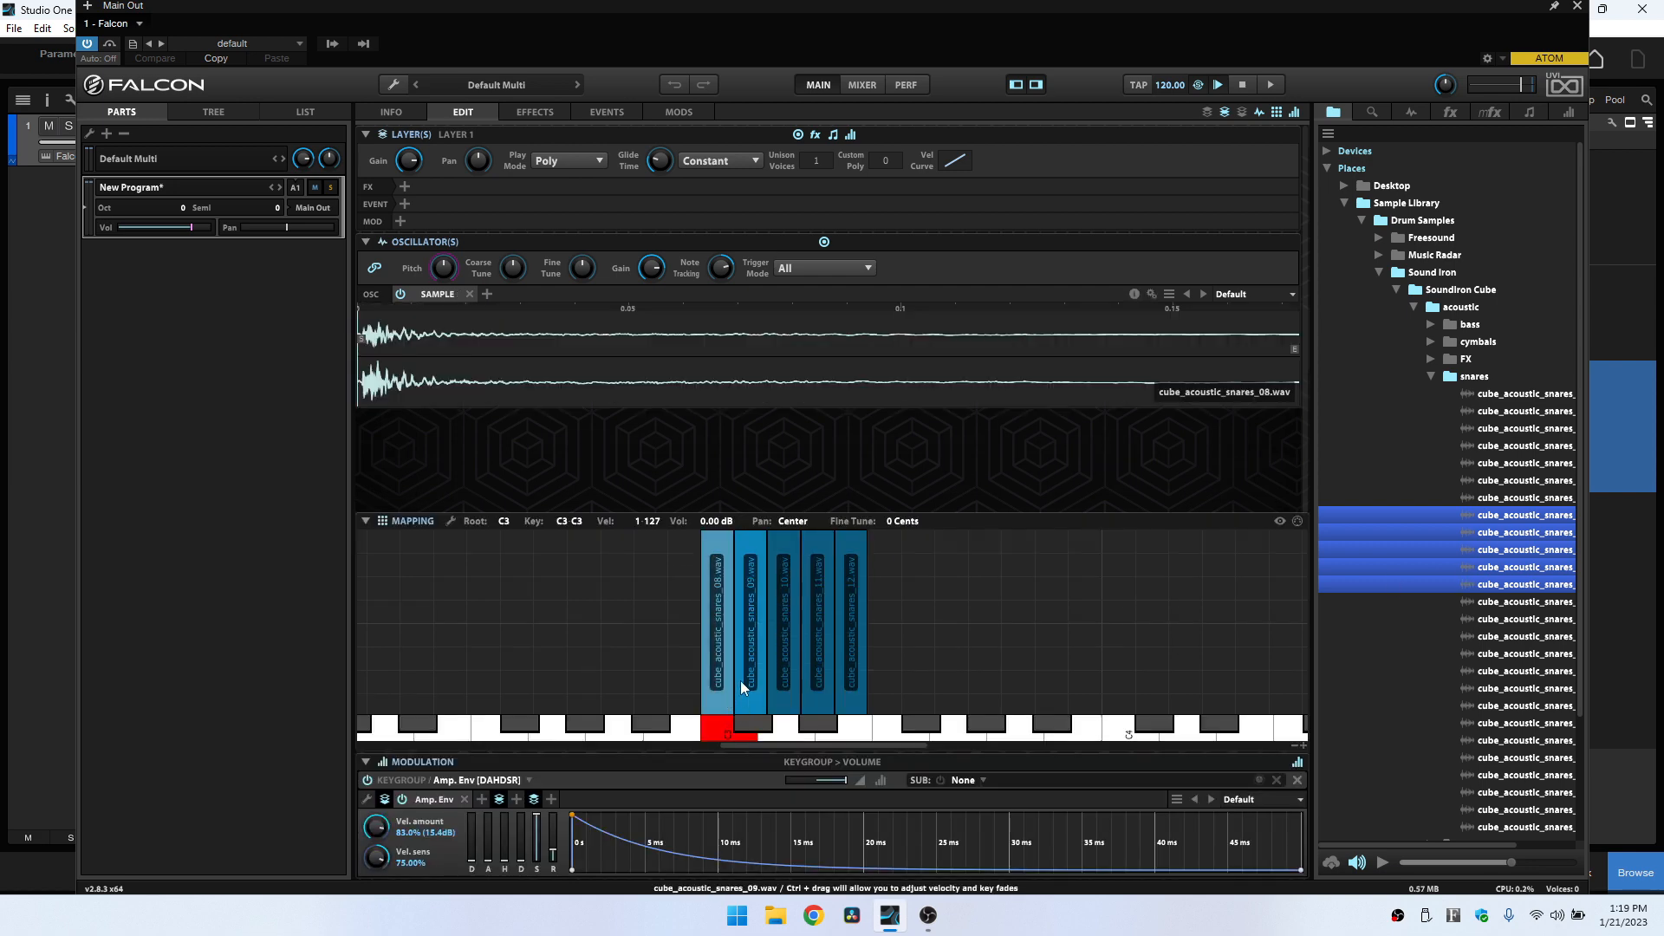
{"action": "left_click", "coordinate": [725, 620]}
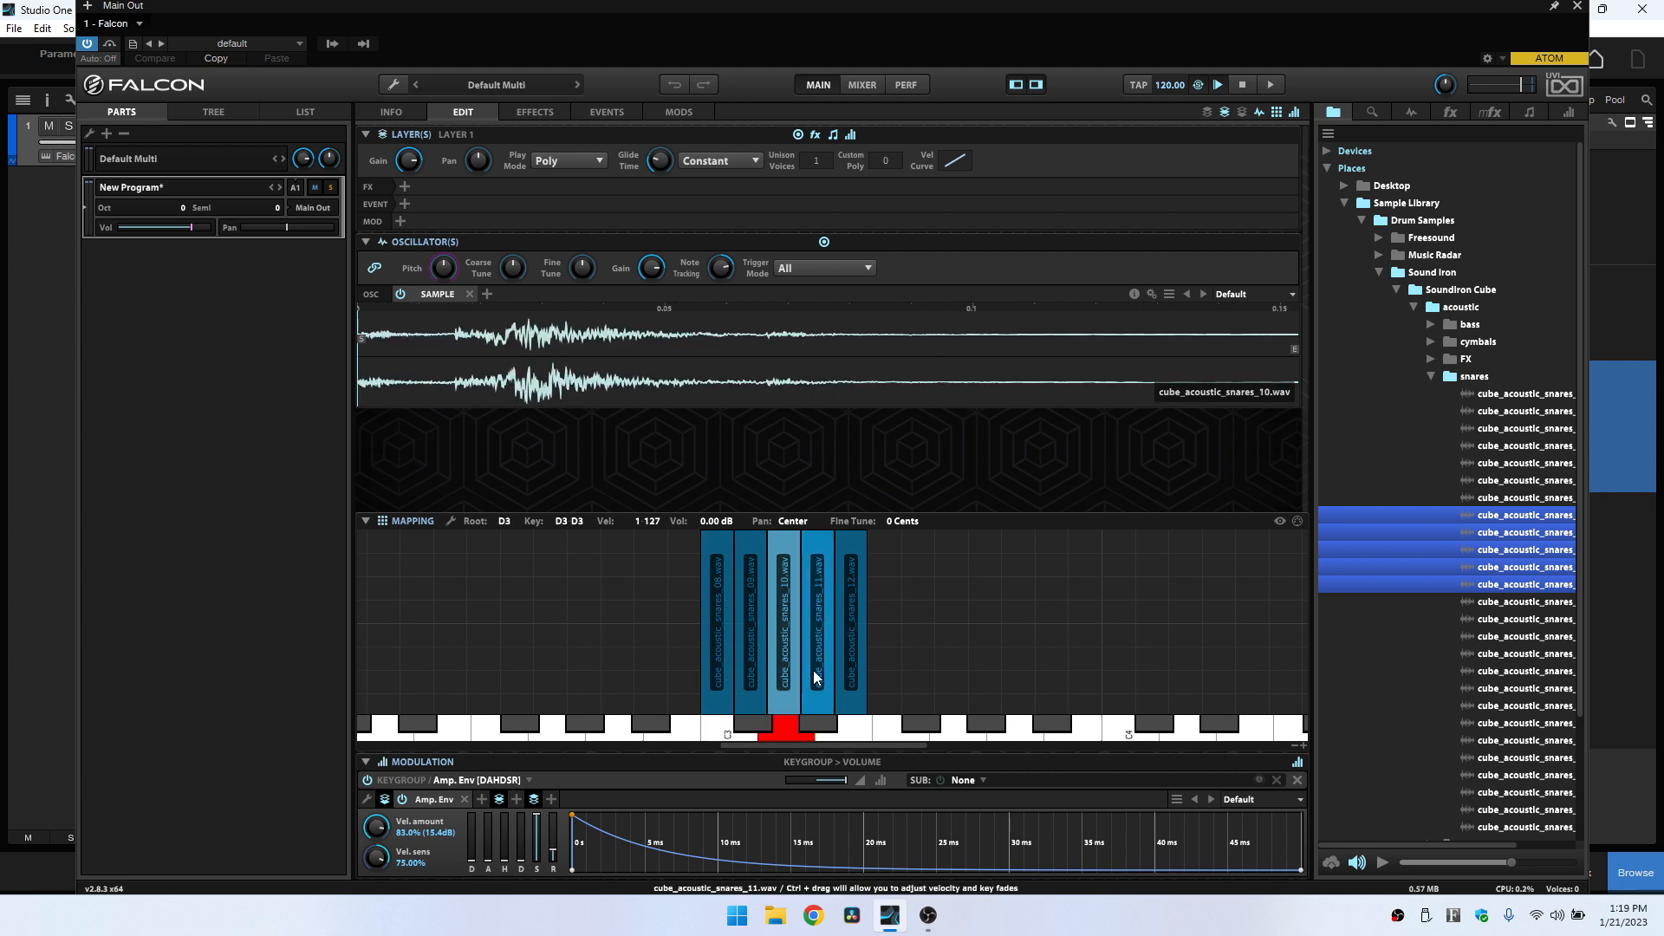
{"action": "left_click", "coordinate": [851, 625]}
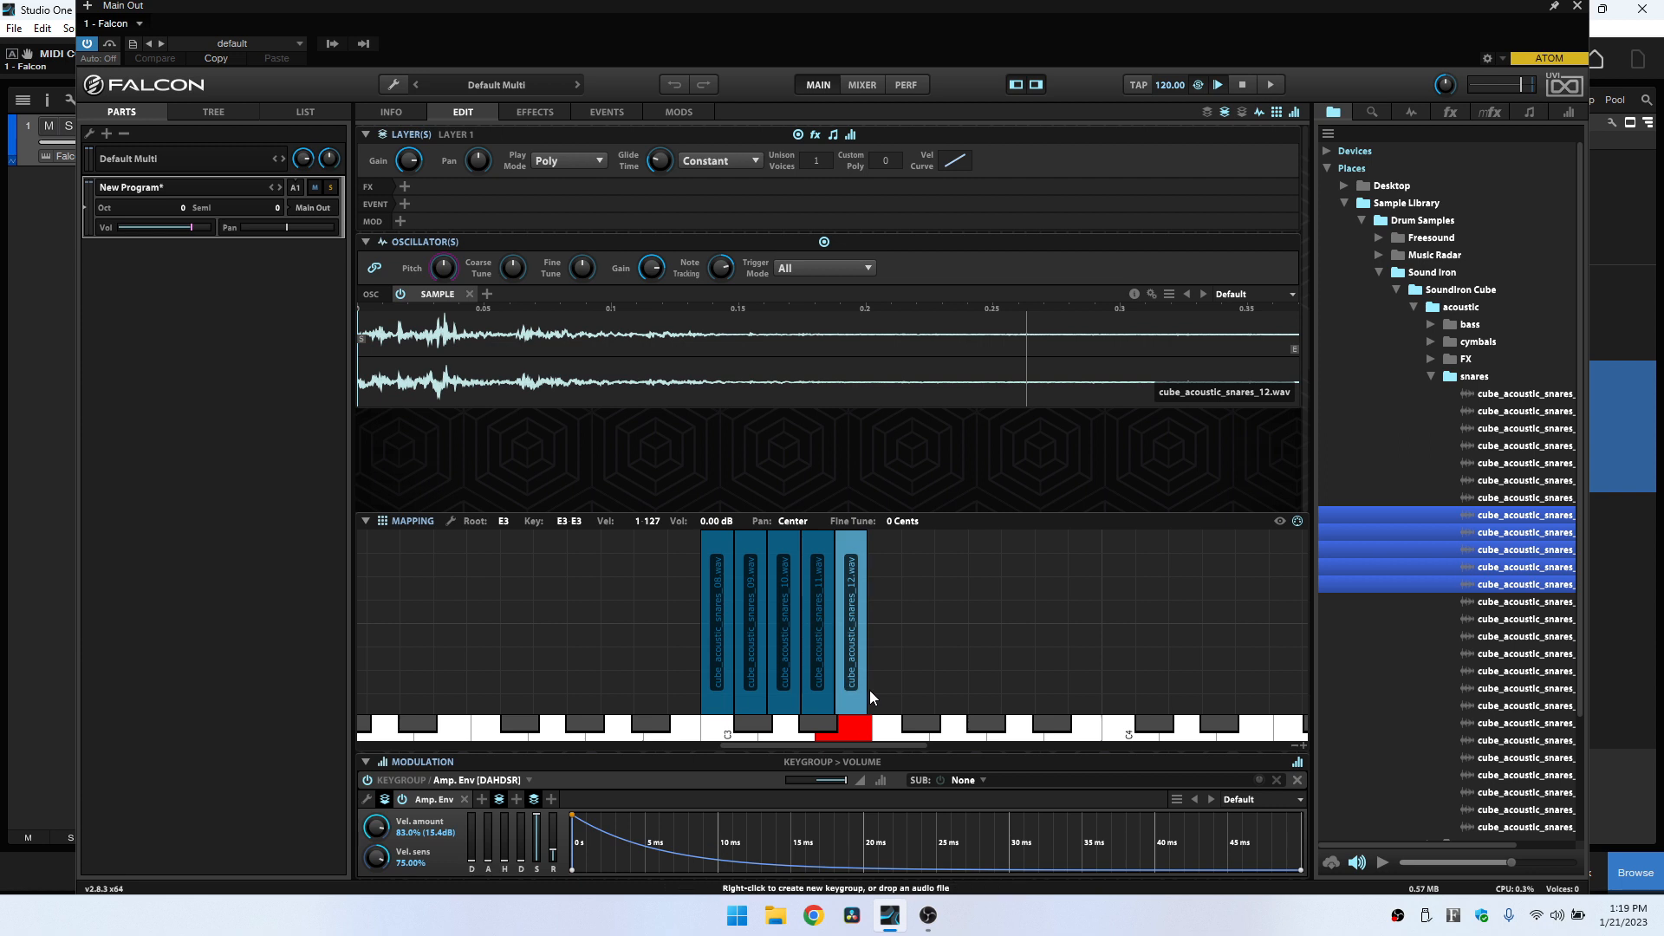
{"action": "left_click", "coordinate": [727, 616]}
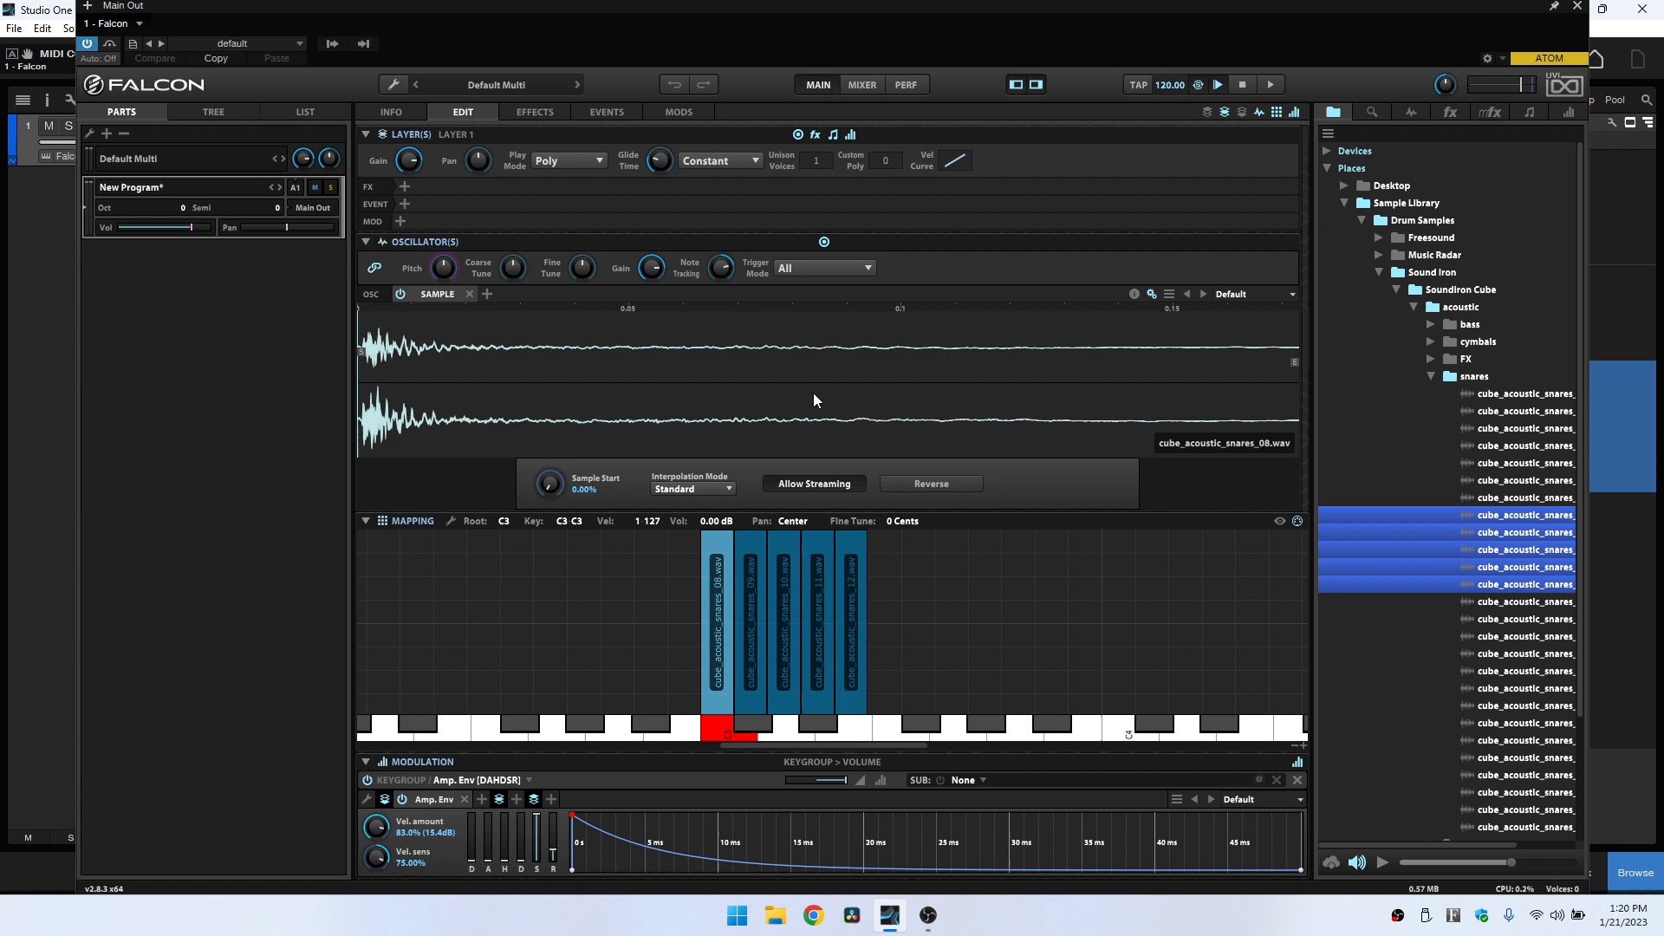
{"action": "left_click", "coordinate": [751, 621]}
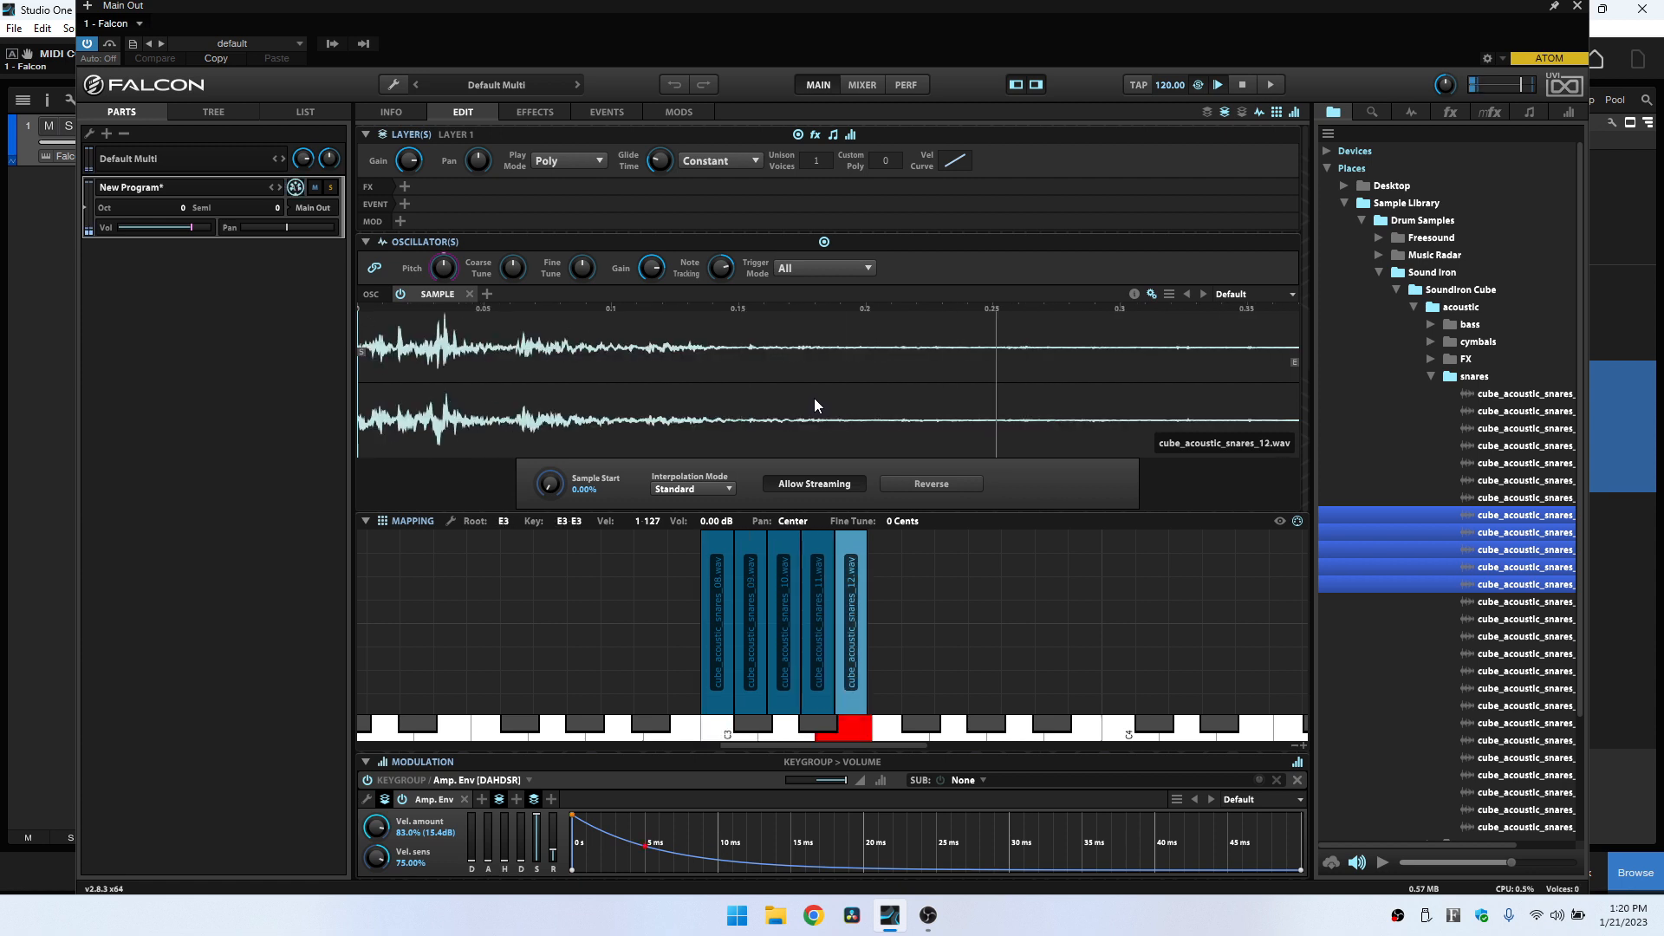
{"action": "left_click", "coordinate": [718, 615]}
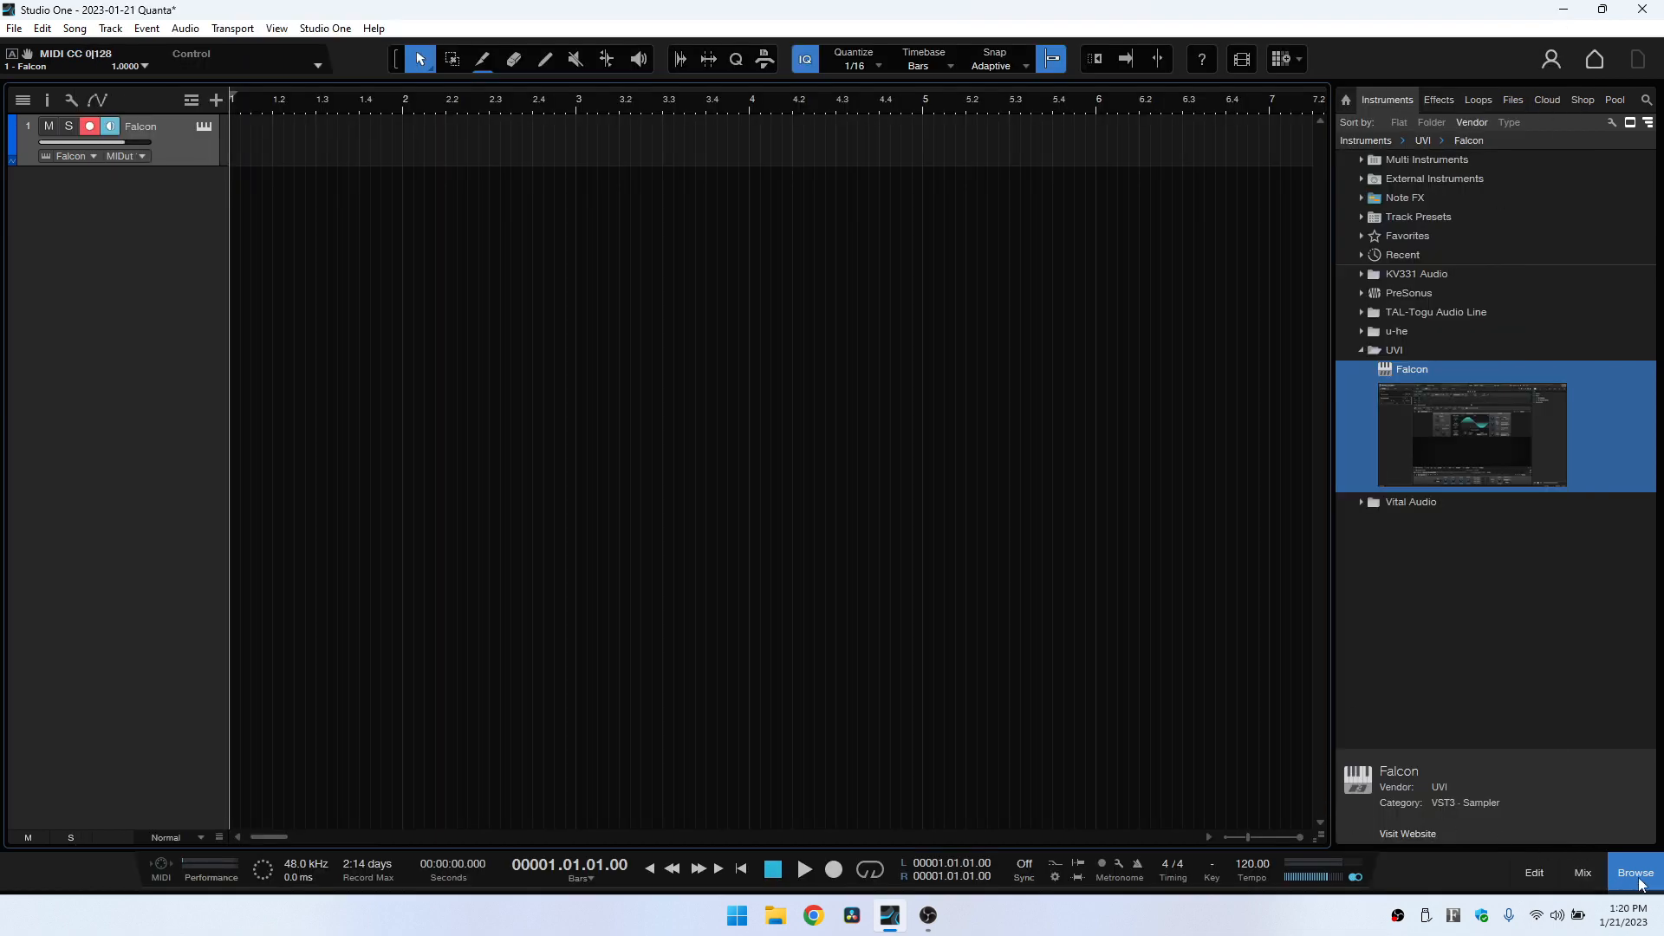
{"action": "left_click", "coordinate": [1582, 871]}
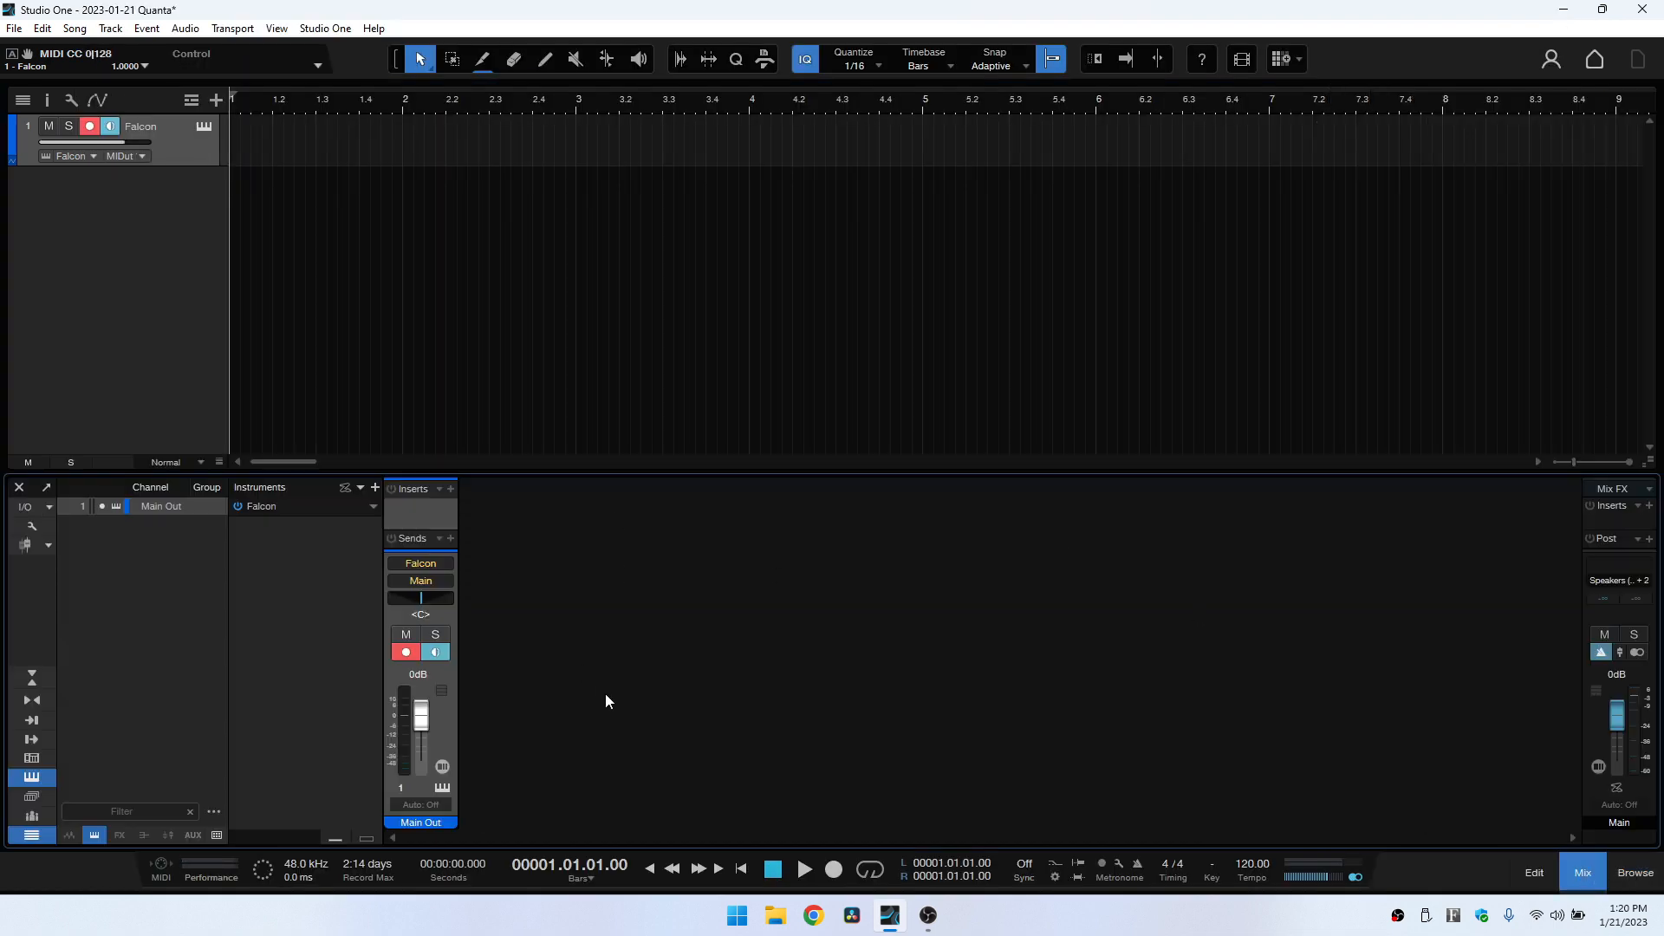
{"action": "mouse_move", "coordinate": [444, 674]}
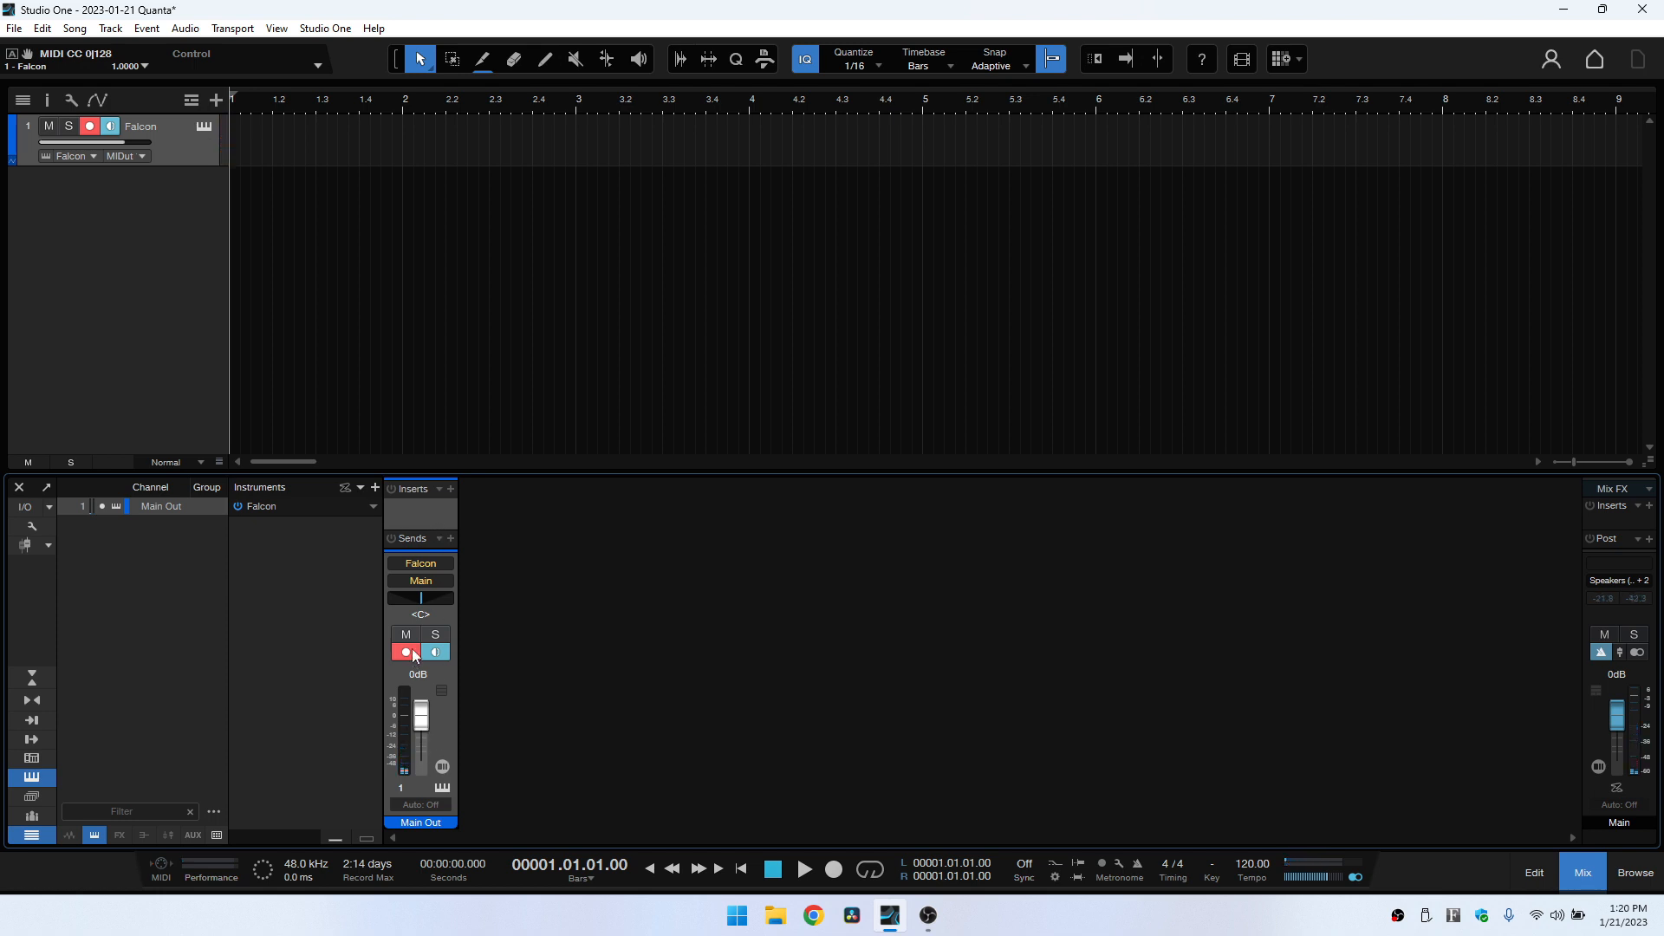
{"action": "mouse_move", "coordinate": [403, 652]}
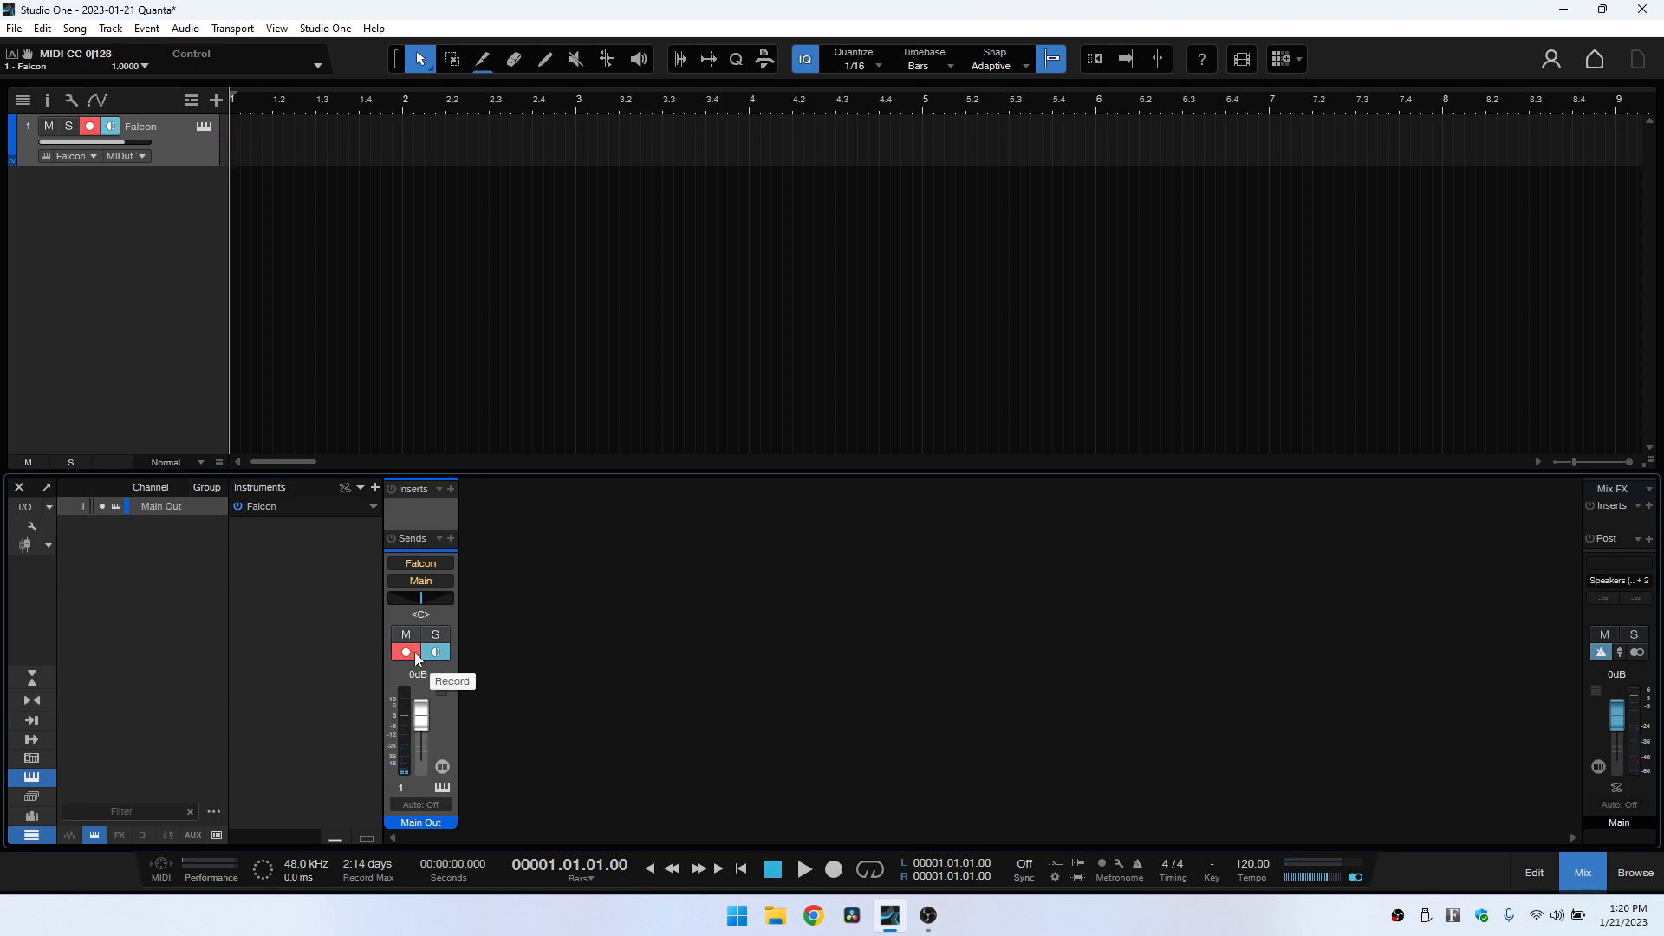
{"action": "mouse_move", "coordinate": [492, 719]}
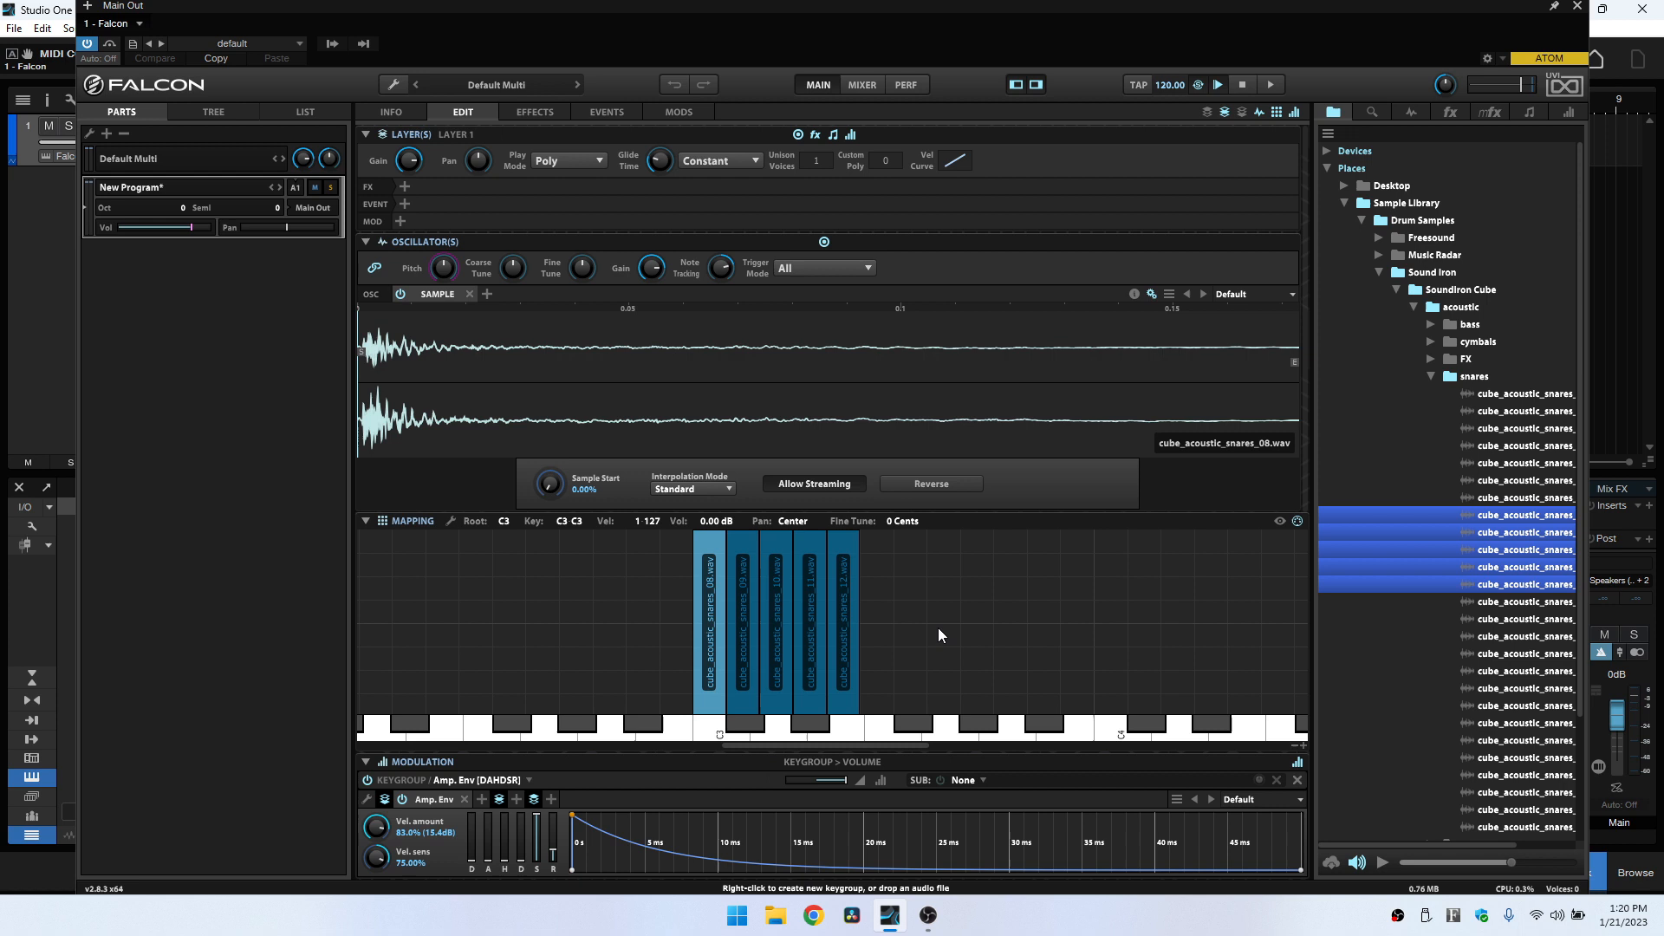
{"action": "mouse_move", "coordinate": [336, 85]}
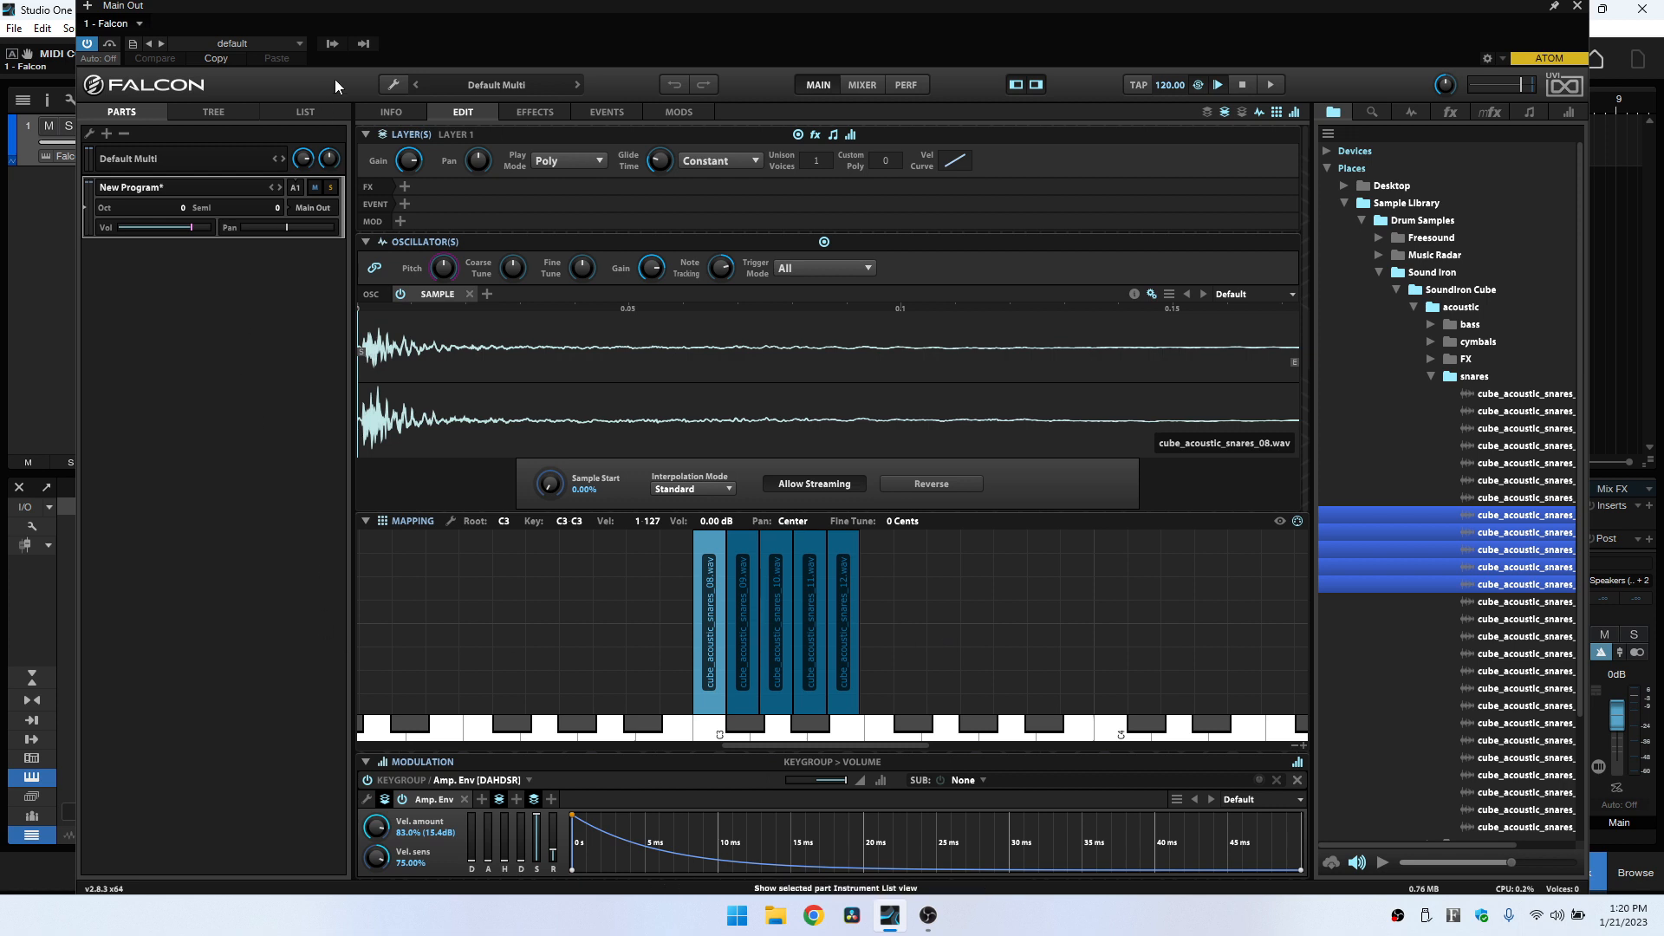
- Switch Falcon to List view and select the five snare keygroups
{"action": "left_click", "coordinate": [305, 112]}
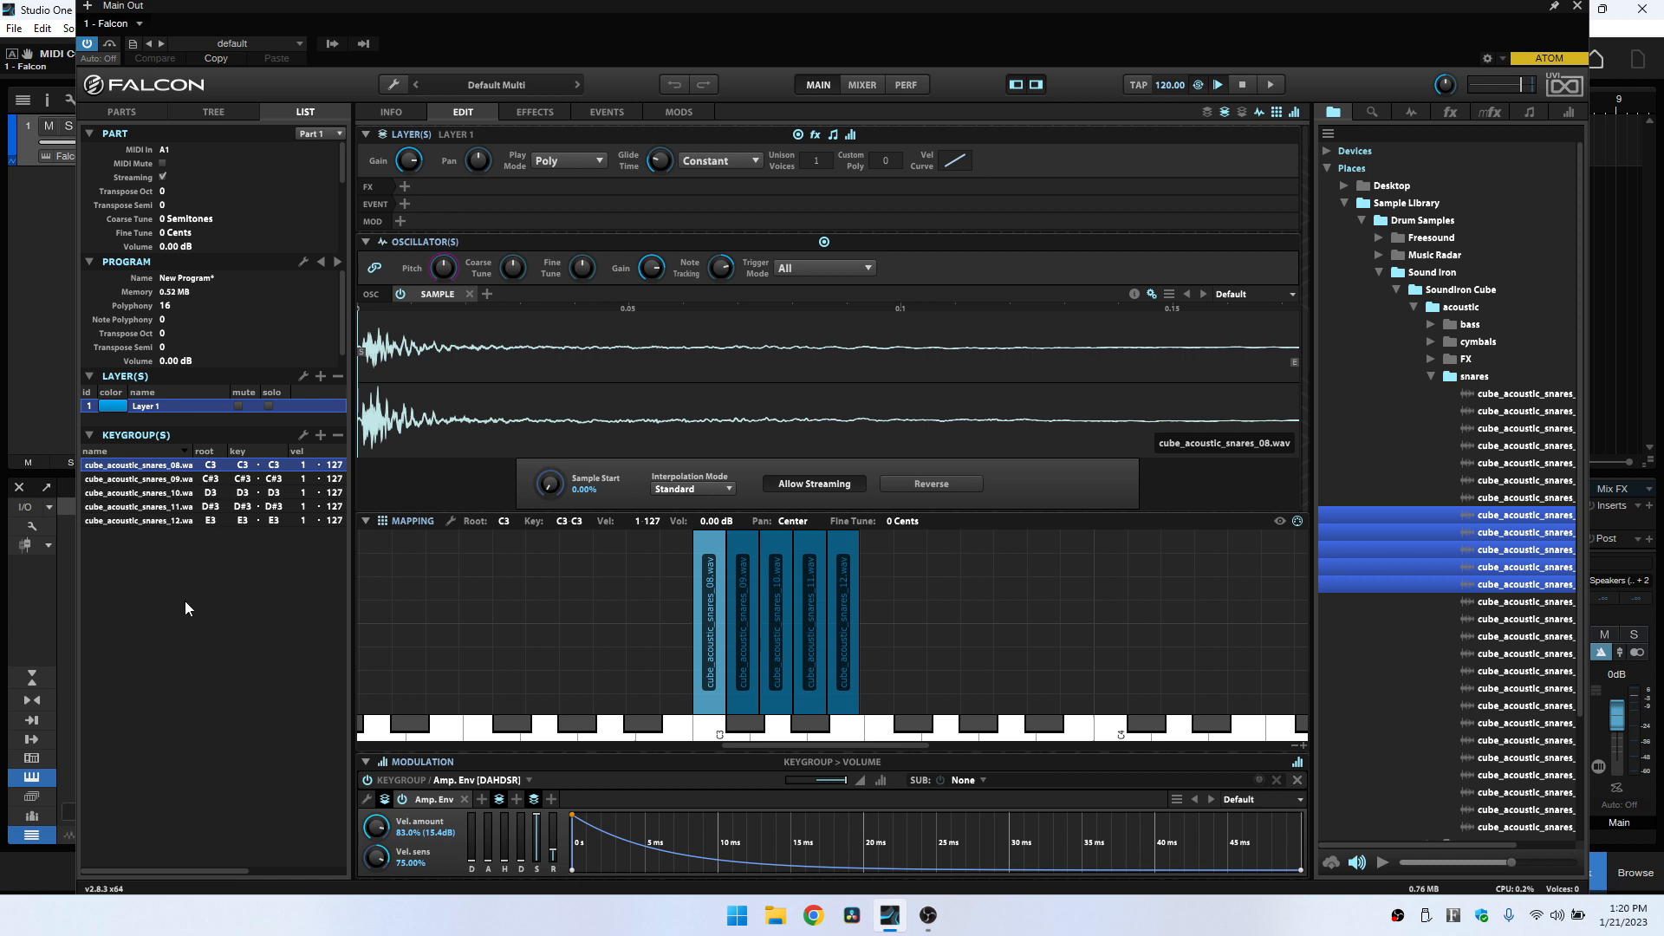
{"action": "mouse_move", "coordinate": [135, 874]}
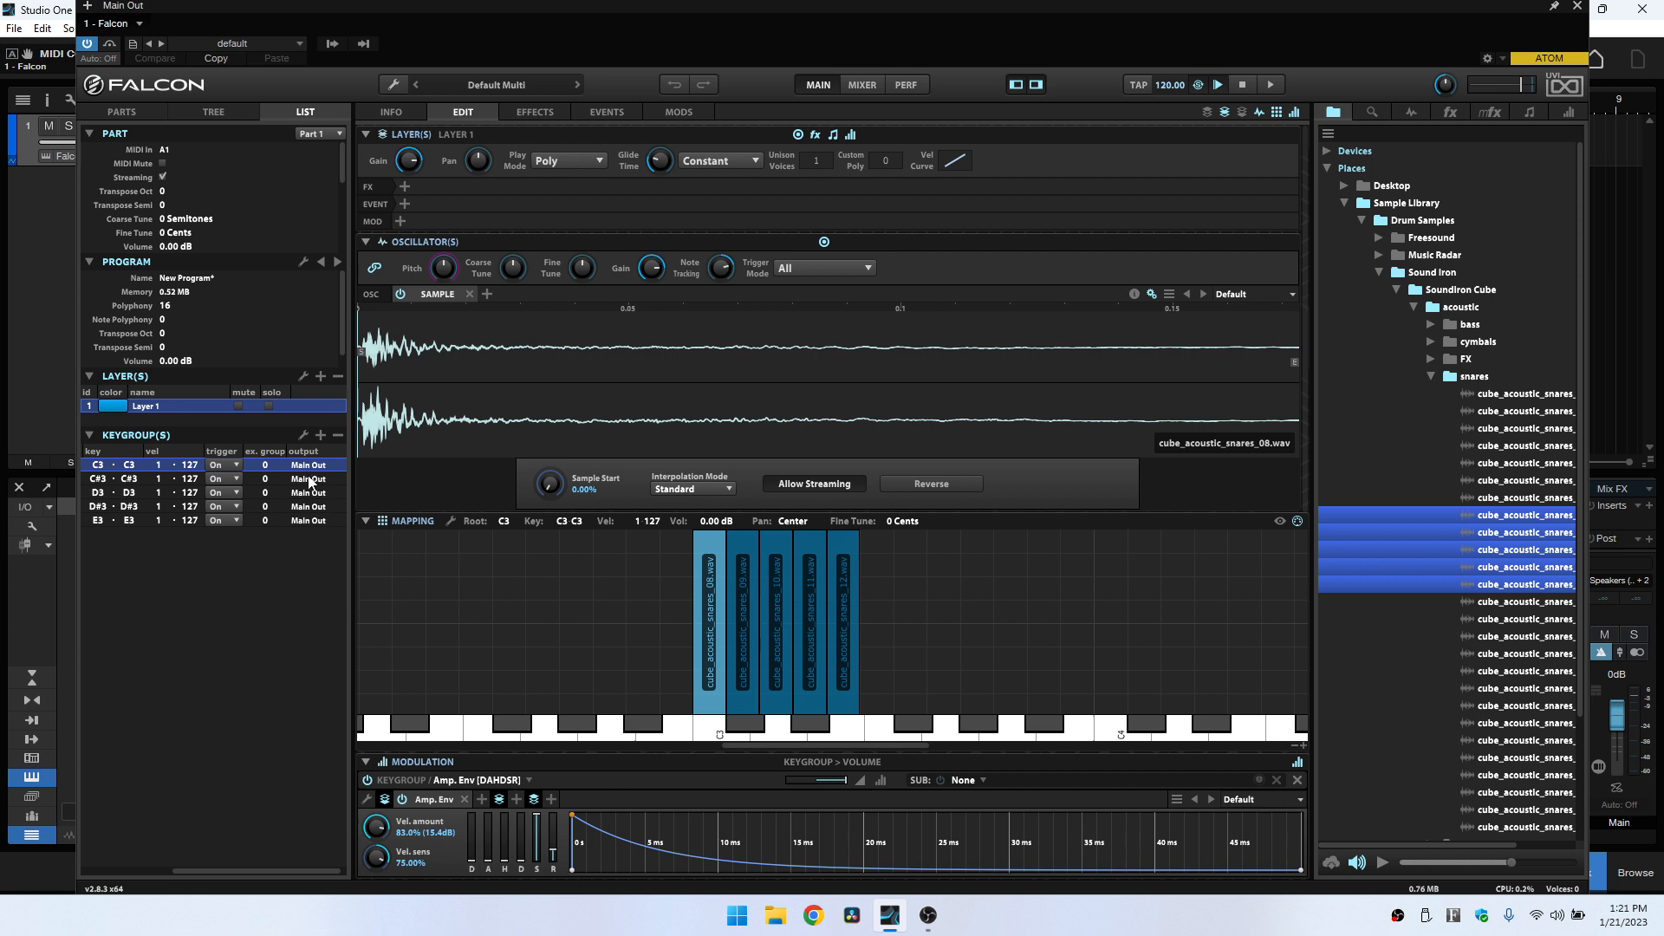
{"action": "left_click", "coordinate": [307, 477]}
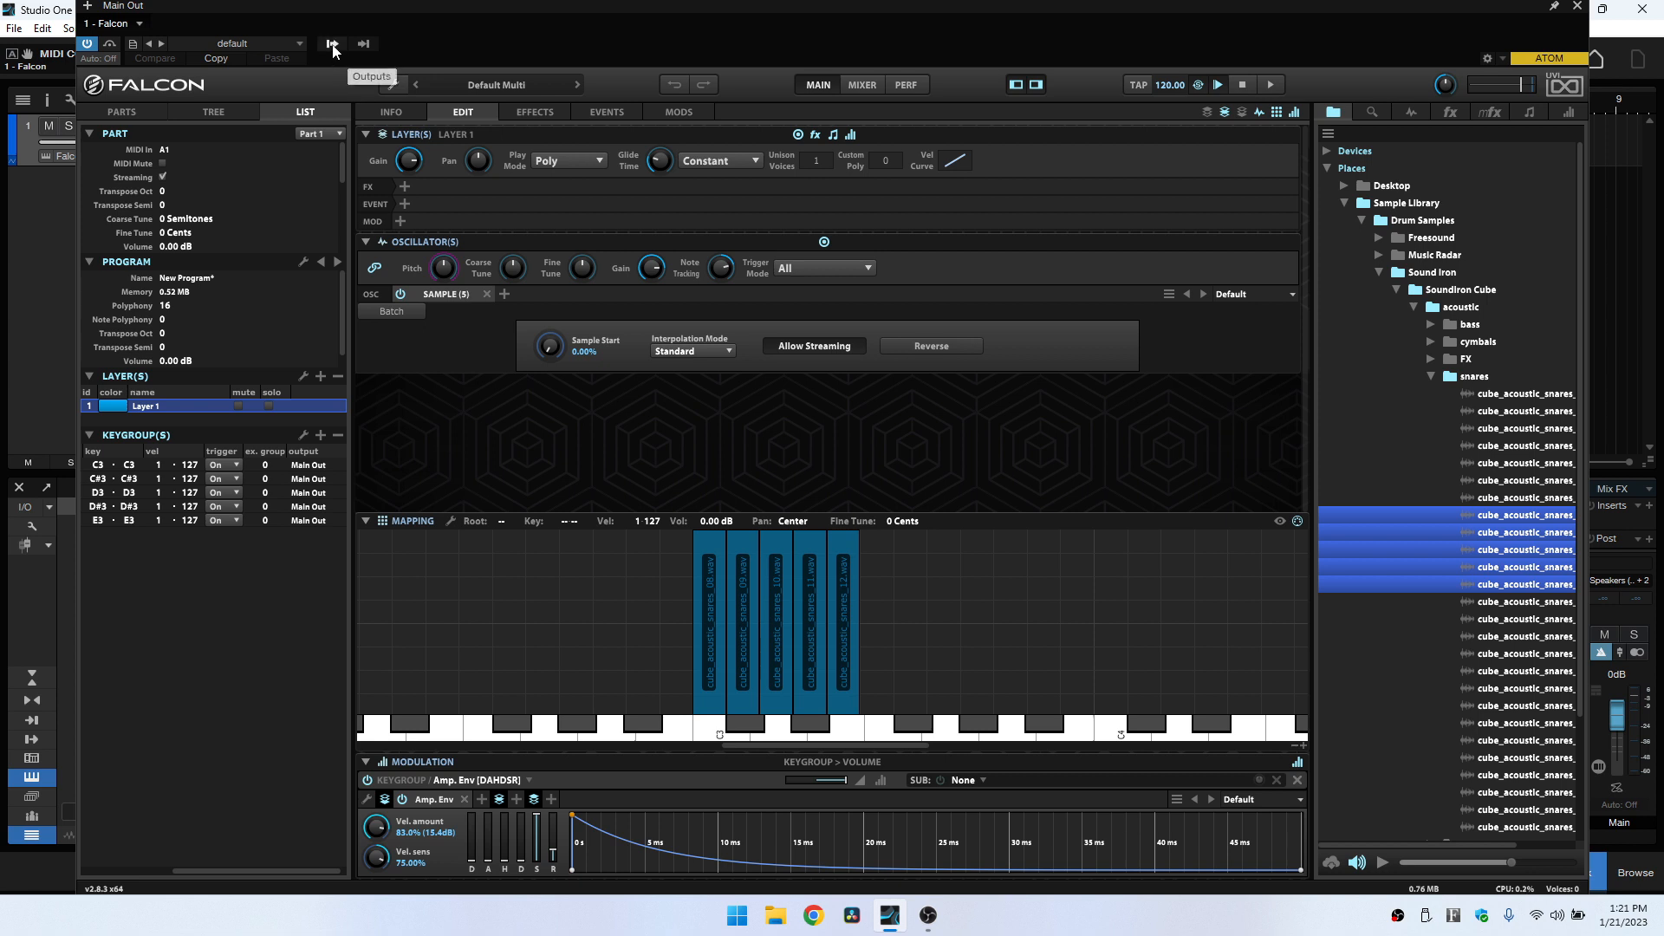
- Turn on Falcon's extra plug-in outputs Out 2, Out 3 and Out 4
{"action": "left_click", "coordinate": [332, 43]}
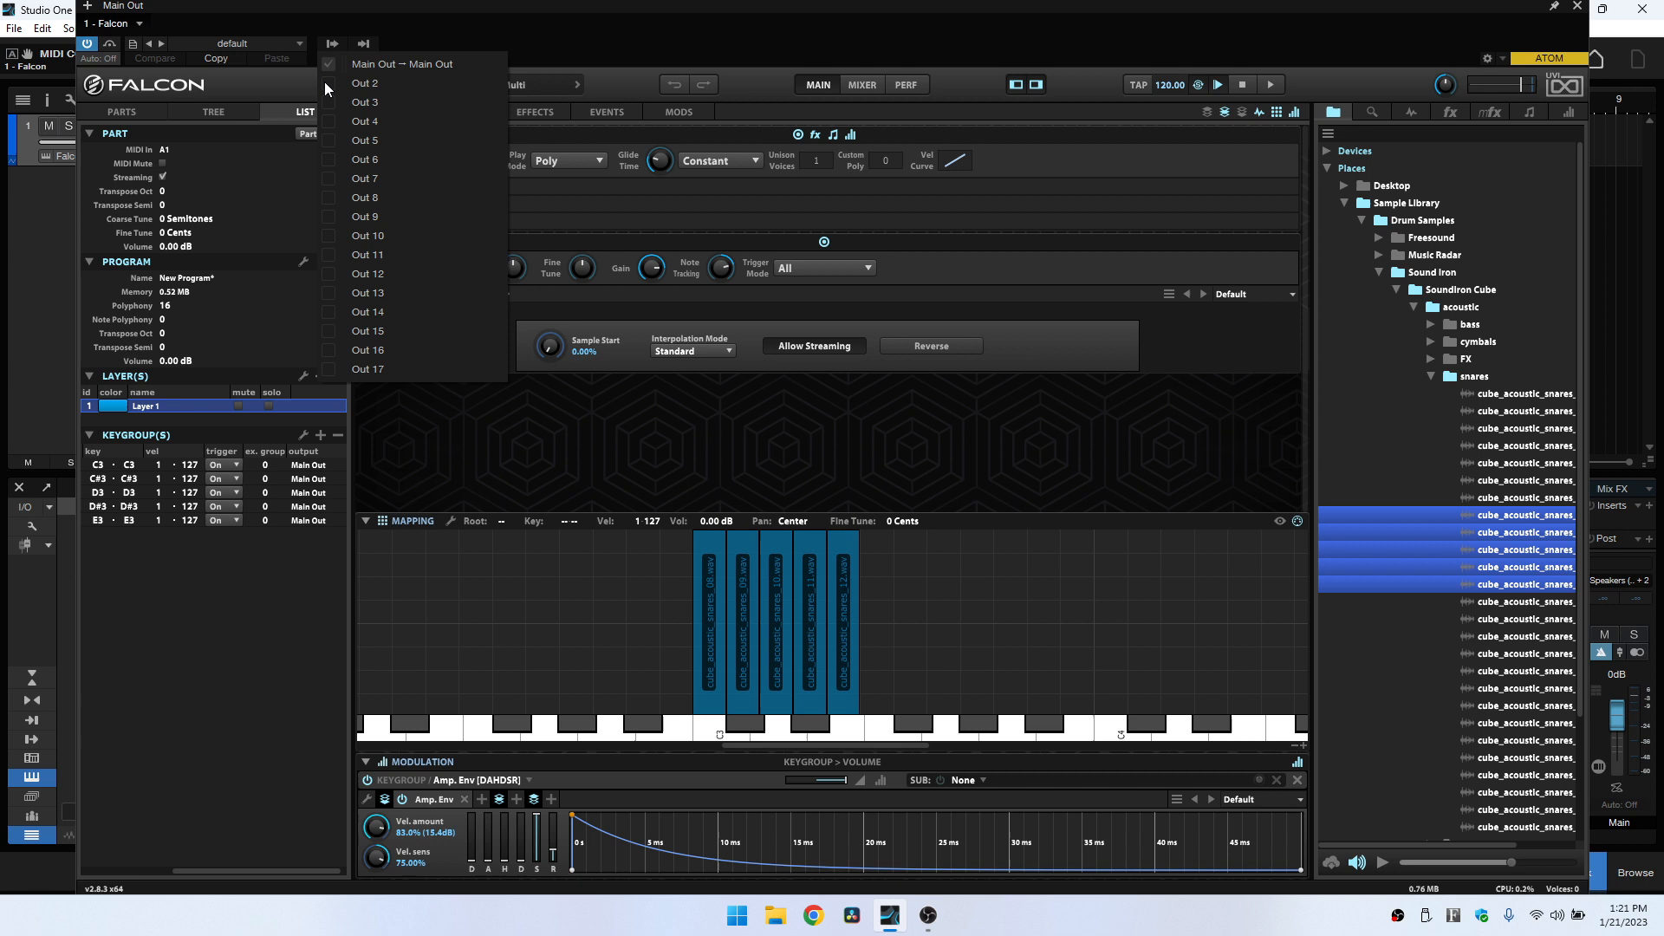
{"action": "left_click", "coordinate": [364, 84]}
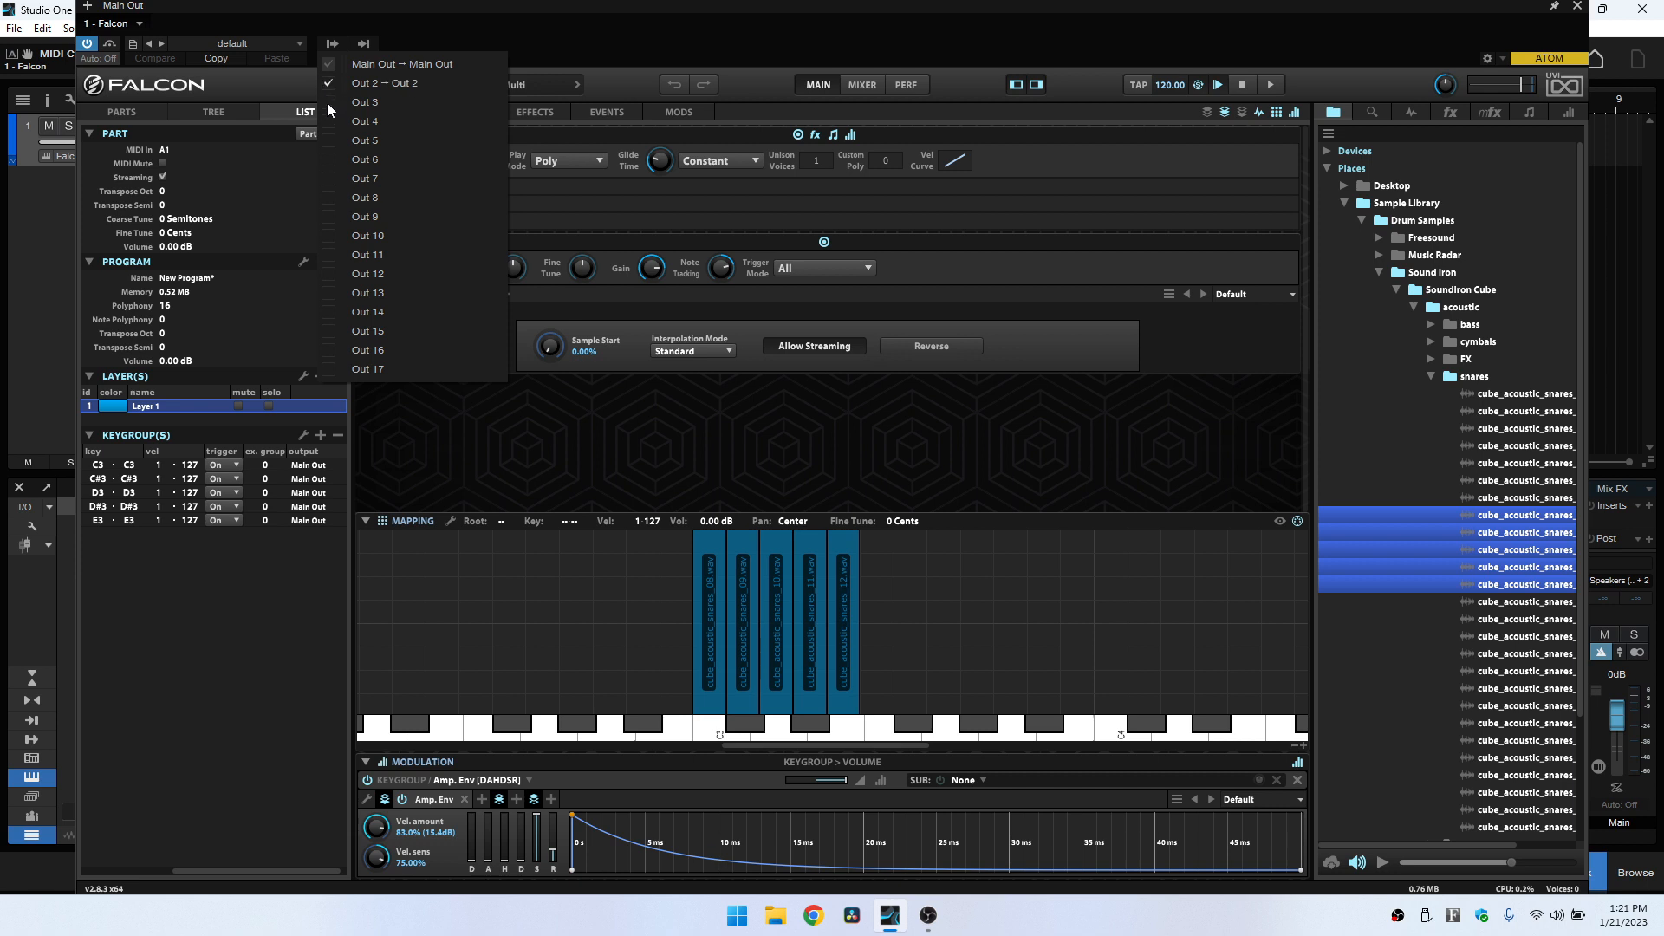
{"action": "left_click", "coordinate": [364, 101]}
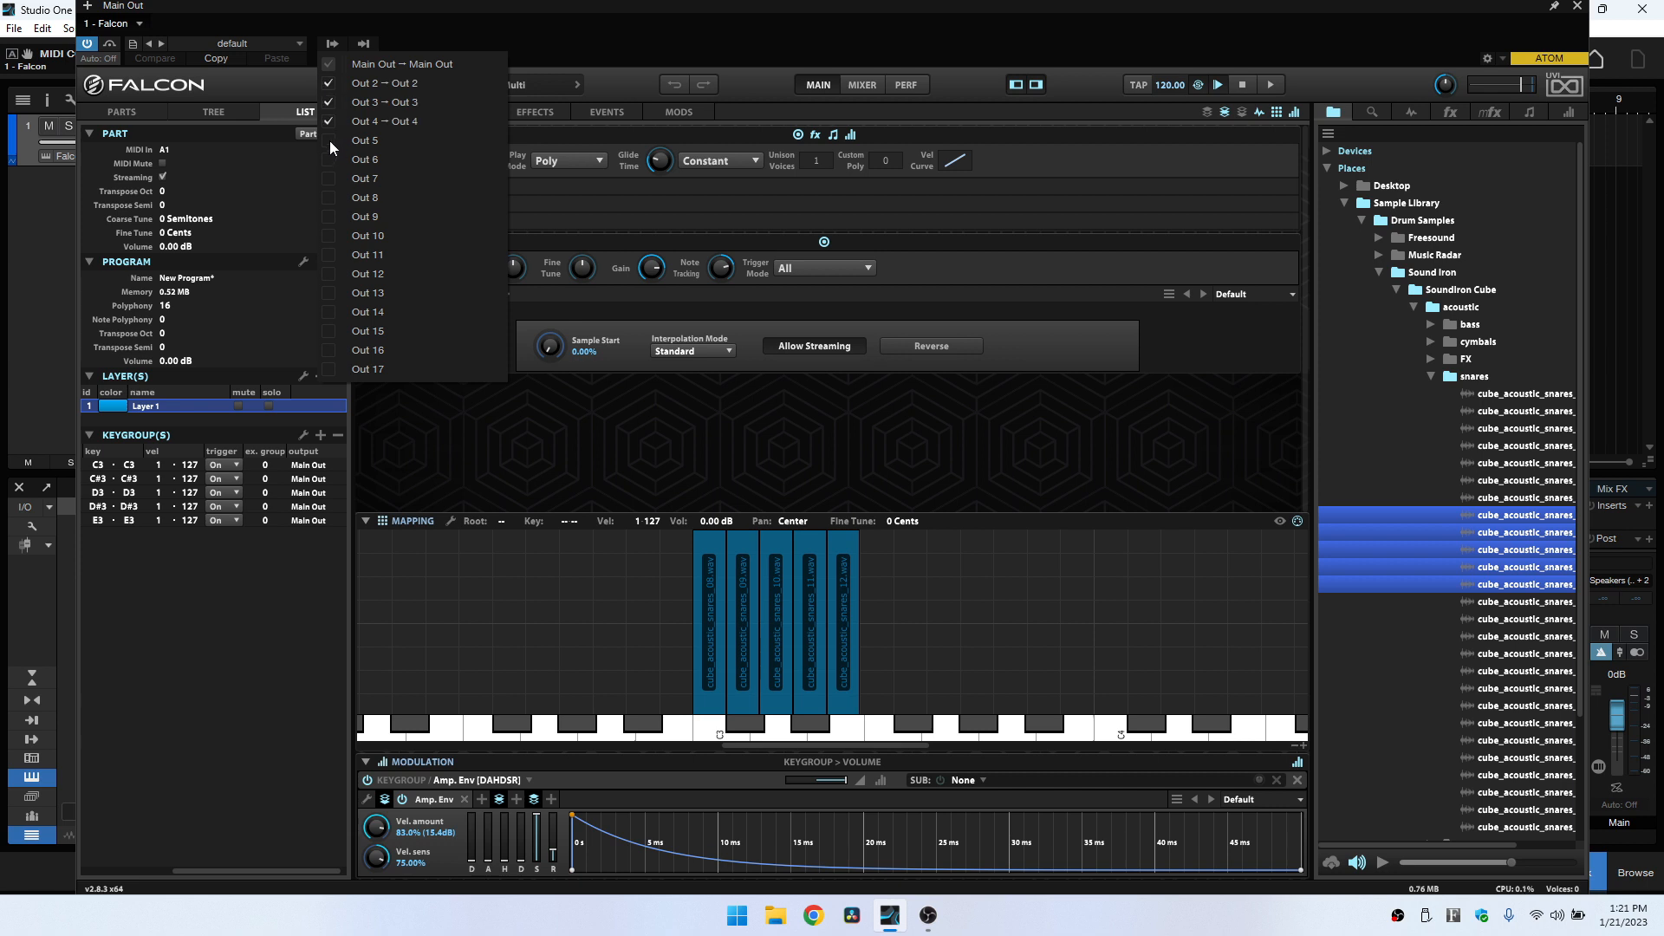
{"action": "left_click", "coordinate": [365, 141]}
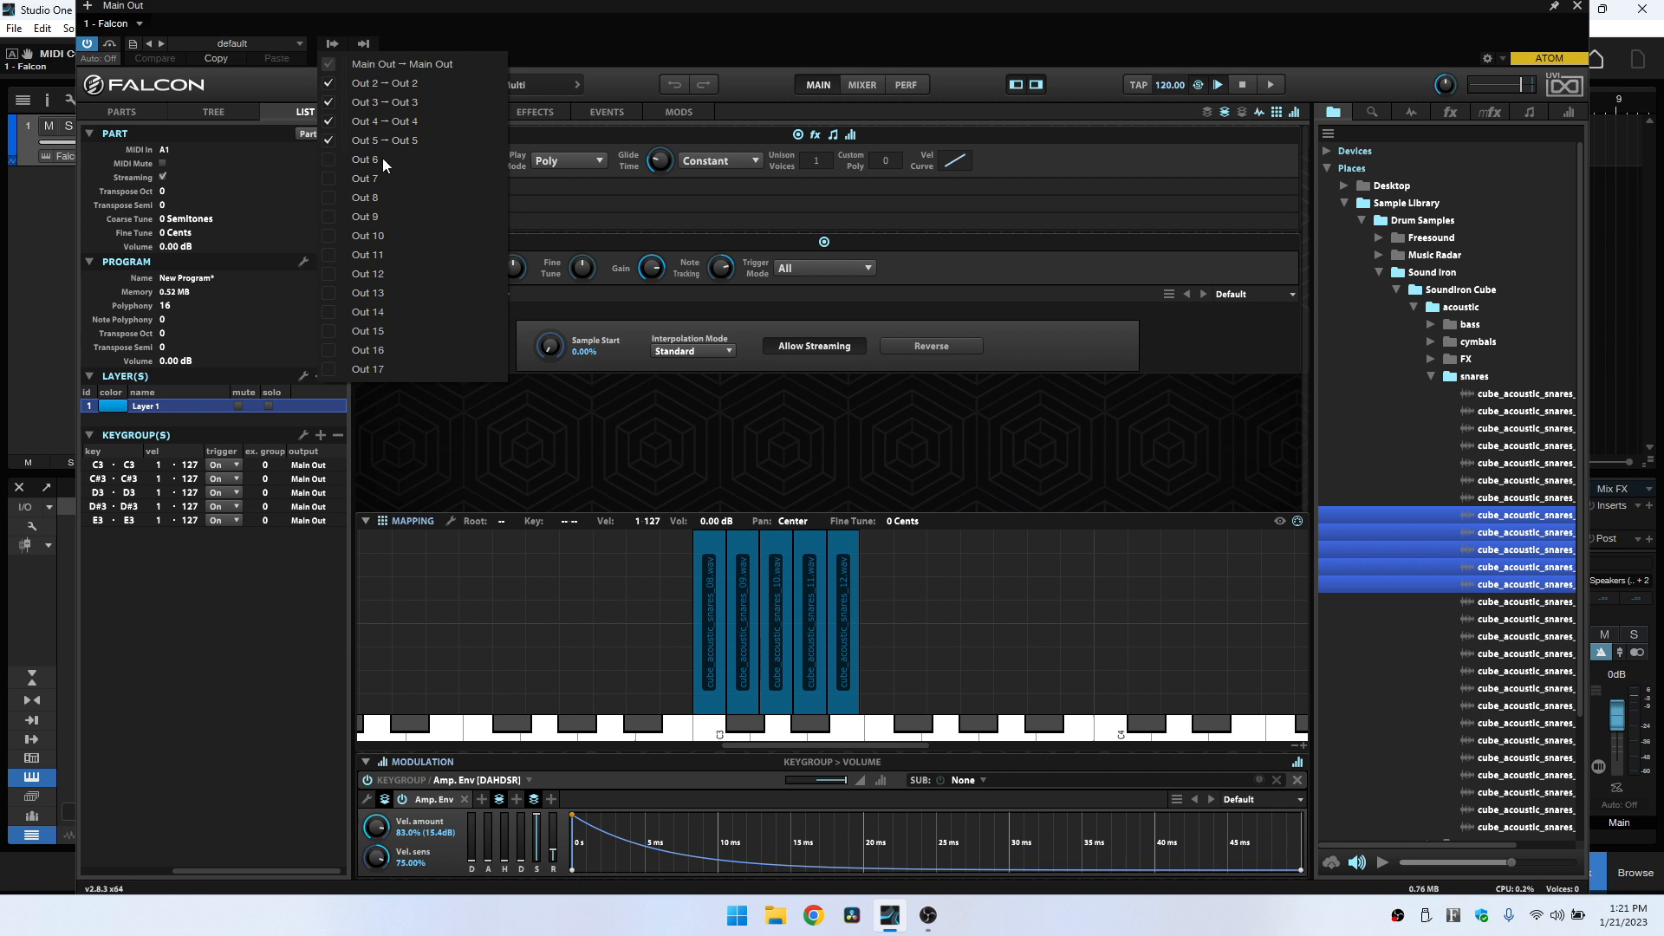
{"action": "mouse_move", "coordinate": [388, 125]}
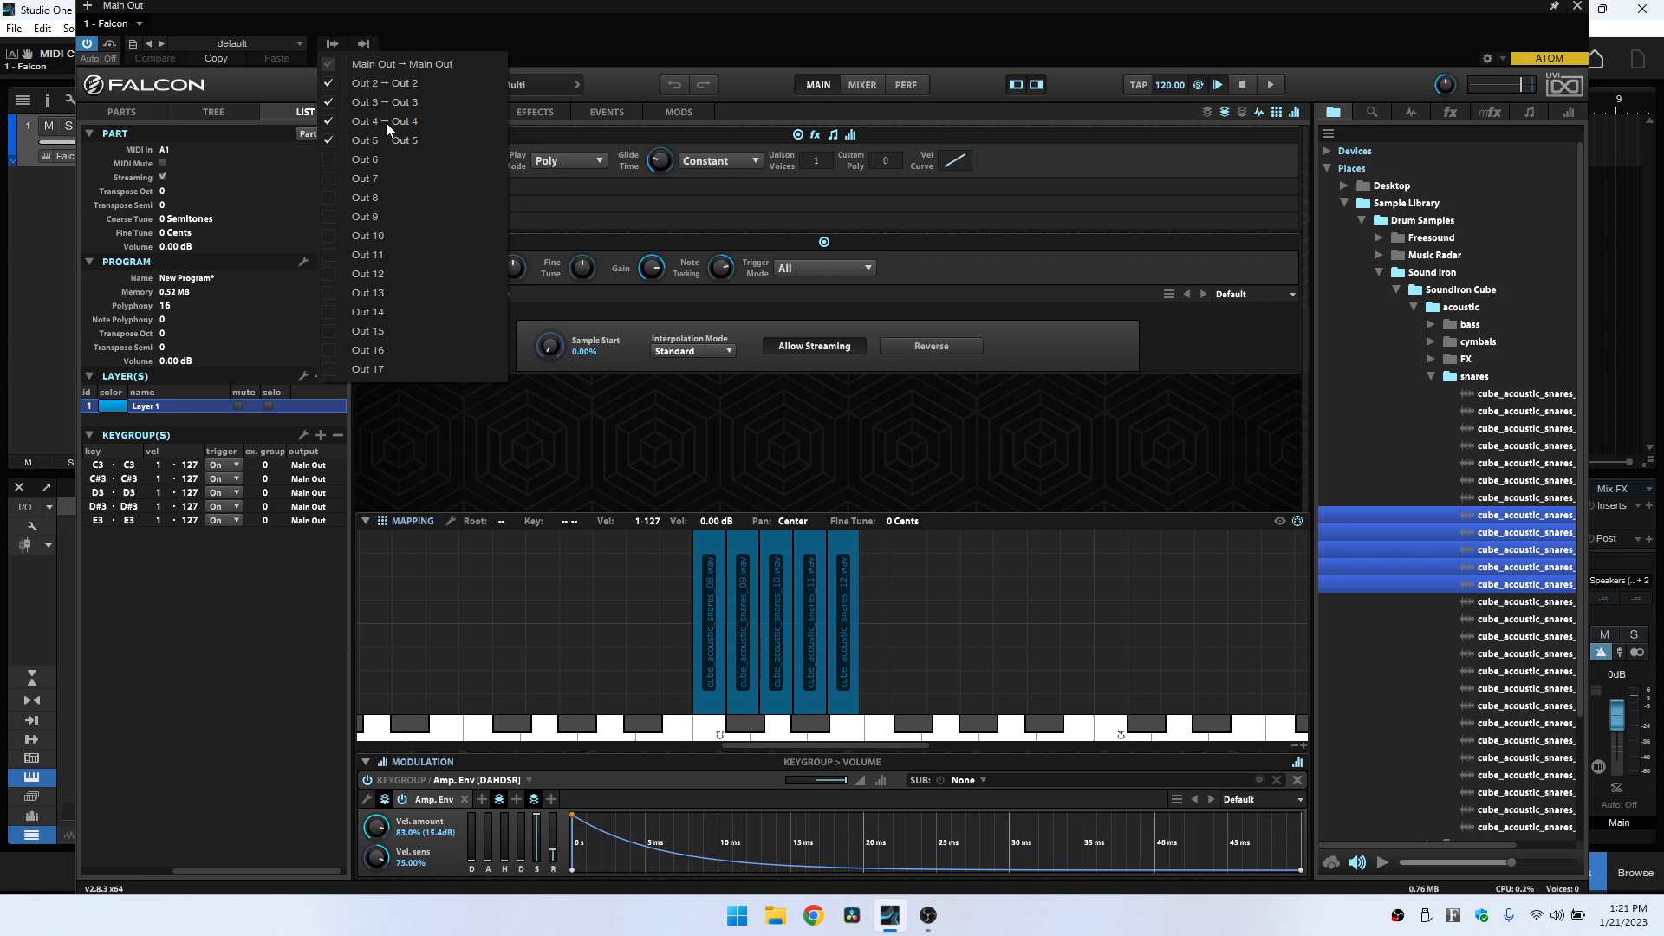
{"action": "mouse_move", "coordinate": [398, 141]}
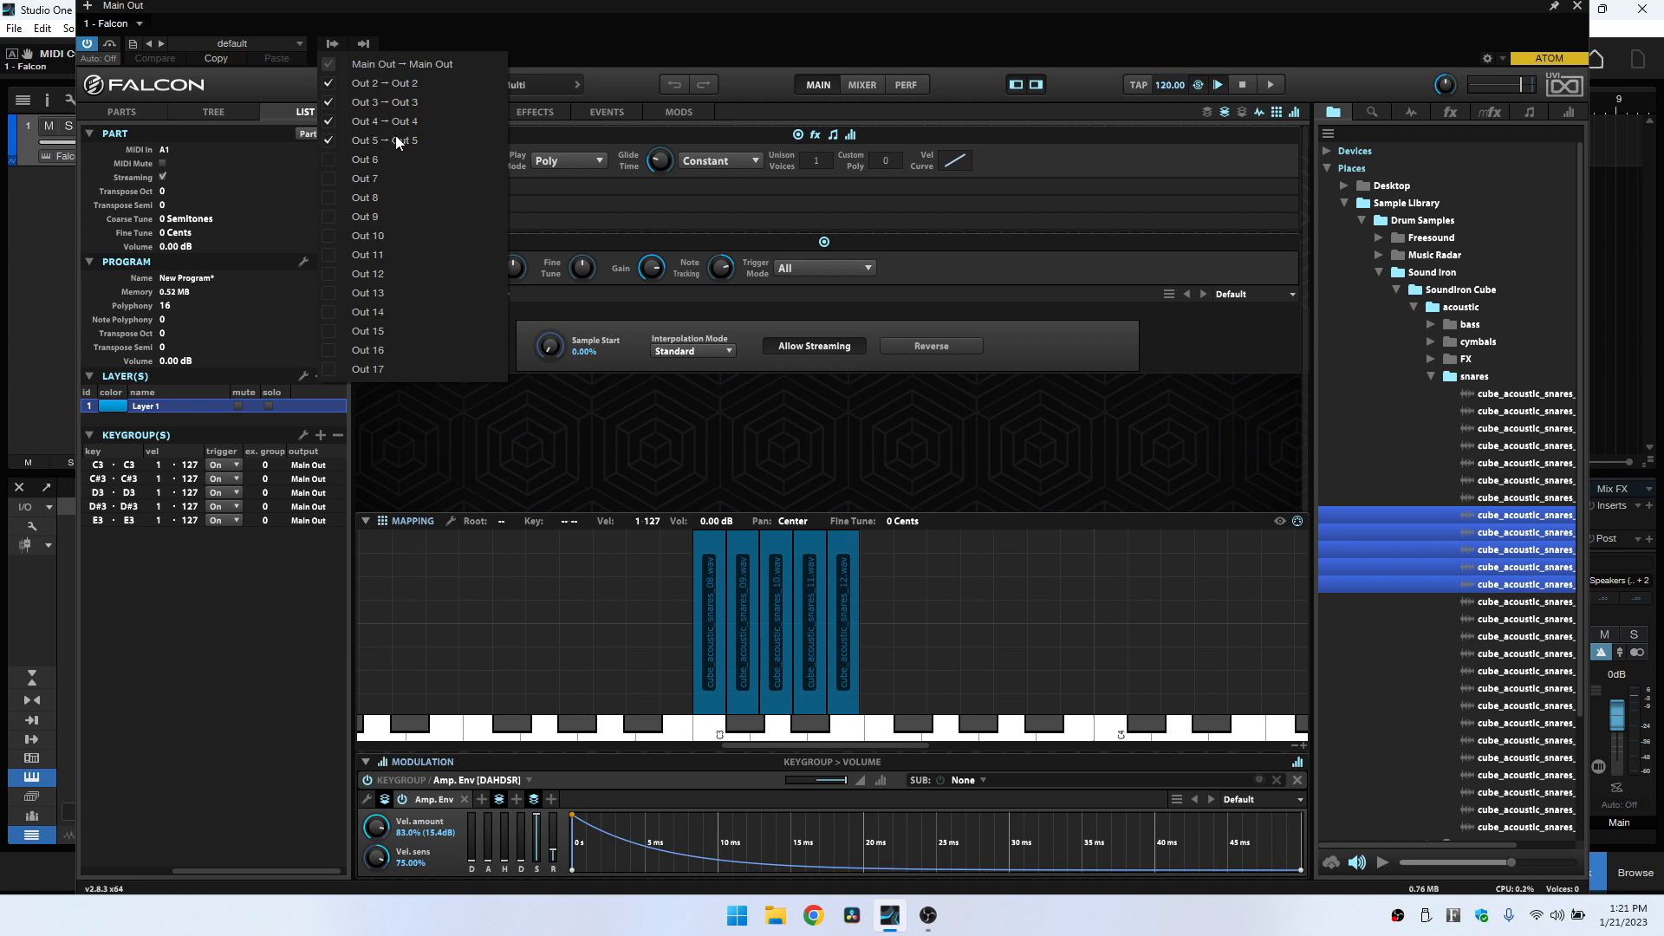
{"action": "mouse_move", "coordinate": [240, 670]}
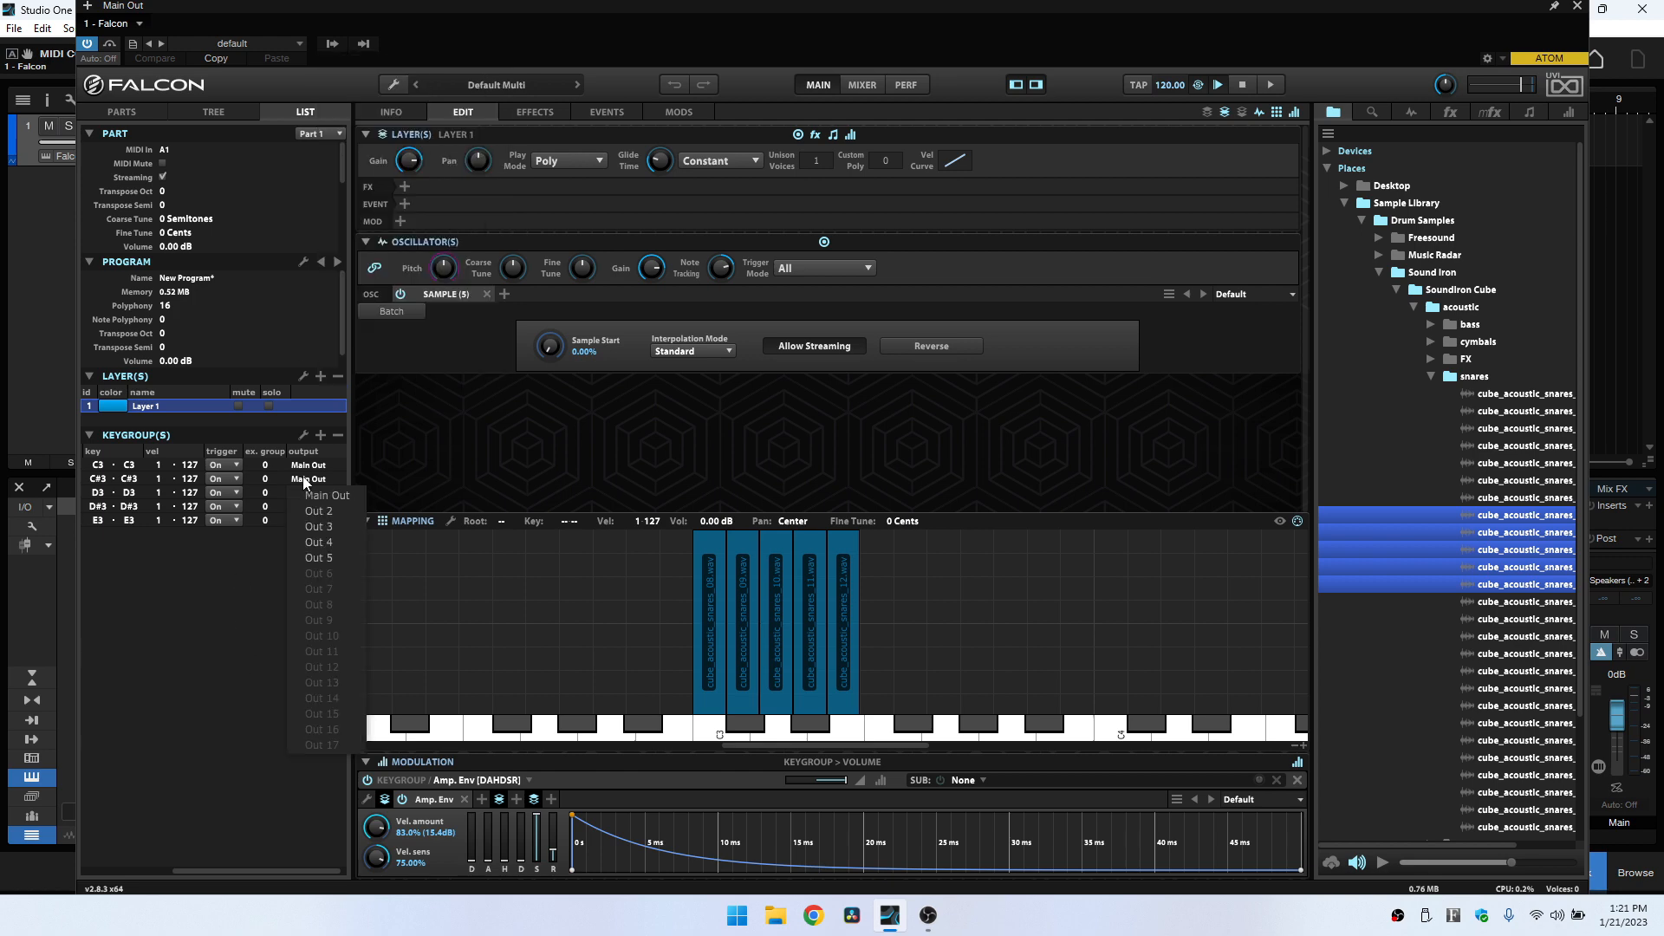
{"action": "mouse_move", "coordinate": [318, 511]}
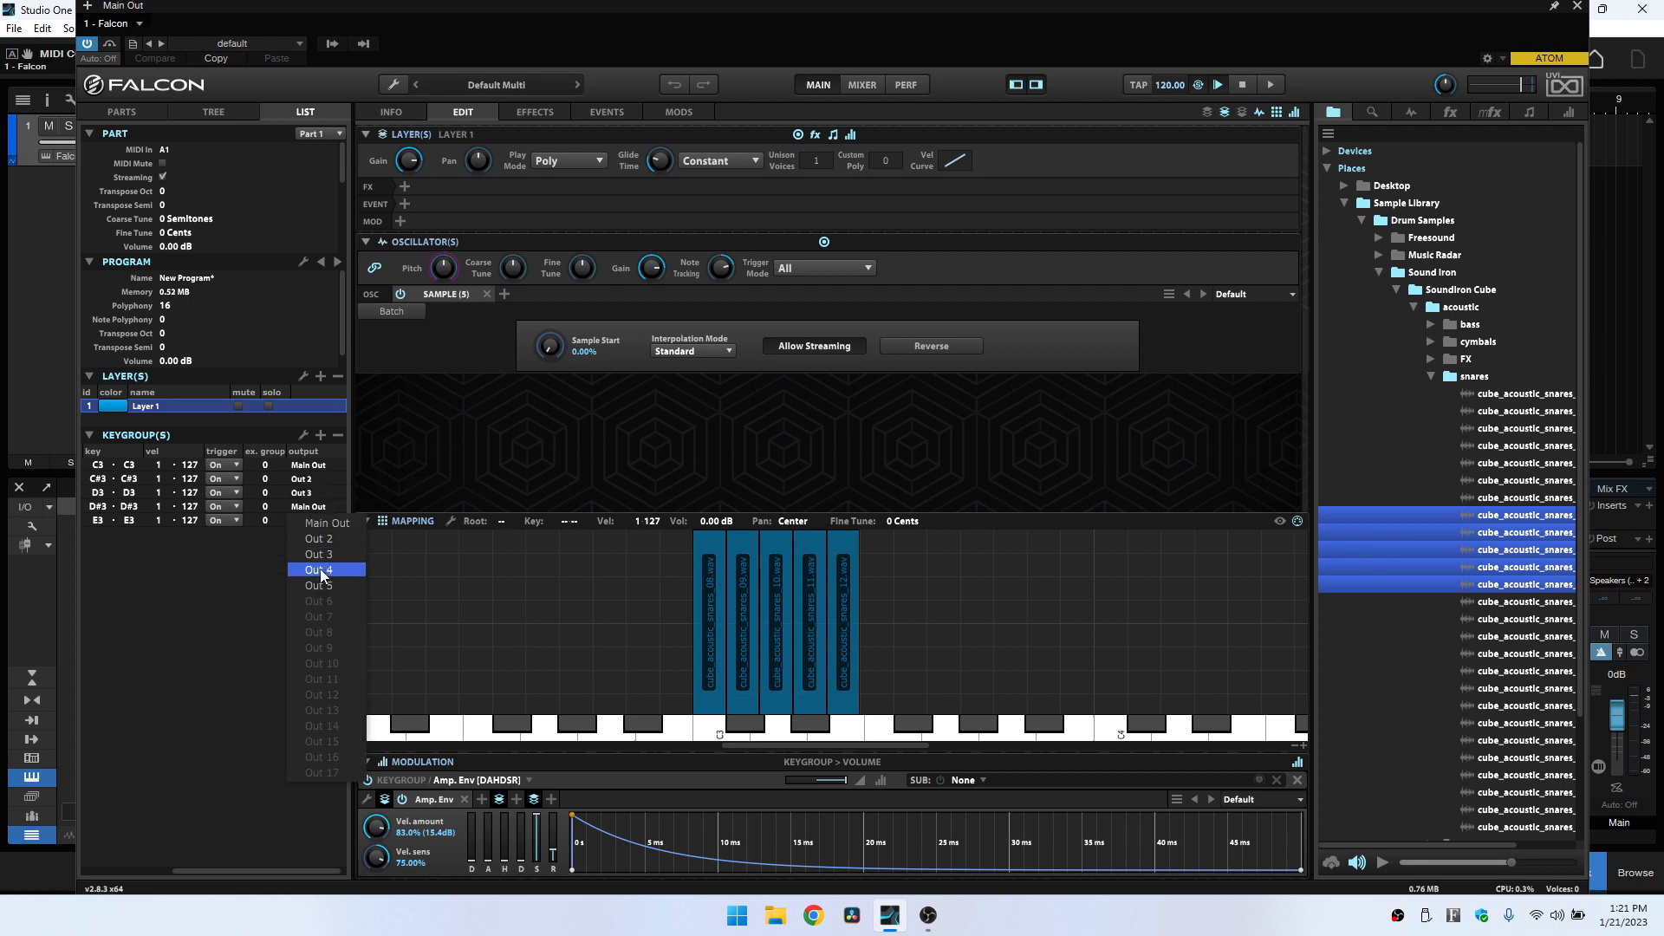
{"action": "mouse_move", "coordinate": [318, 600]}
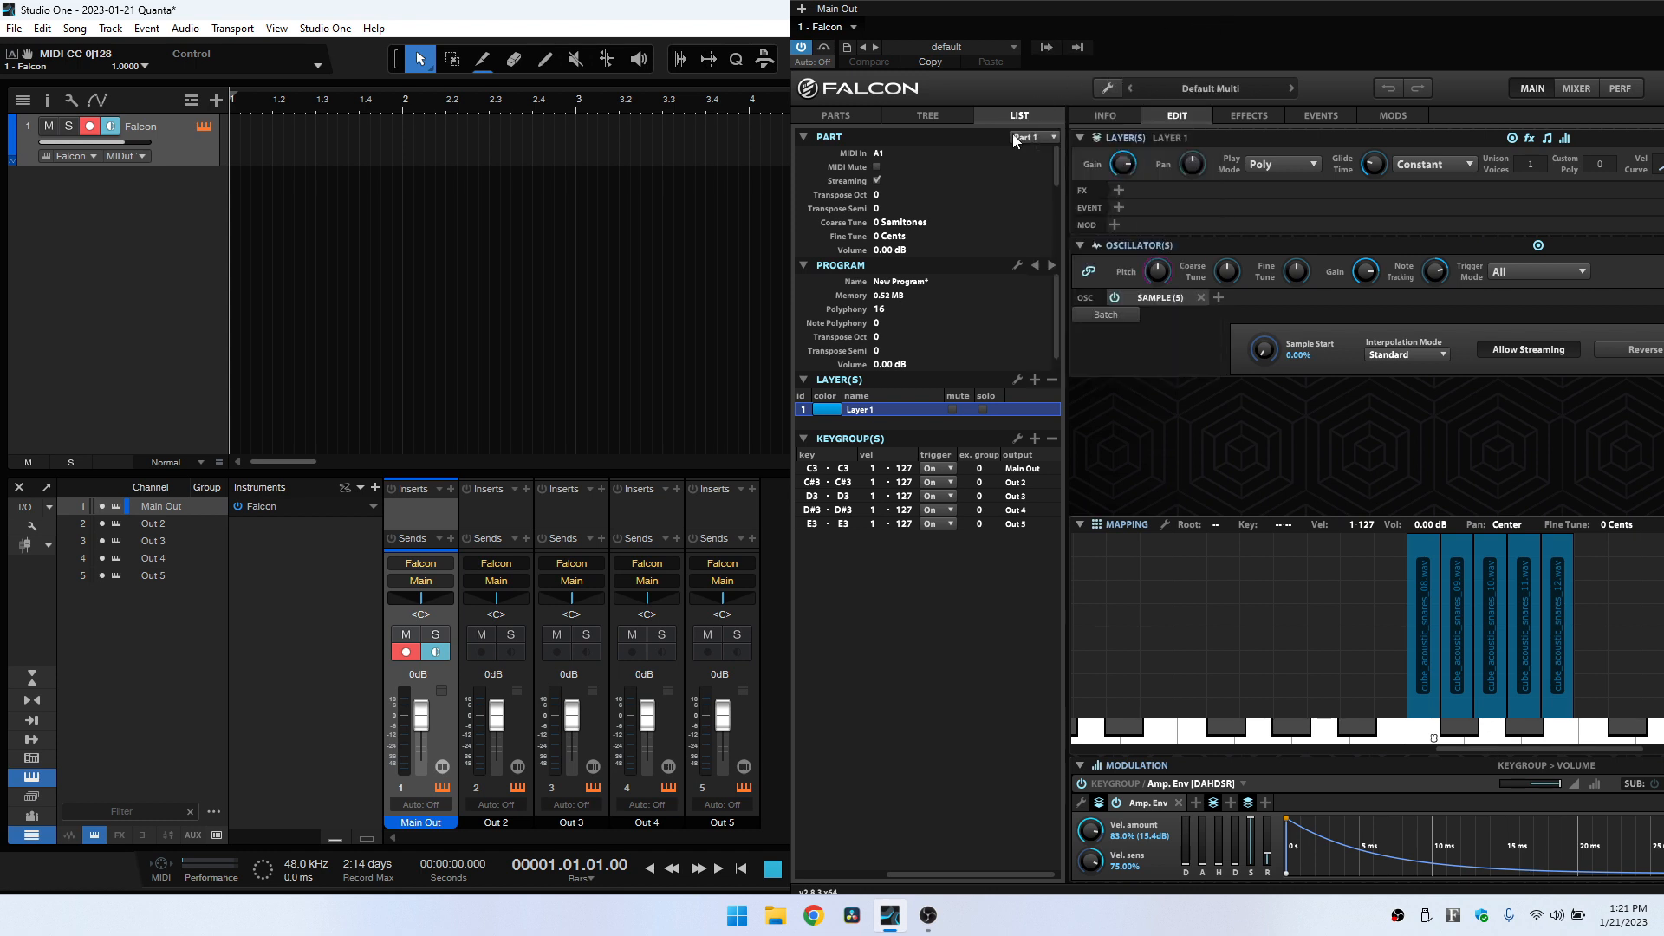
{"action": "mouse_move", "coordinate": [582, 771]}
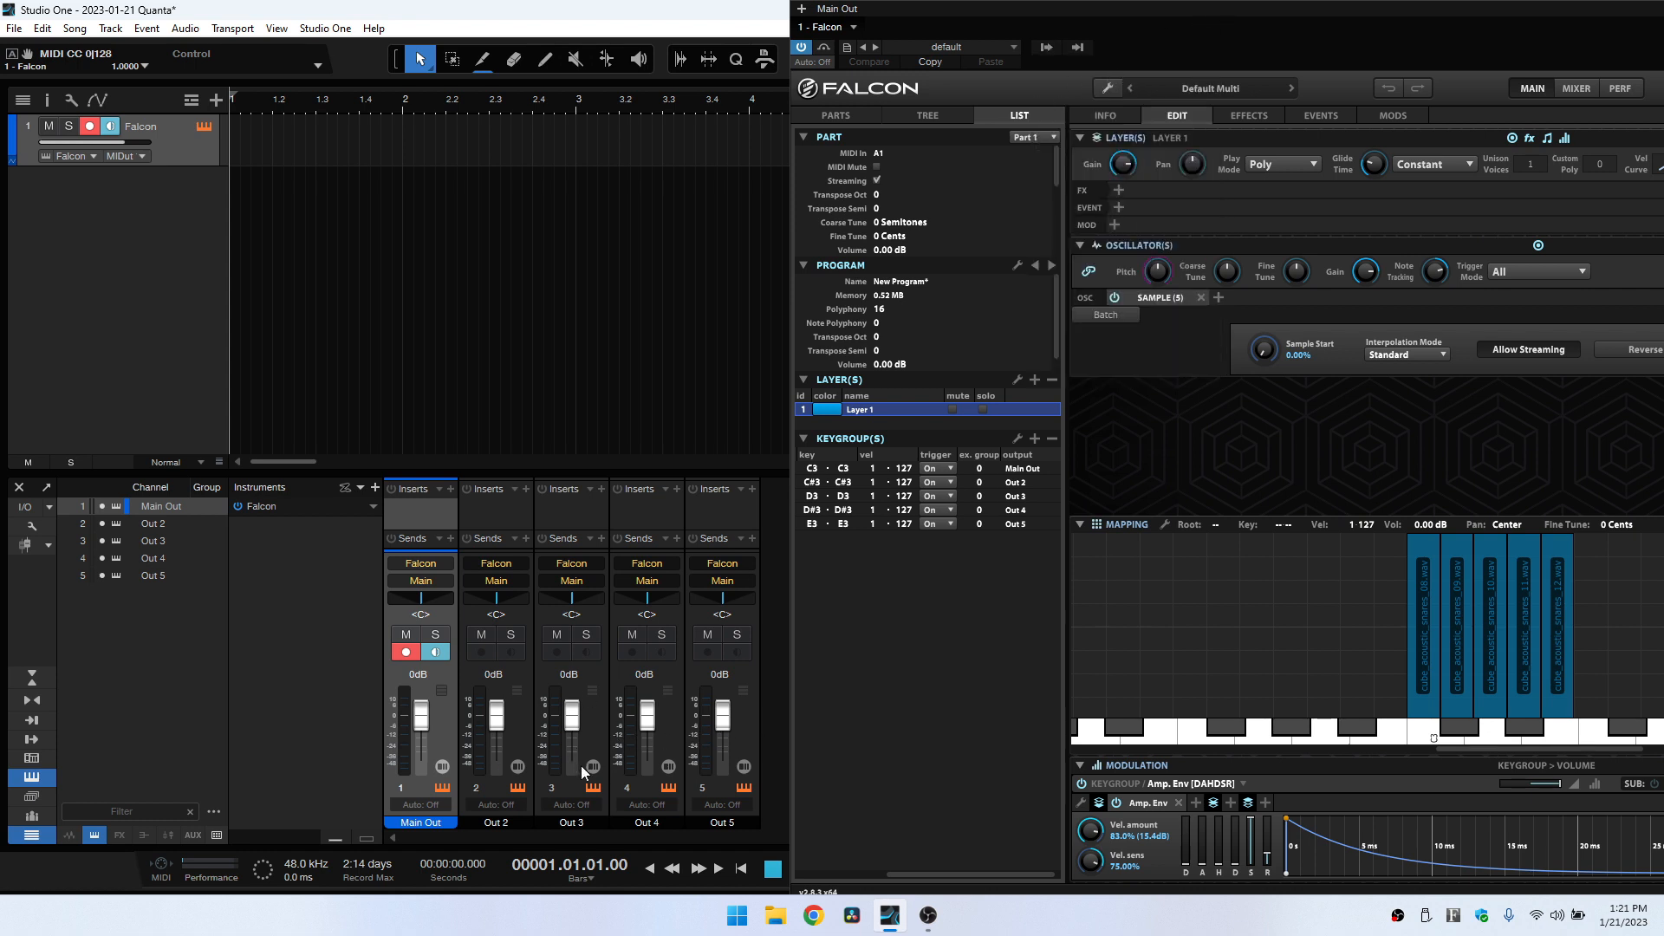
{"action": "mouse_move", "coordinate": [581, 778]}
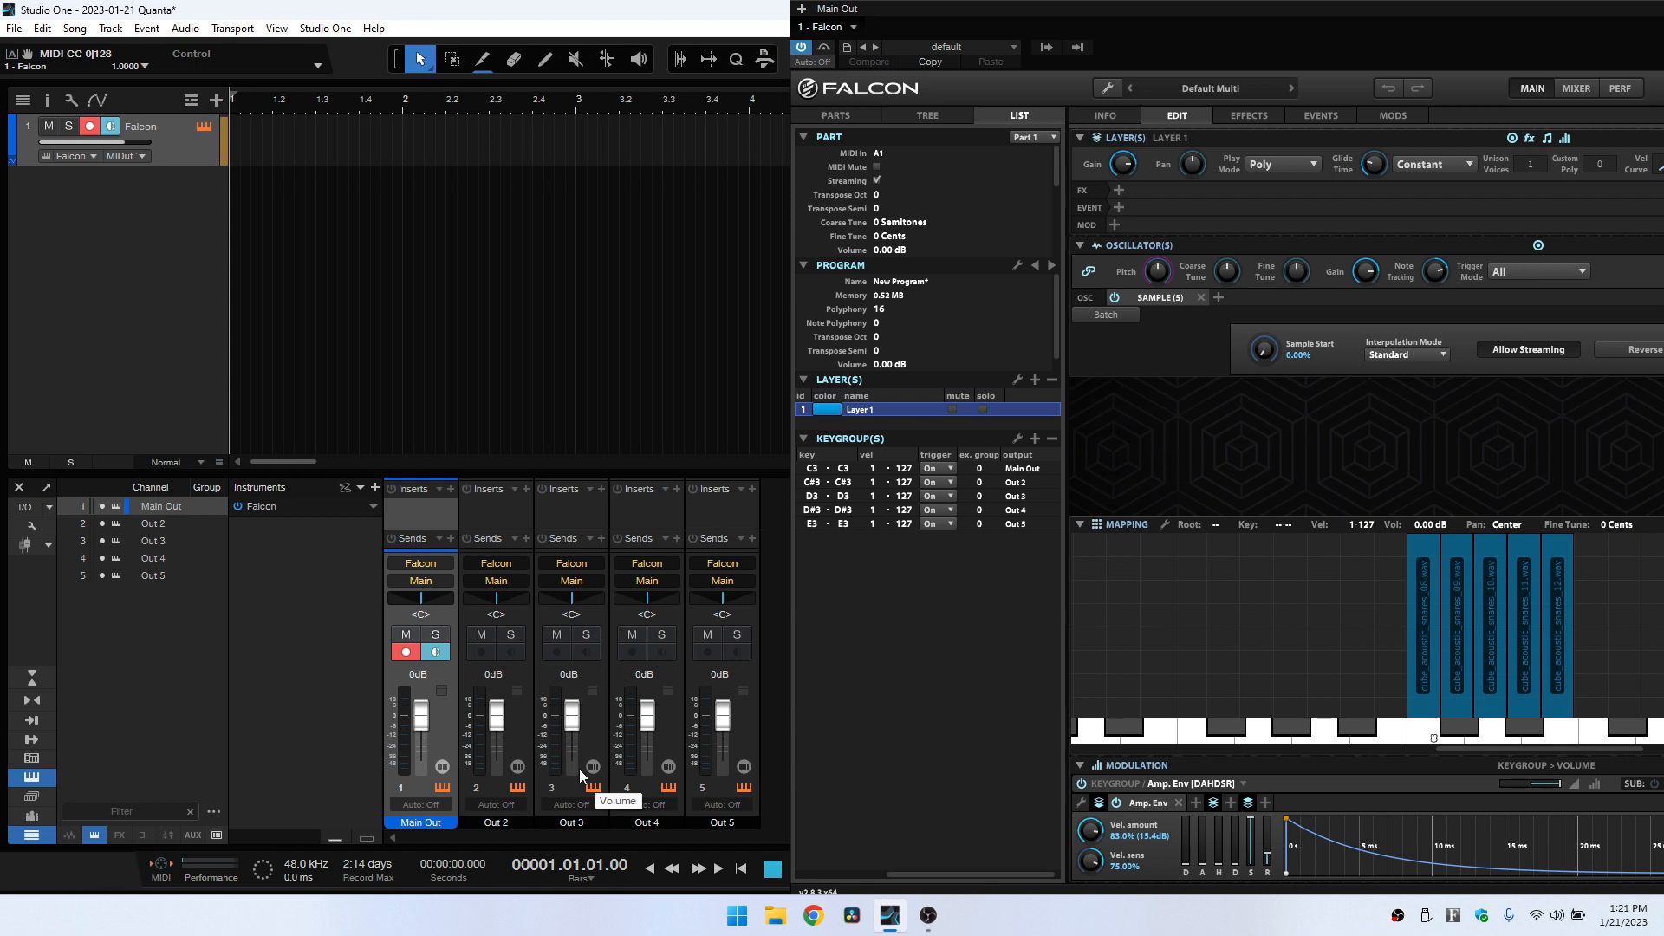
- Expand Falcon's outputs in the mixer to reveal the Out 2–Out 5 channels
{"action": "left_click", "coordinate": [843, 496]}
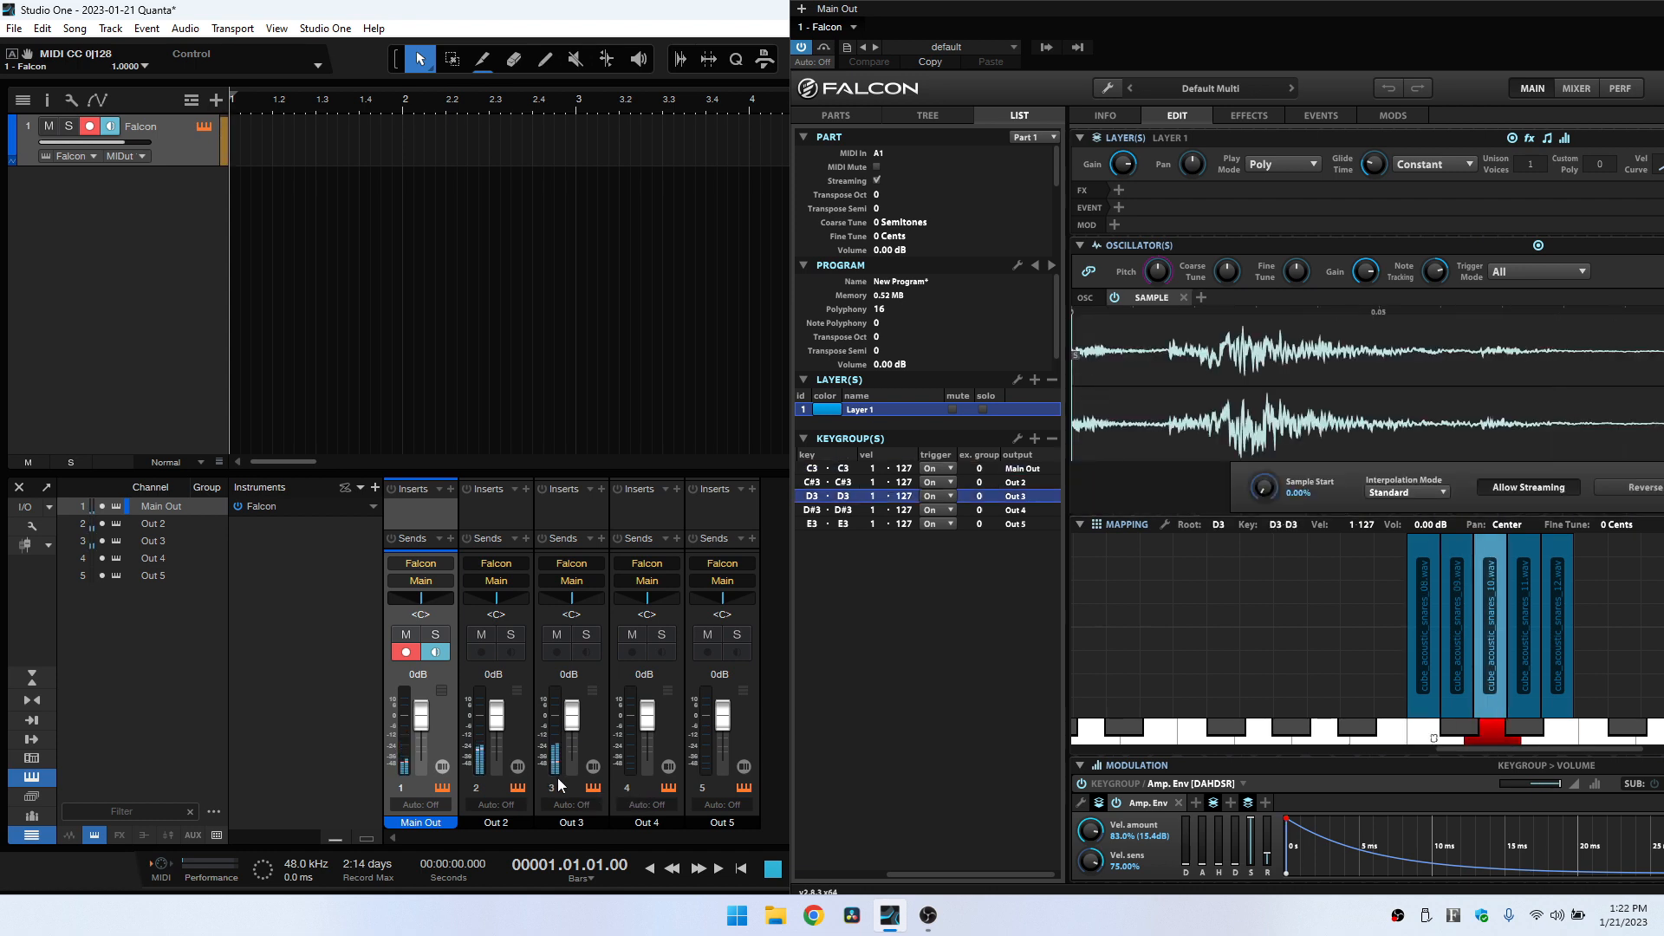
{"action": "left_click", "coordinate": [842, 523]}
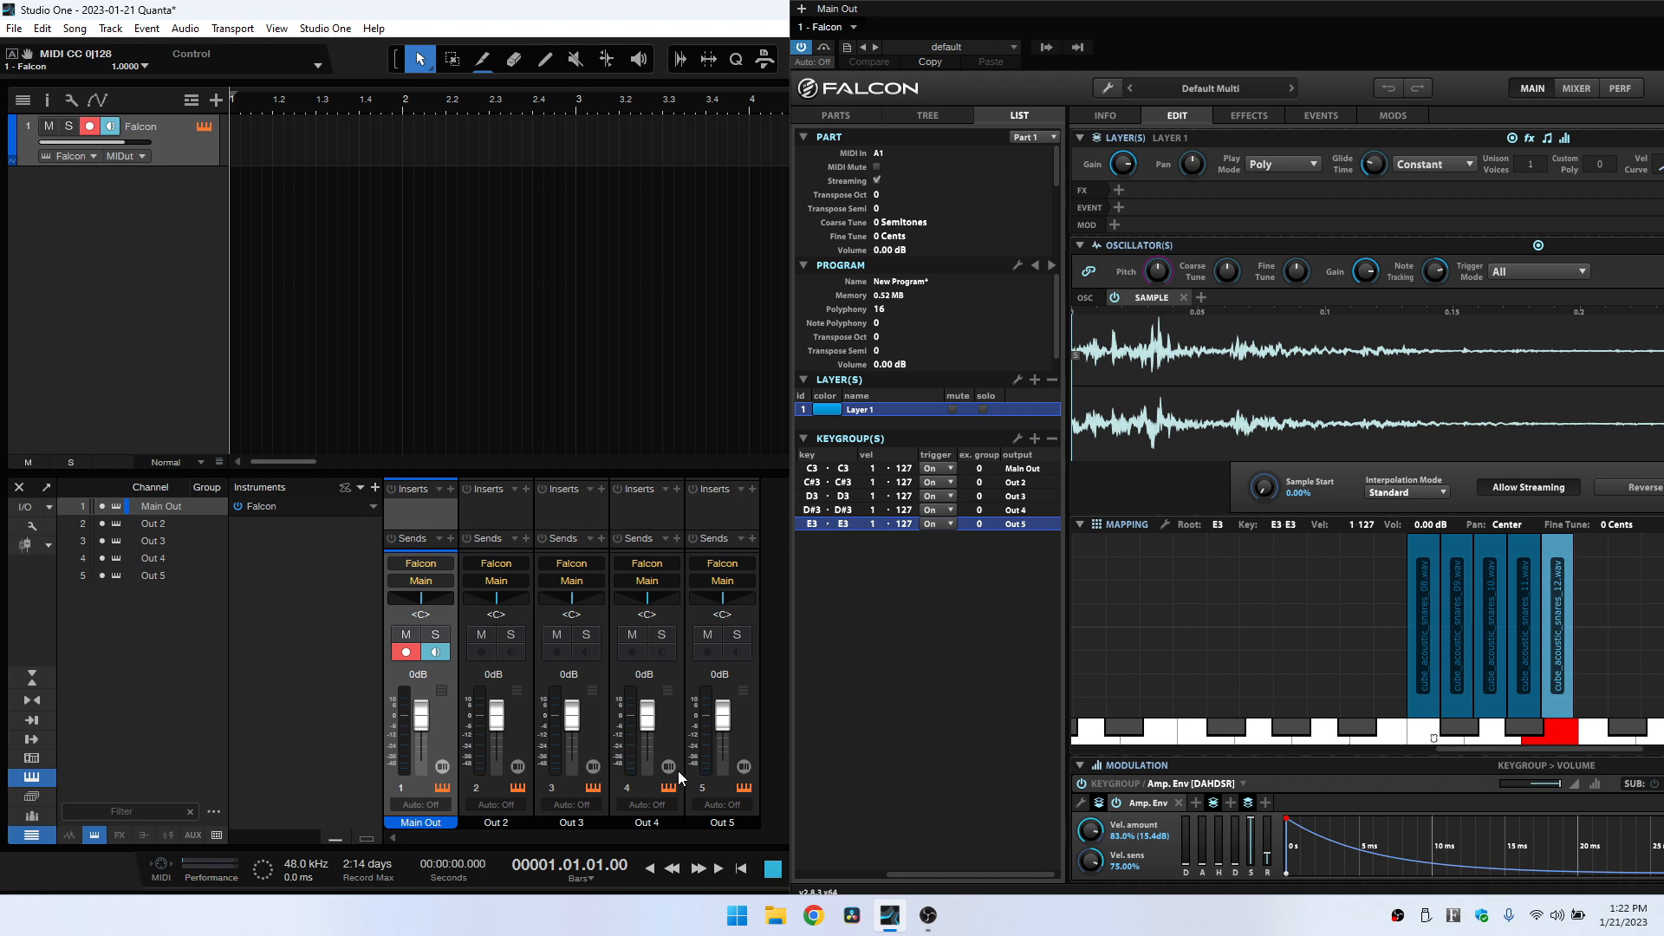
{"action": "mouse_move", "coordinate": [538, 552]}
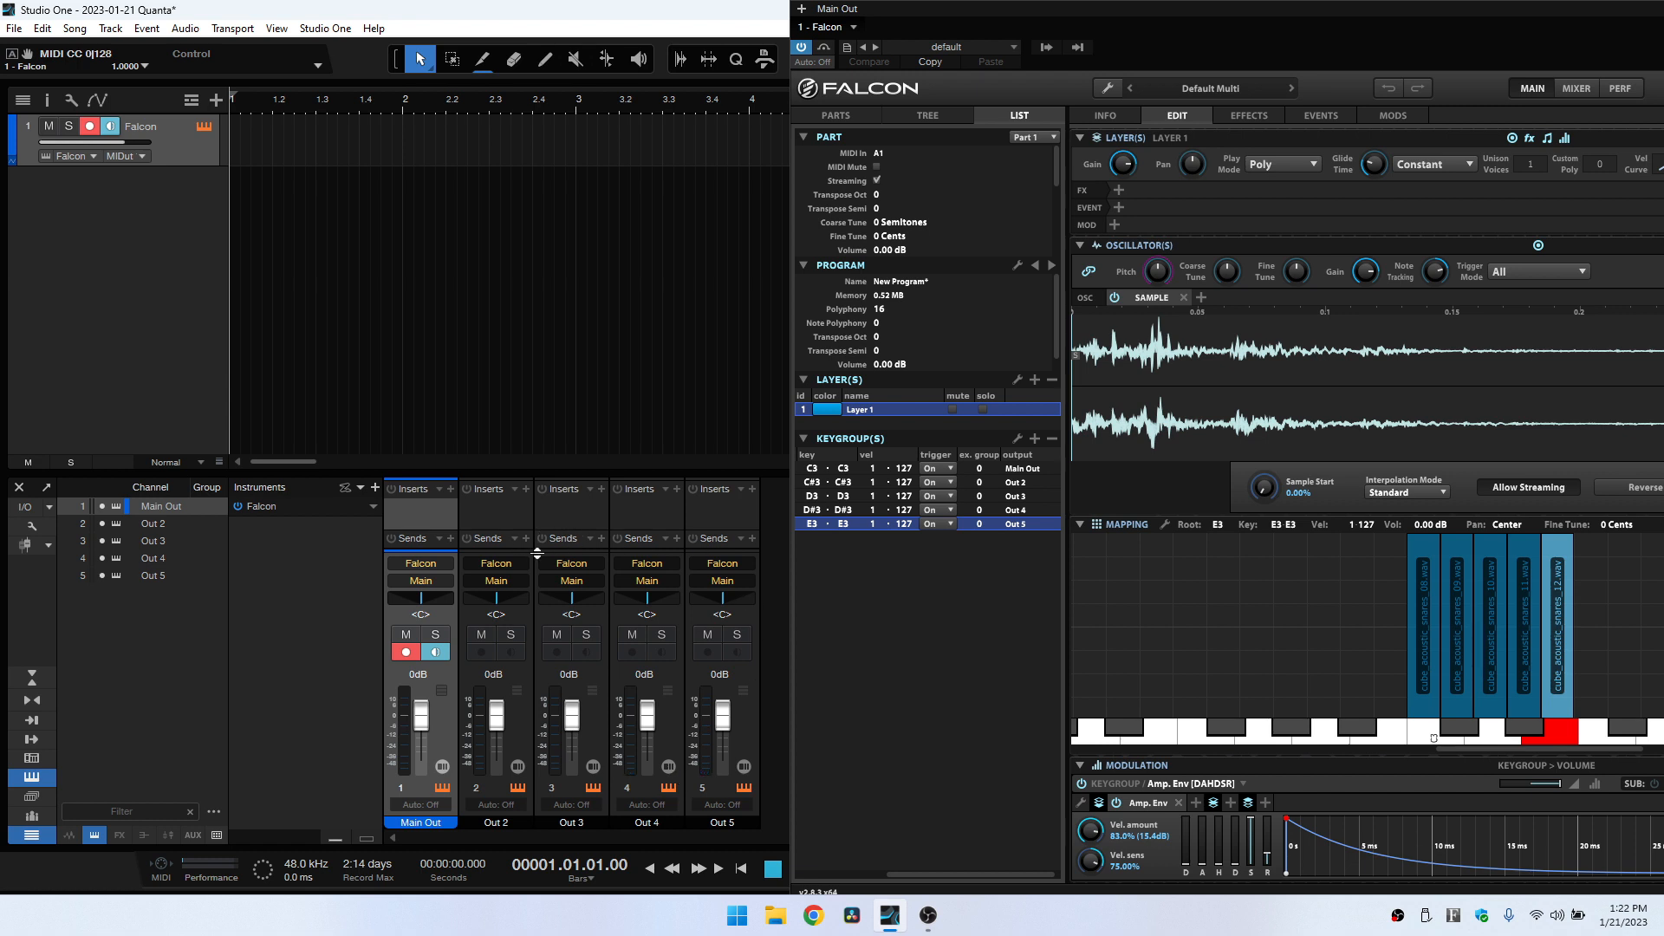
{"action": "mouse_move", "coordinate": [937, 692]}
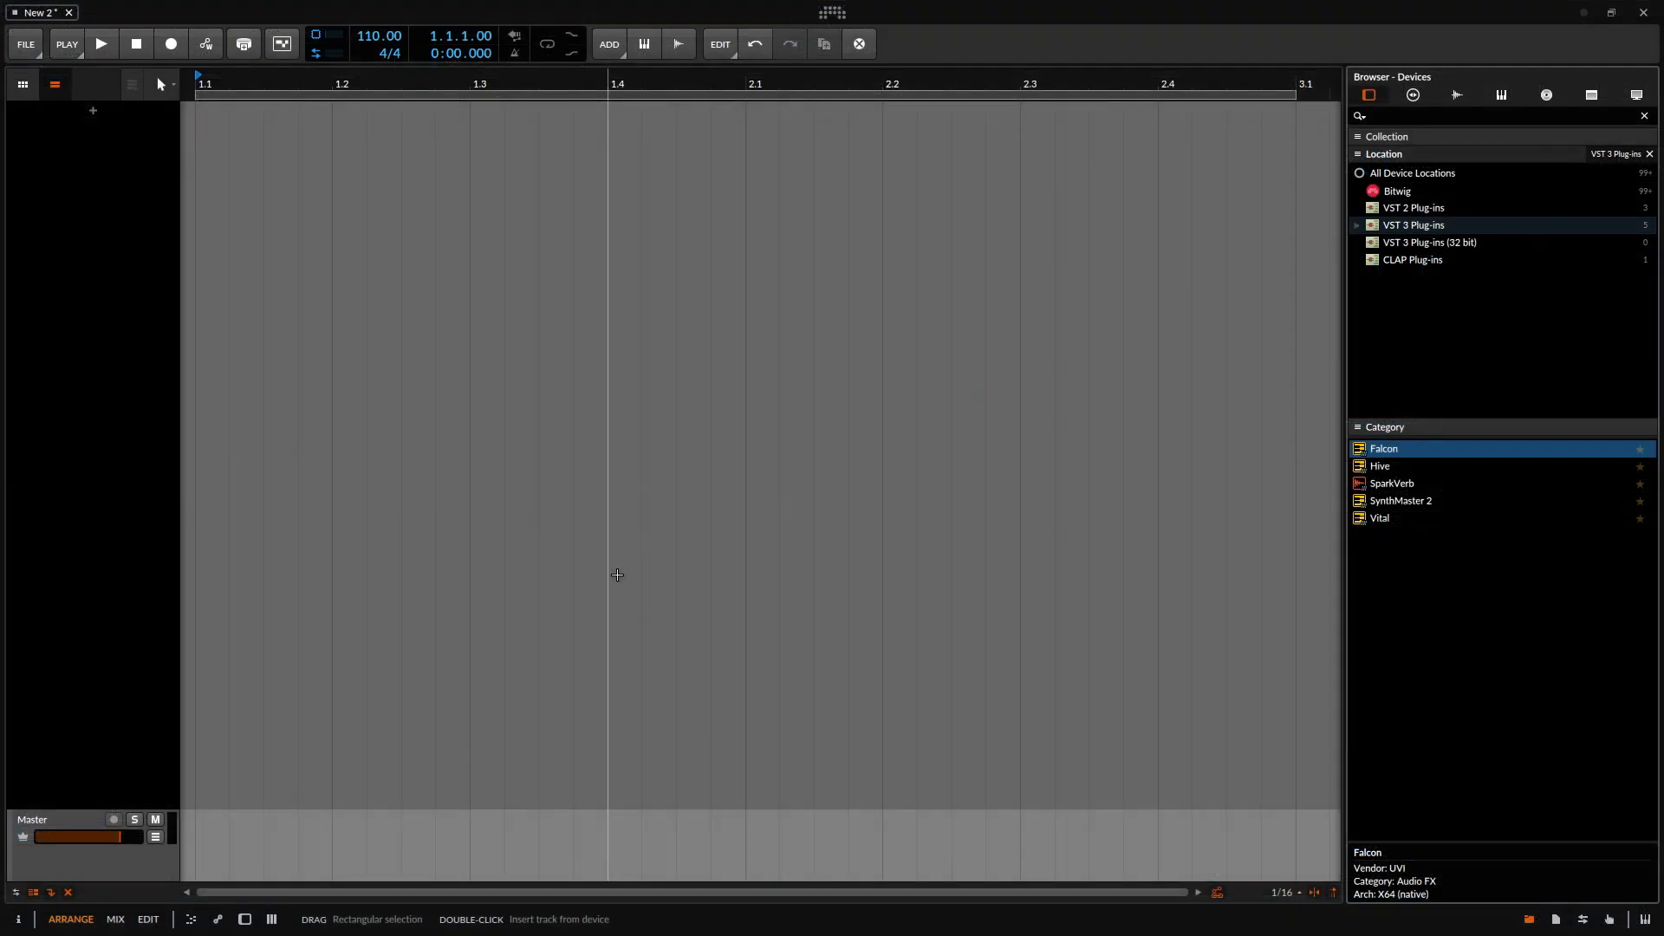
{"action": "mouse_move", "coordinate": [641, 601]}
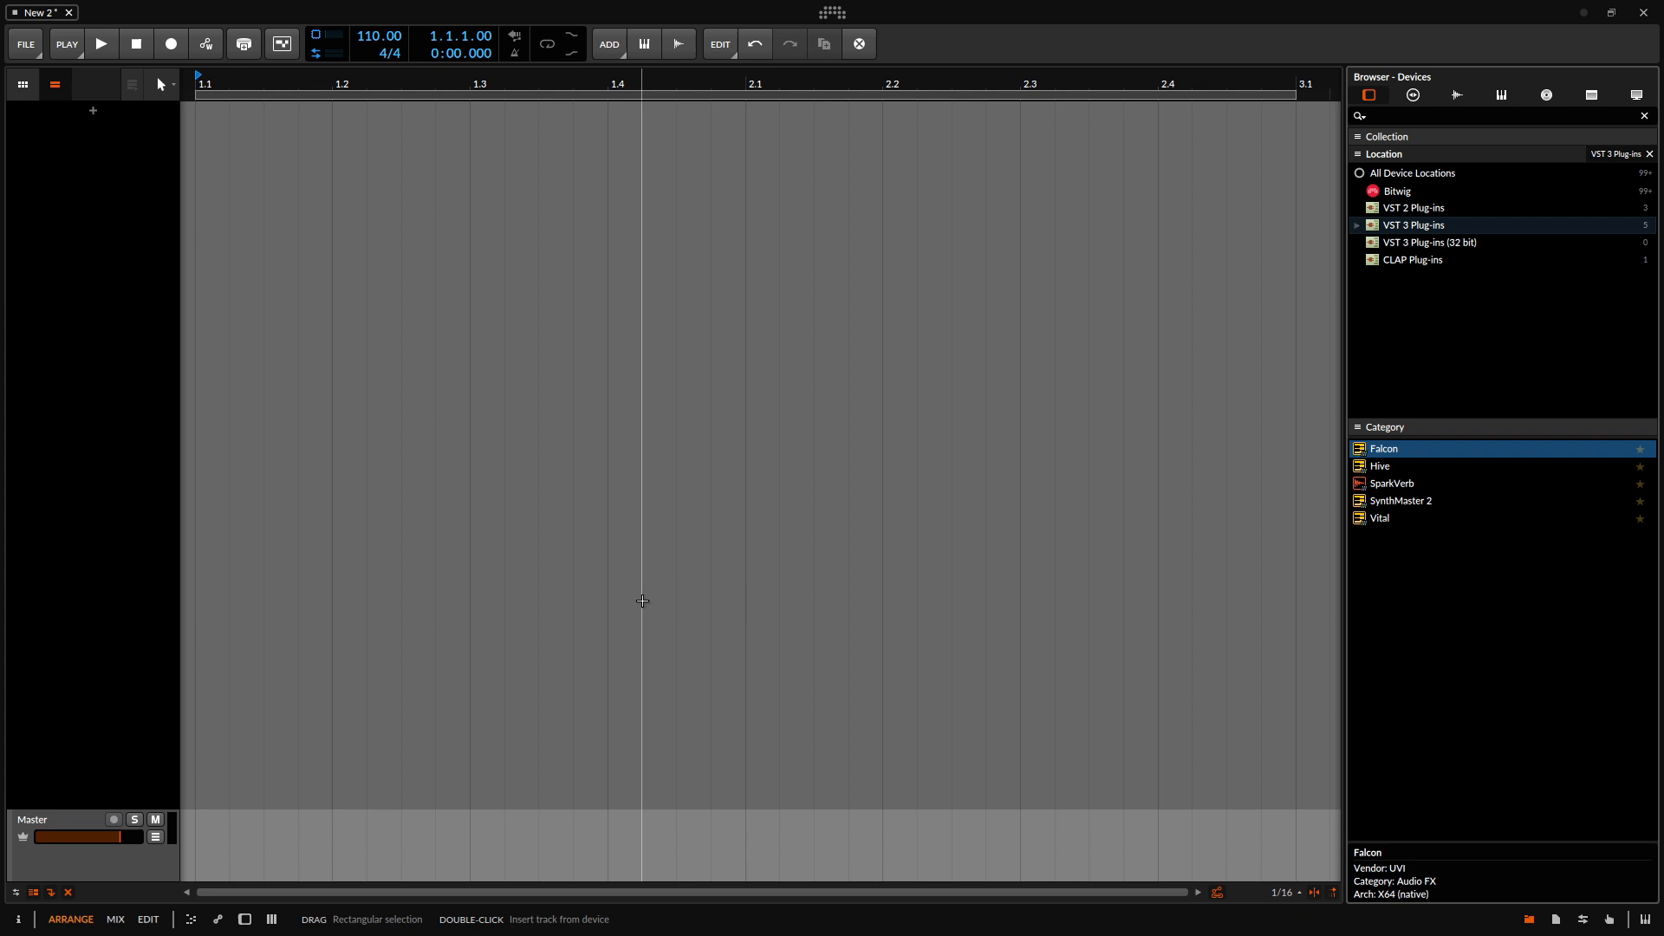
{"action": "mouse_move", "coordinate": [1467, 545]}
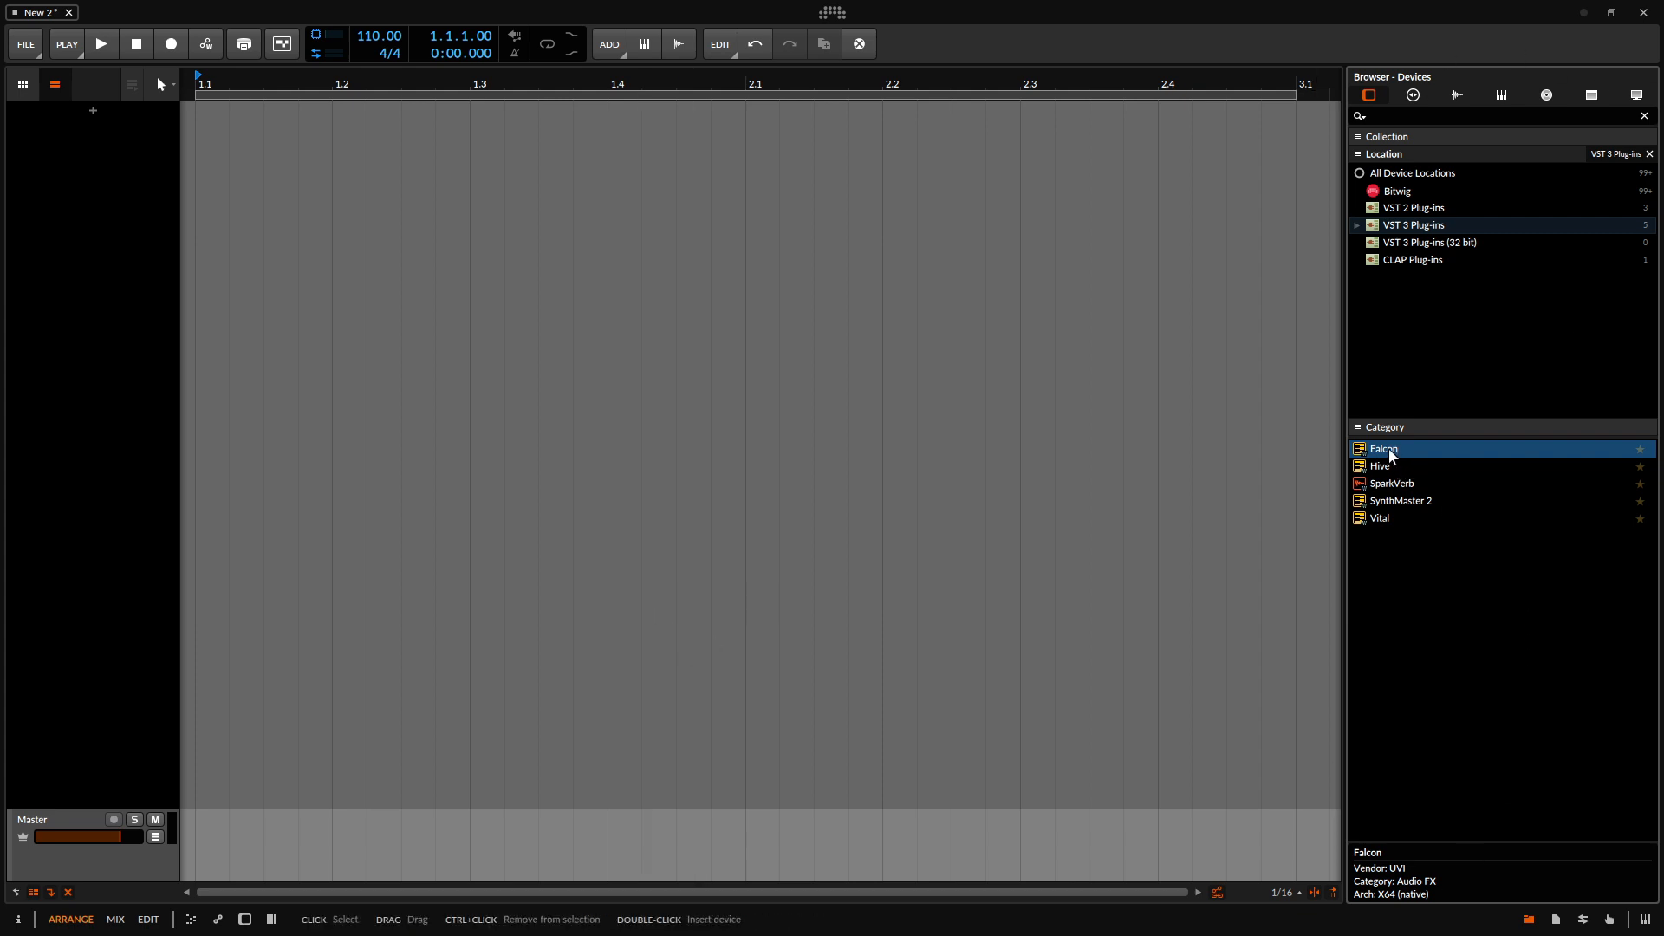
- Insert Falcon from VST 3 Plug-ins as a new Bitwig instrument track
{"action": "double_click", "coordinate": [1383, 448]}
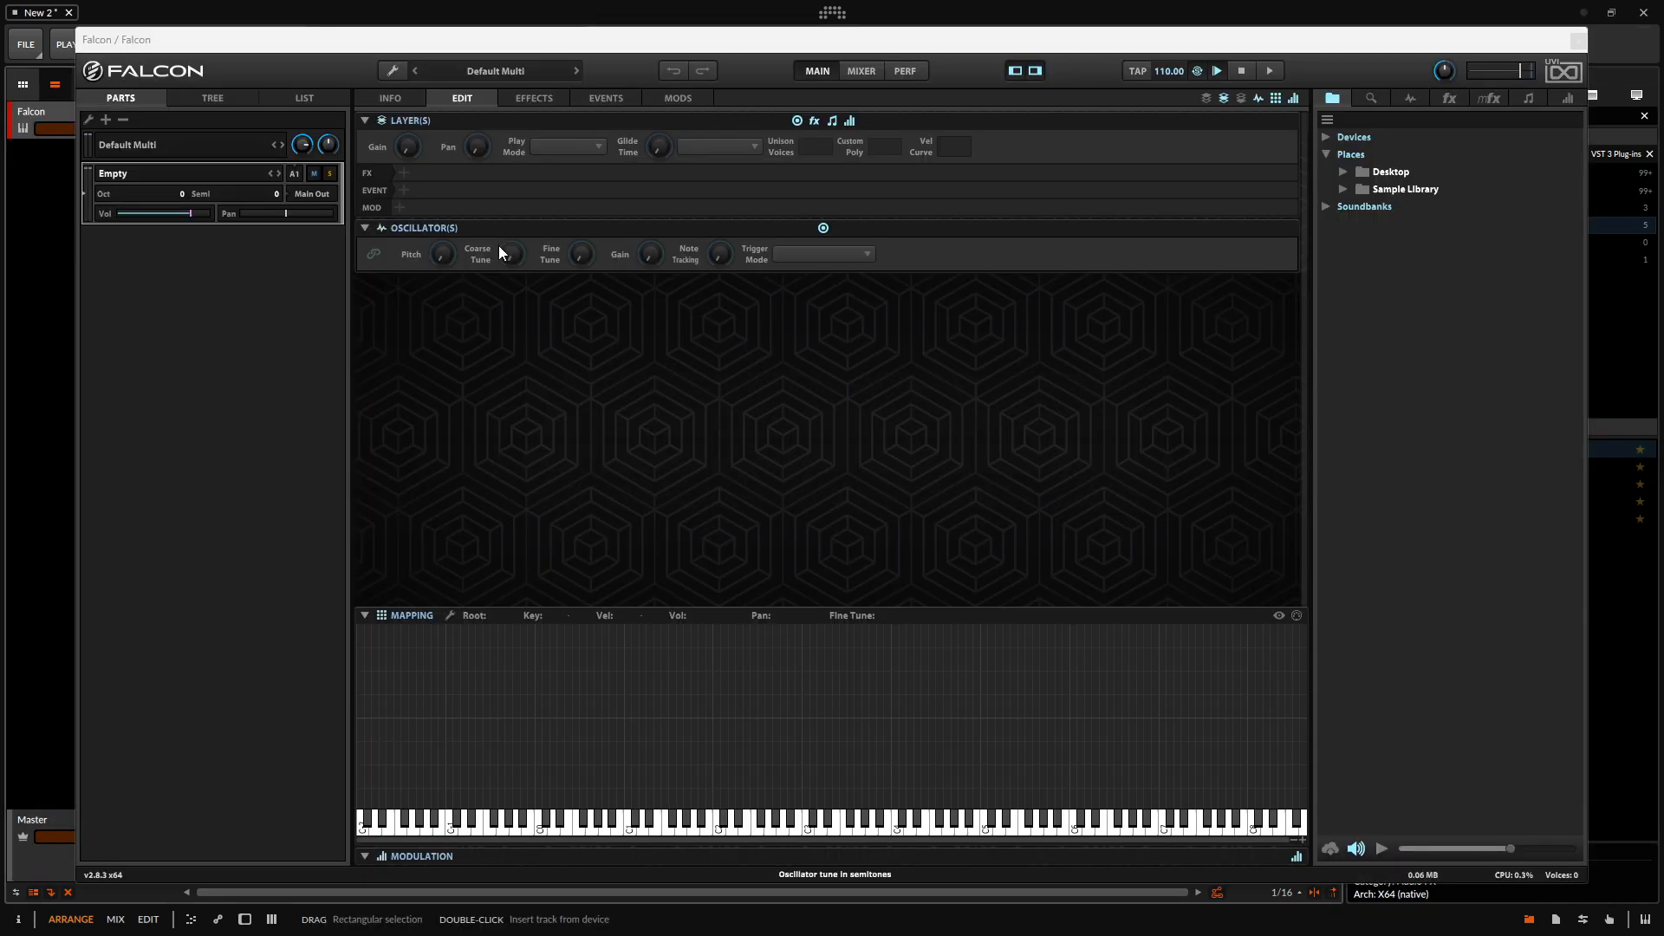
- Browse to Soundiron Cube acoustic snares and select cube_acoustic_snares_11 through 15.wav
{"action": "left_click", "coordinate": [1345, 189]}
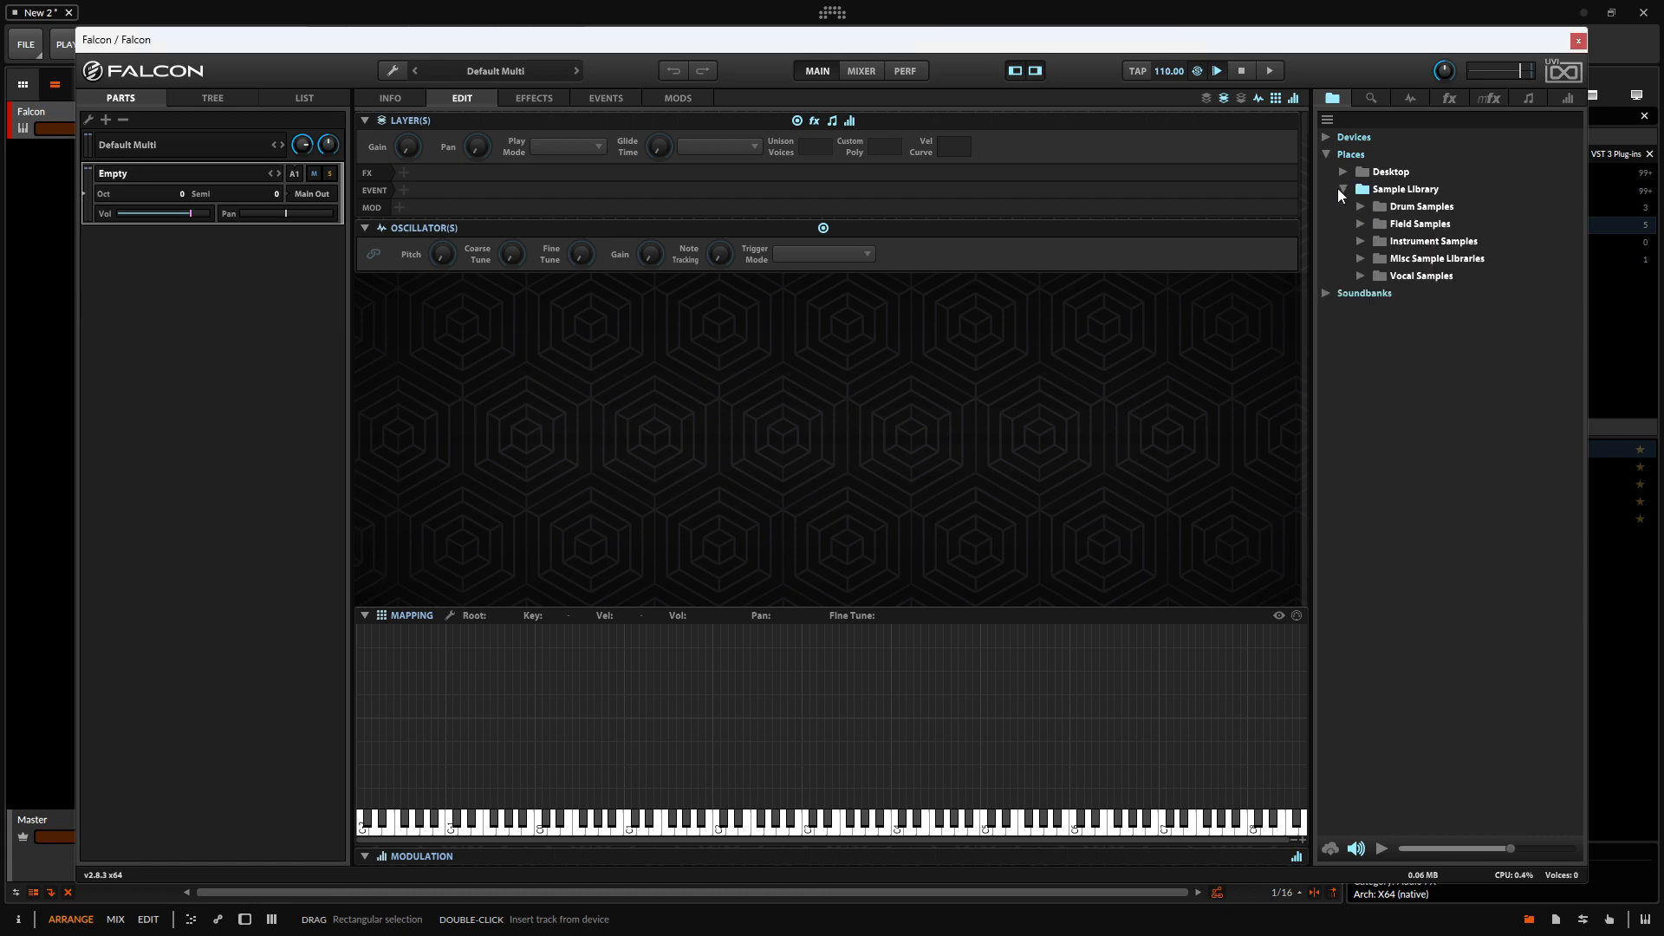
{"action": "left_click", "coordinate": [1362, 206]}
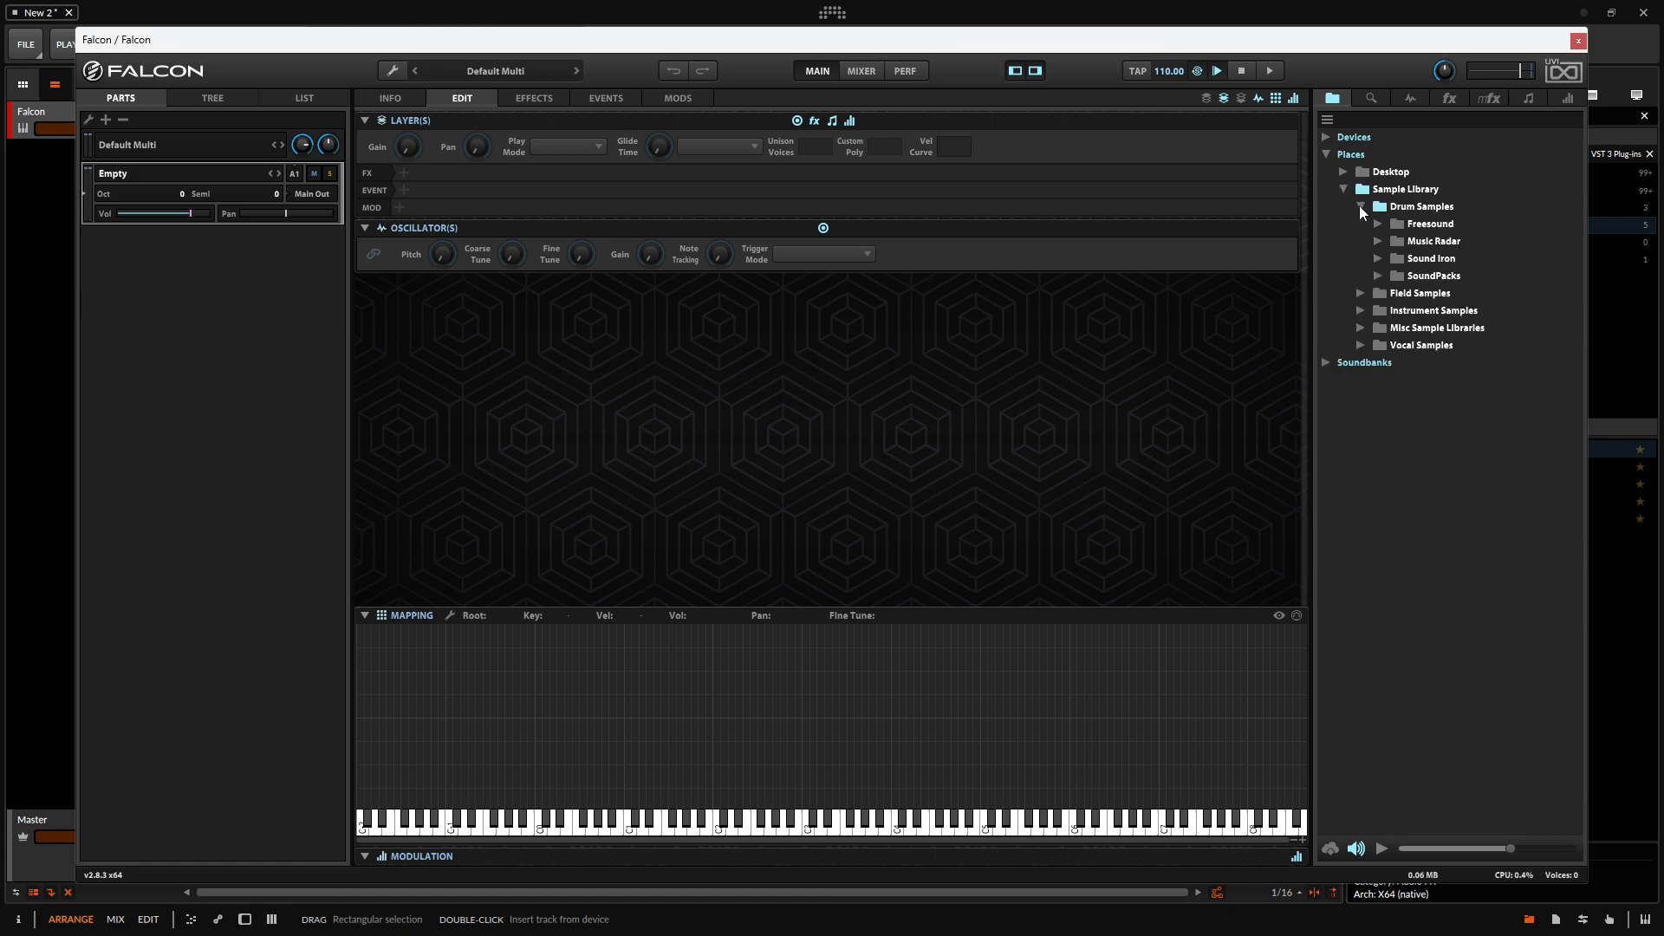
{"action": "left_click", "coordinate": [1379, 258]}
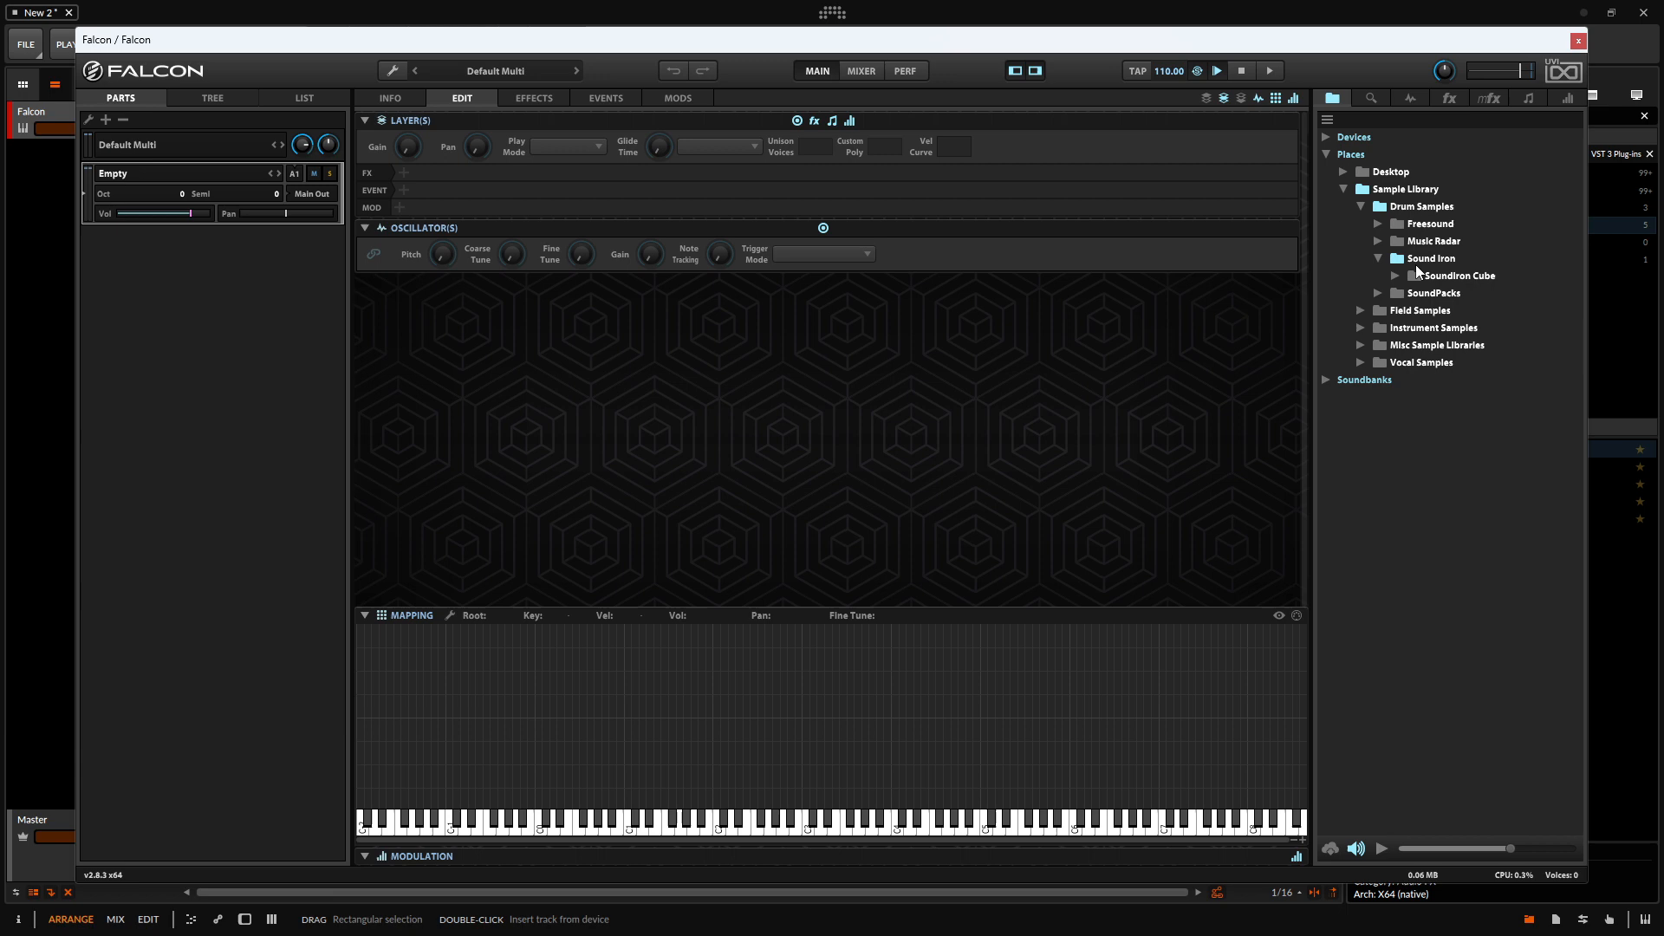
{"action": "mouse_move", "coordinate": [1399, 279]}
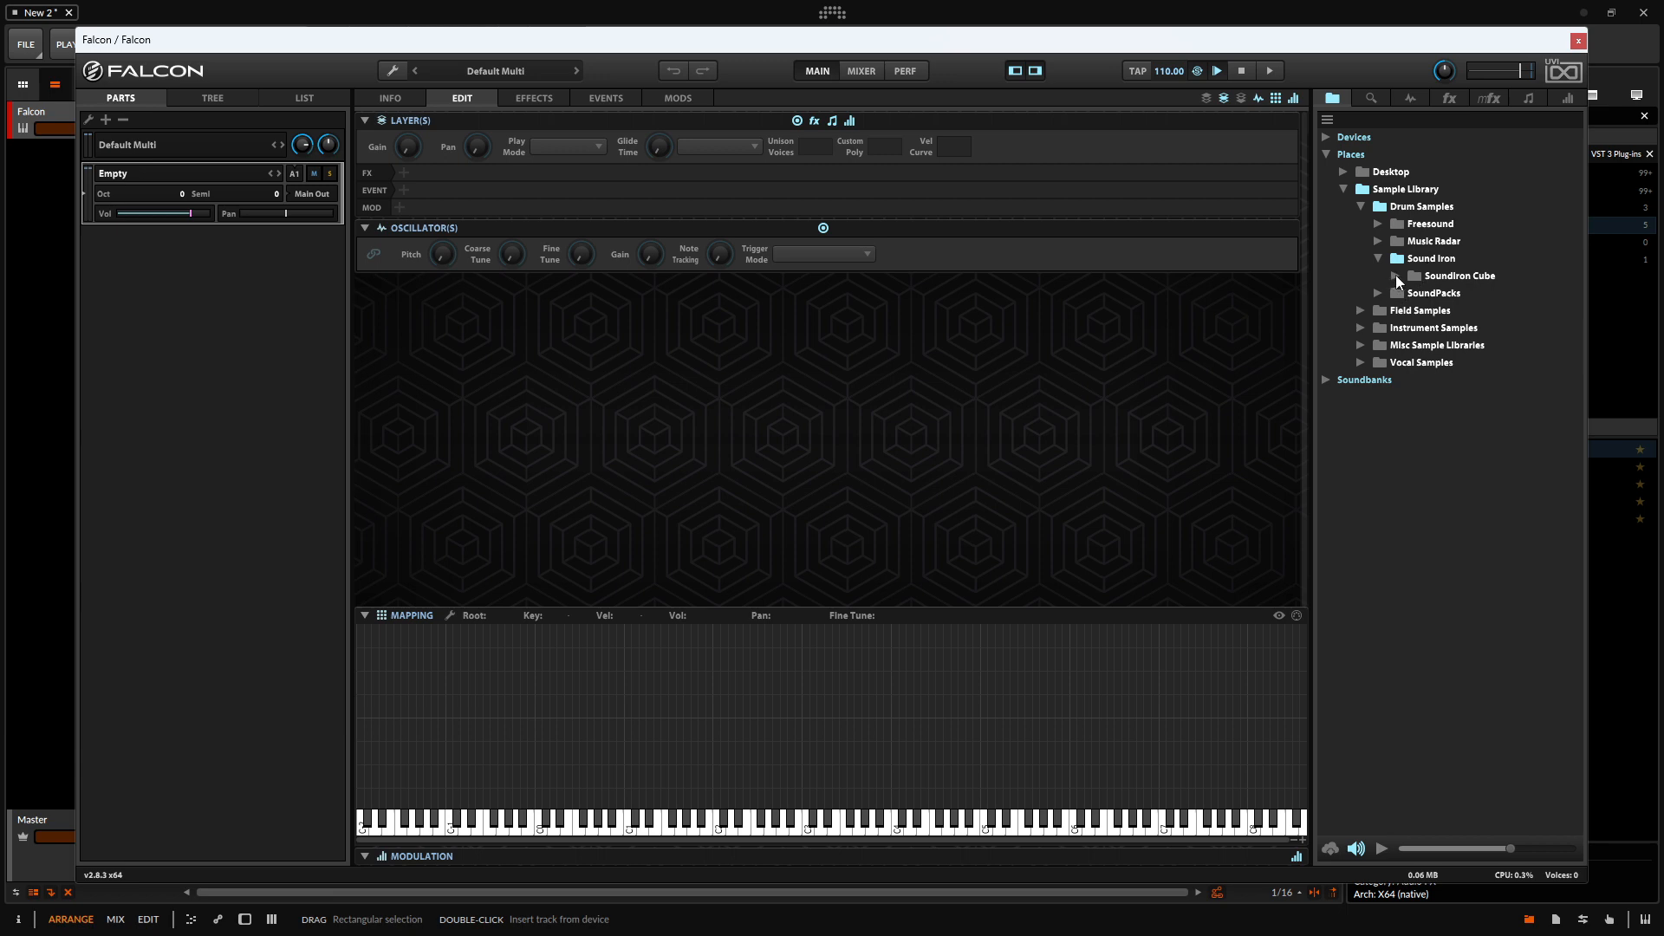
{"action": "left_click", "coordinate": [1389, 275]}
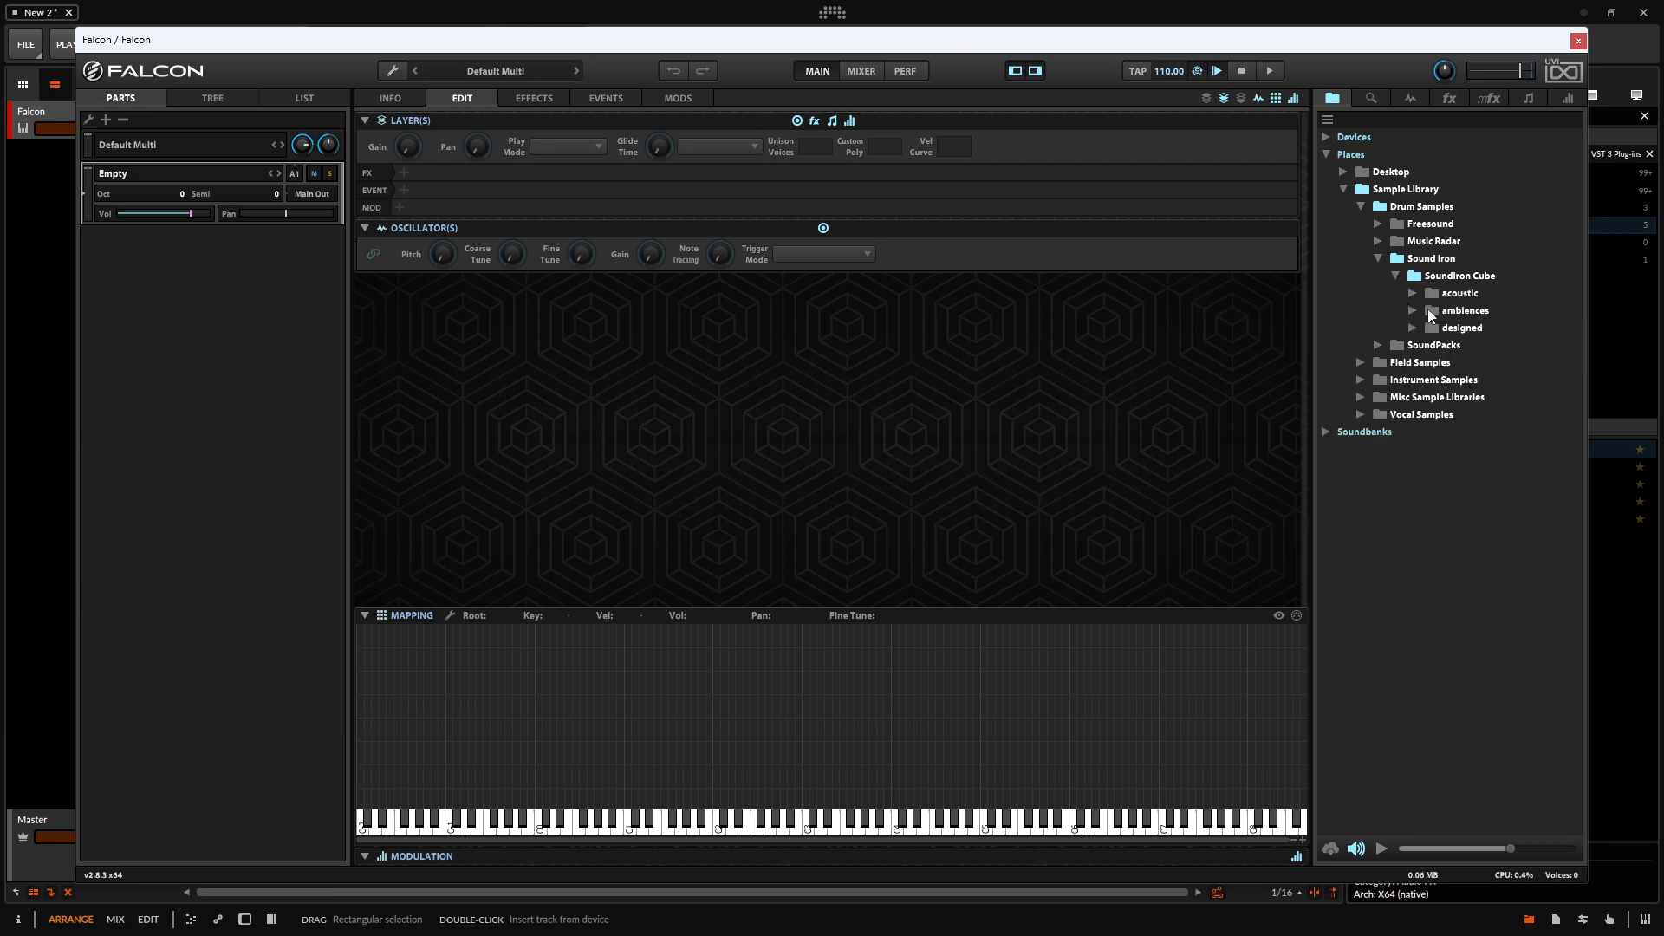
{"action": "left_click", "coordinate": [1459, 293]}
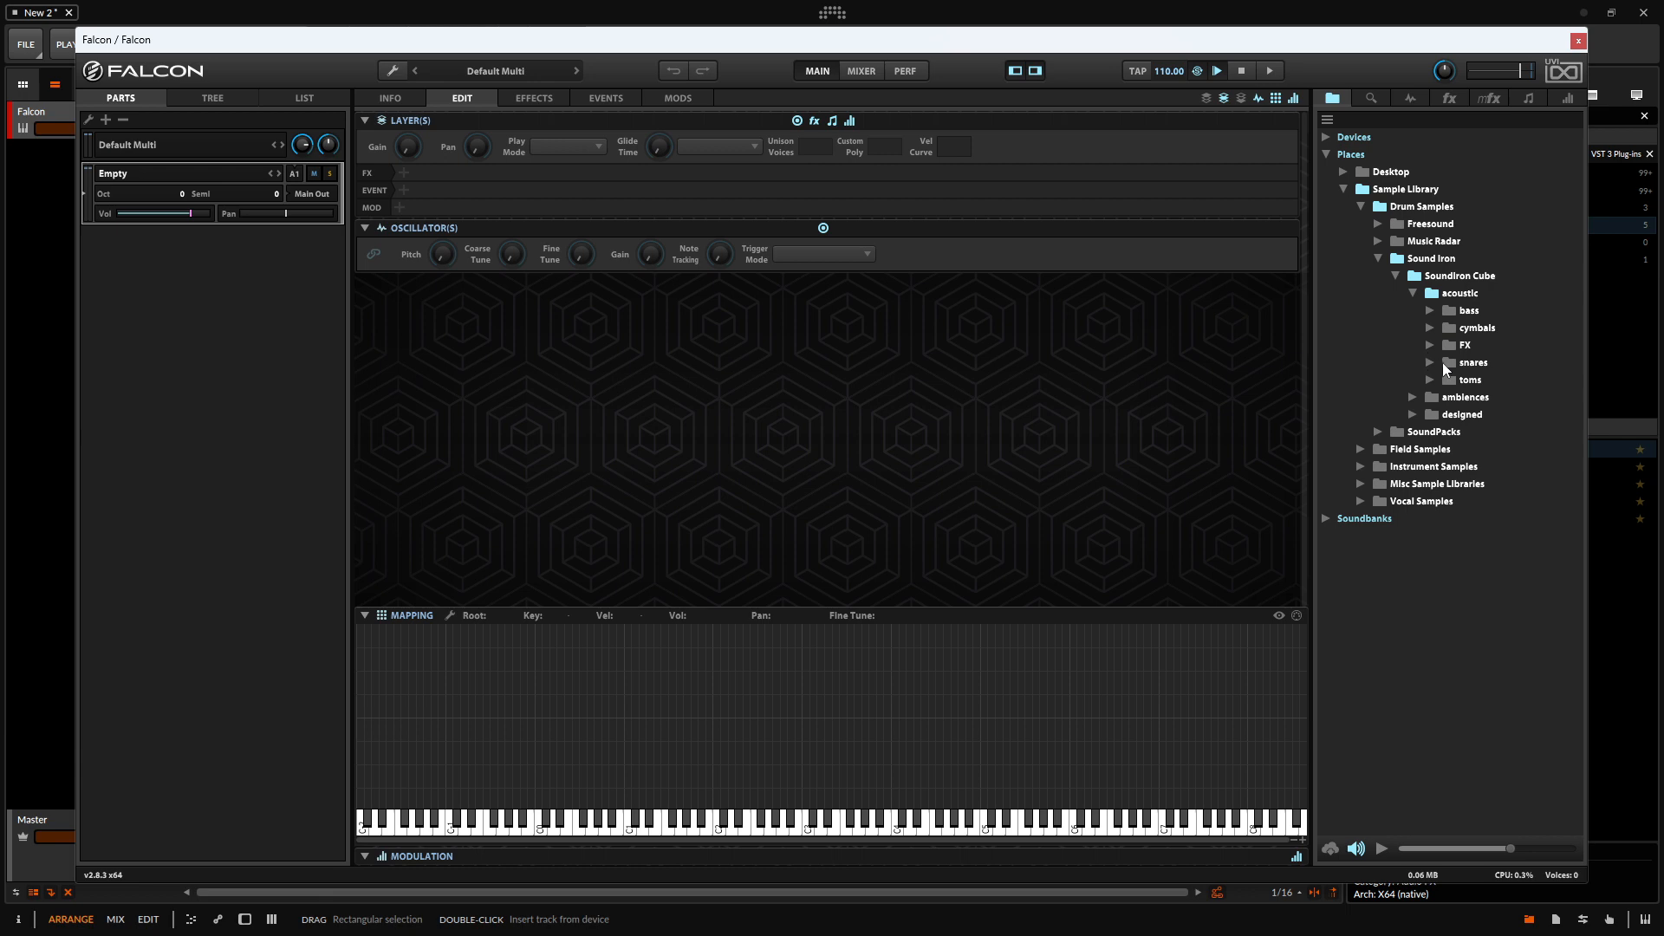
{"action": "left_click", "coordinate": [1432, 362]}
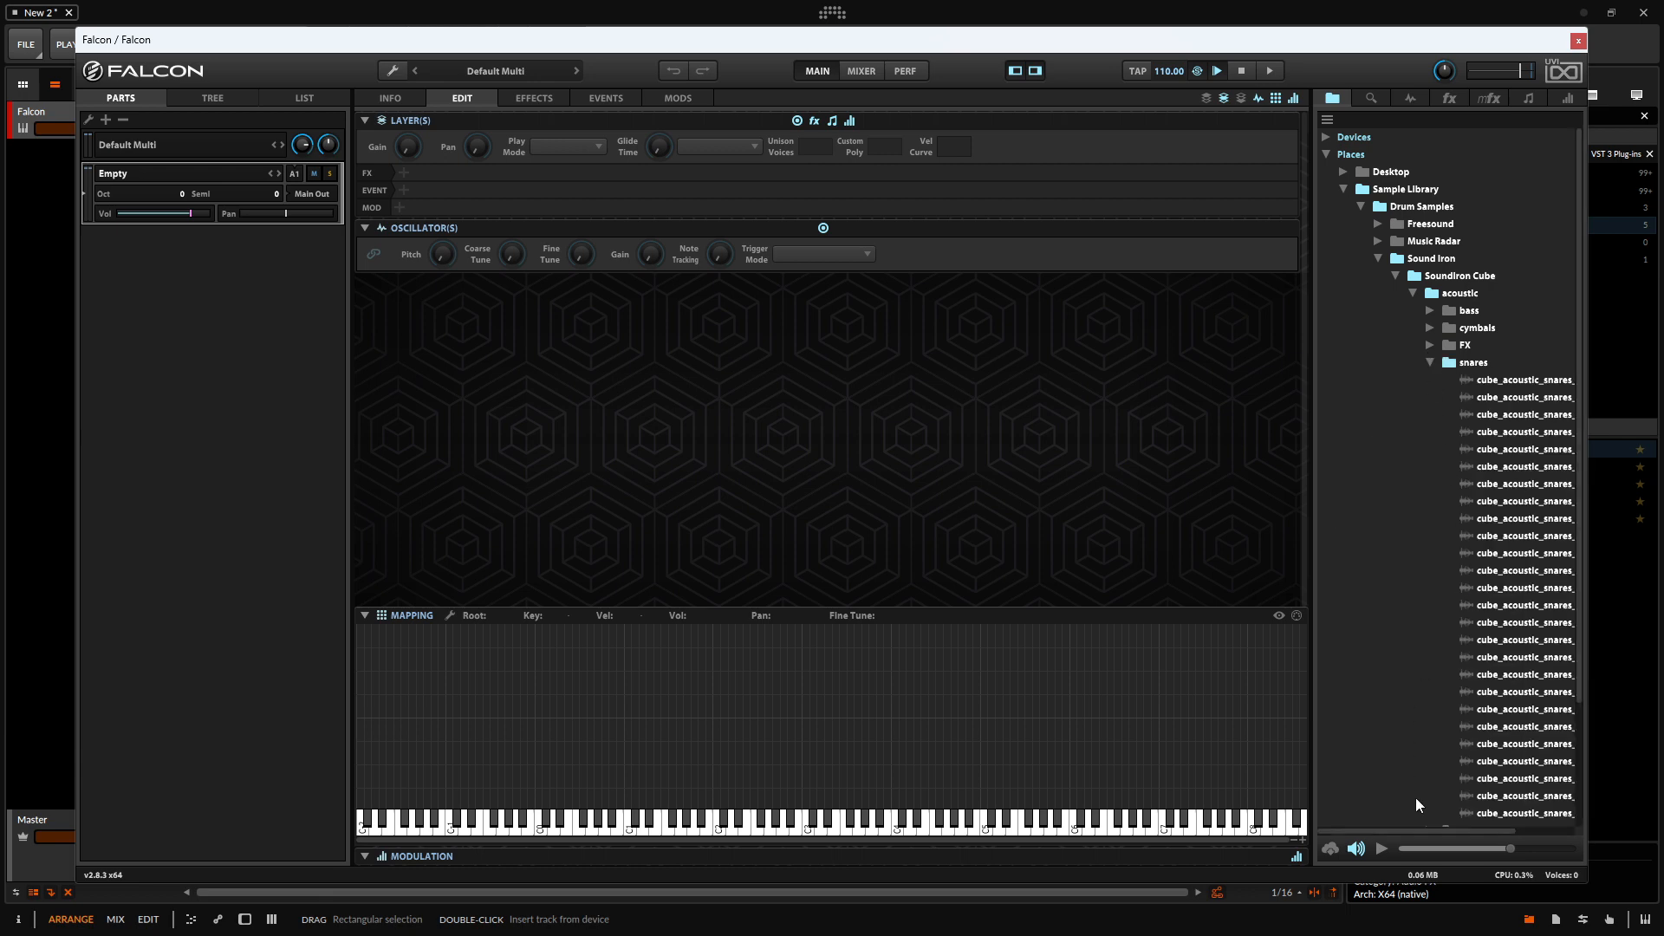
{"action": "scroll", "scroll_direction": "right", "scroll_amount": 3}
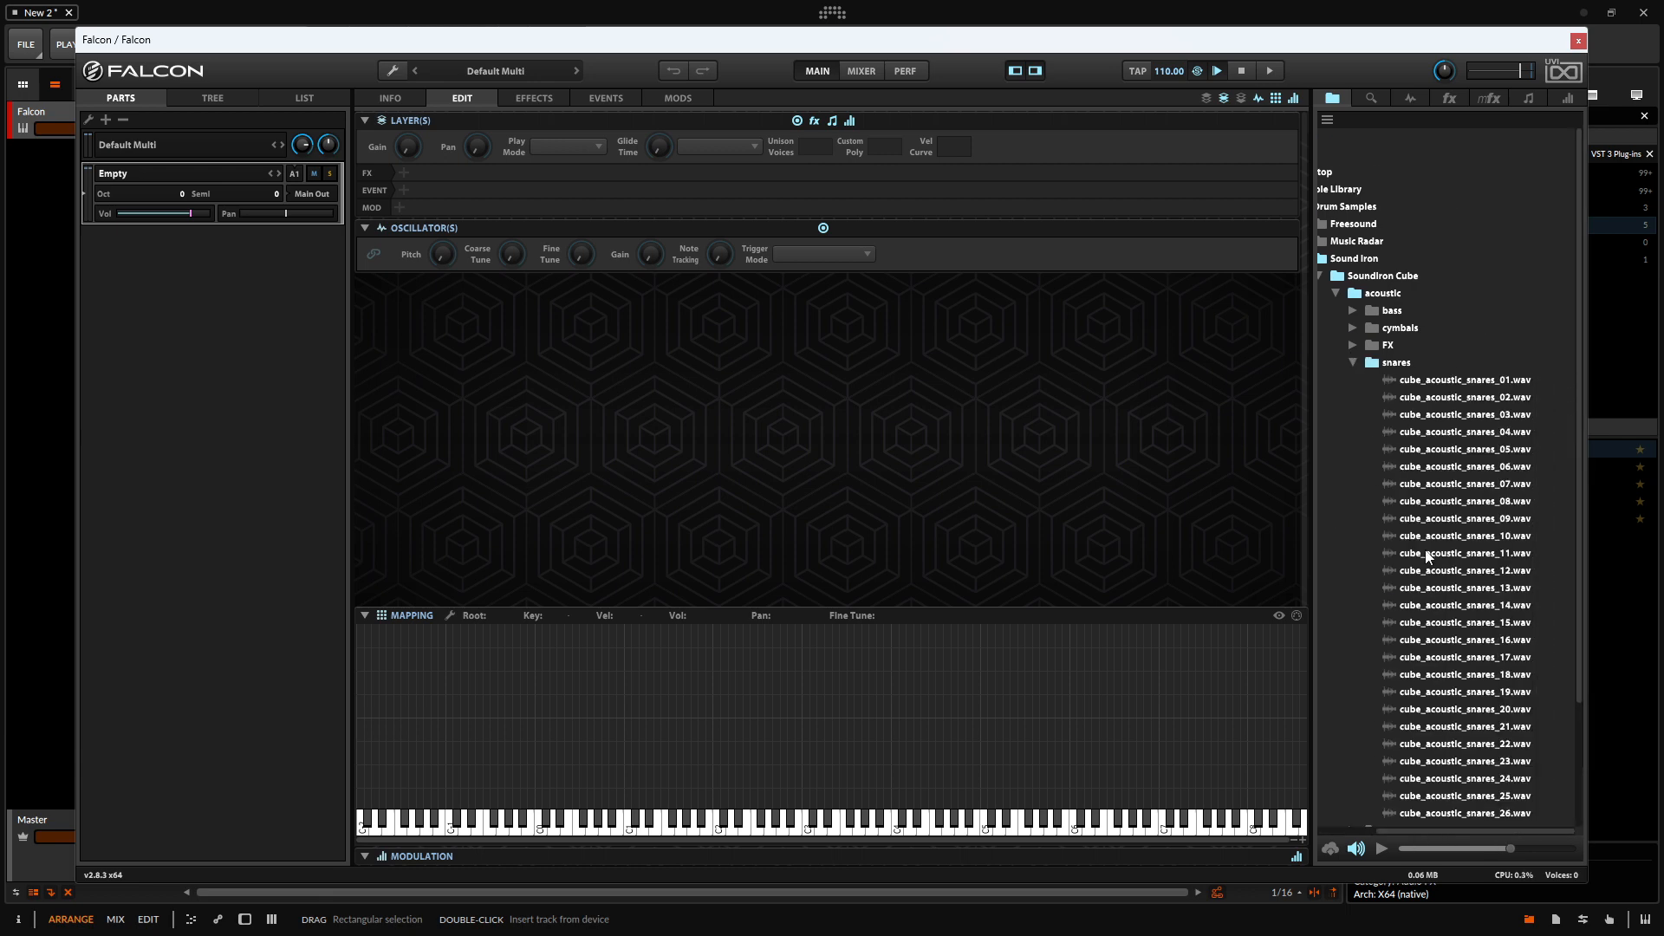
{"action": "left_click", "coordinate": [1459, 553]}
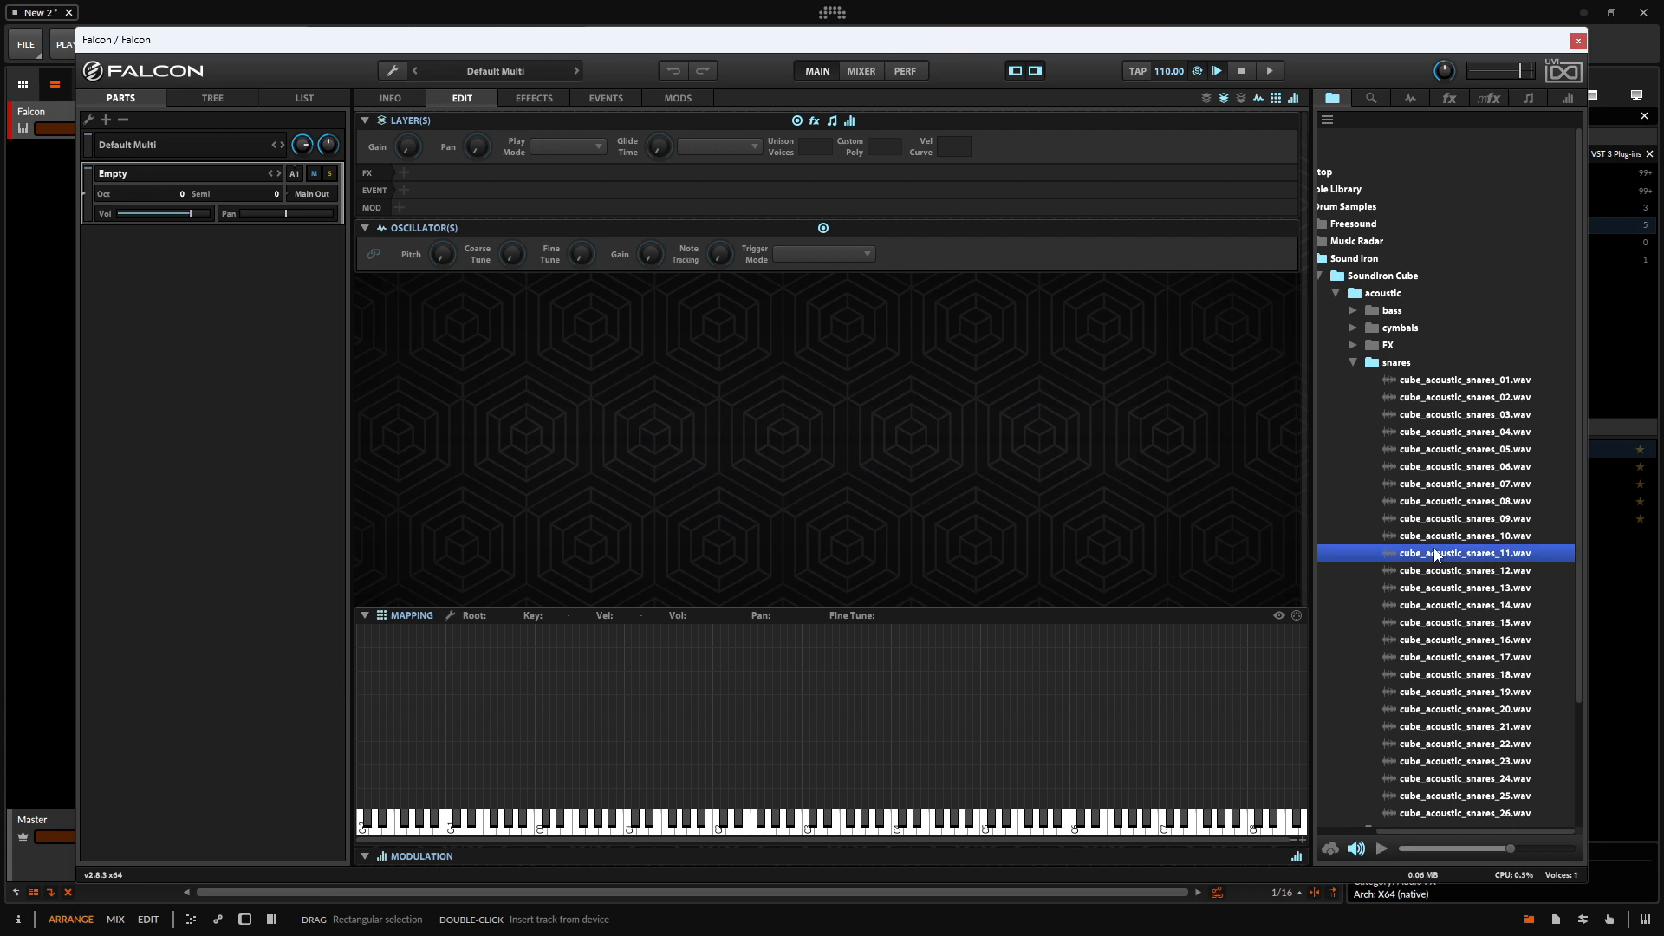
{"action": "mouse_move", "coordinate": [1441, 626]}
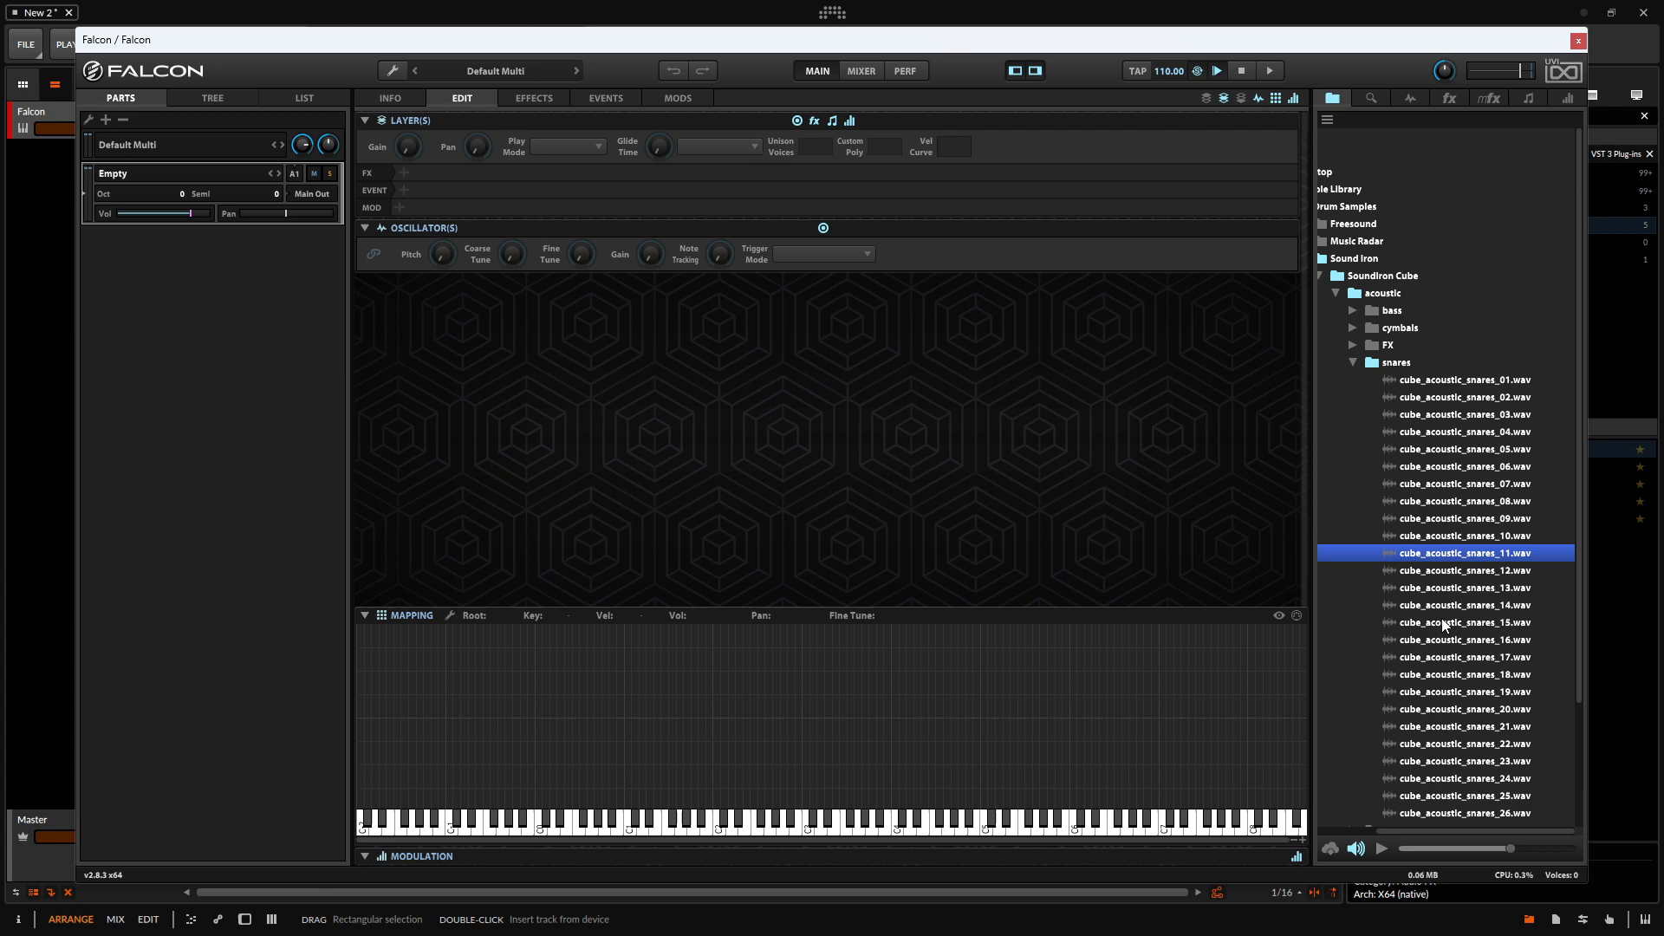
{"action": "left_click", "coordinate": [1460, 622]}
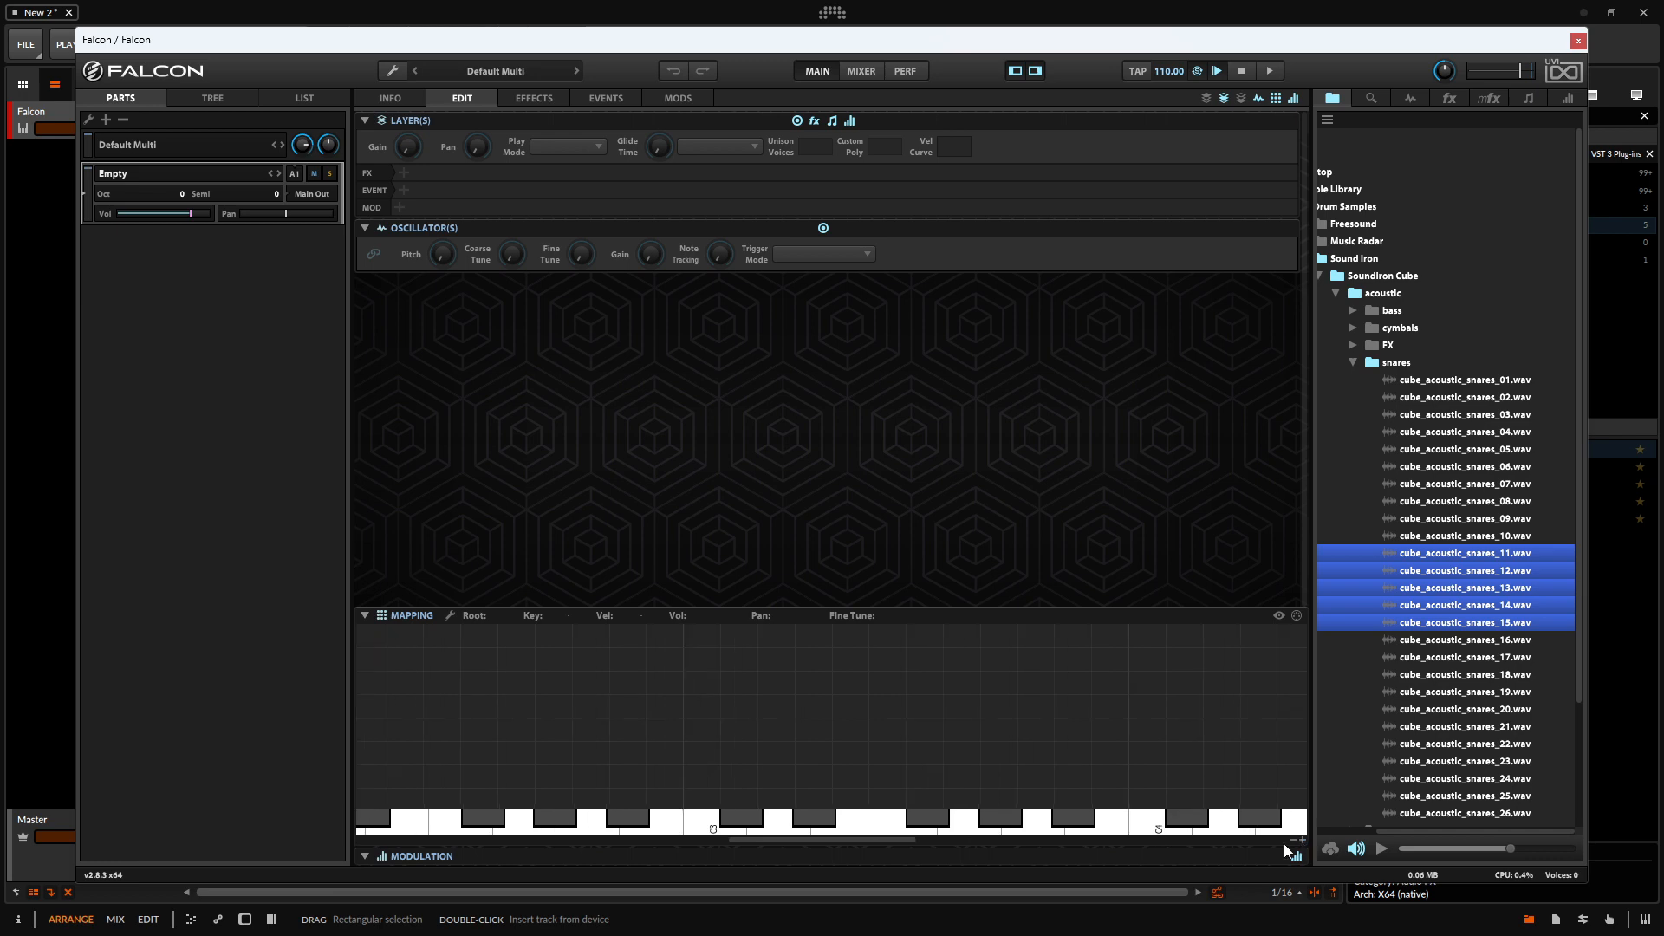
{"action": "mouse_move", "coordinate": [1447, 563]}
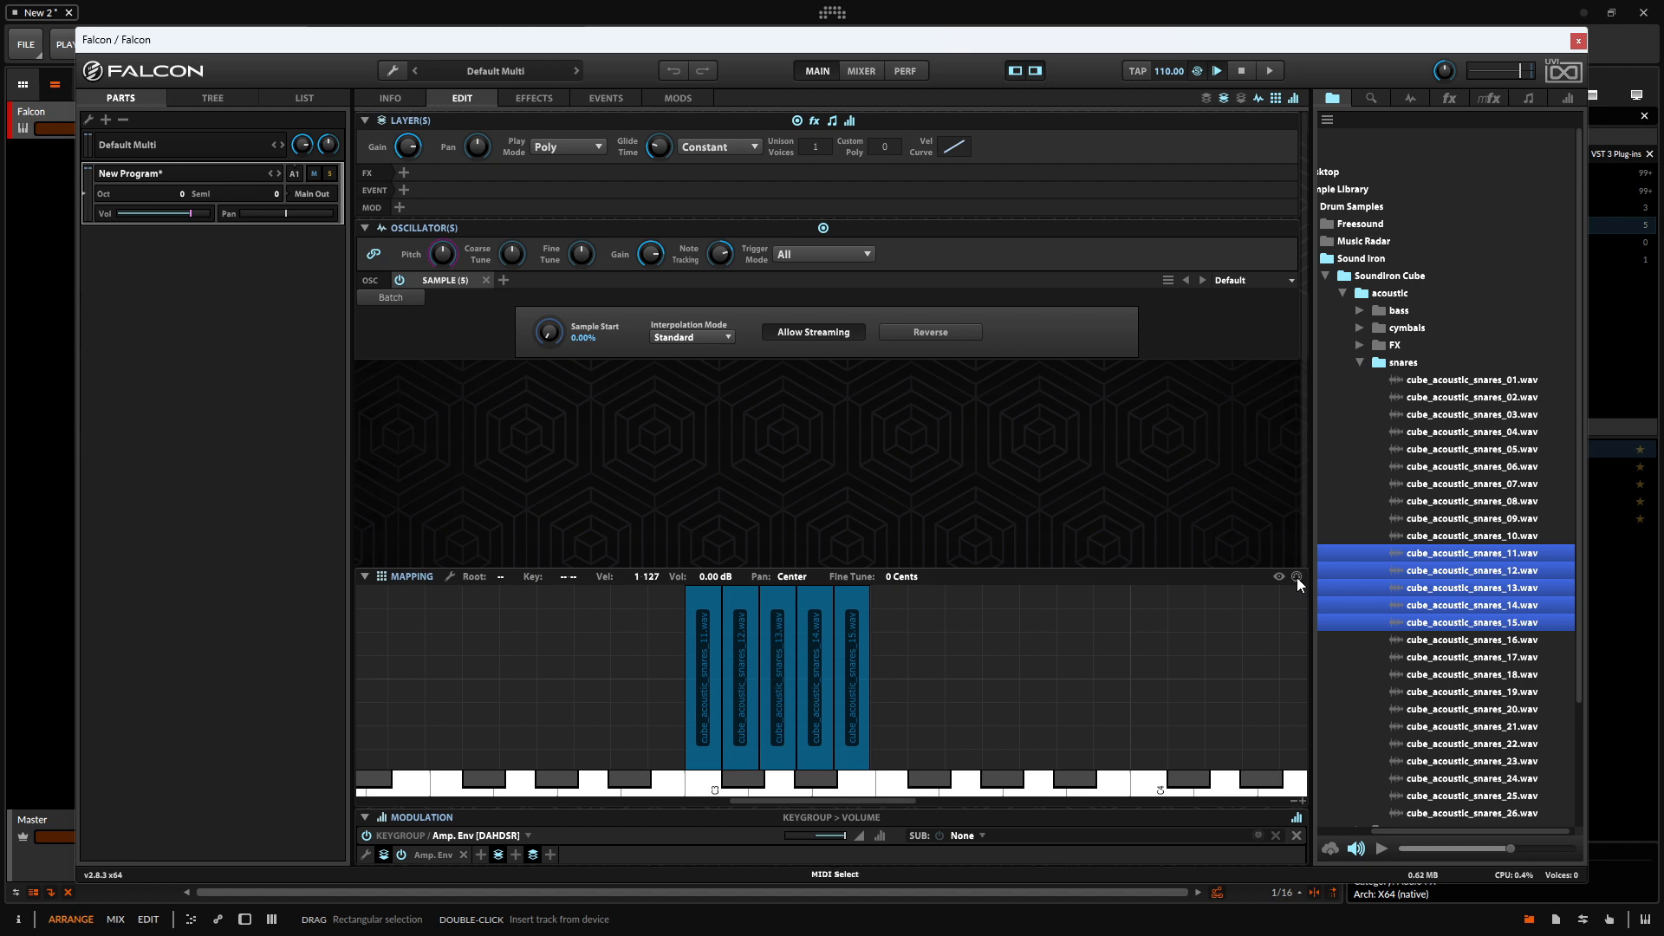
{"action": "mouse_move", "coordinate": [1262, 615]}
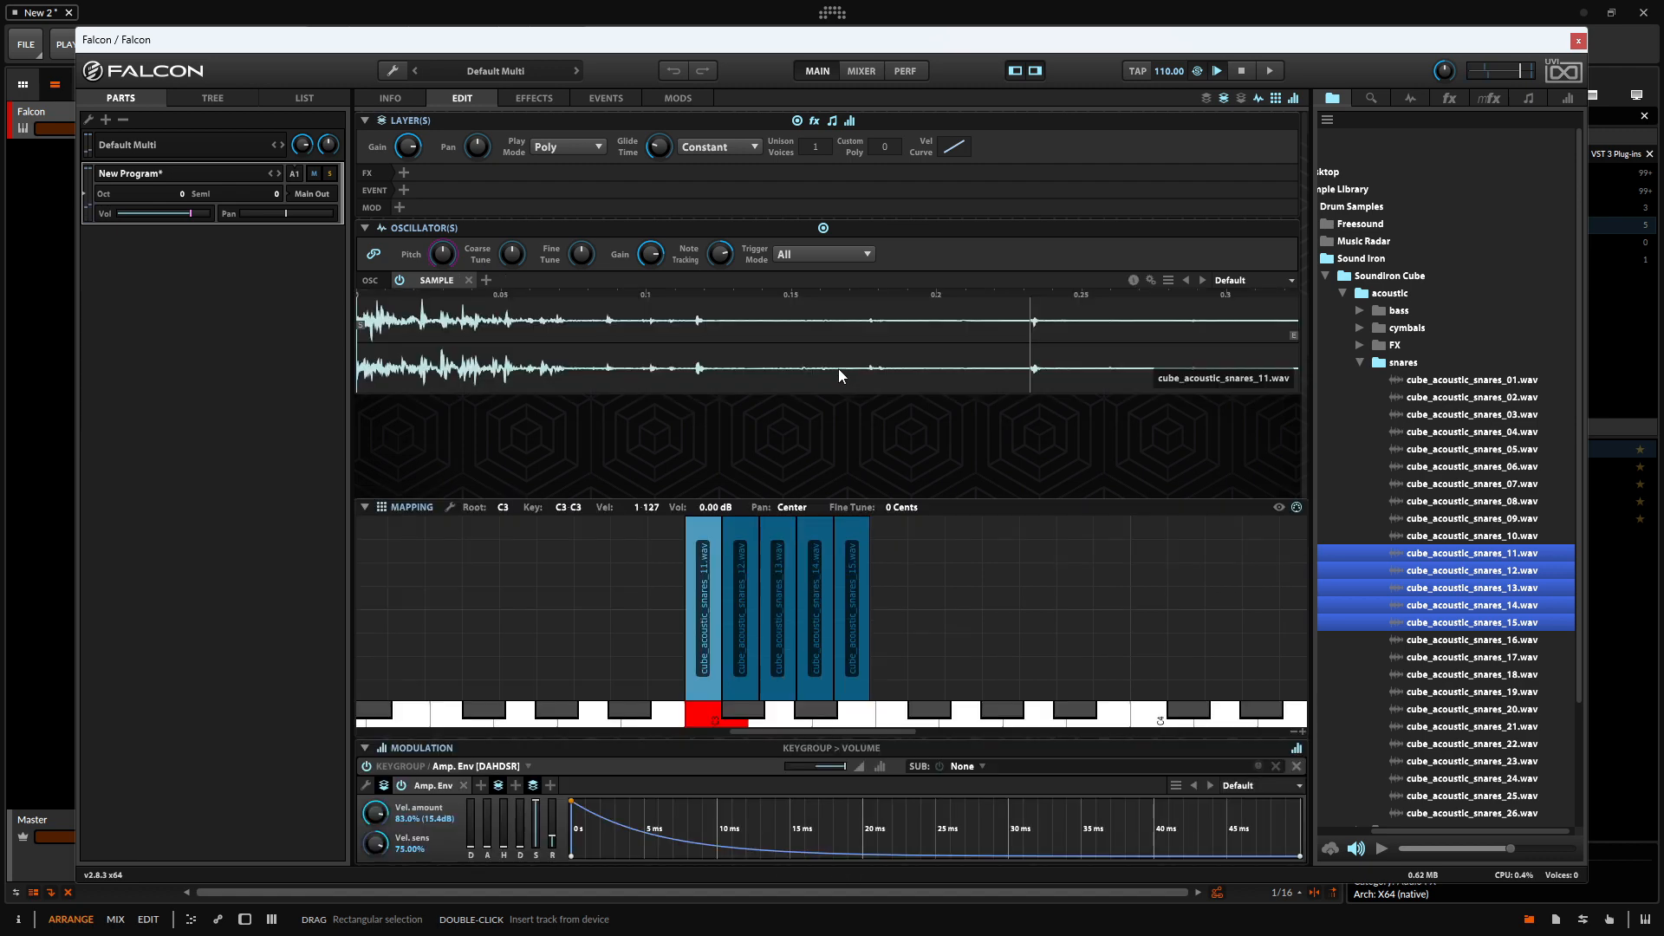
{"action": "mouse_move", "coordinate": [1148, 287]}
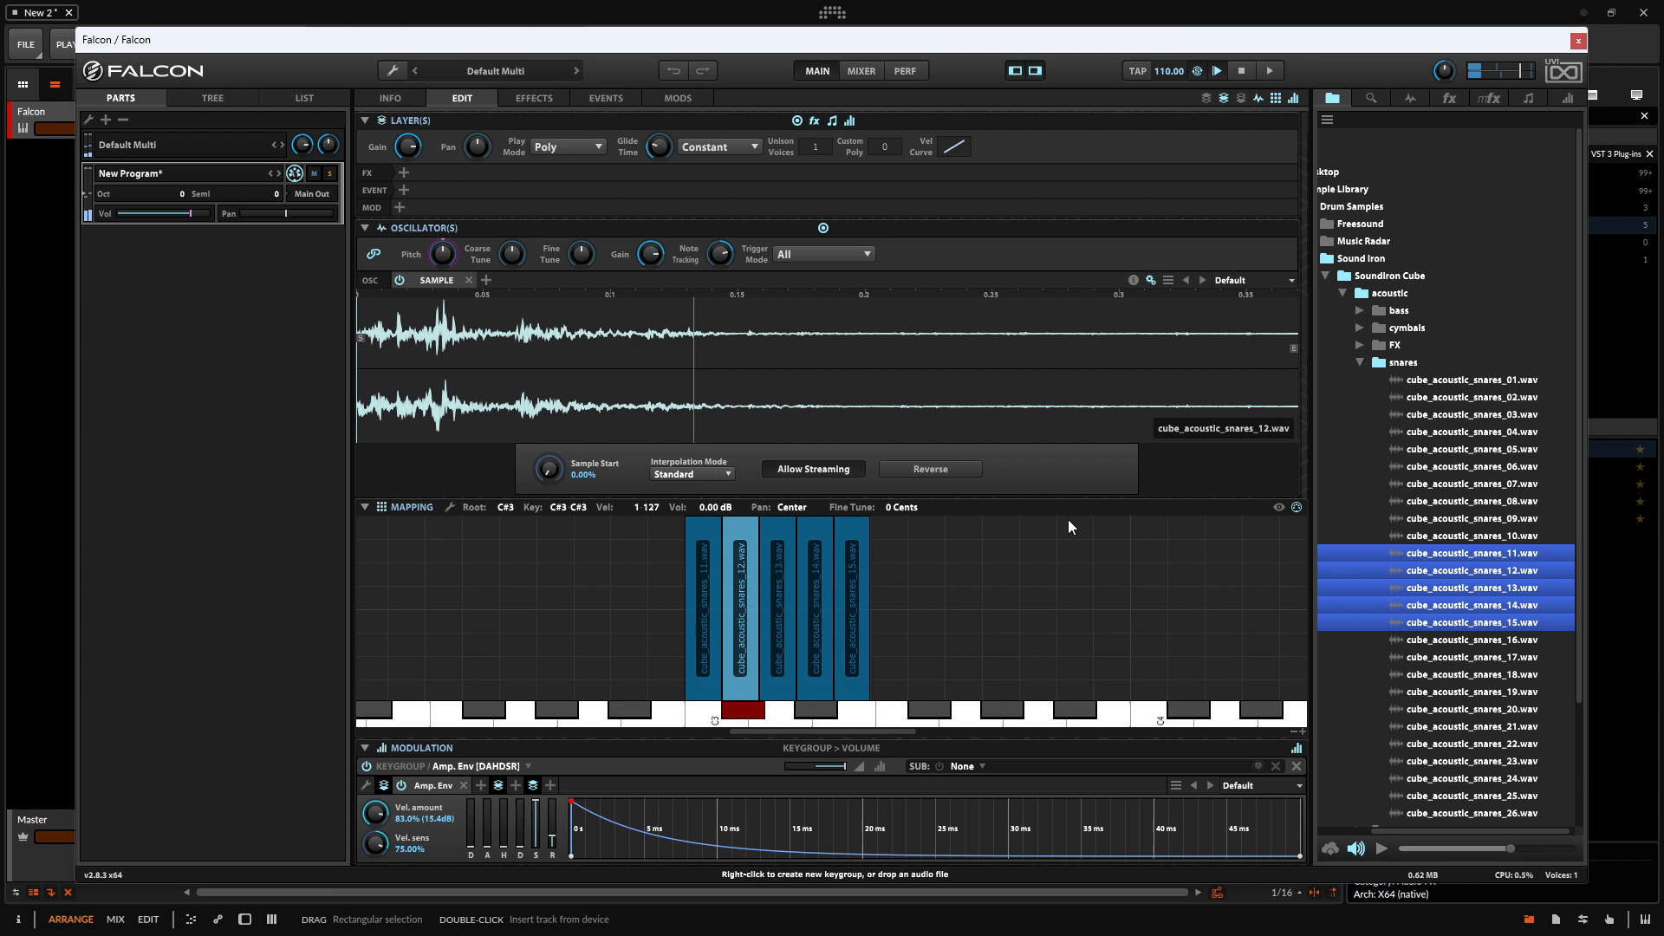
- Audition another of the mapped snare keygroups in Falcon's Mapping editor
{"action": "left_click", "coordinate": [849, 605]}
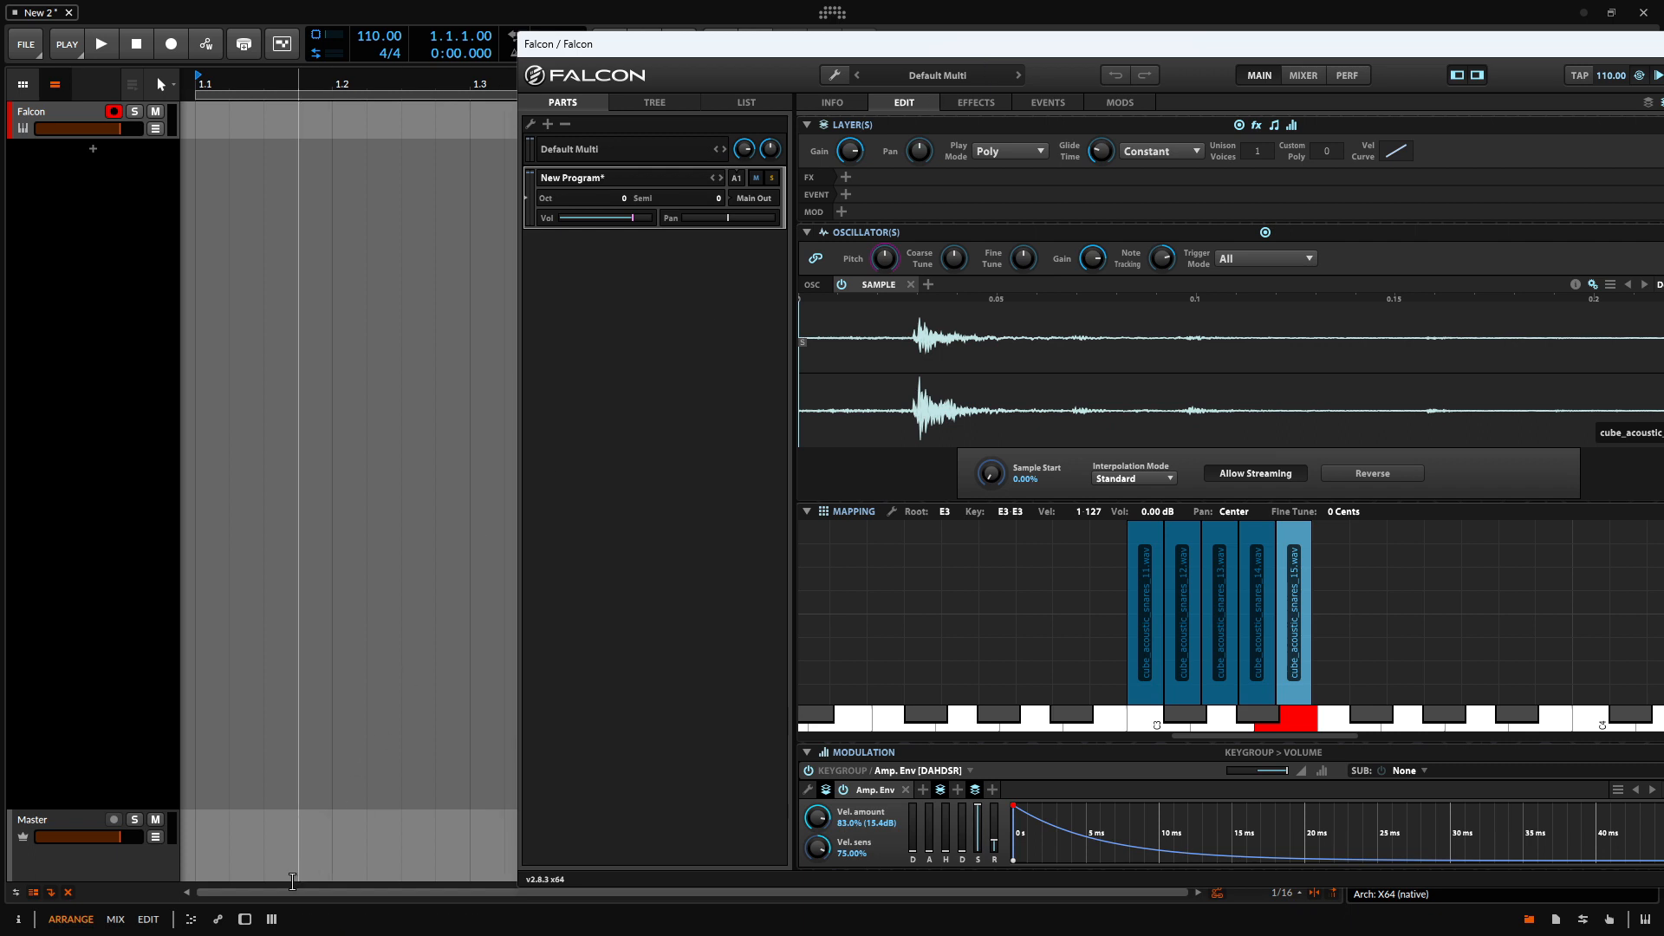
{"action": "left_click", "coordinate": [272, 919]}
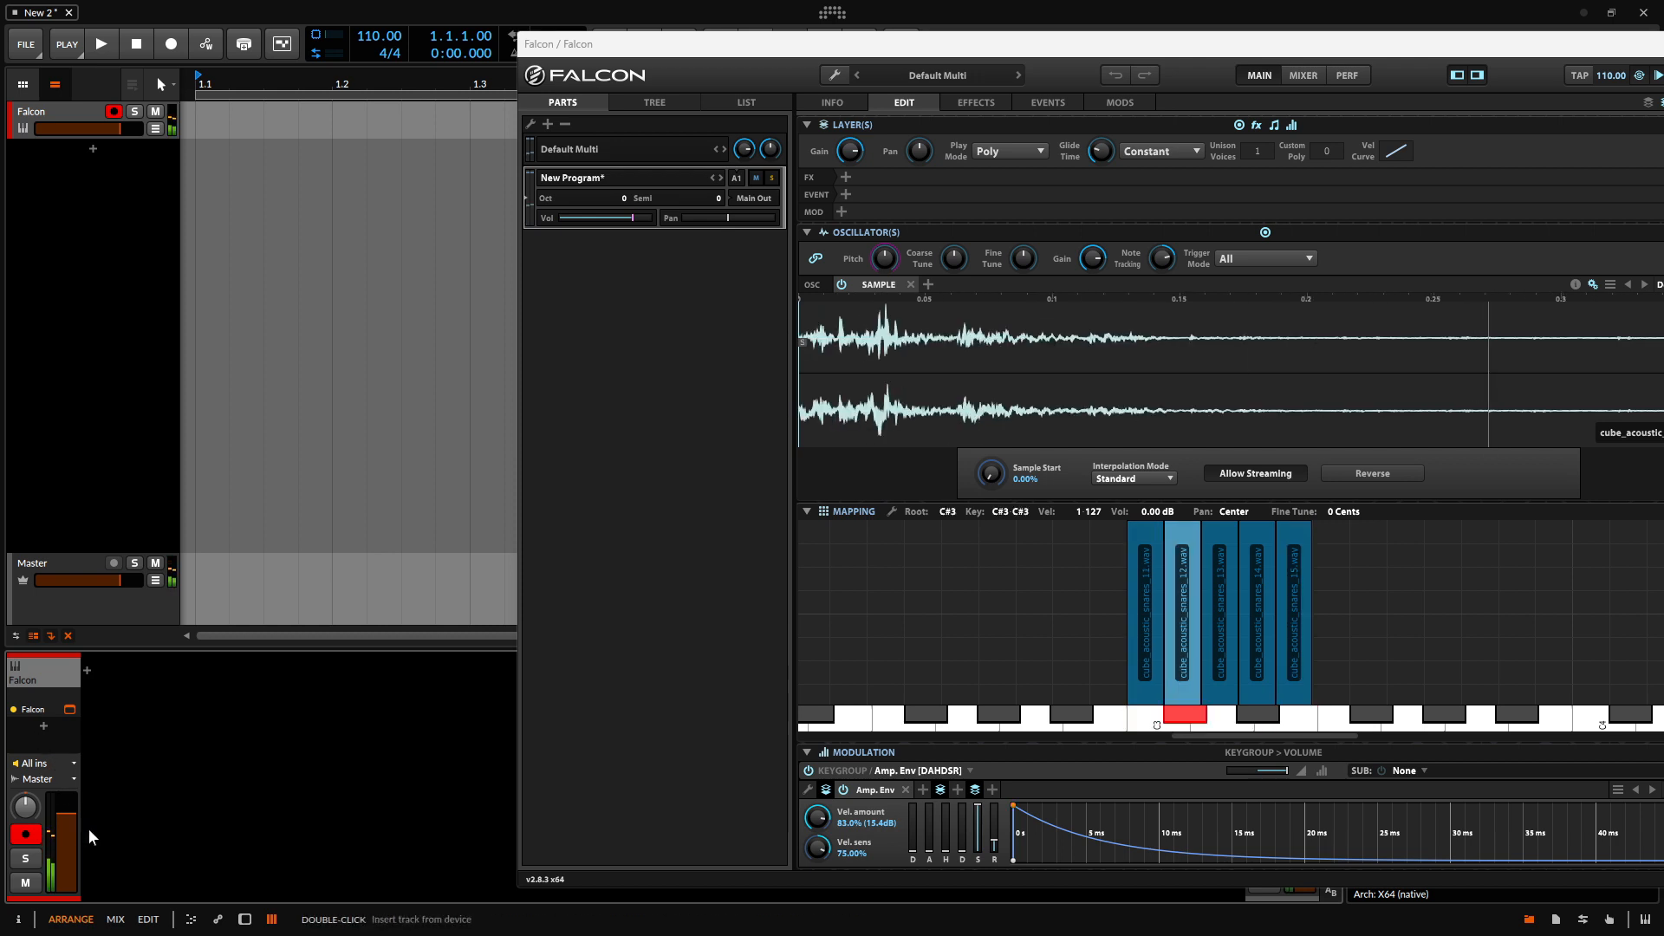
{"action": "left_click", "coordinate": [1295, 717]}
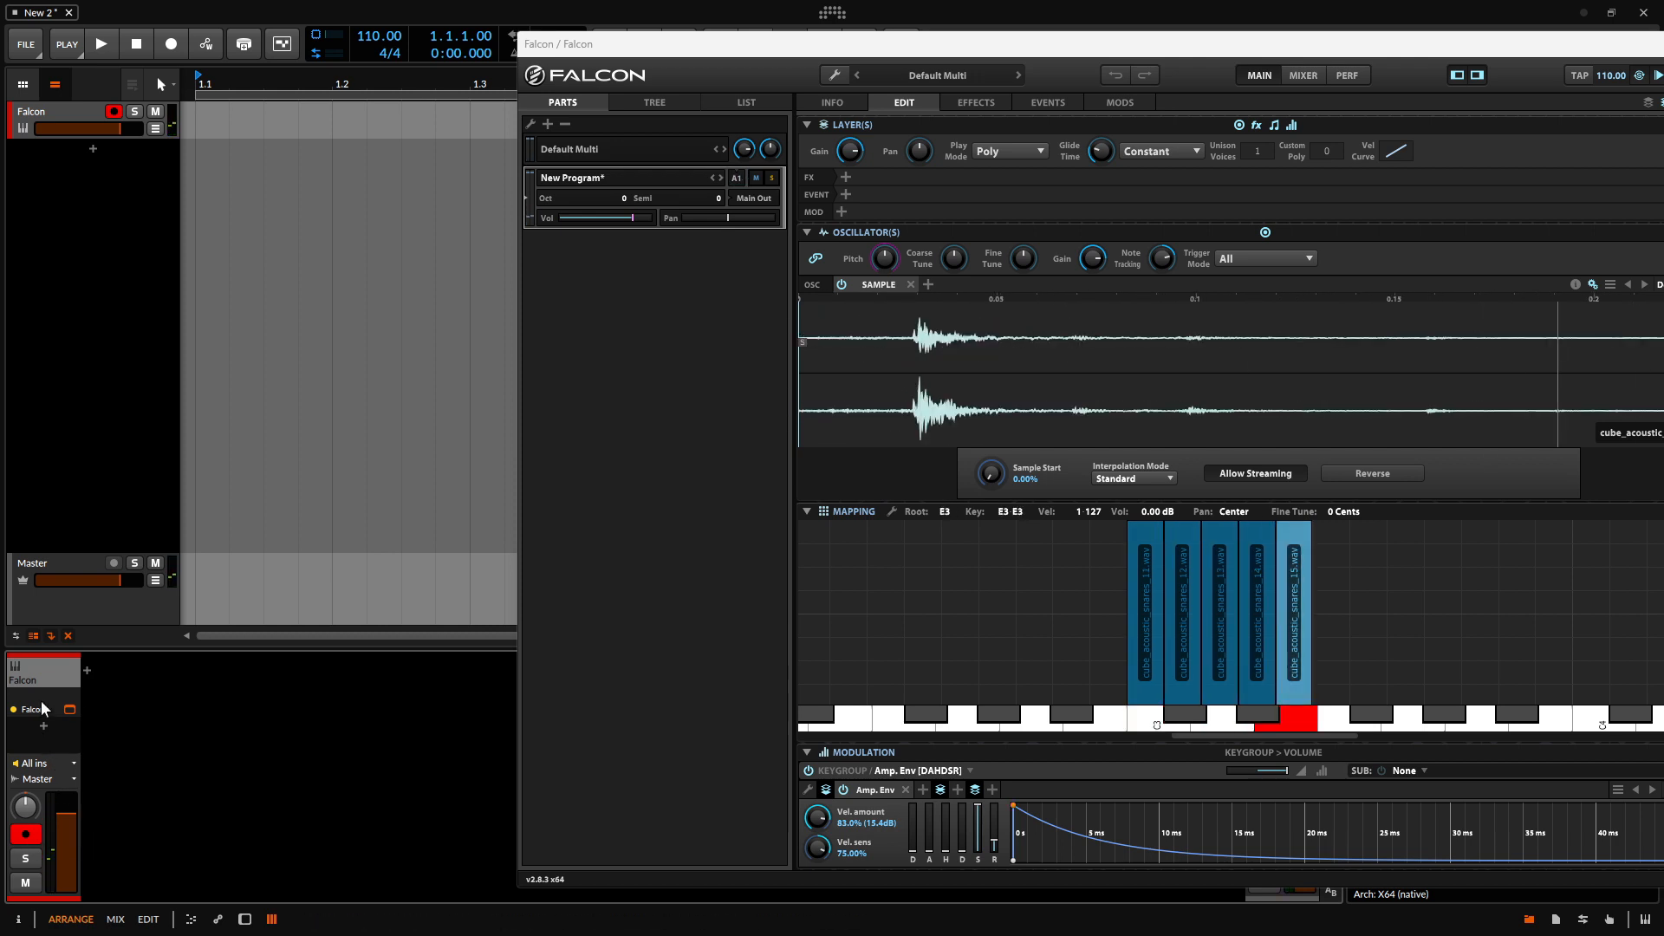
{"action": "mouse_move", "coordinate": [43, 794]}
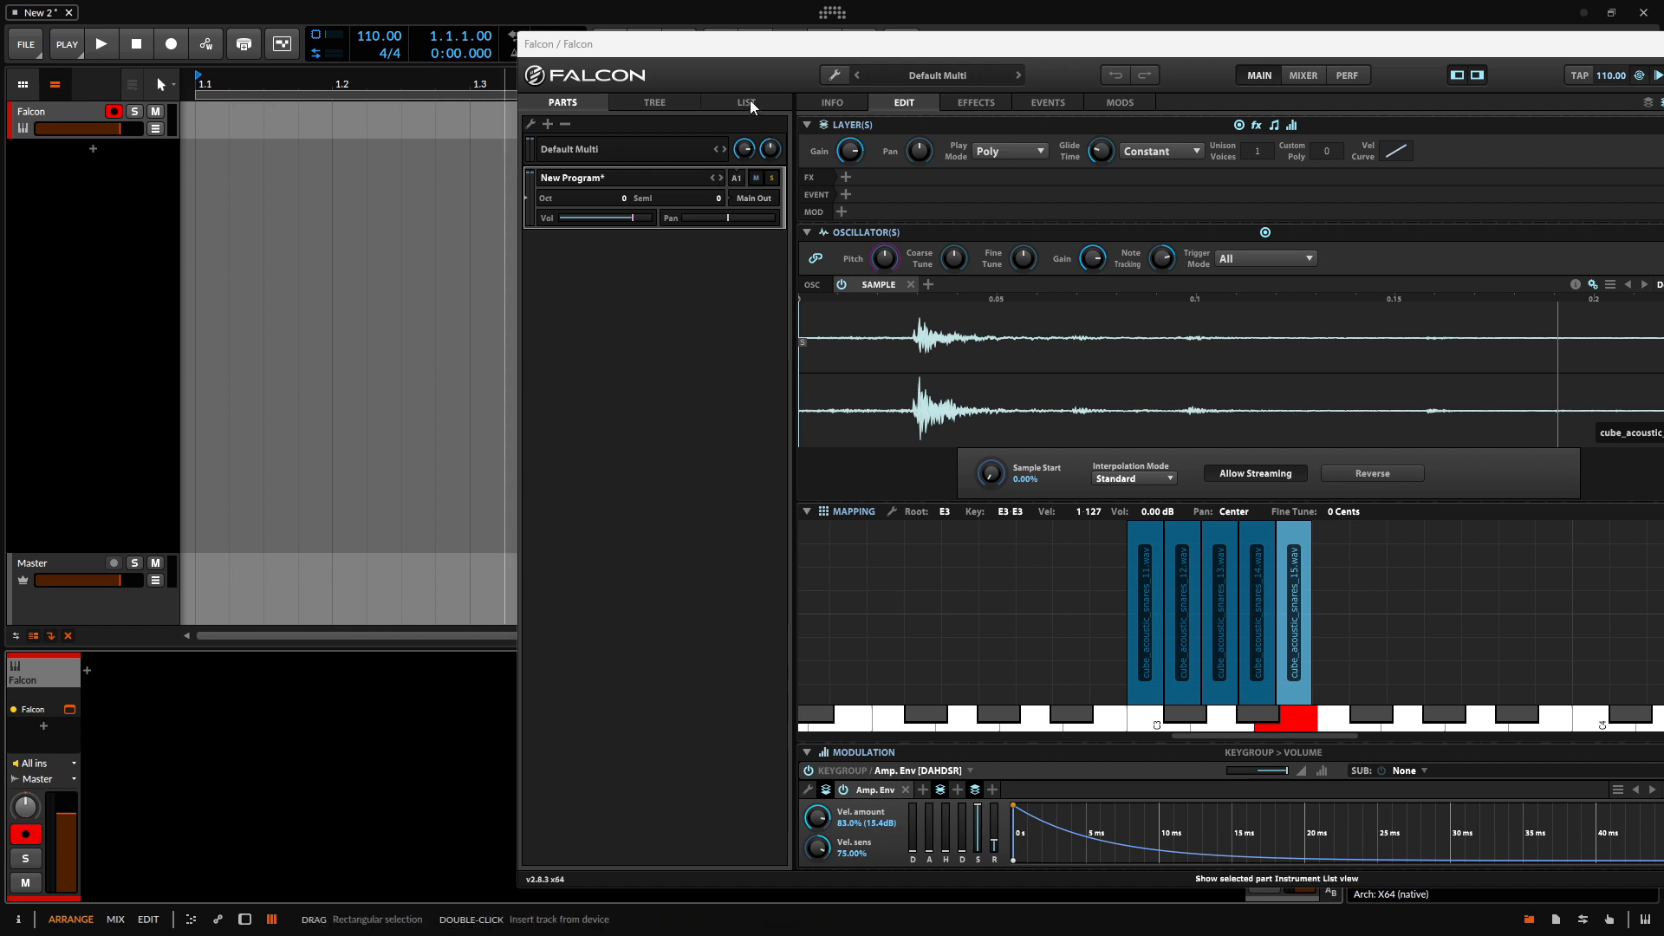
{"action": "left_click", "coordinate": [746, 102]}
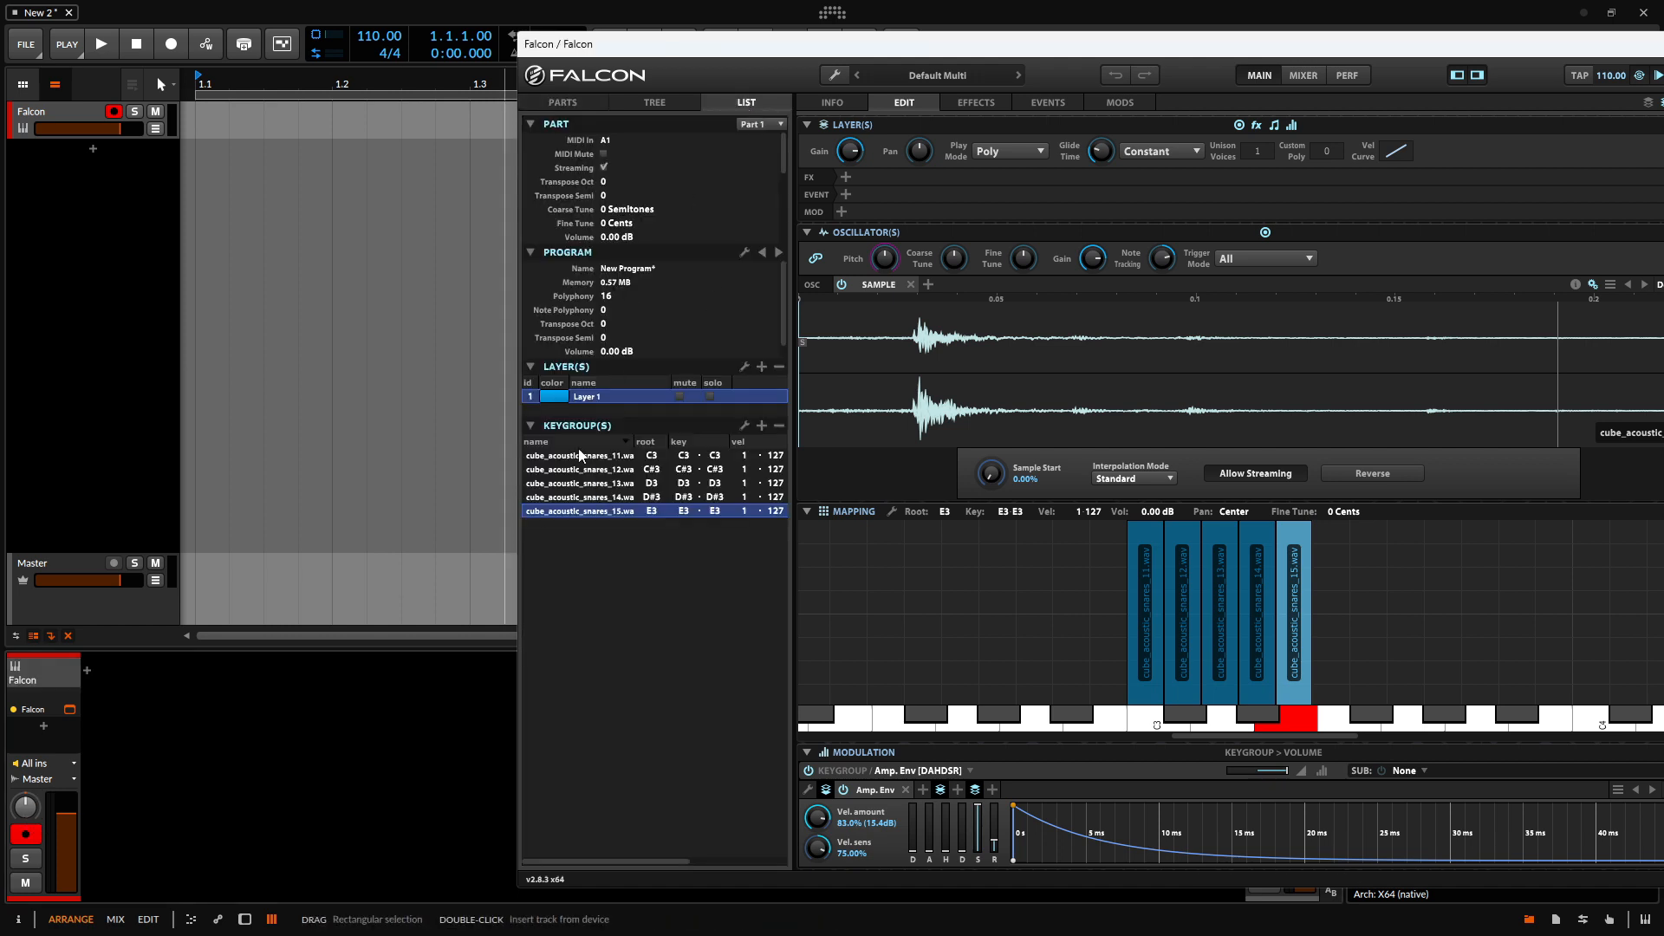
- Route the C#3 snare keygroup to Out 2 and the D3 keygroup to Out 3
{"action": "left_click", "coordinate": [580, 455]}
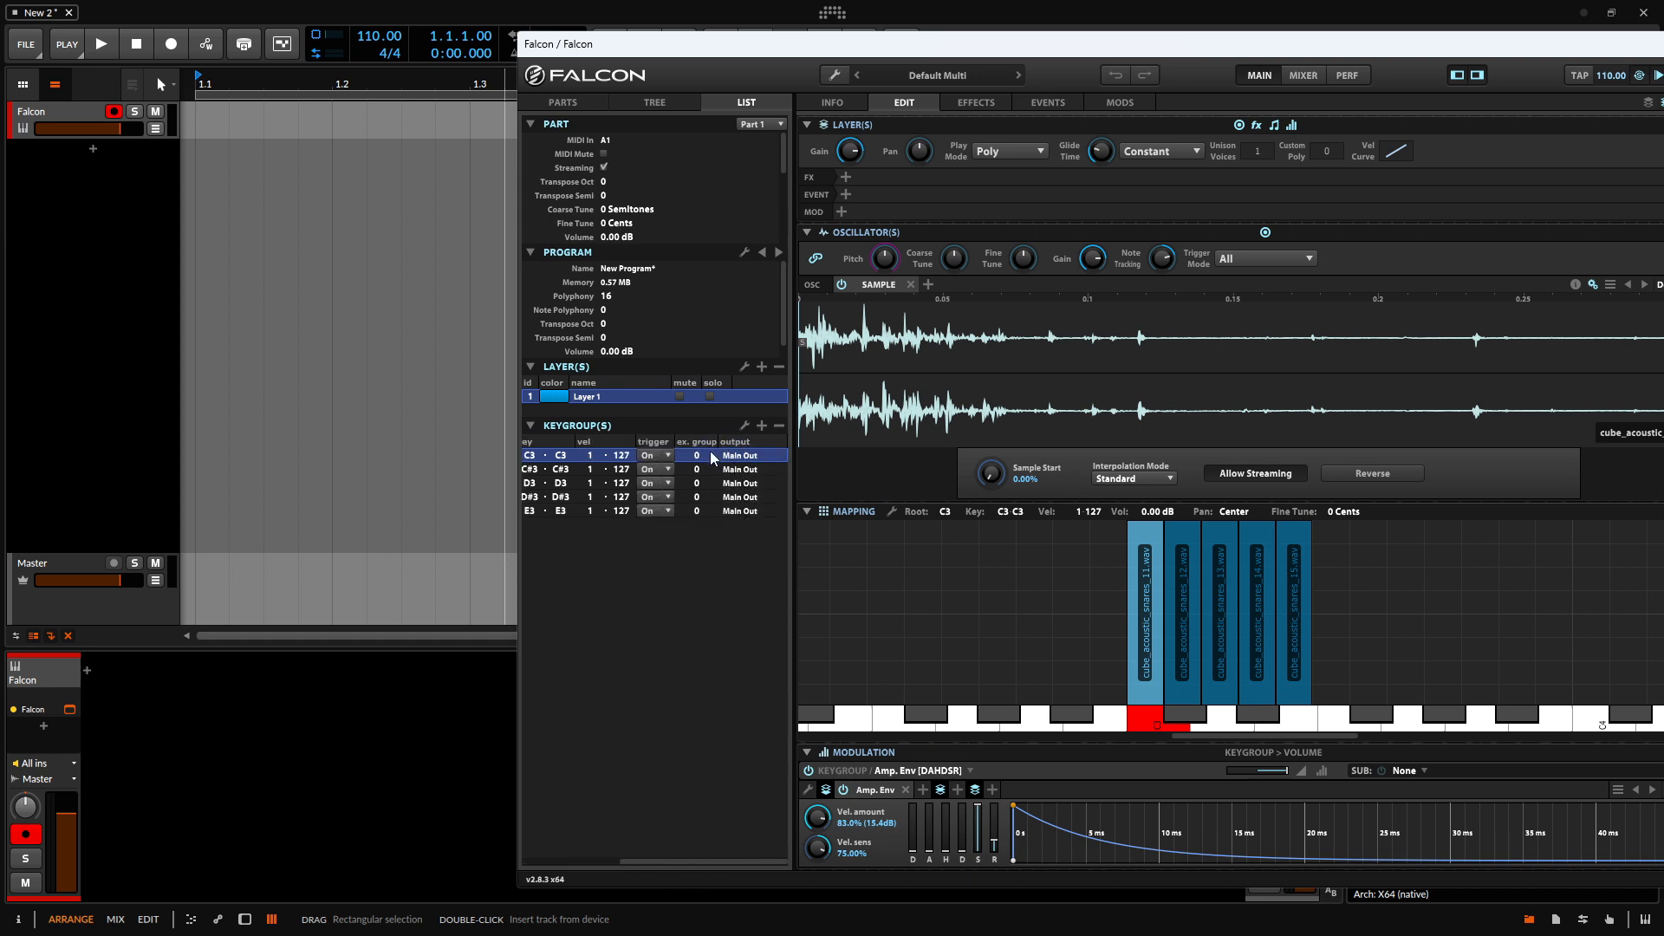
{"action": "left_click", "coordinate": [739, 469]}
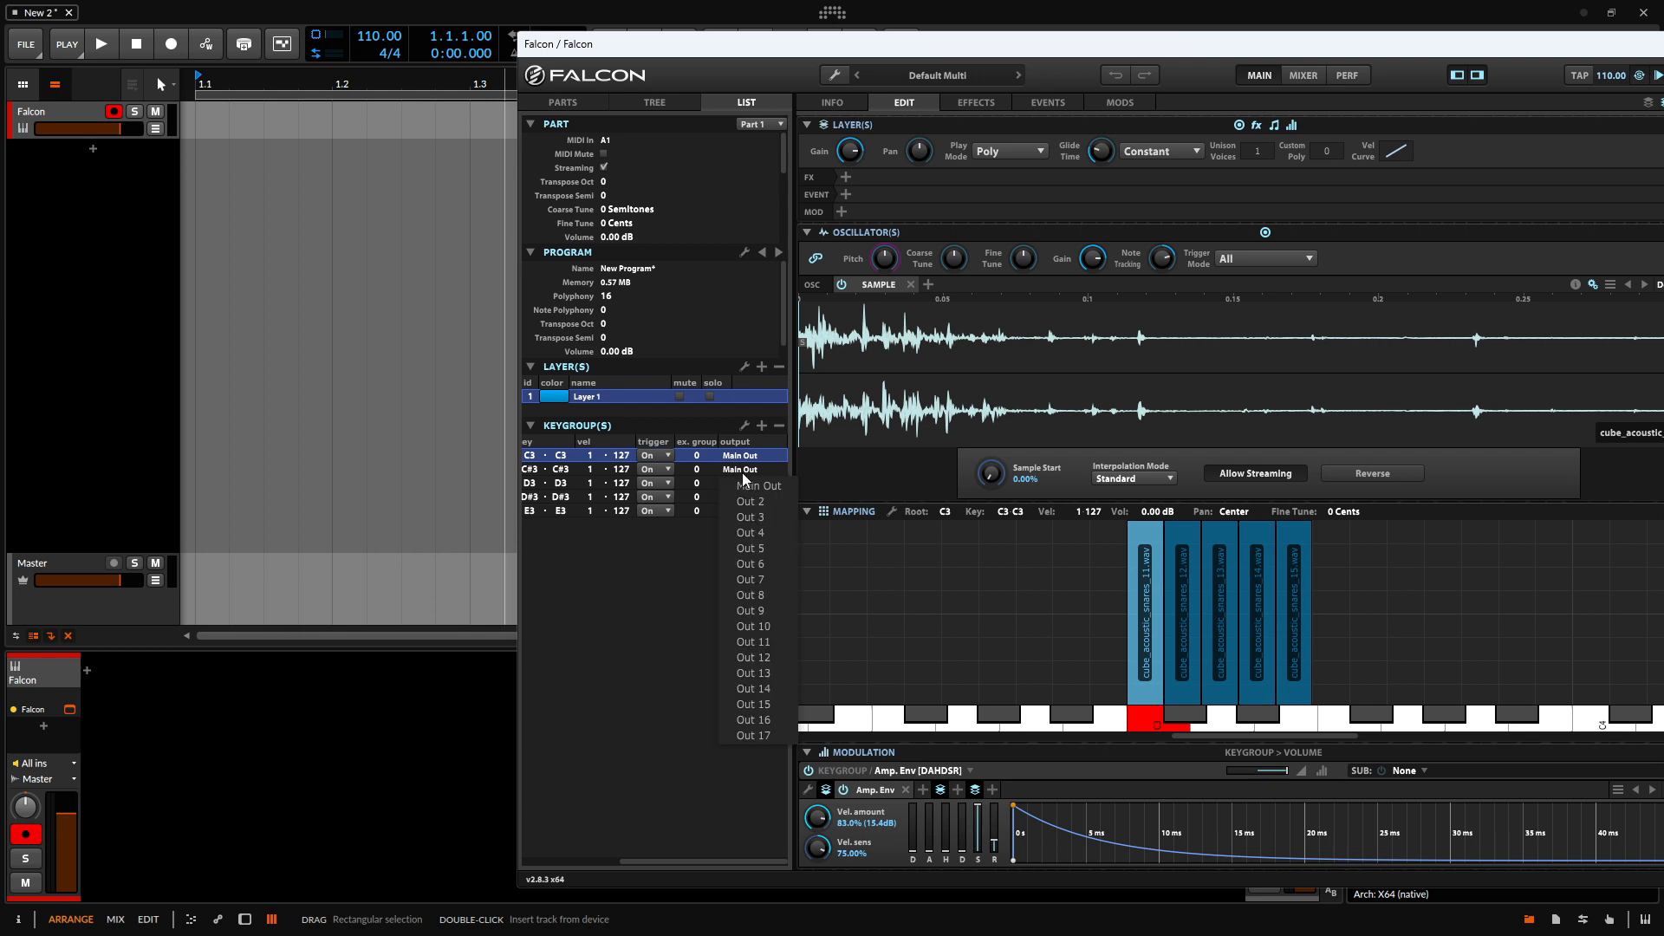
{"action": "left_click", "coordinate": [749, 469]}
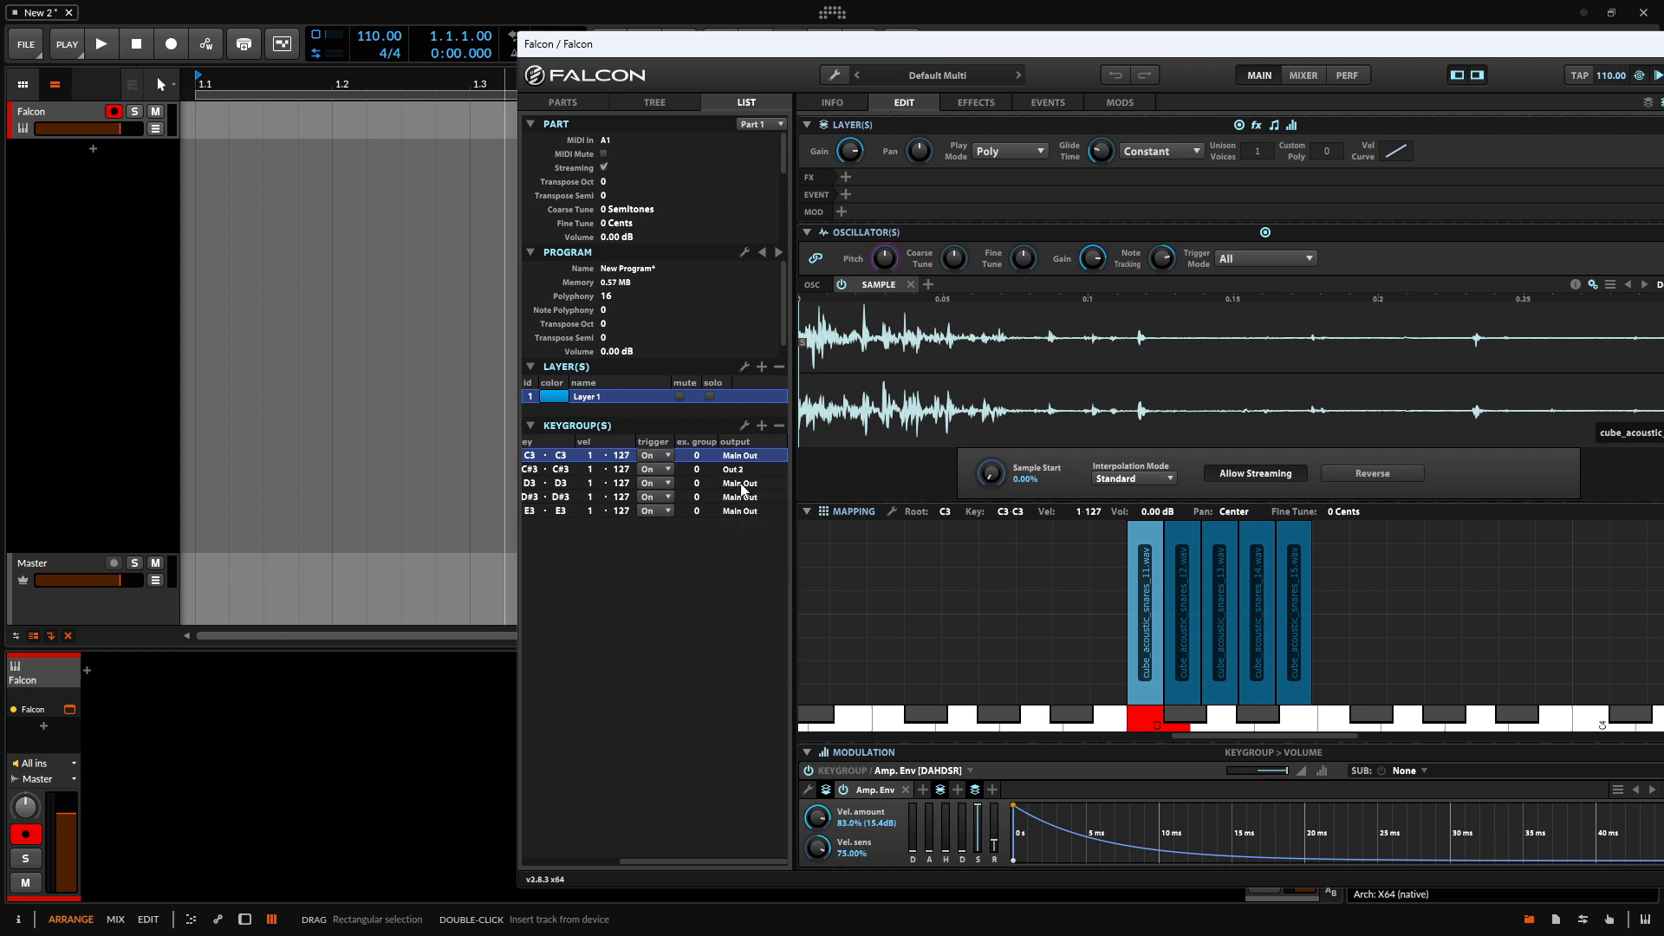
{"action": "left_click", "coordinate": [739, 483]}
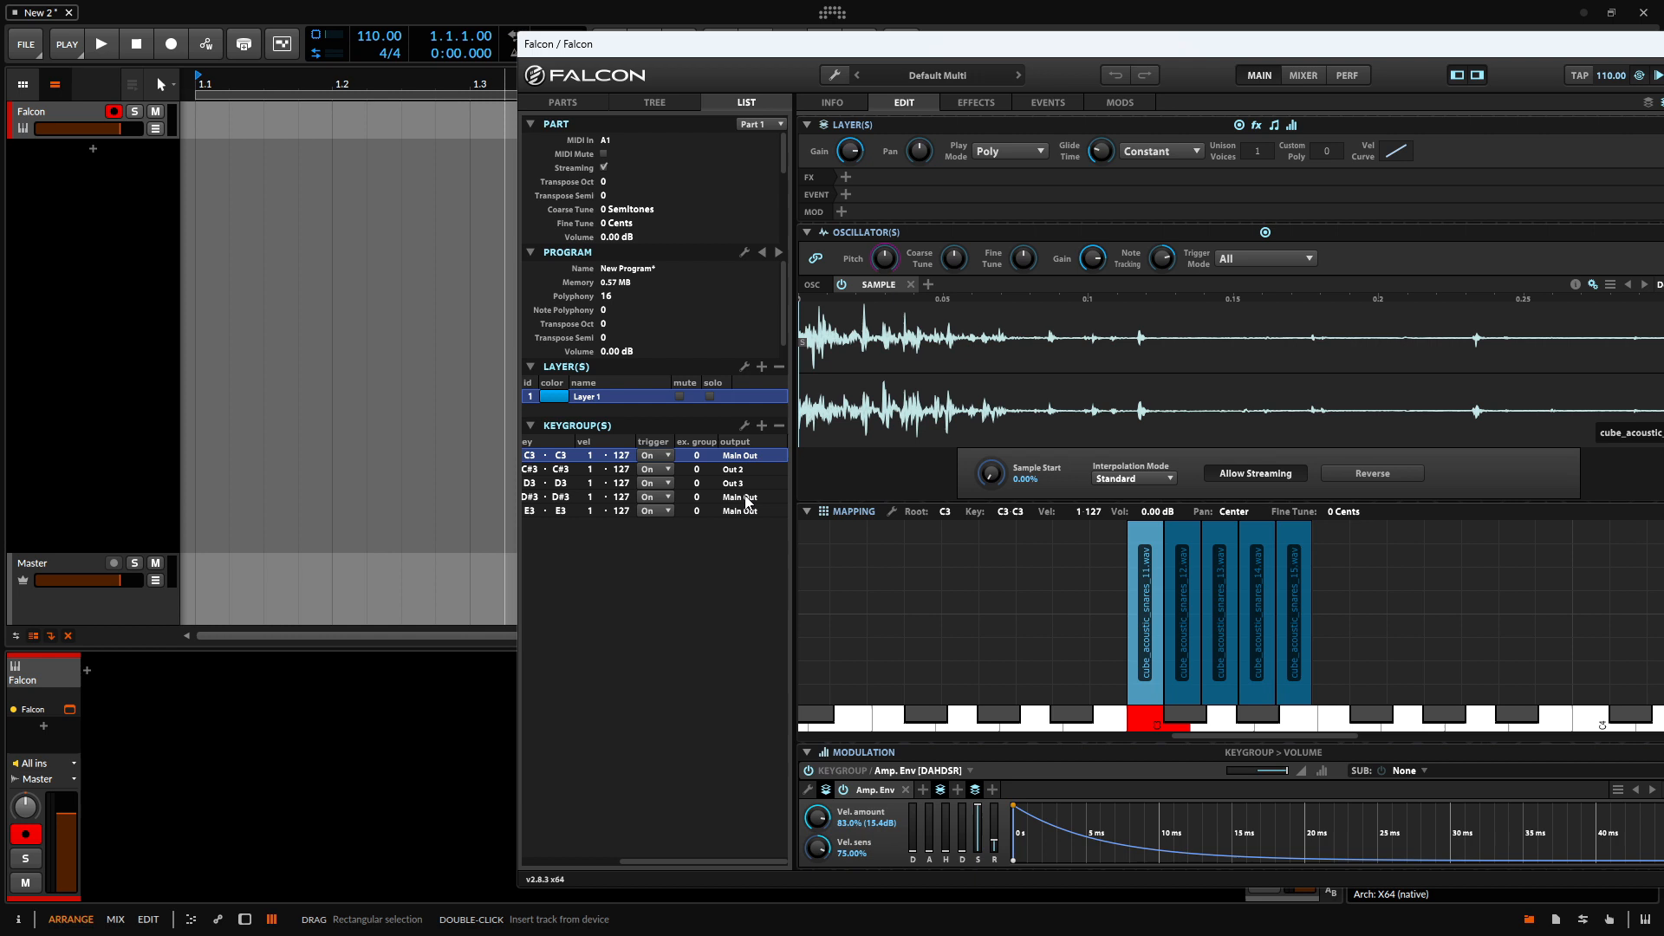
{"action": "left_click", "coordinate": [740, 496]}
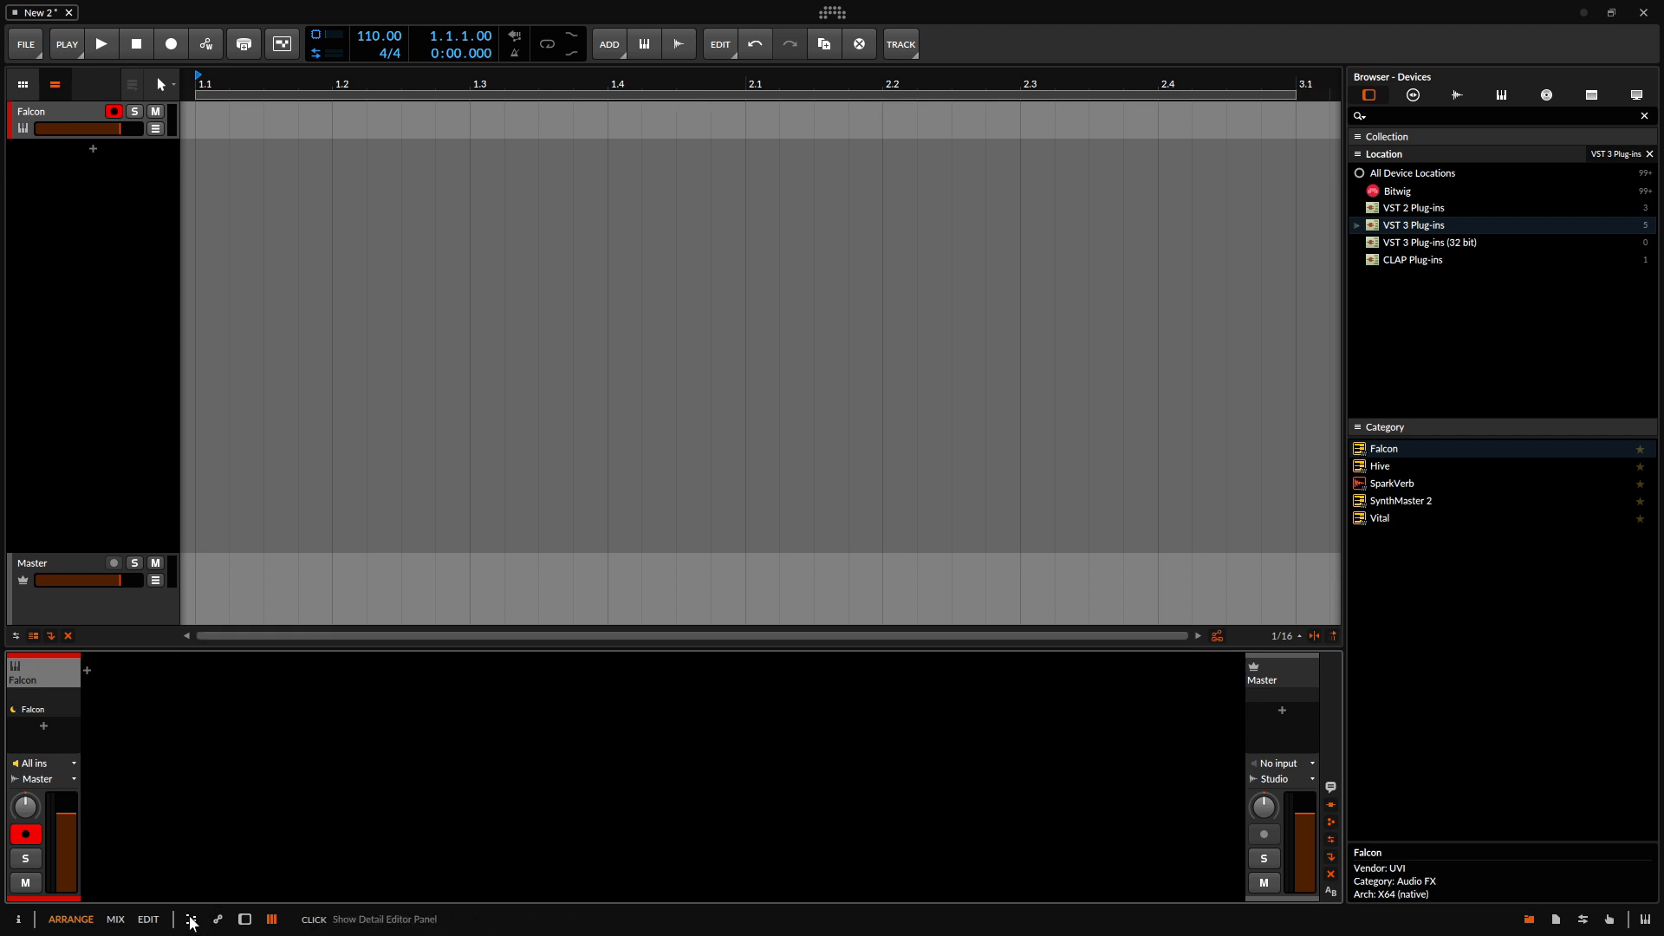
- Add Falcon multi-out chains for Main Out, Out 2, Out 3 and the following outputs
{"action": "left_click", "coordinate": [244, 919]}
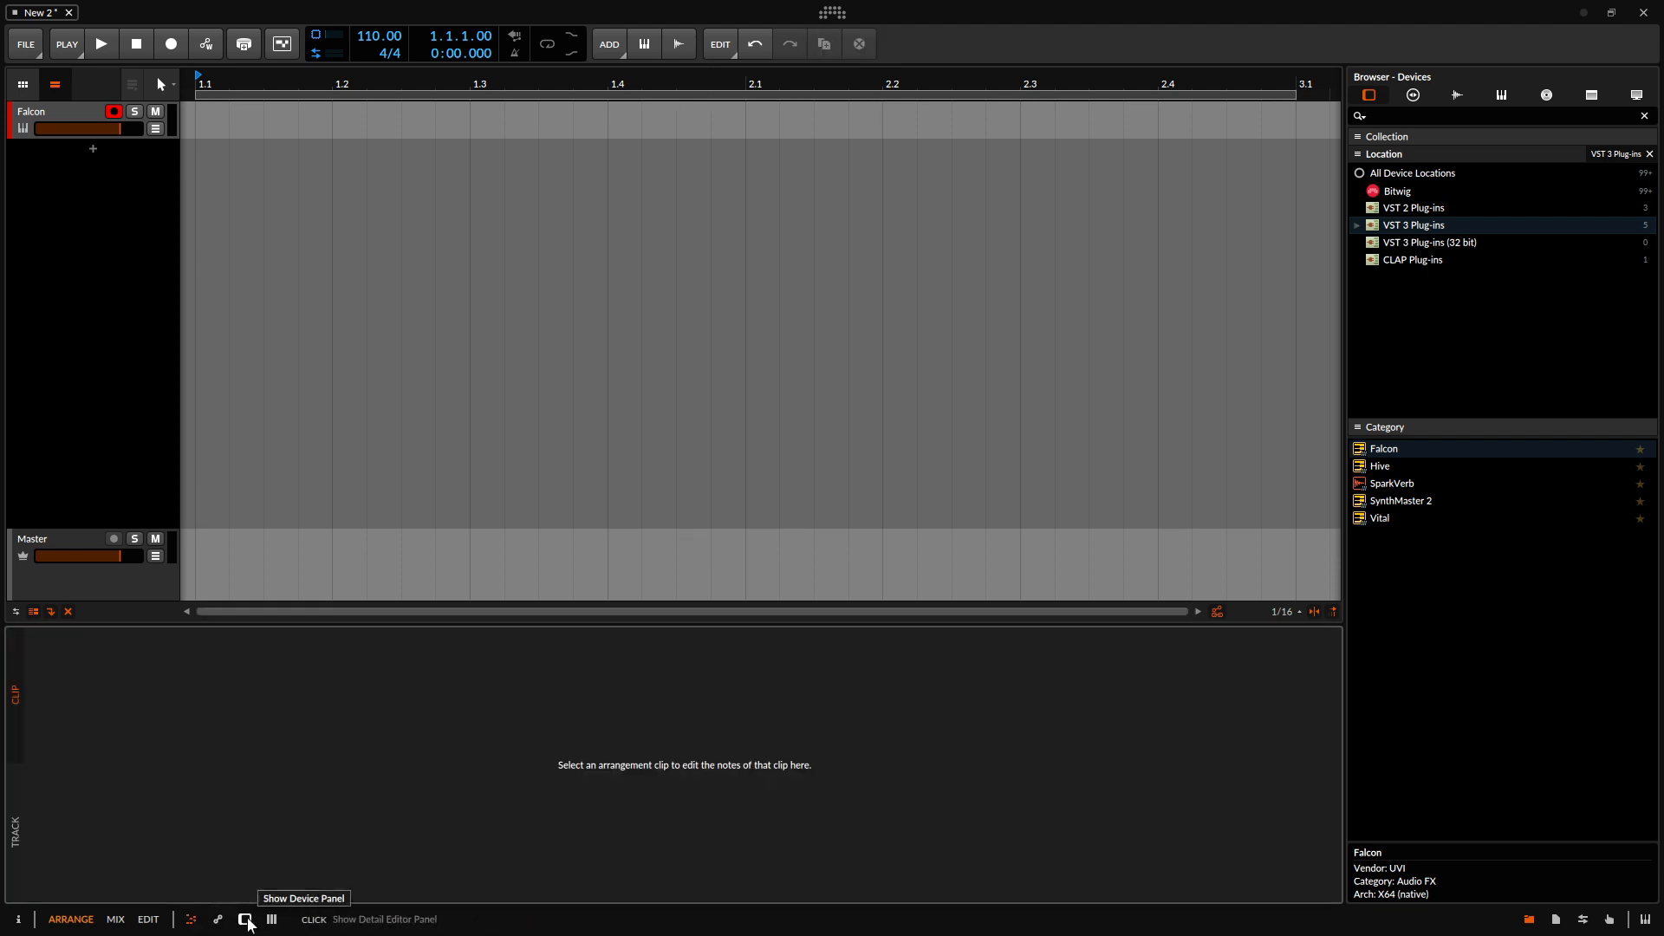
{"action": "left_click", "coordinate": [245, 918]}
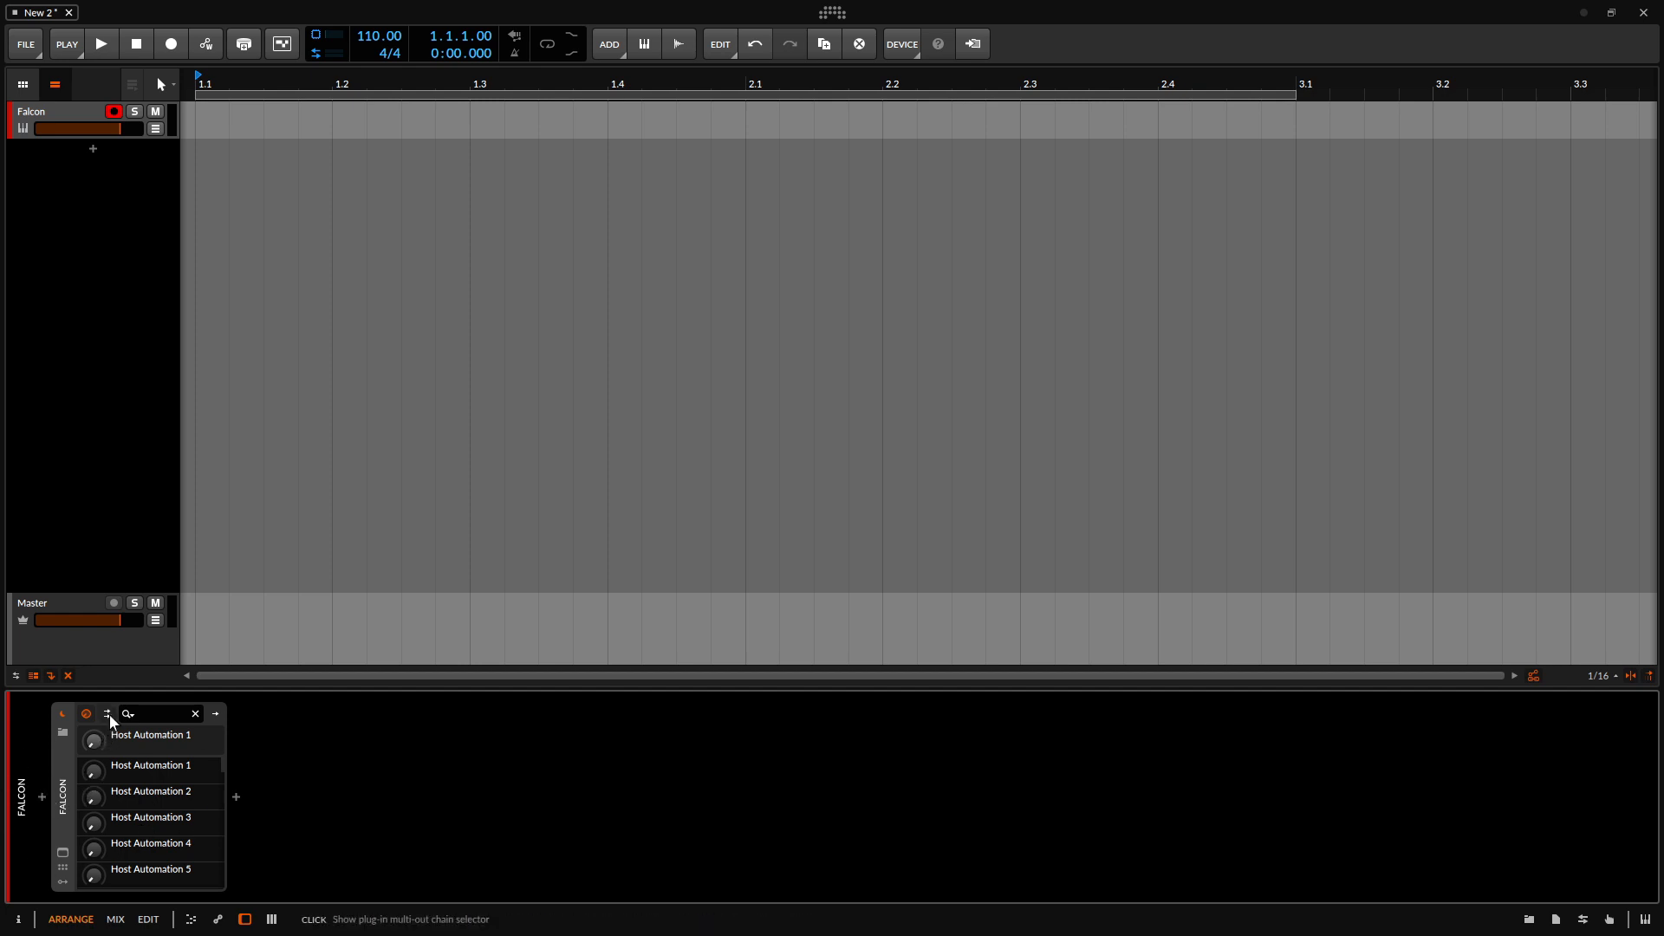
{"action": "left_click", "coordinate": [86, 713]}
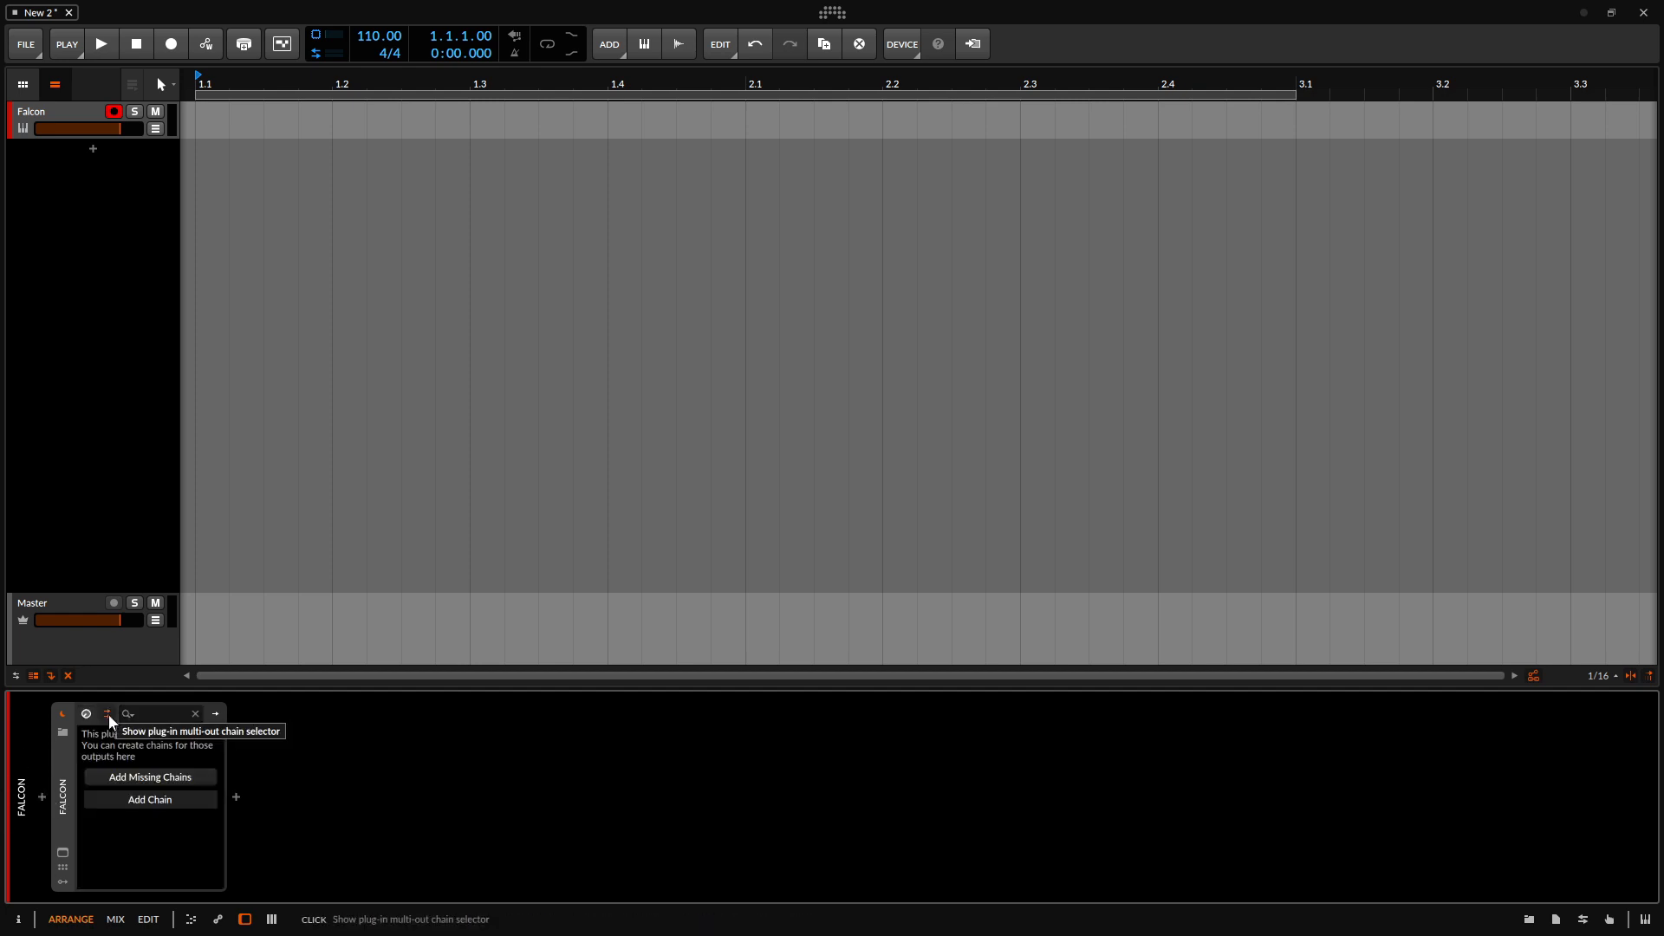
{"action": "mouse_move", "coordinate": [109, 799]}
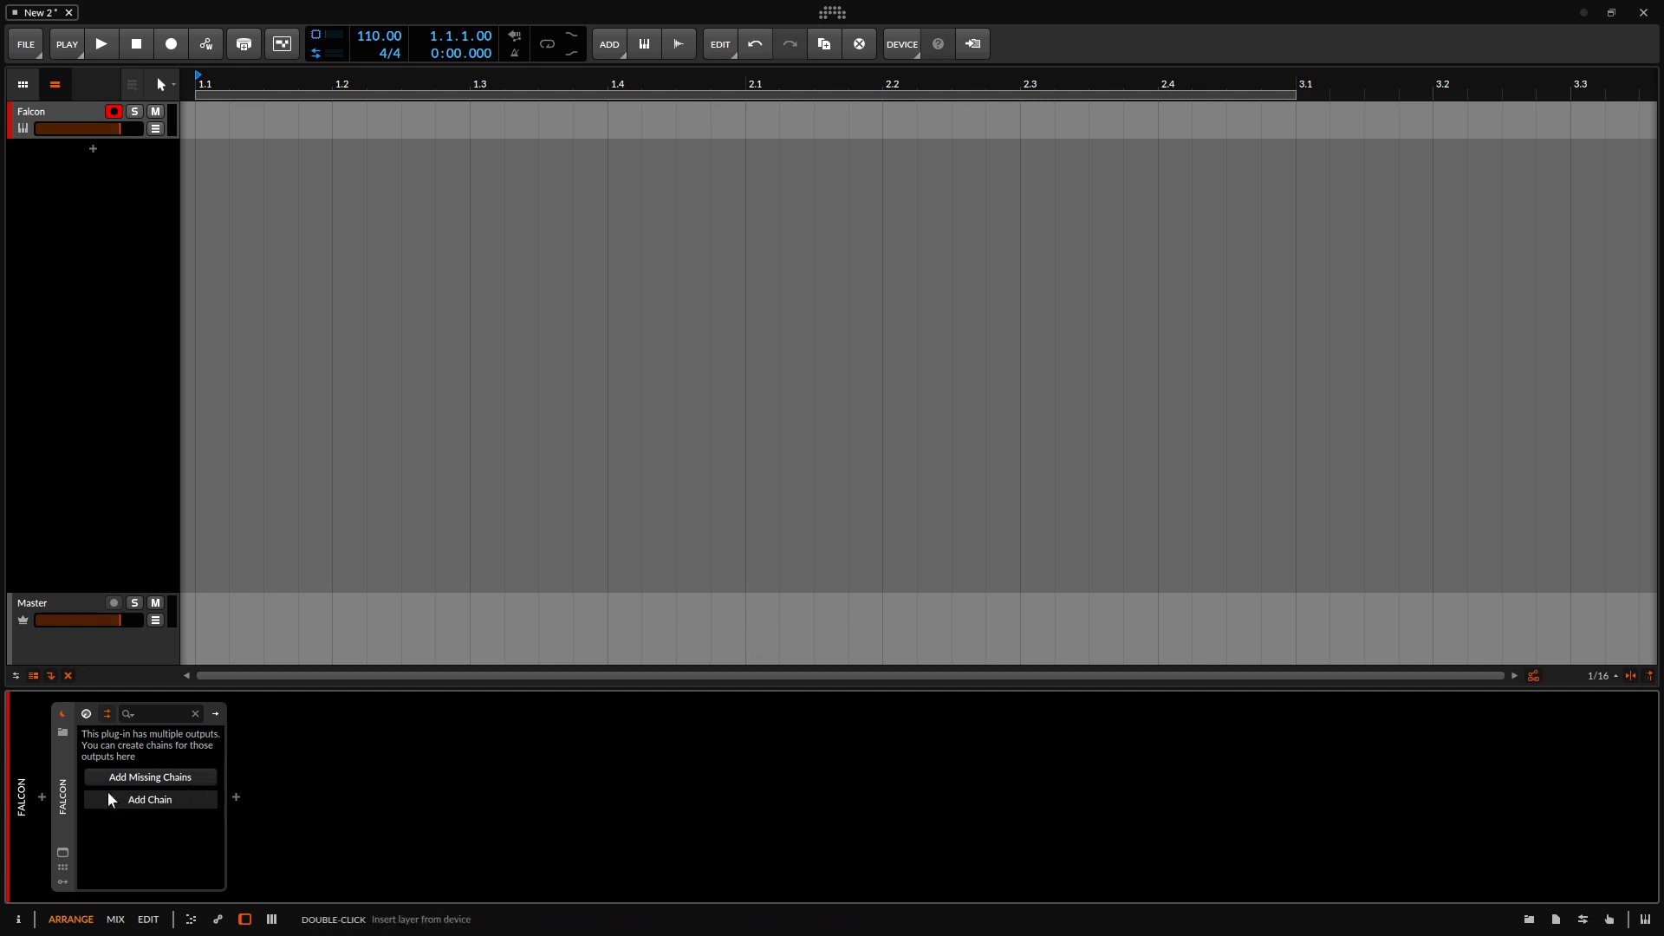
{"action": "mouse_move", "coordinate": [155, 803]}
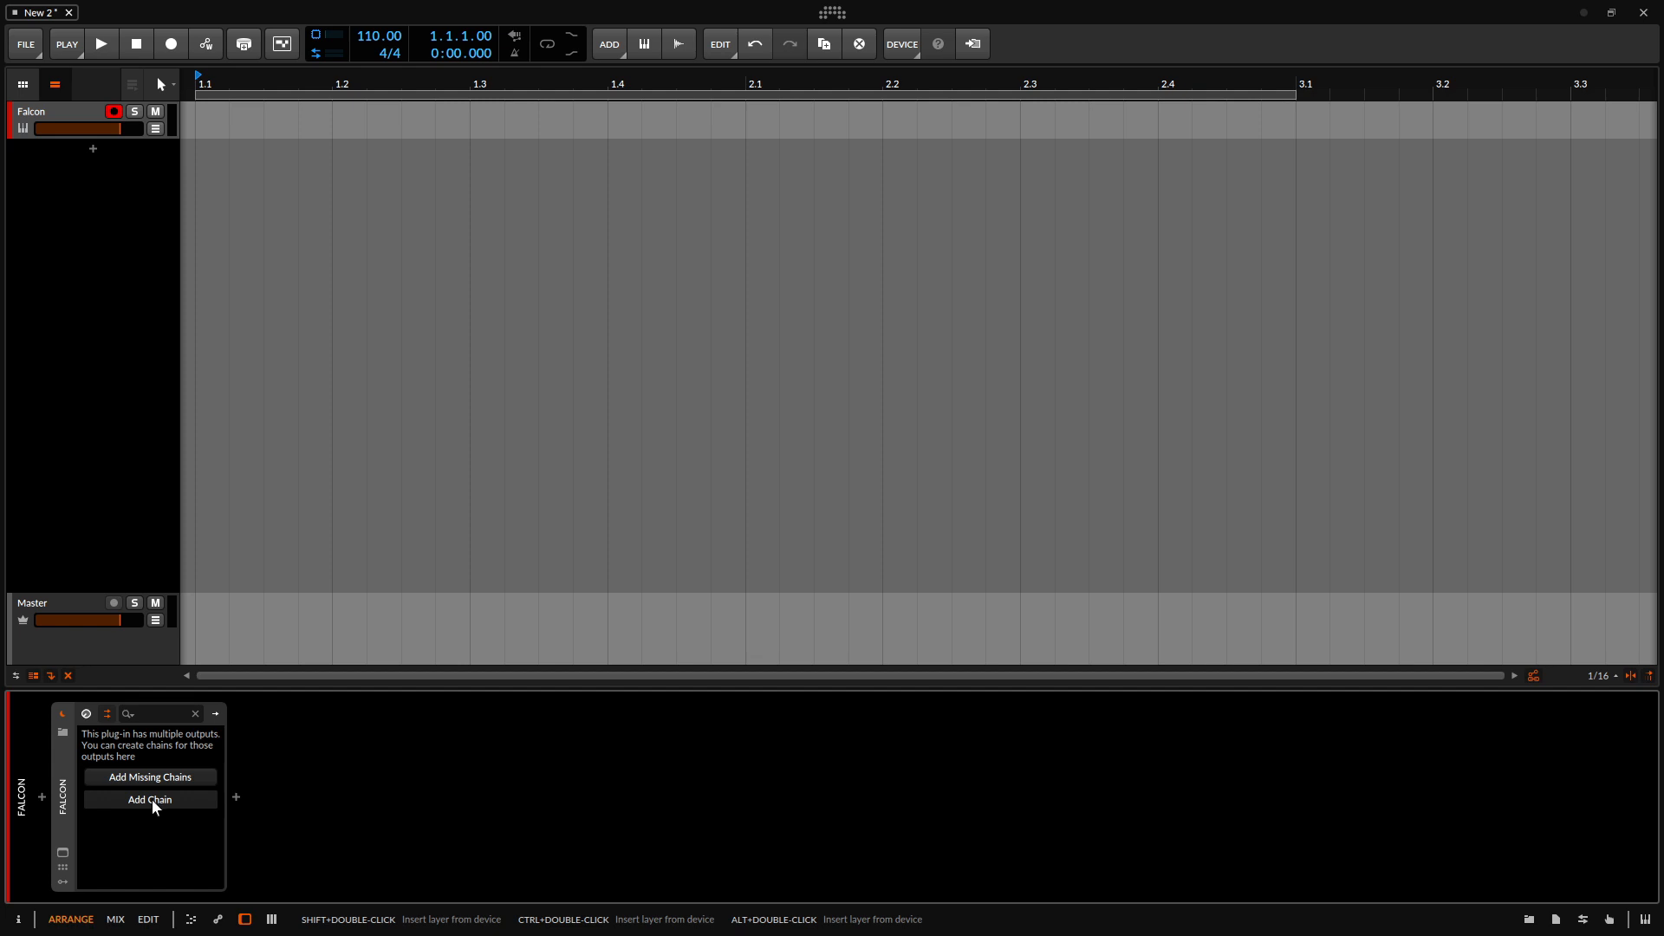
{"action": "left_click", "coordinate": [150, 799]}
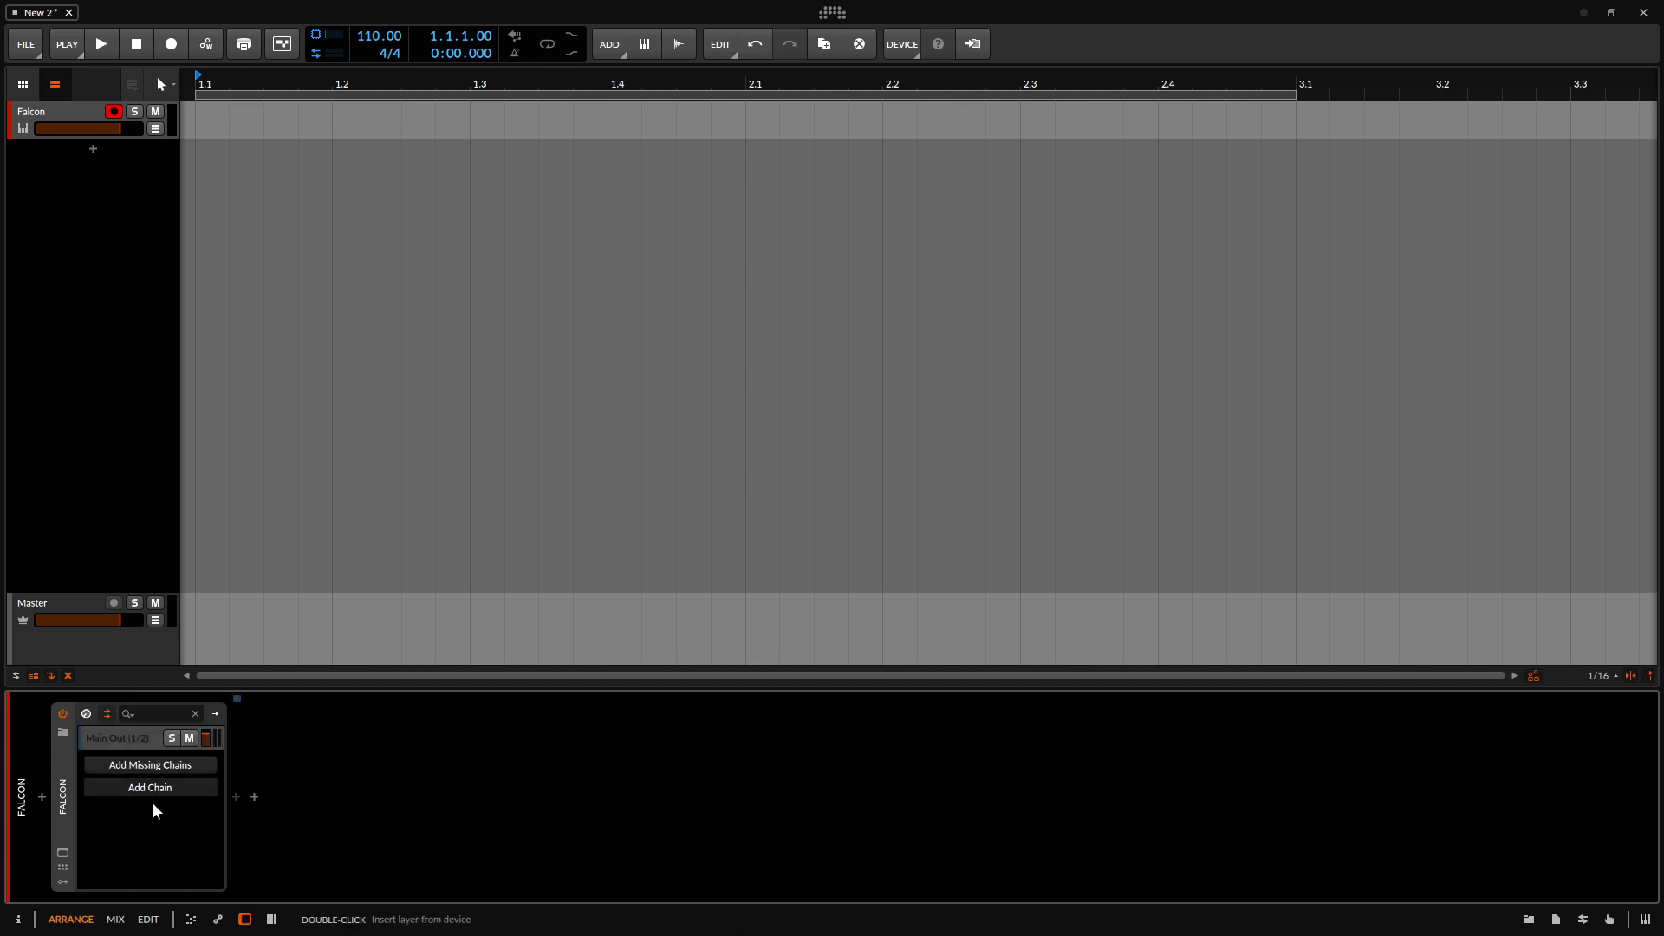
{"action": "left_click", "coordinate": [149, 765]}
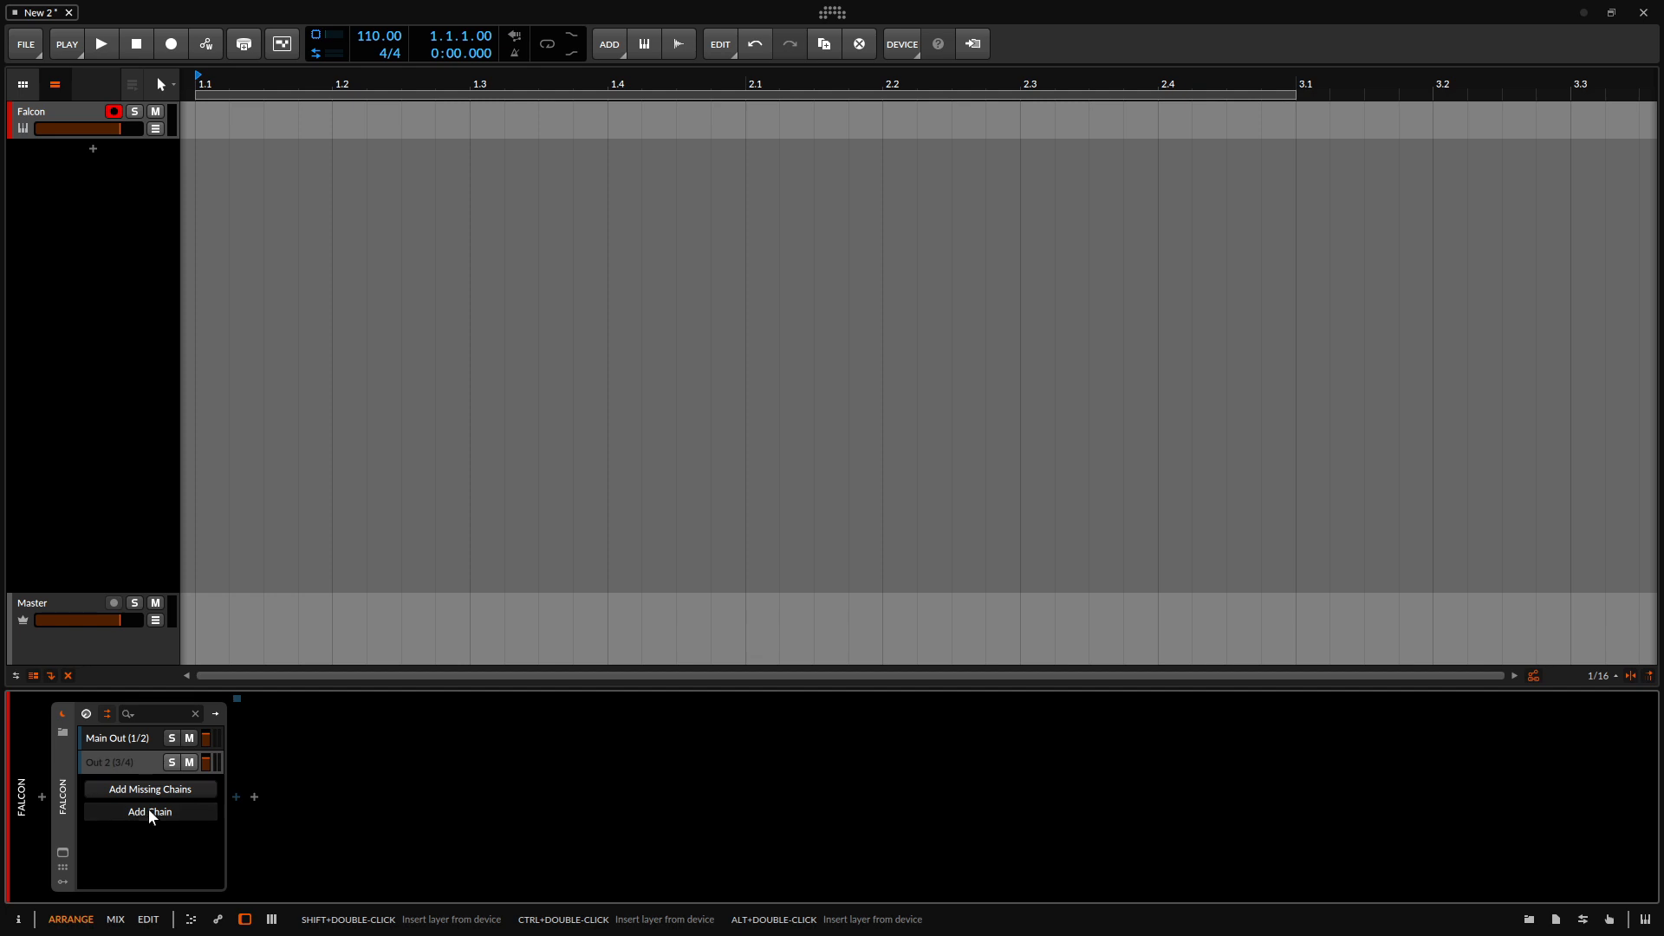
{"action": "left_click", "coordinate": [149, 811]}
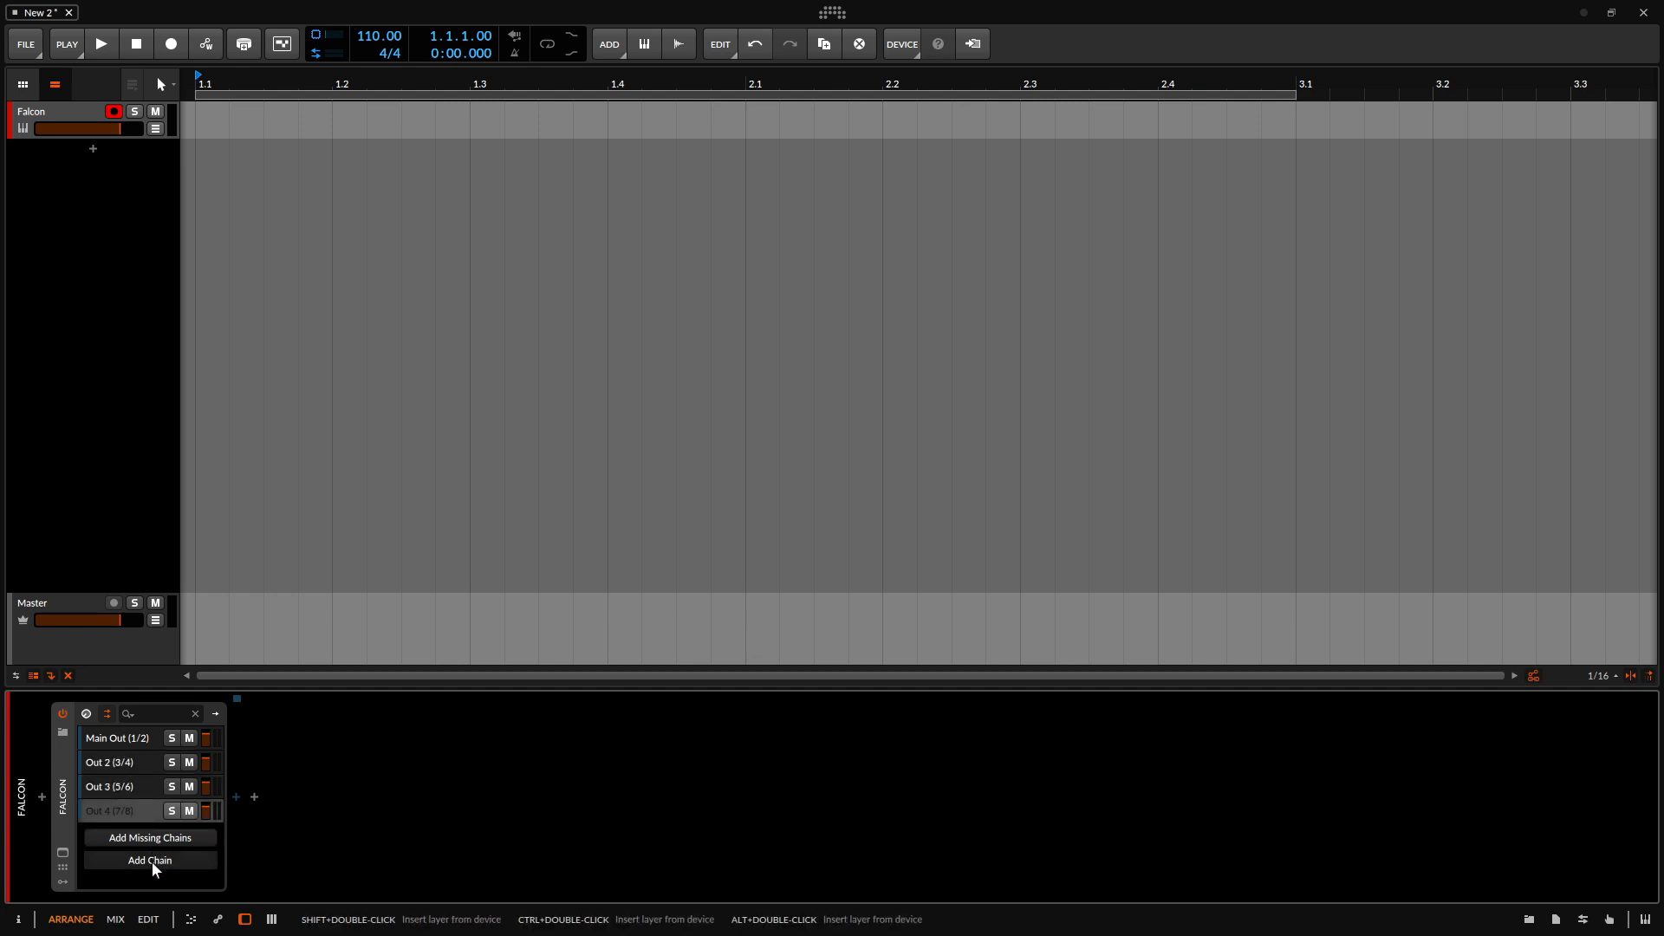
{"action": "left_click", "coordinate": [150, 860]}
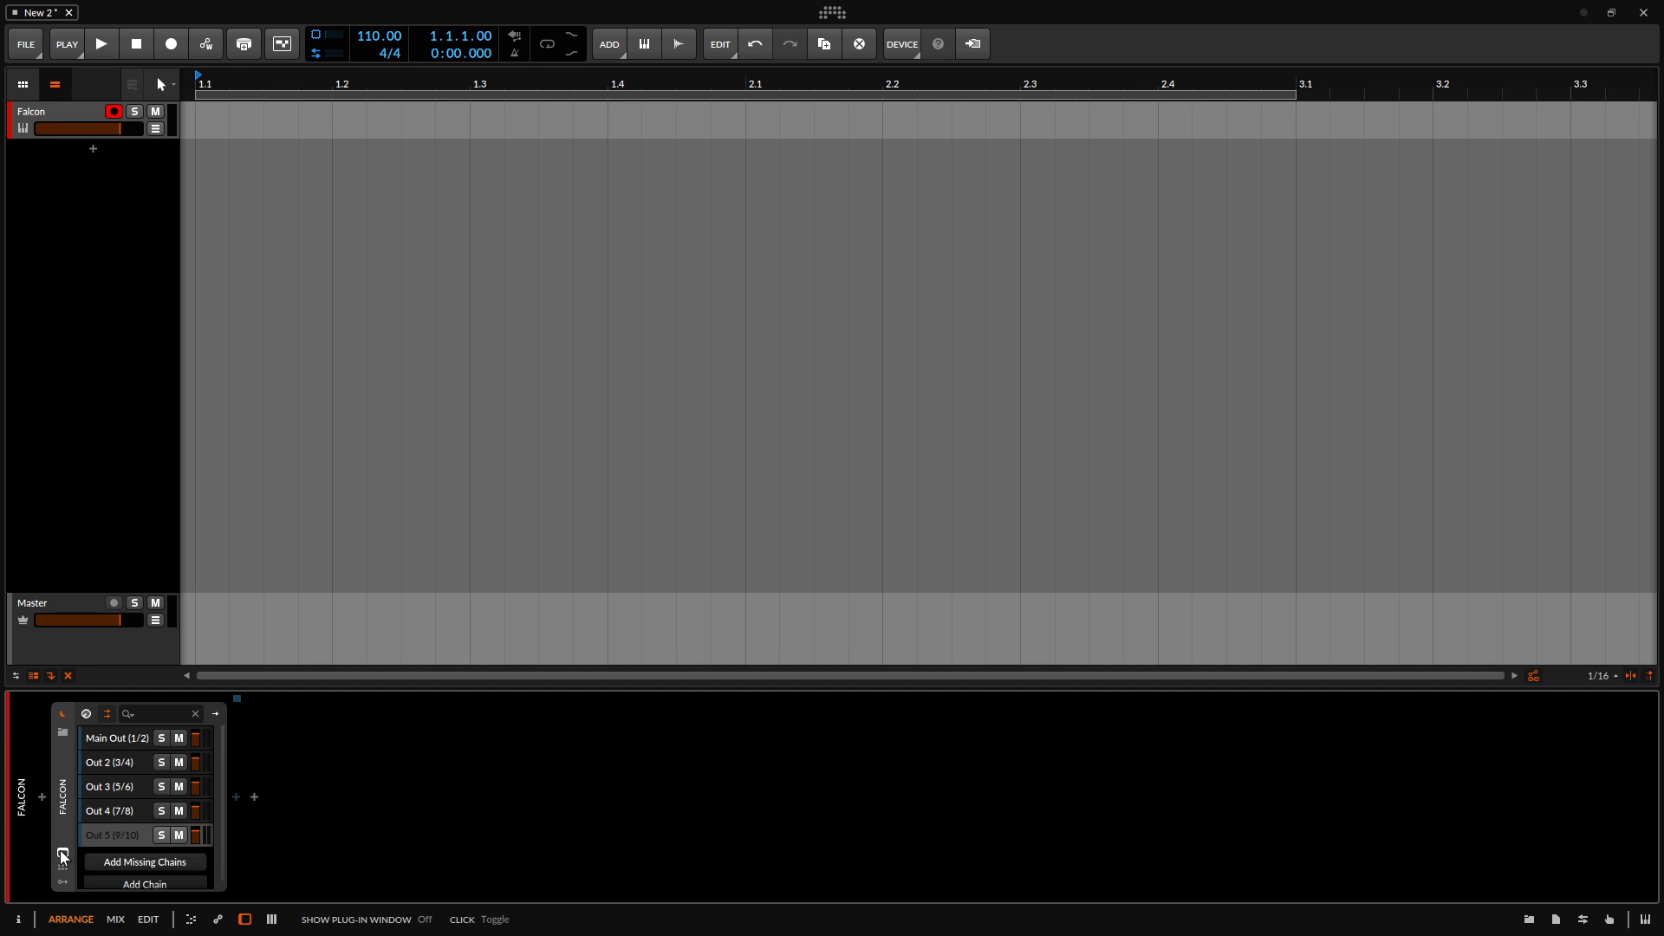
{"action": "left_click", "coordinate": [61, 856]}
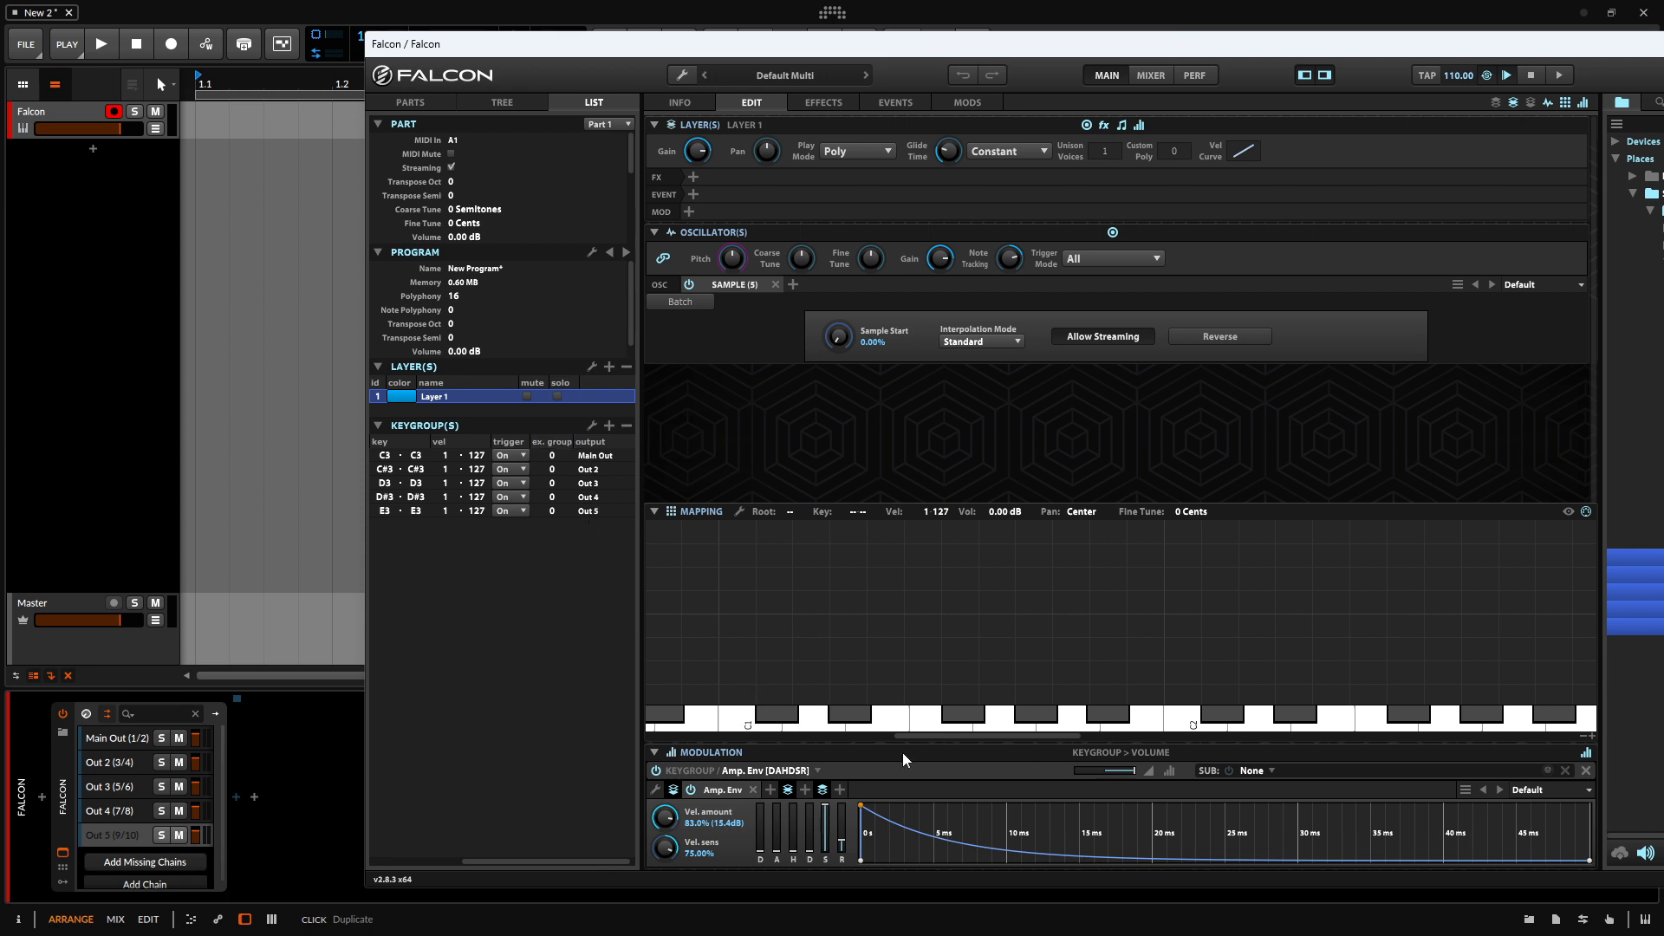
{"action": "mouse_move", "coordinate": [968, 743]}
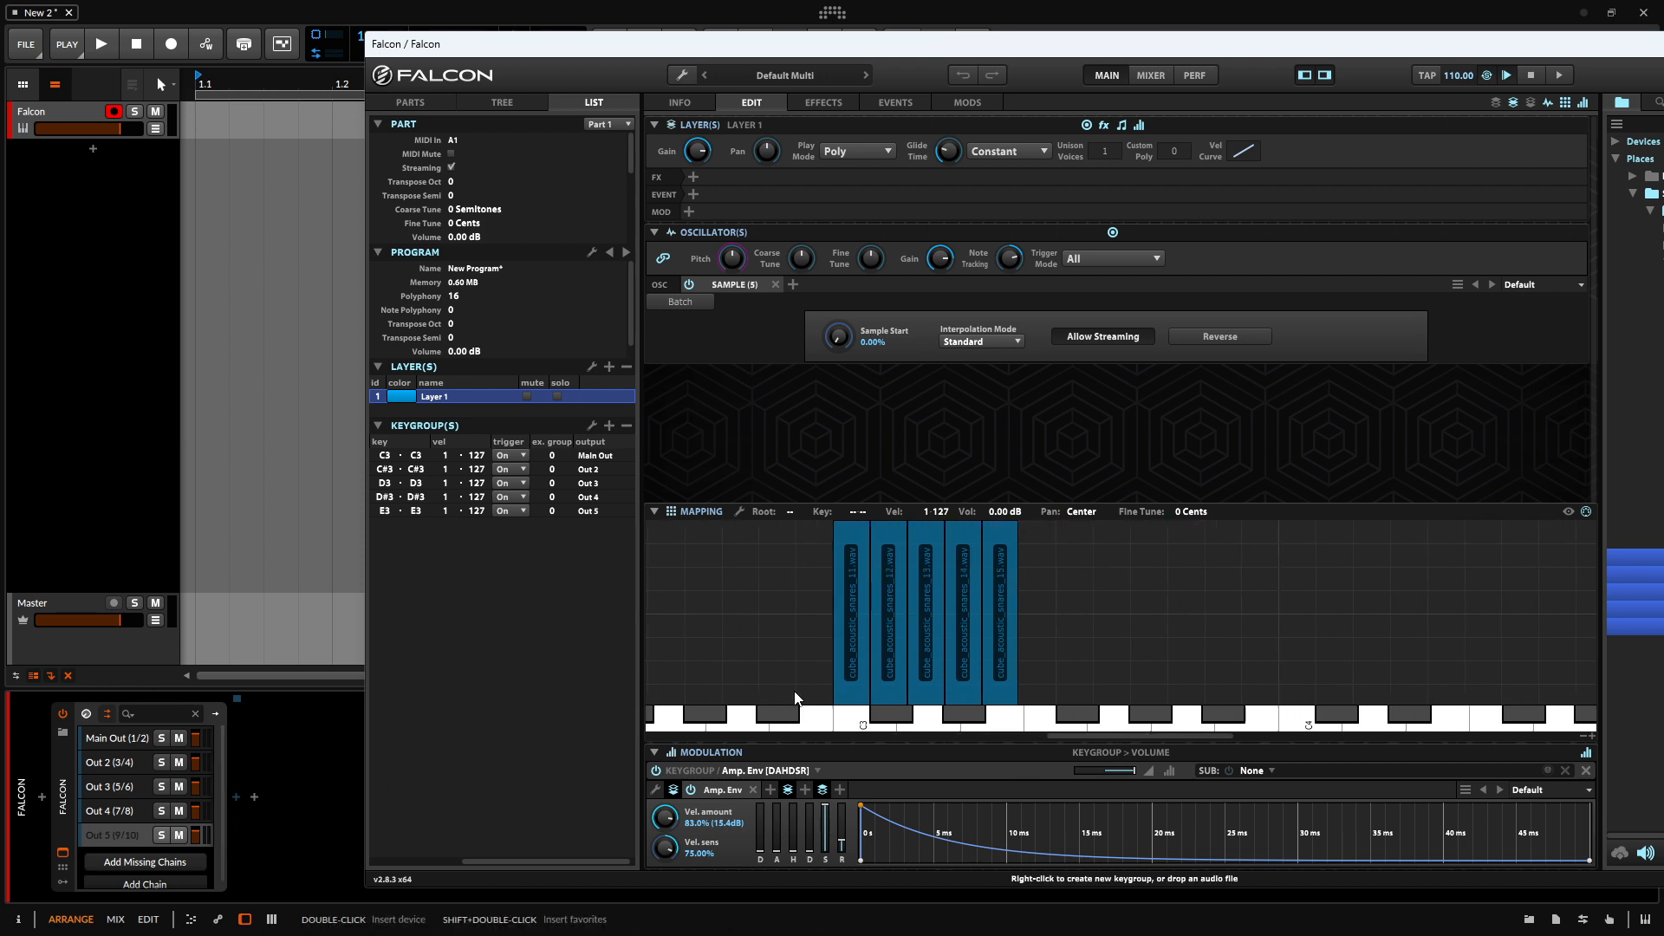
{"action": "left_click", "coordinate": [863, 615]}
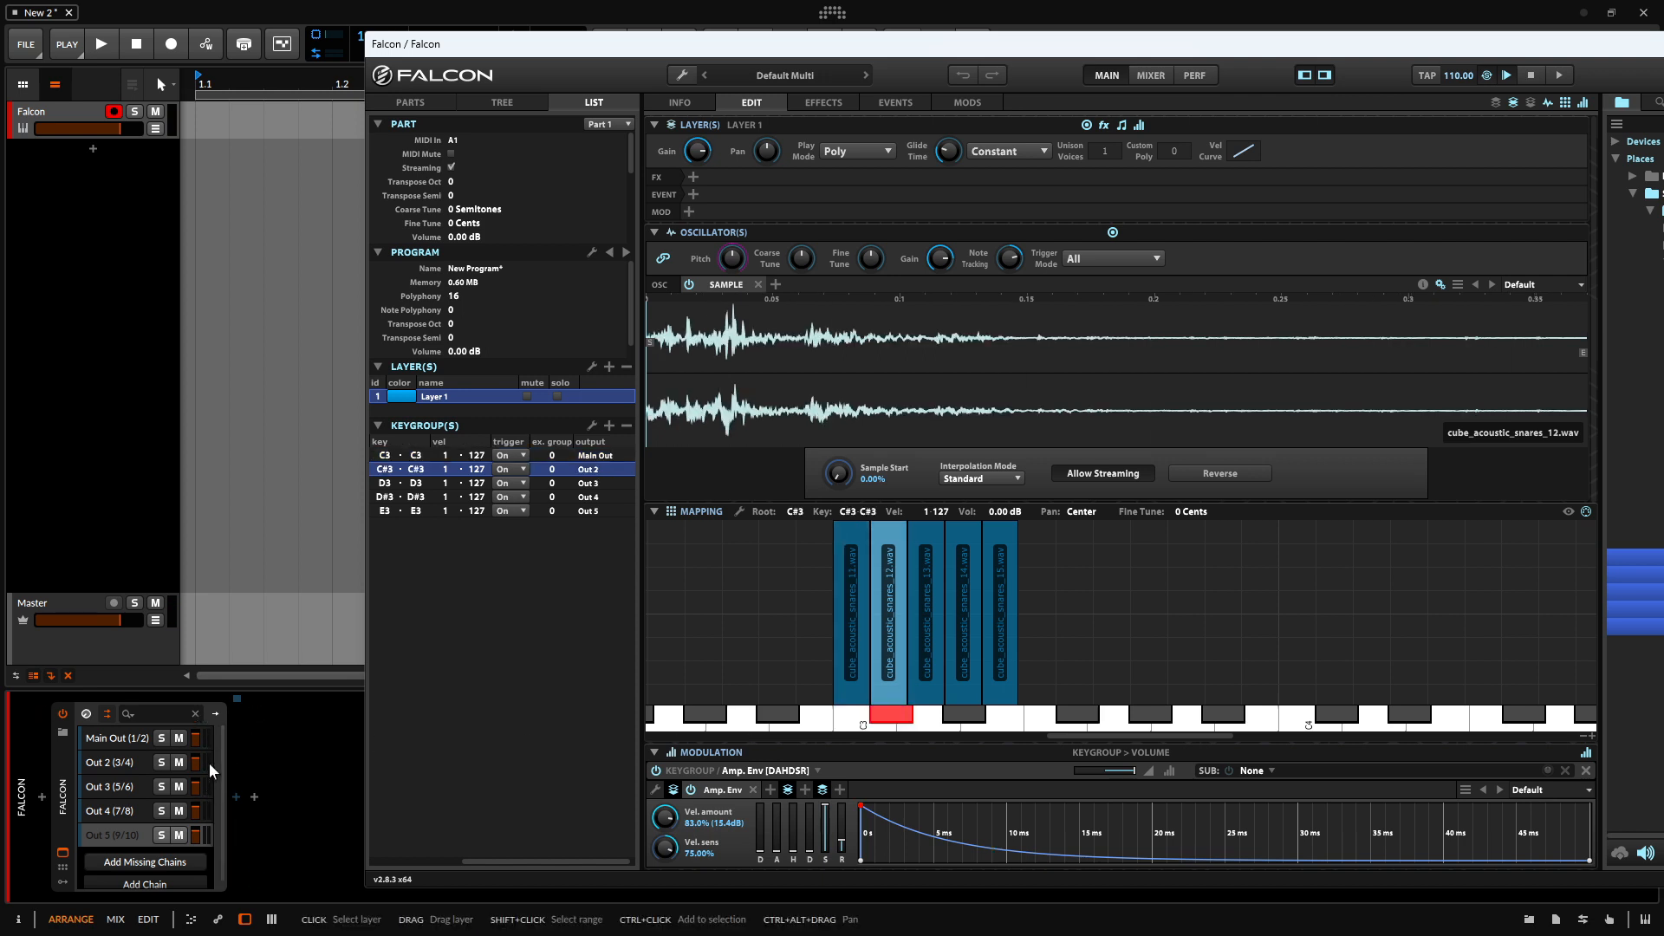
{"action": "left_click", "coordinate": [425, 497]}
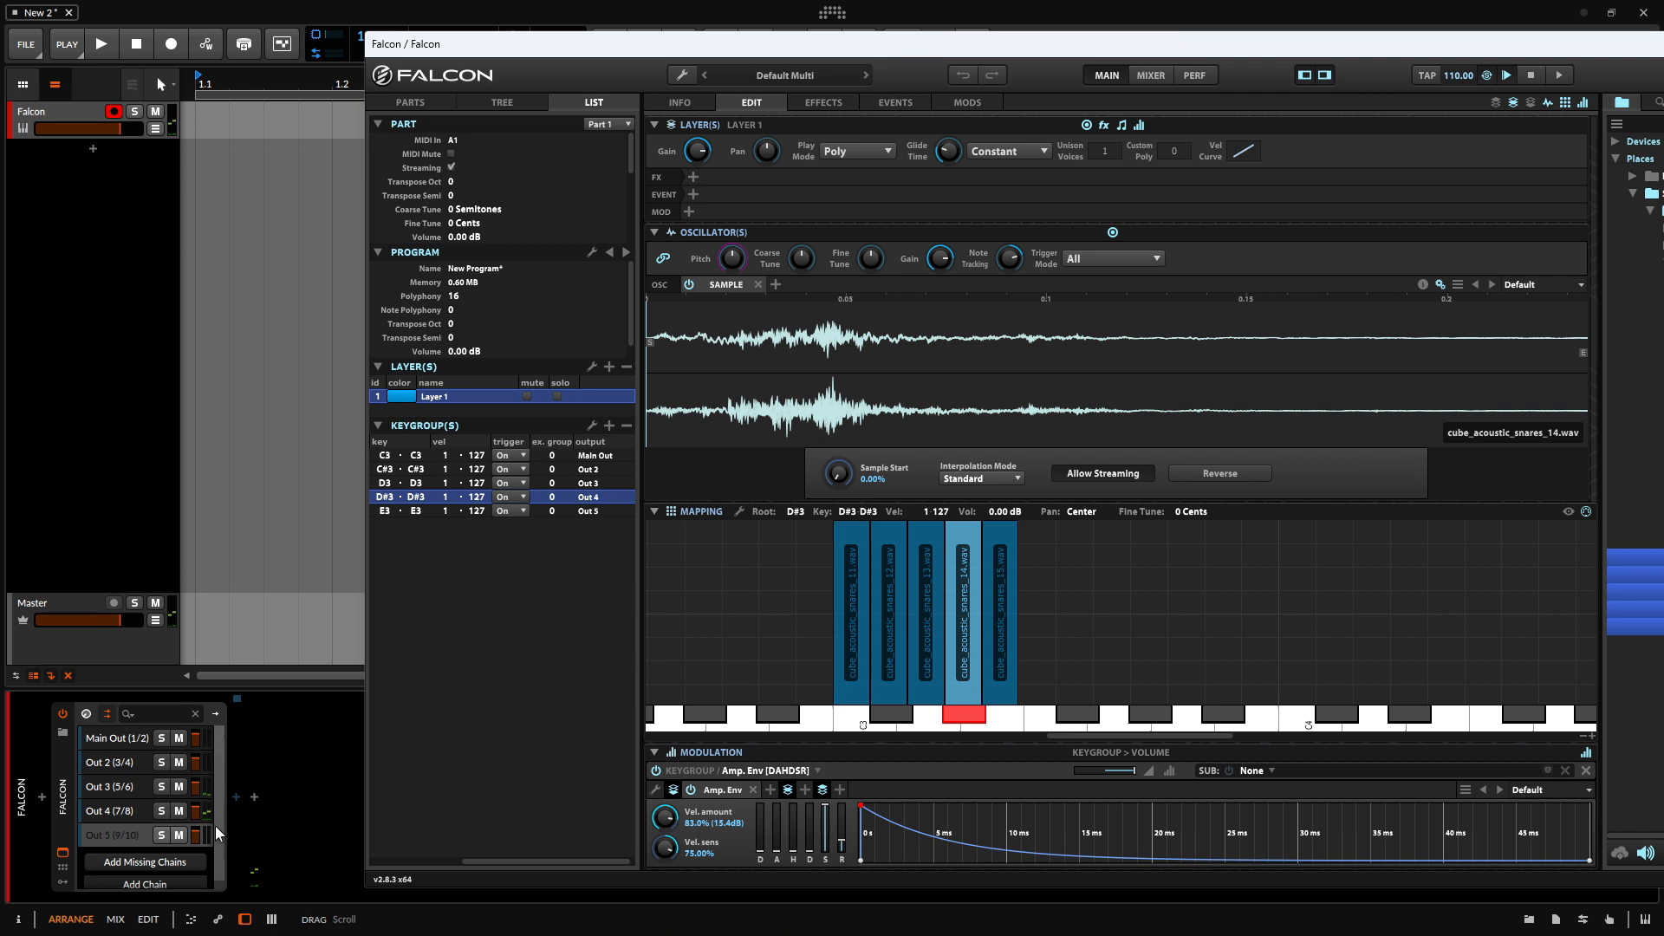
{"action": "left_click", "coordinate": [415, 510]}
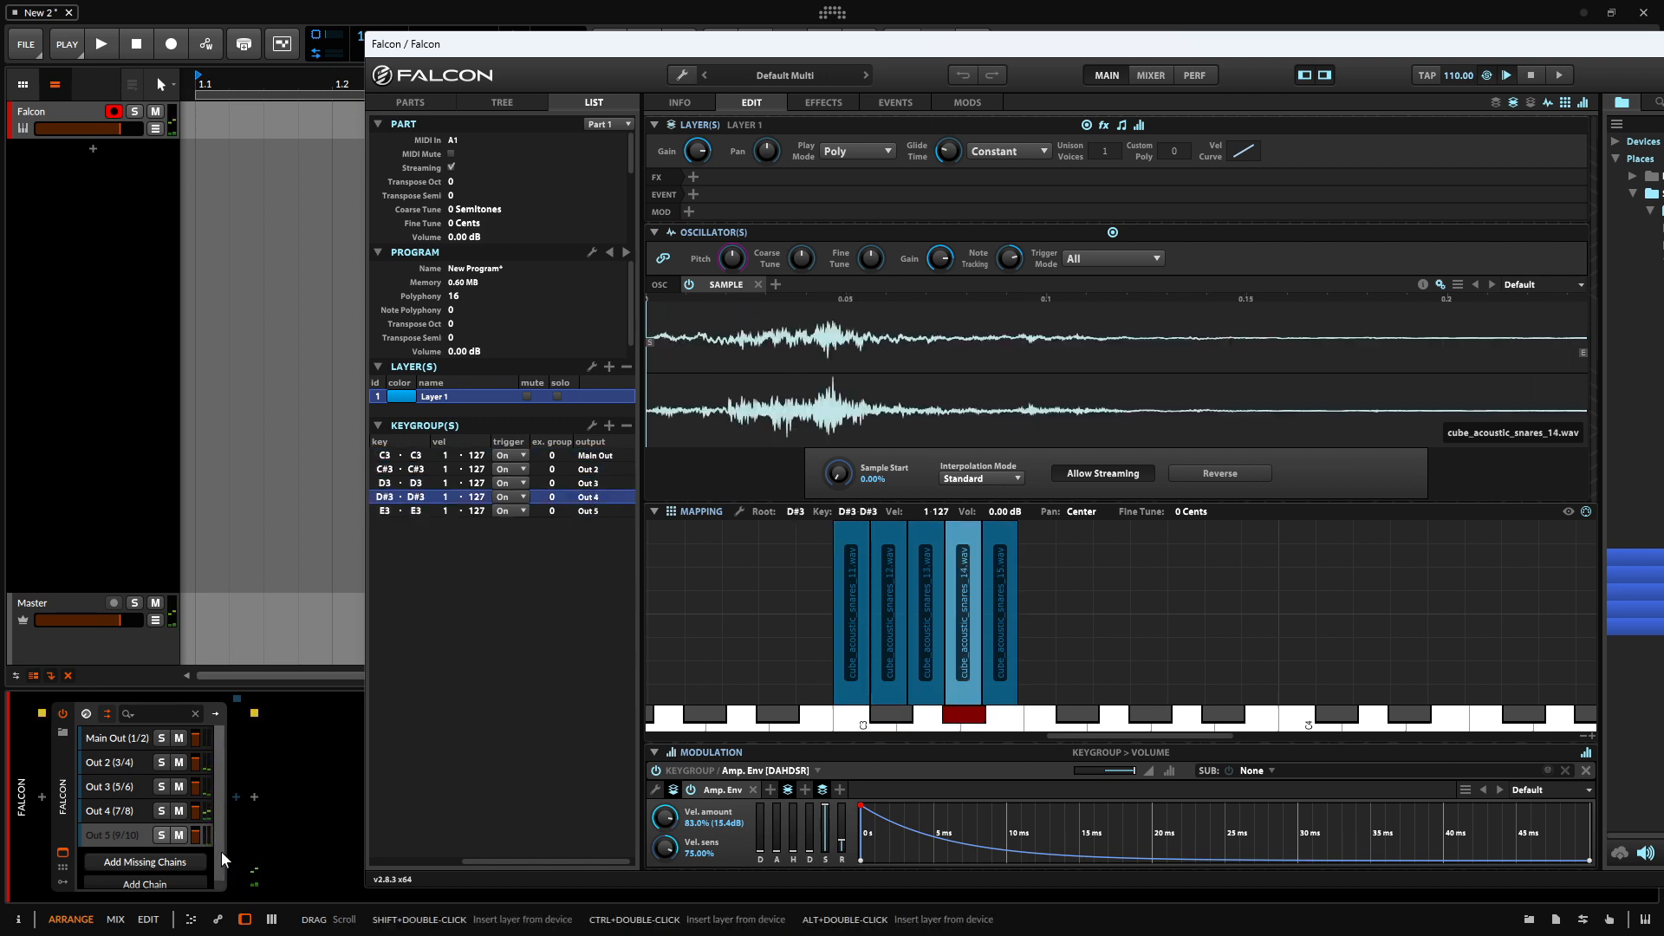
{"action": "left_click", "coordinate": [477, 511]}
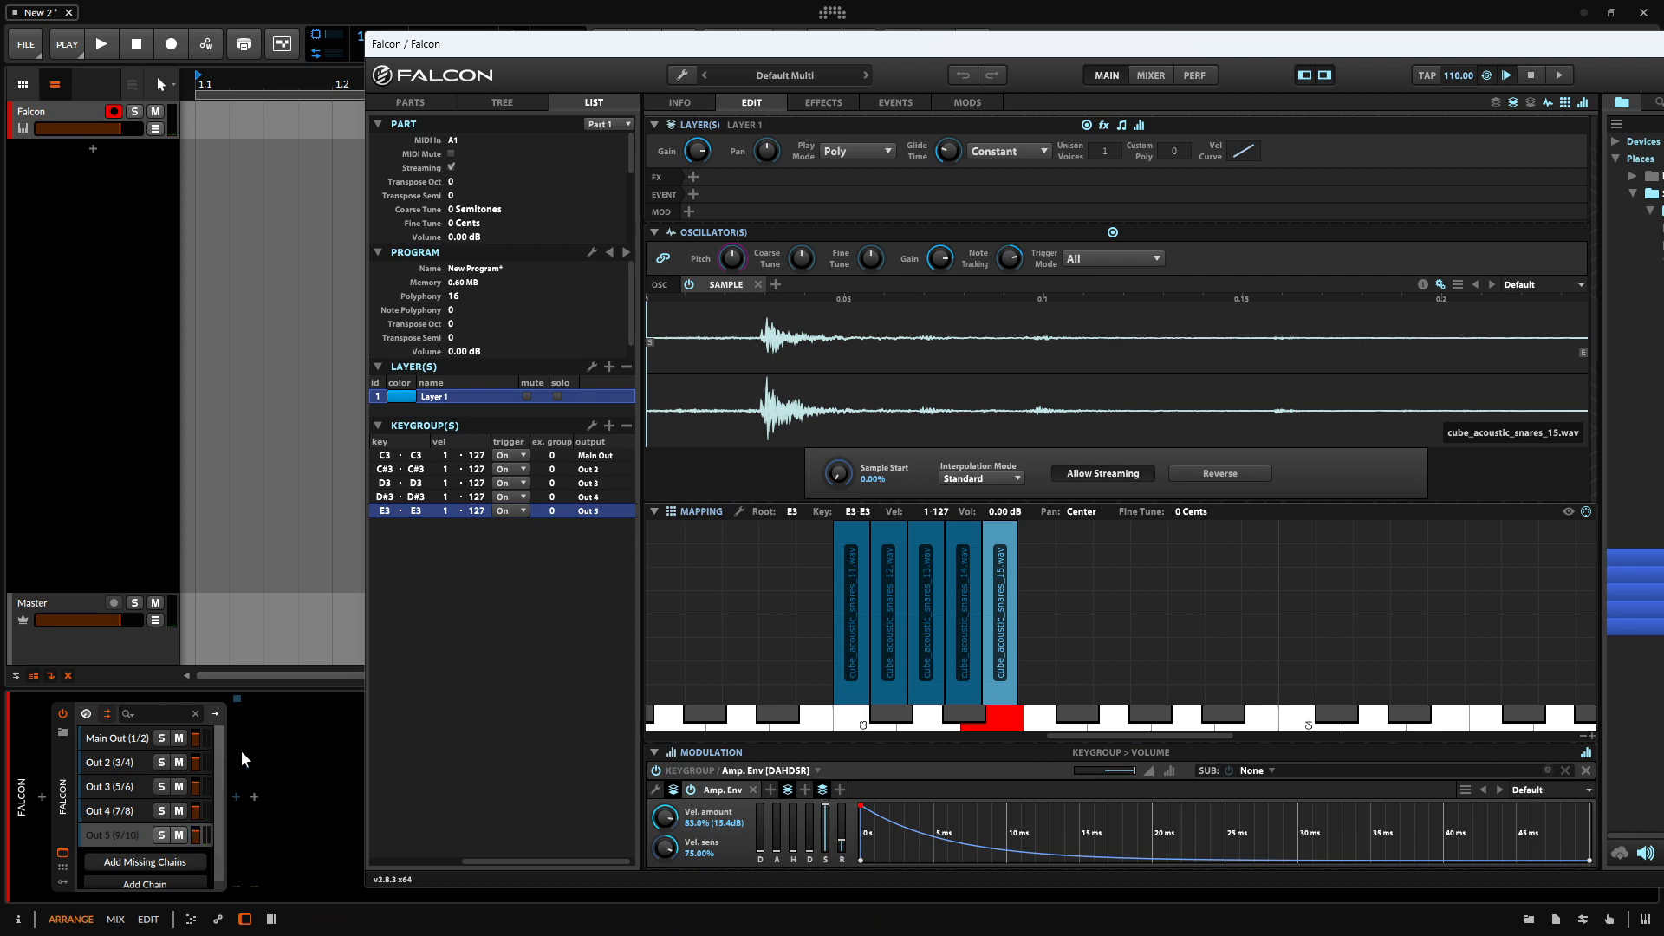
{"action": "mouse_move", "coordinate": [190, 807]}
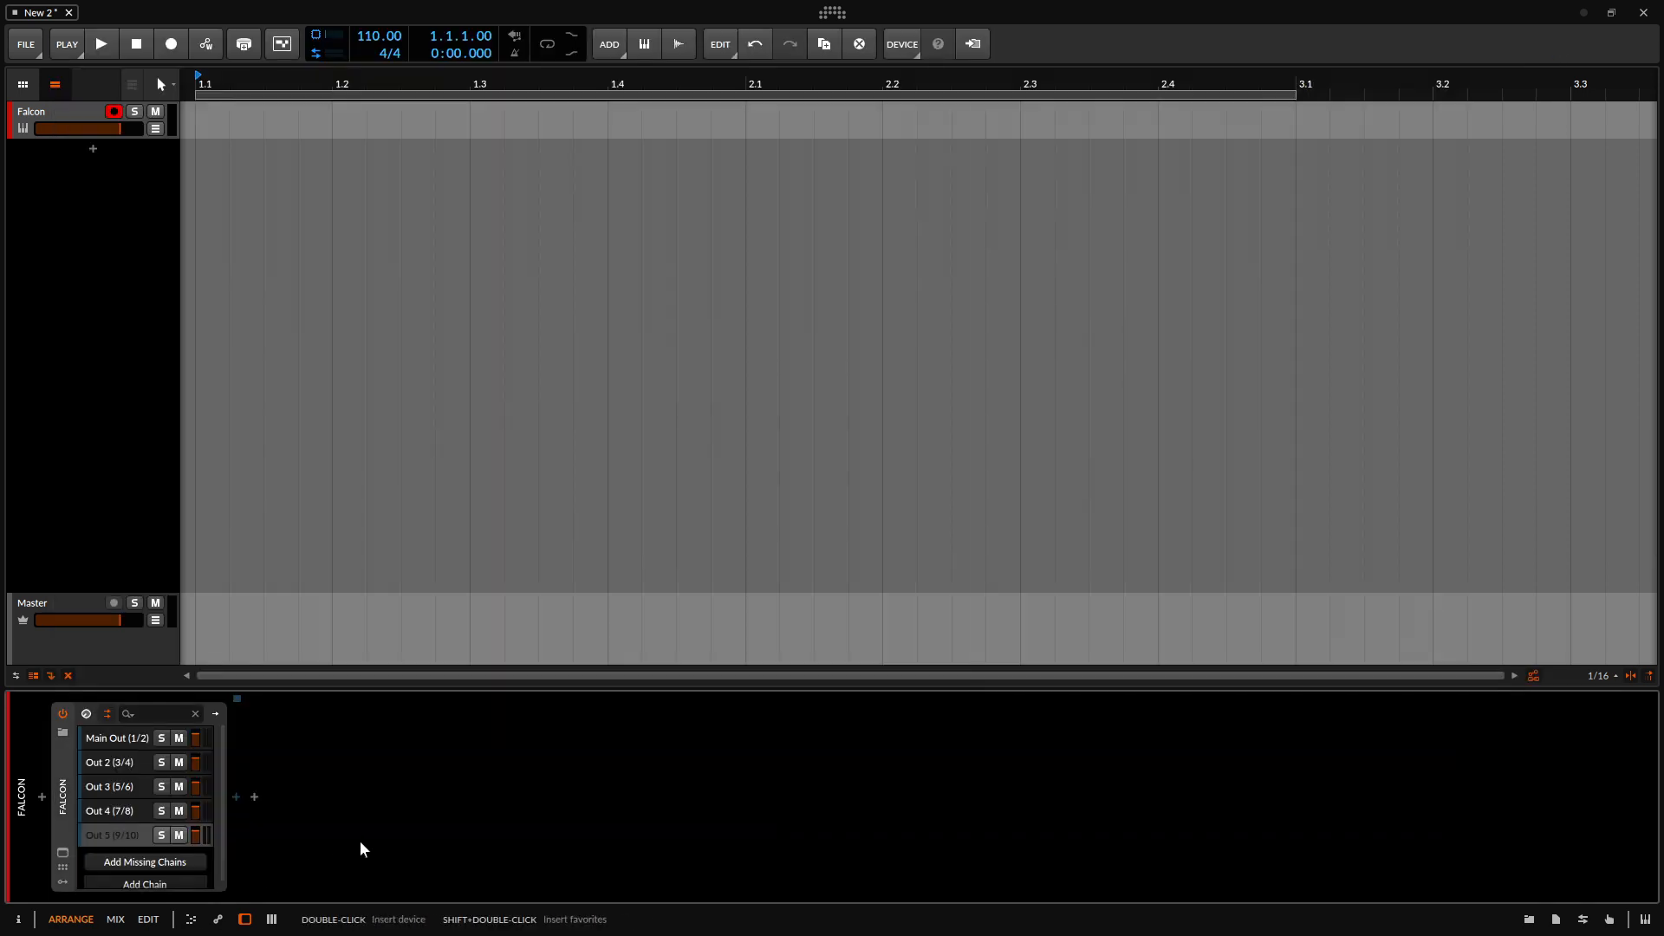
- In the mixer view, expand the Falcon track to show Main Out through Out 5 channels
{"action": "left_click", "coordinate": [115, 919]}
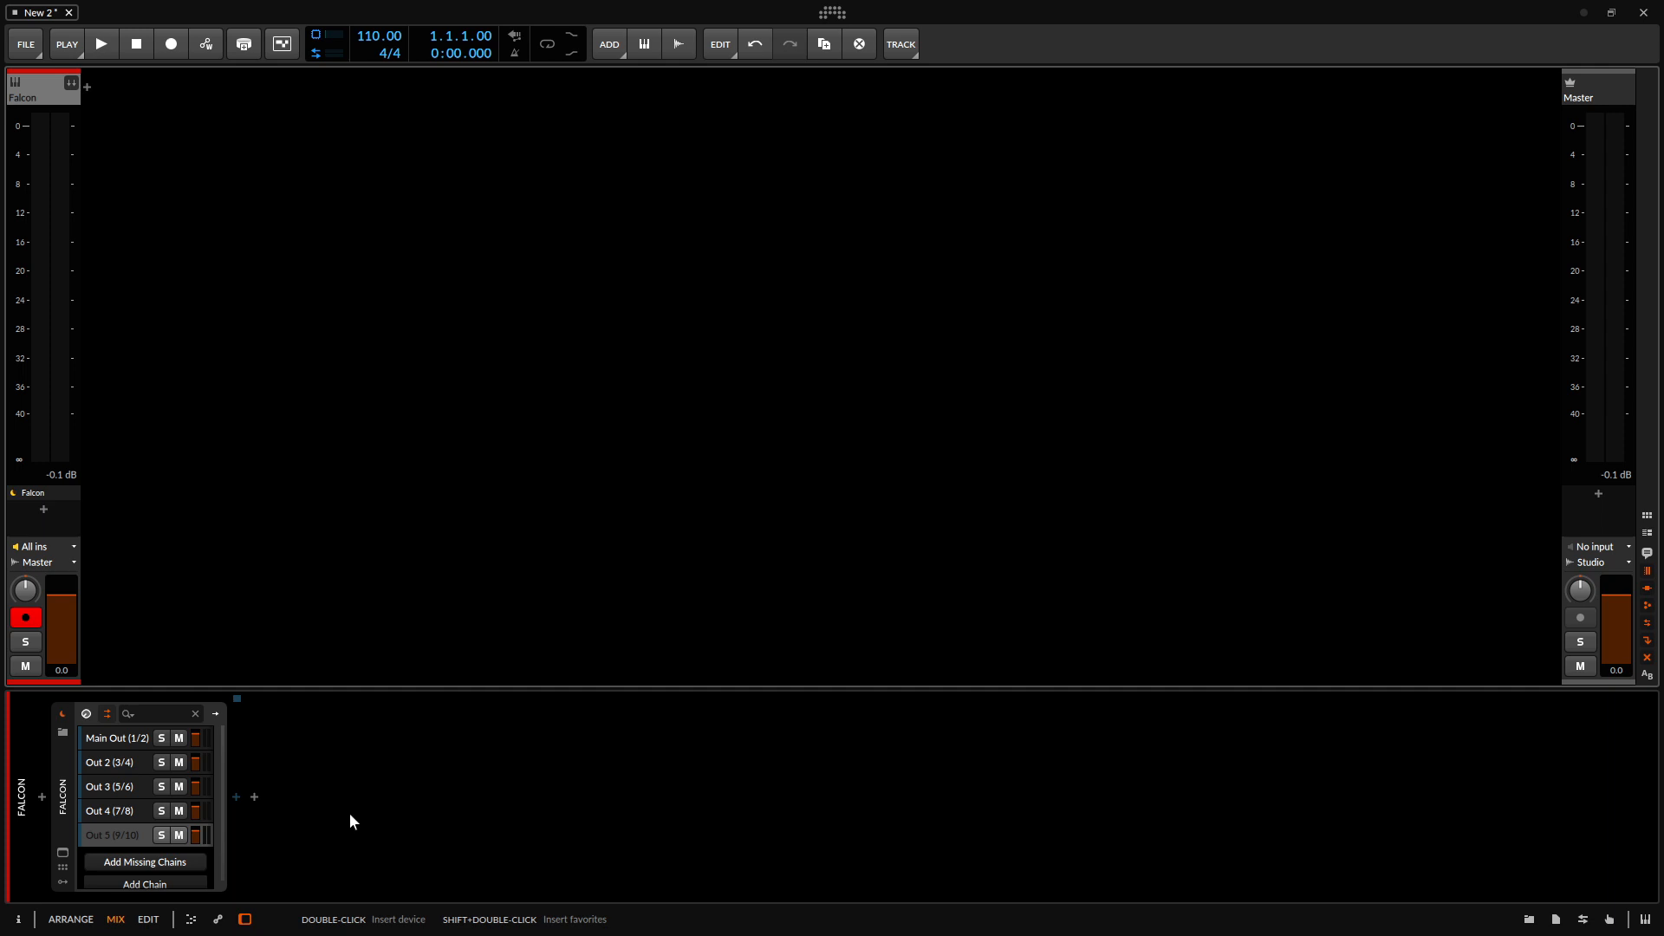
{"action": "mouse_move", "coordinate": [174, 384]}
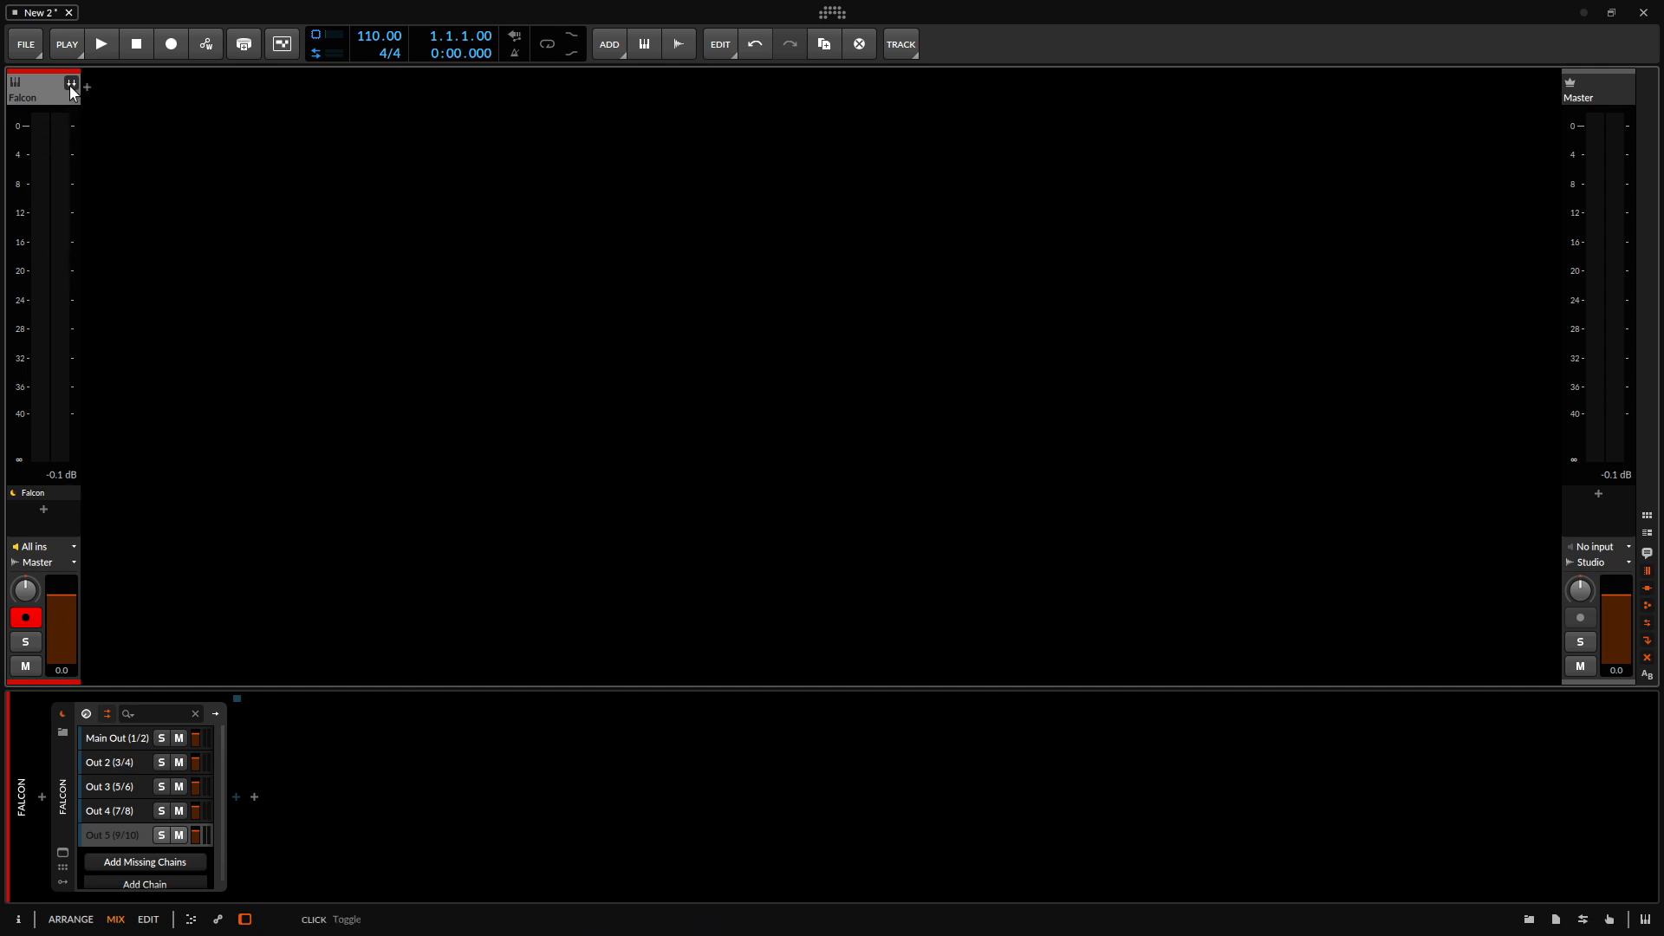
{"action": "mouse_move", "coordinate": [27, 500]}
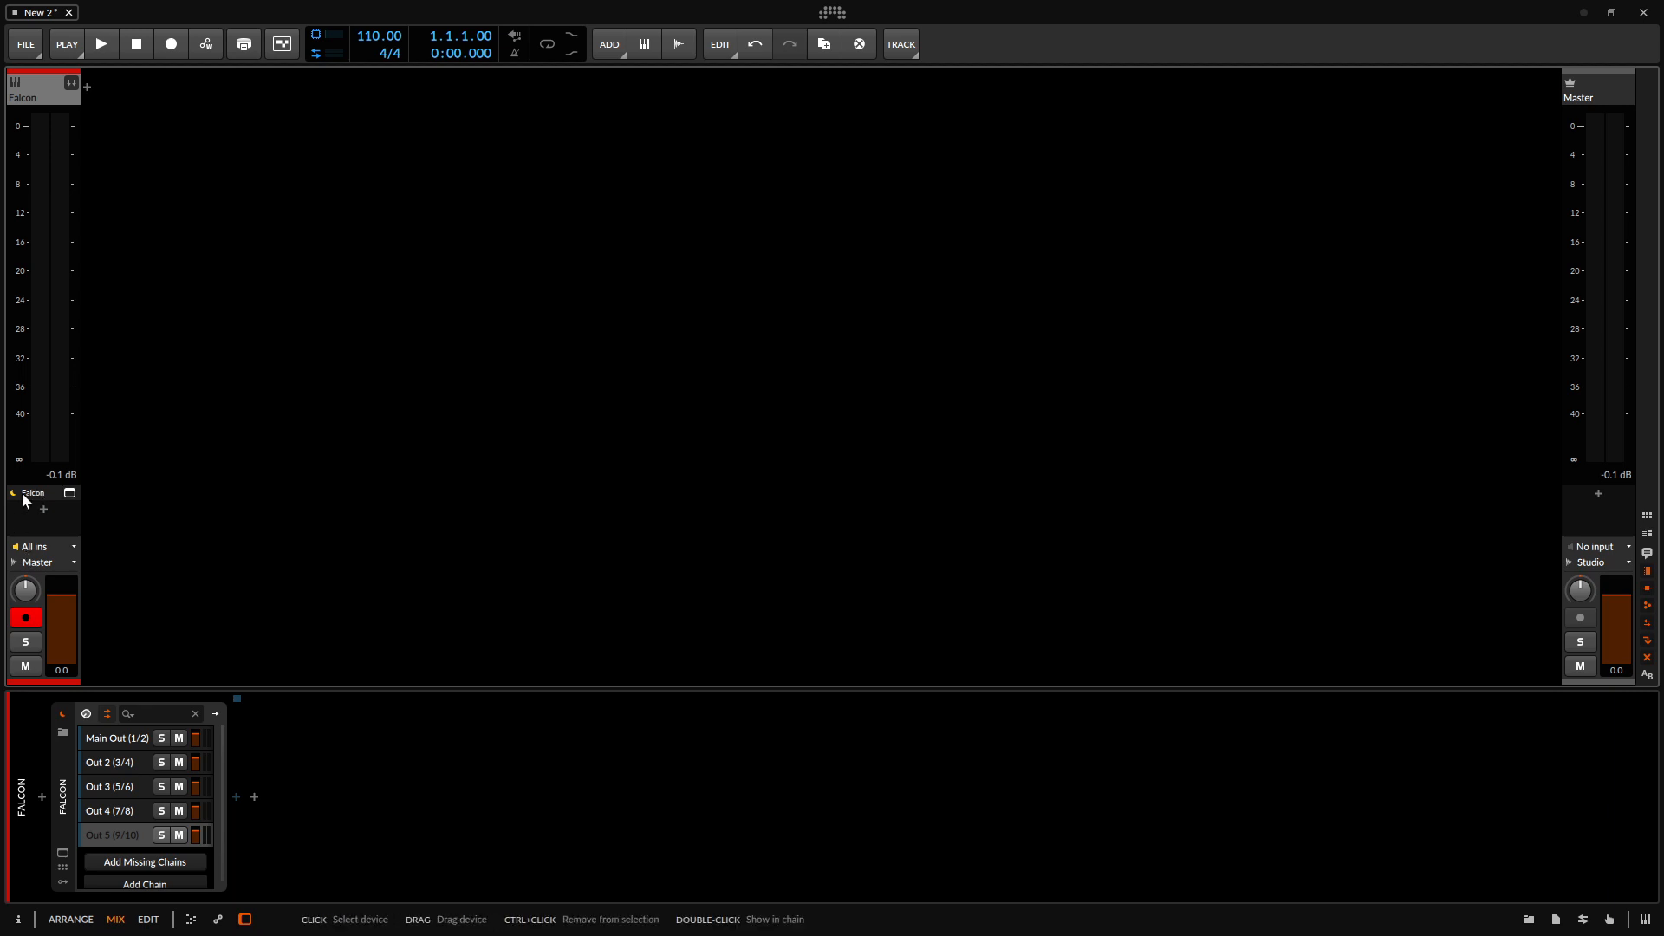
{"action": "left_click", "coordinate": [70, 86]}
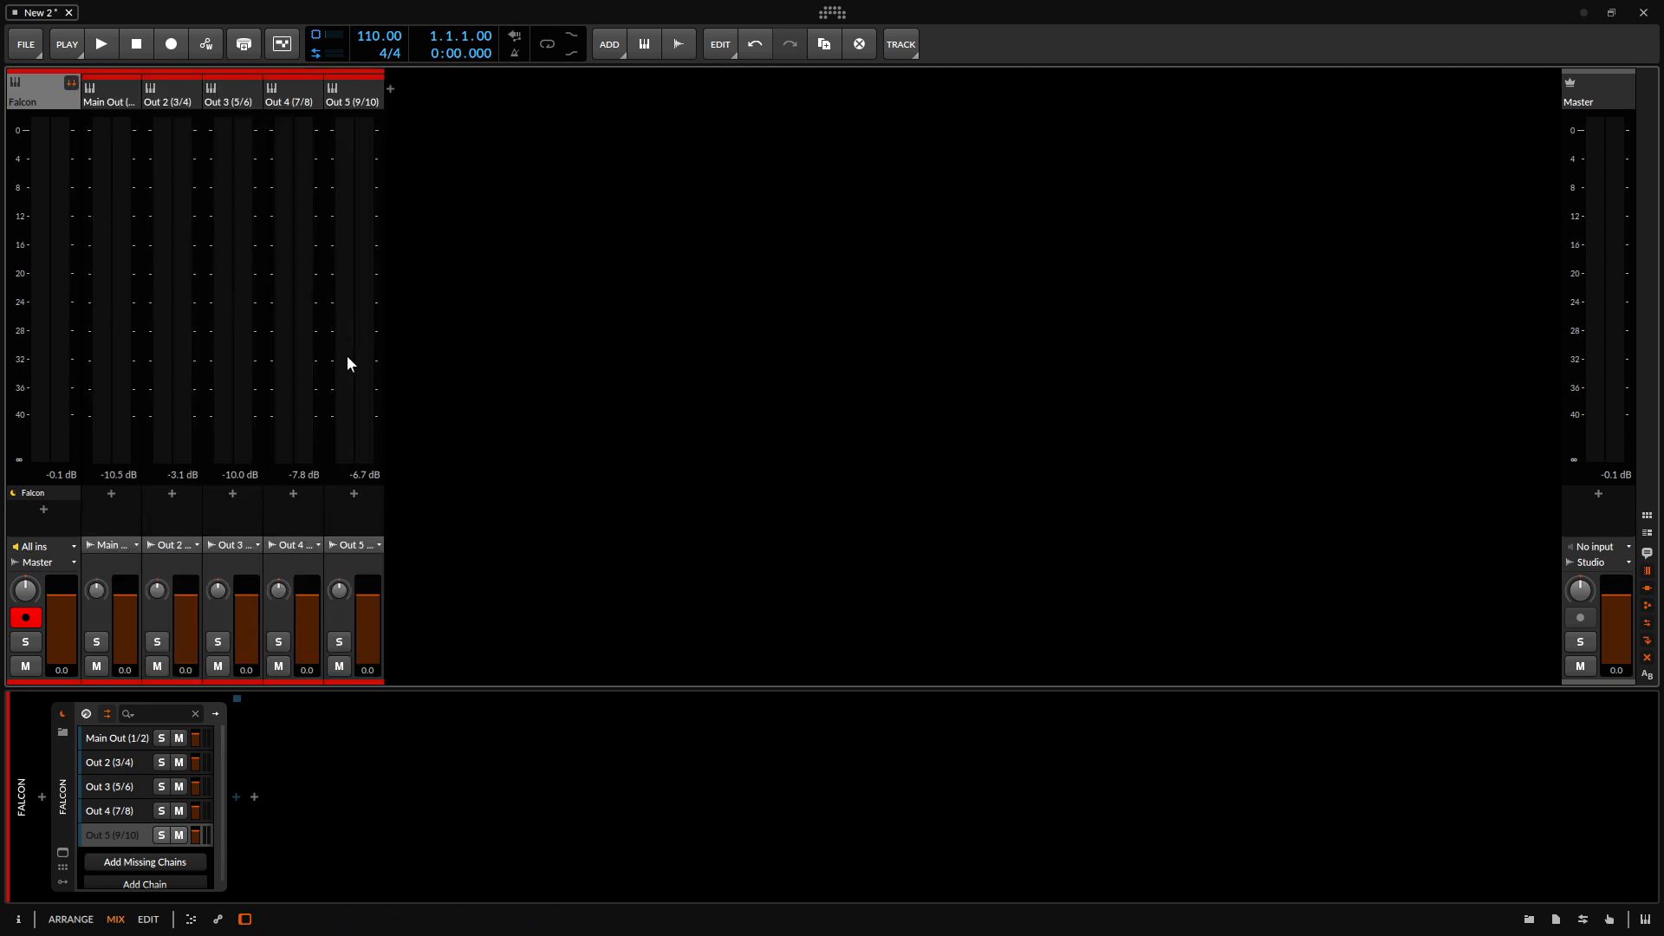
{"action": "mouse_move", "coordinate": [350, 379]}
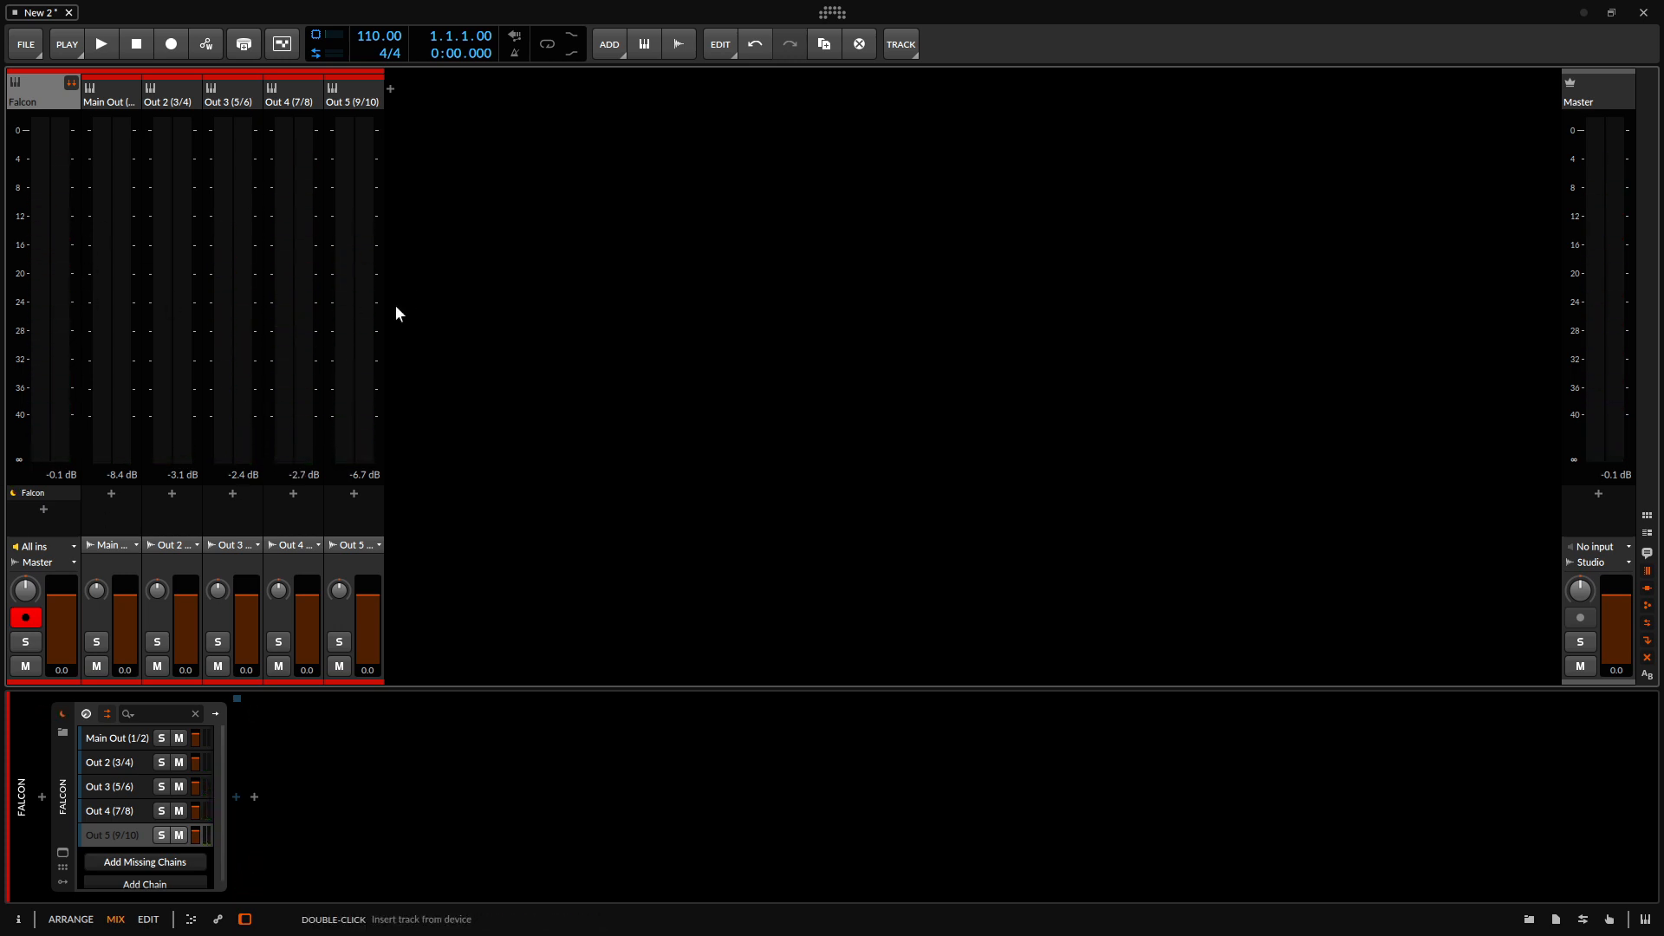
{"action": "mouse_move", "coordinate": [181, 528]}
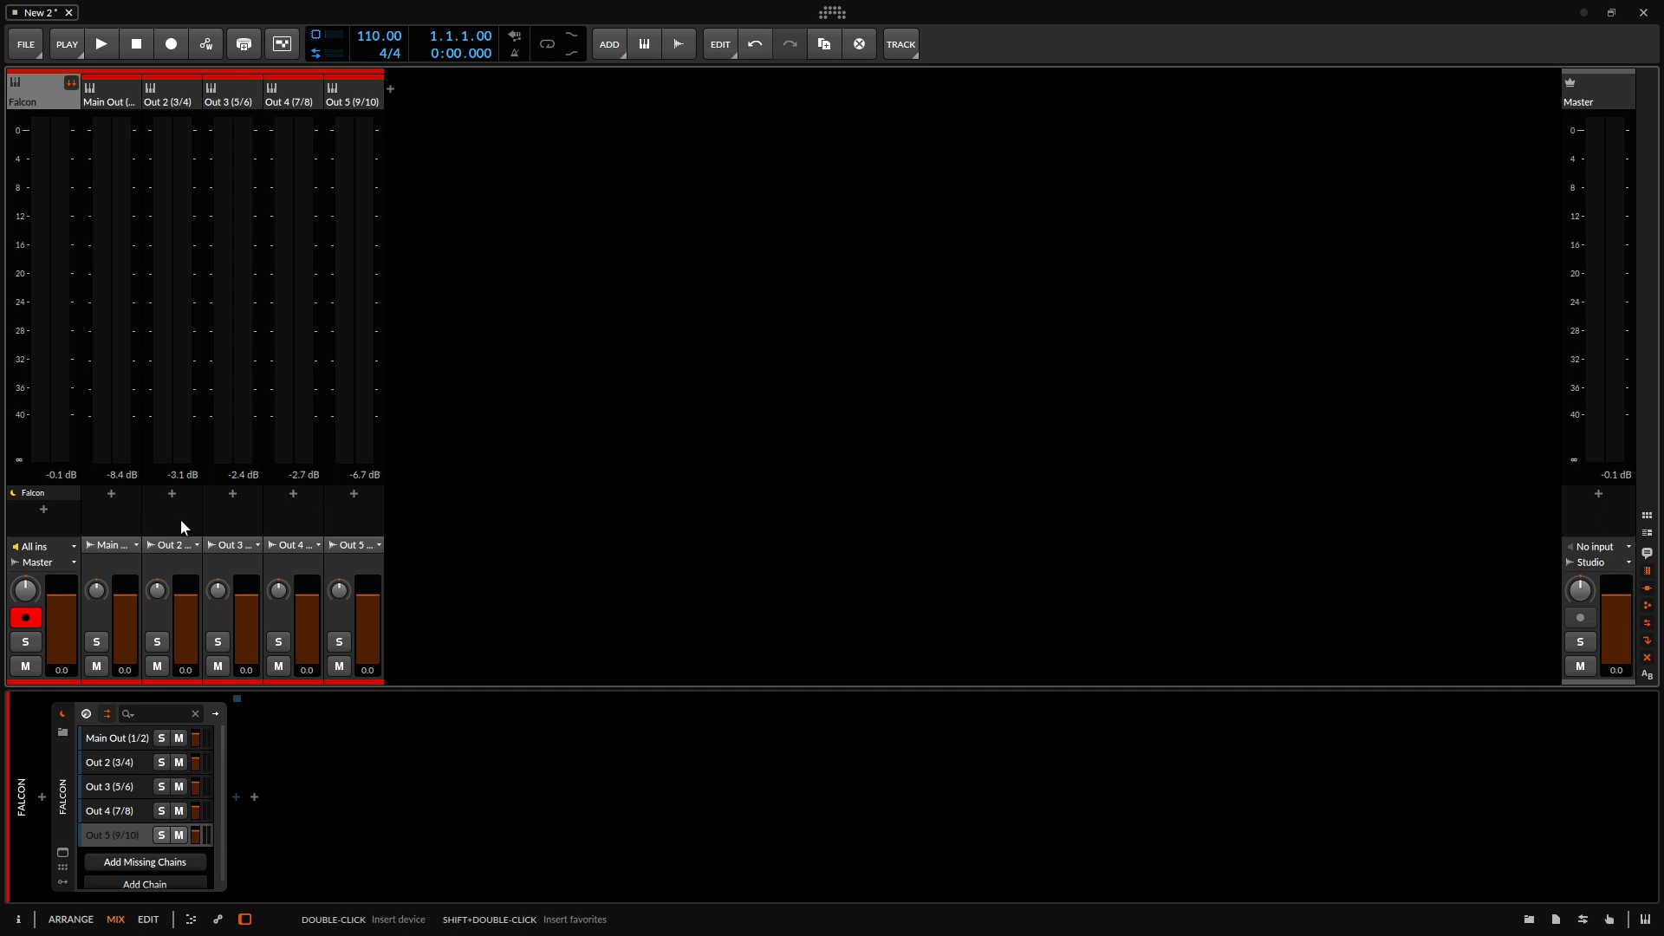
{"action": "mouse_move", "coordinate": [295, 529]}
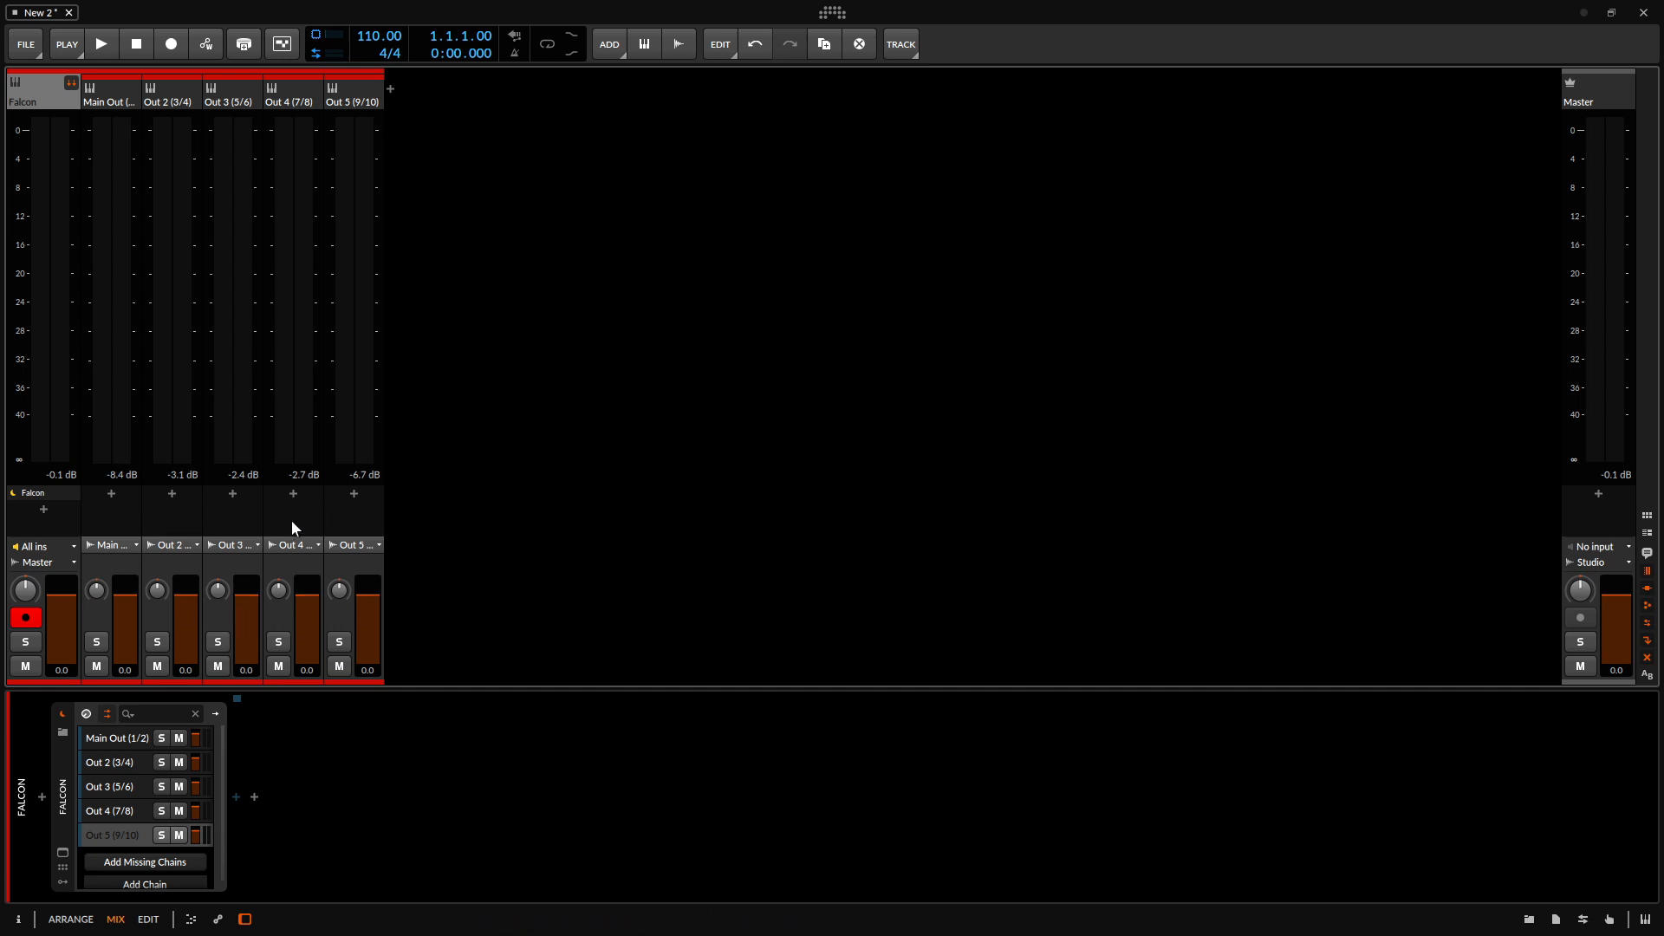
{"action": "mouse_move", "coordinate": [686, 360]}
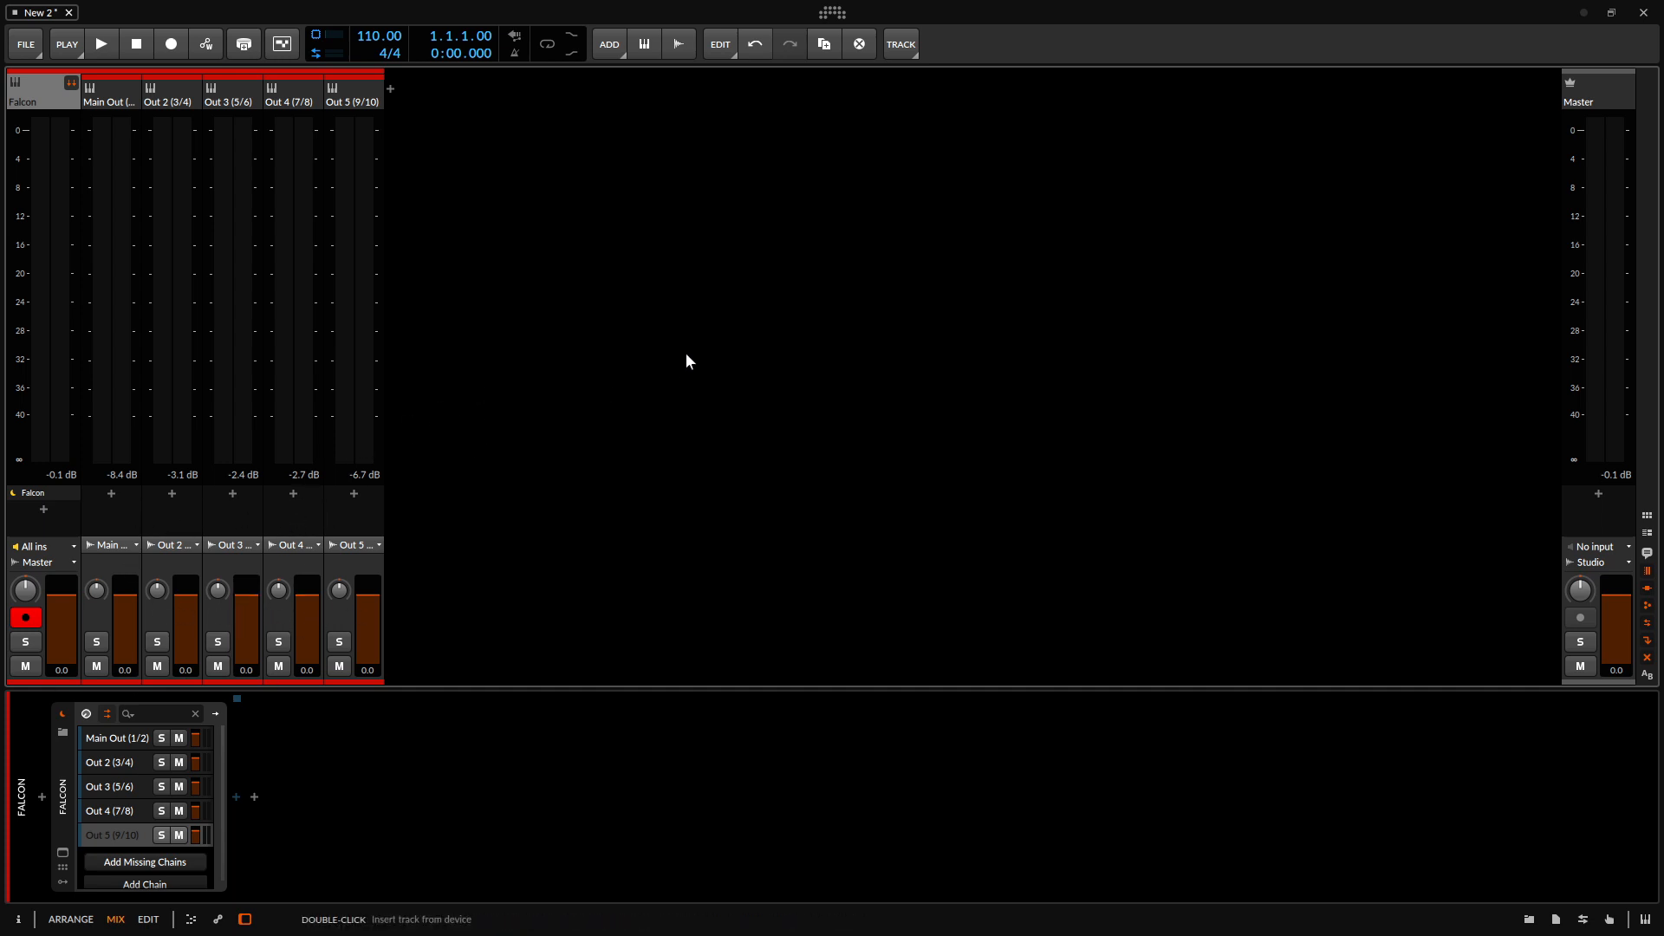